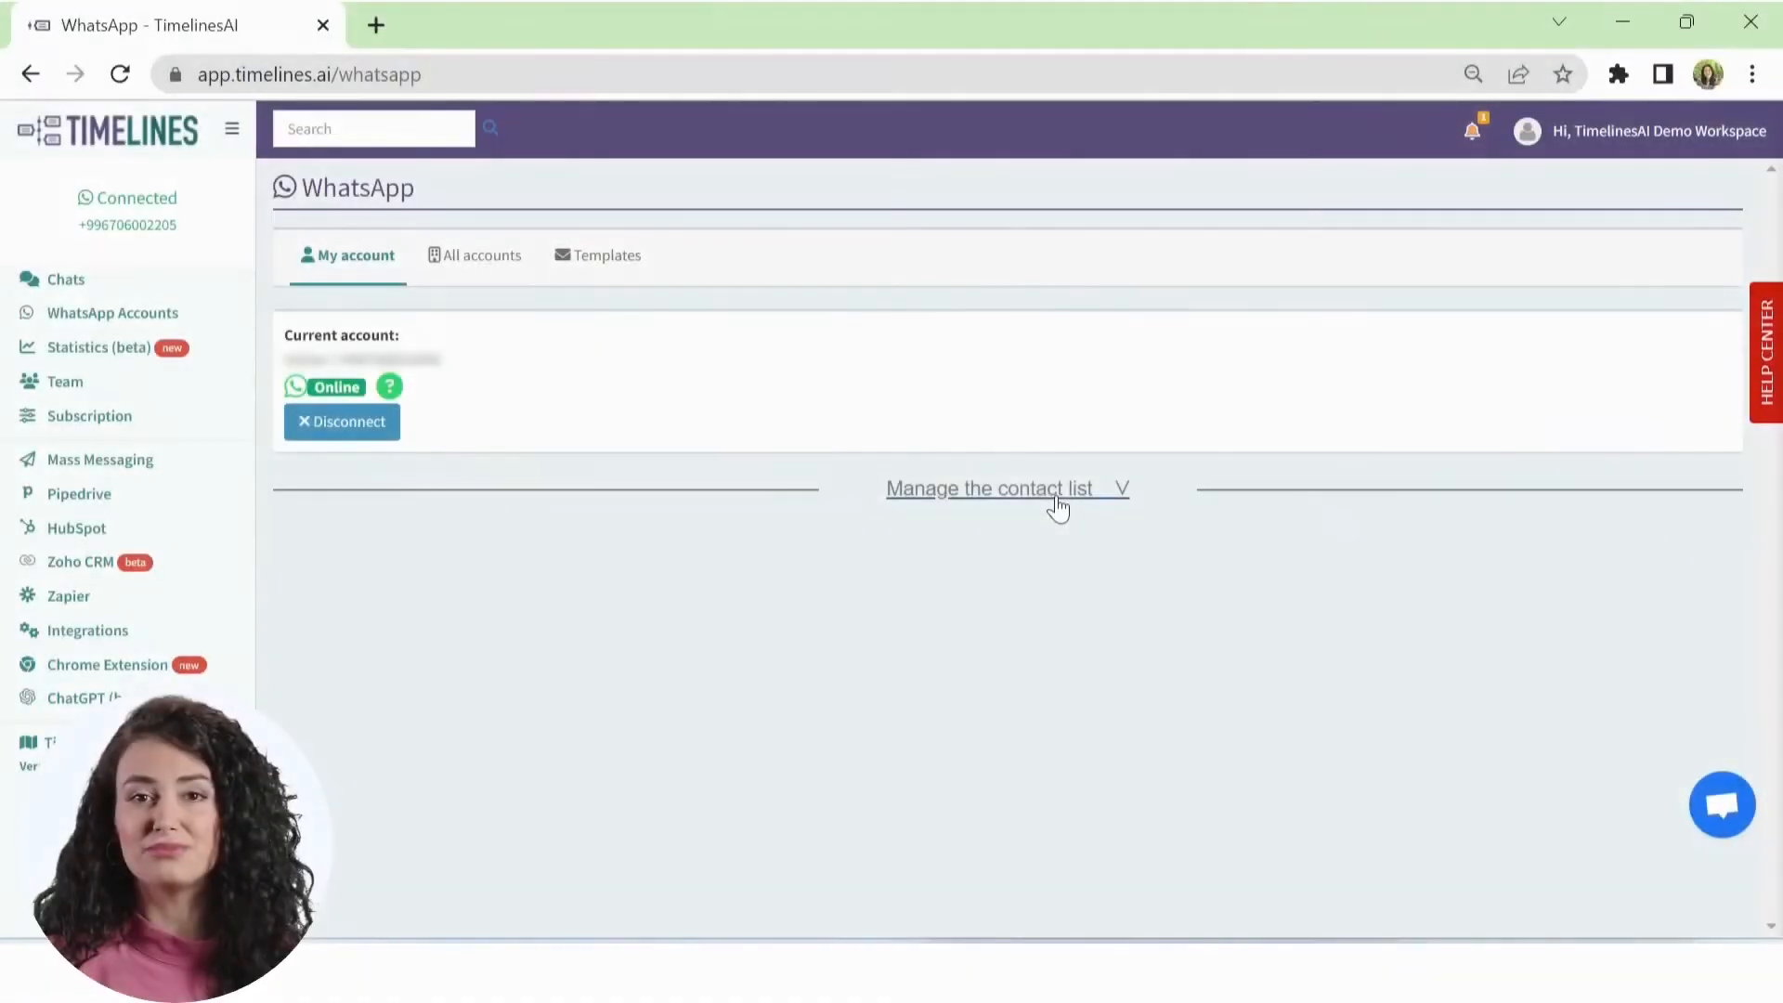
# - Enable the Sync toggle for the first contact in the WhatsApp contact list, then collapse it
pyautogui.click(1005, 488)
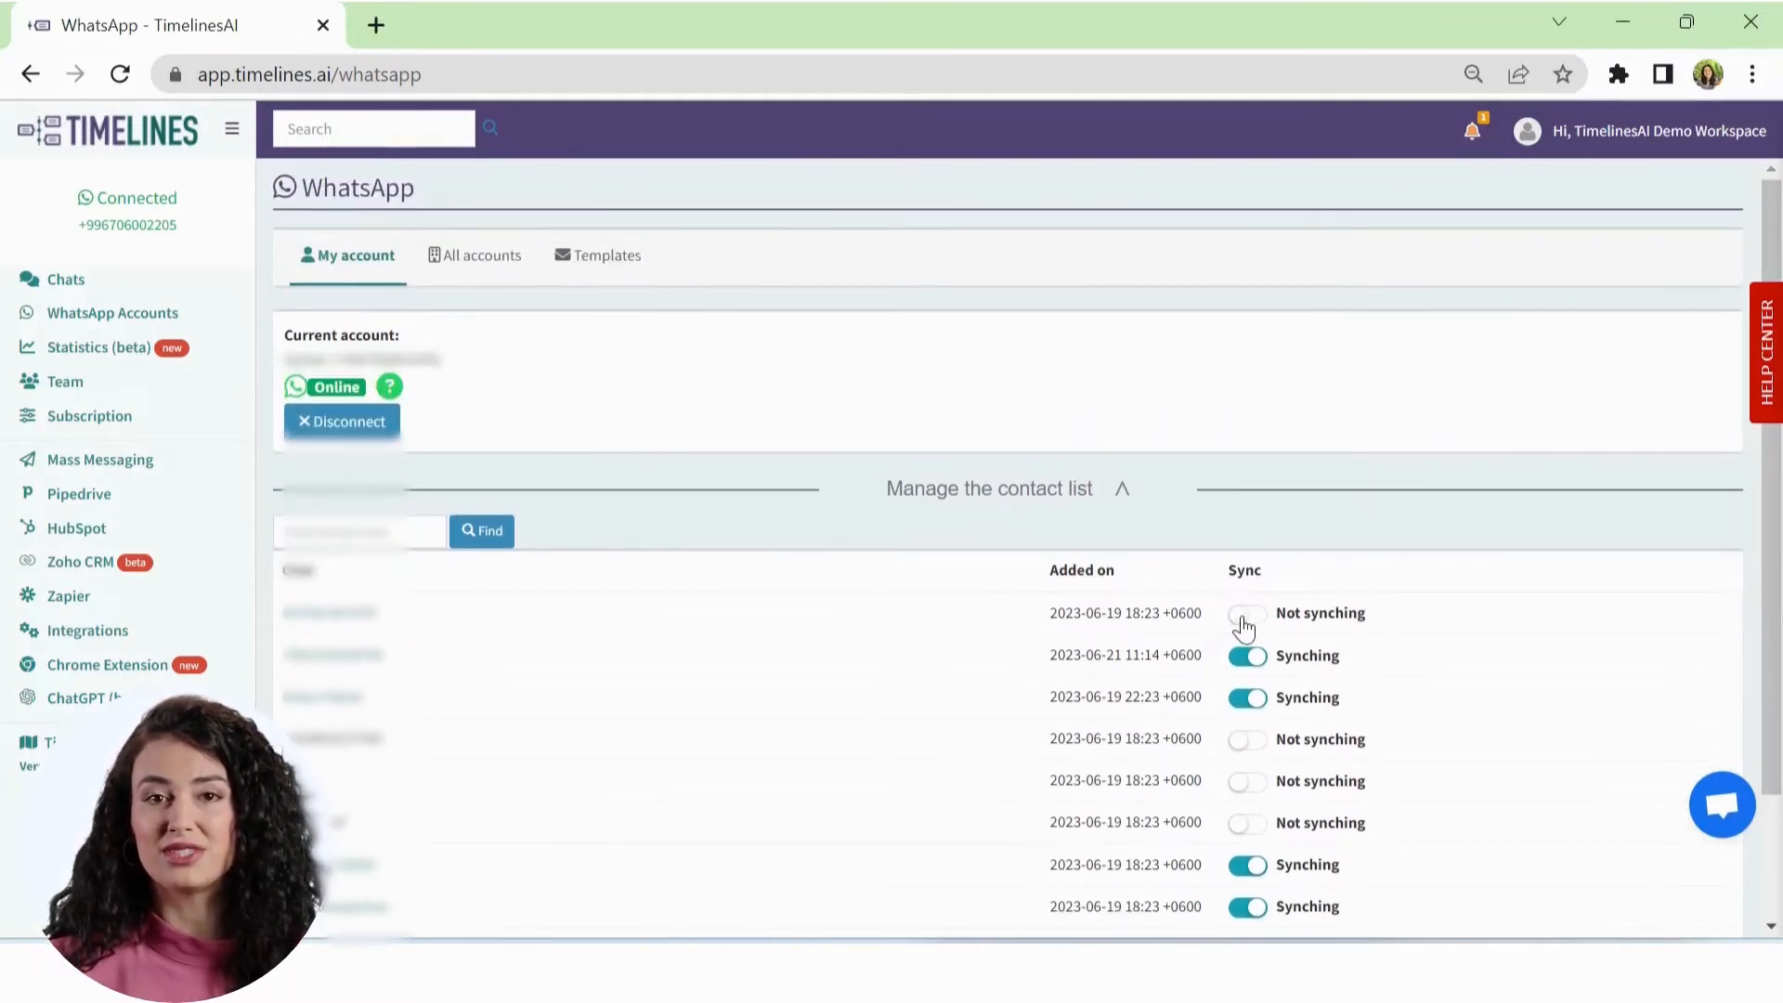
pyautogui.click(1248, 613)
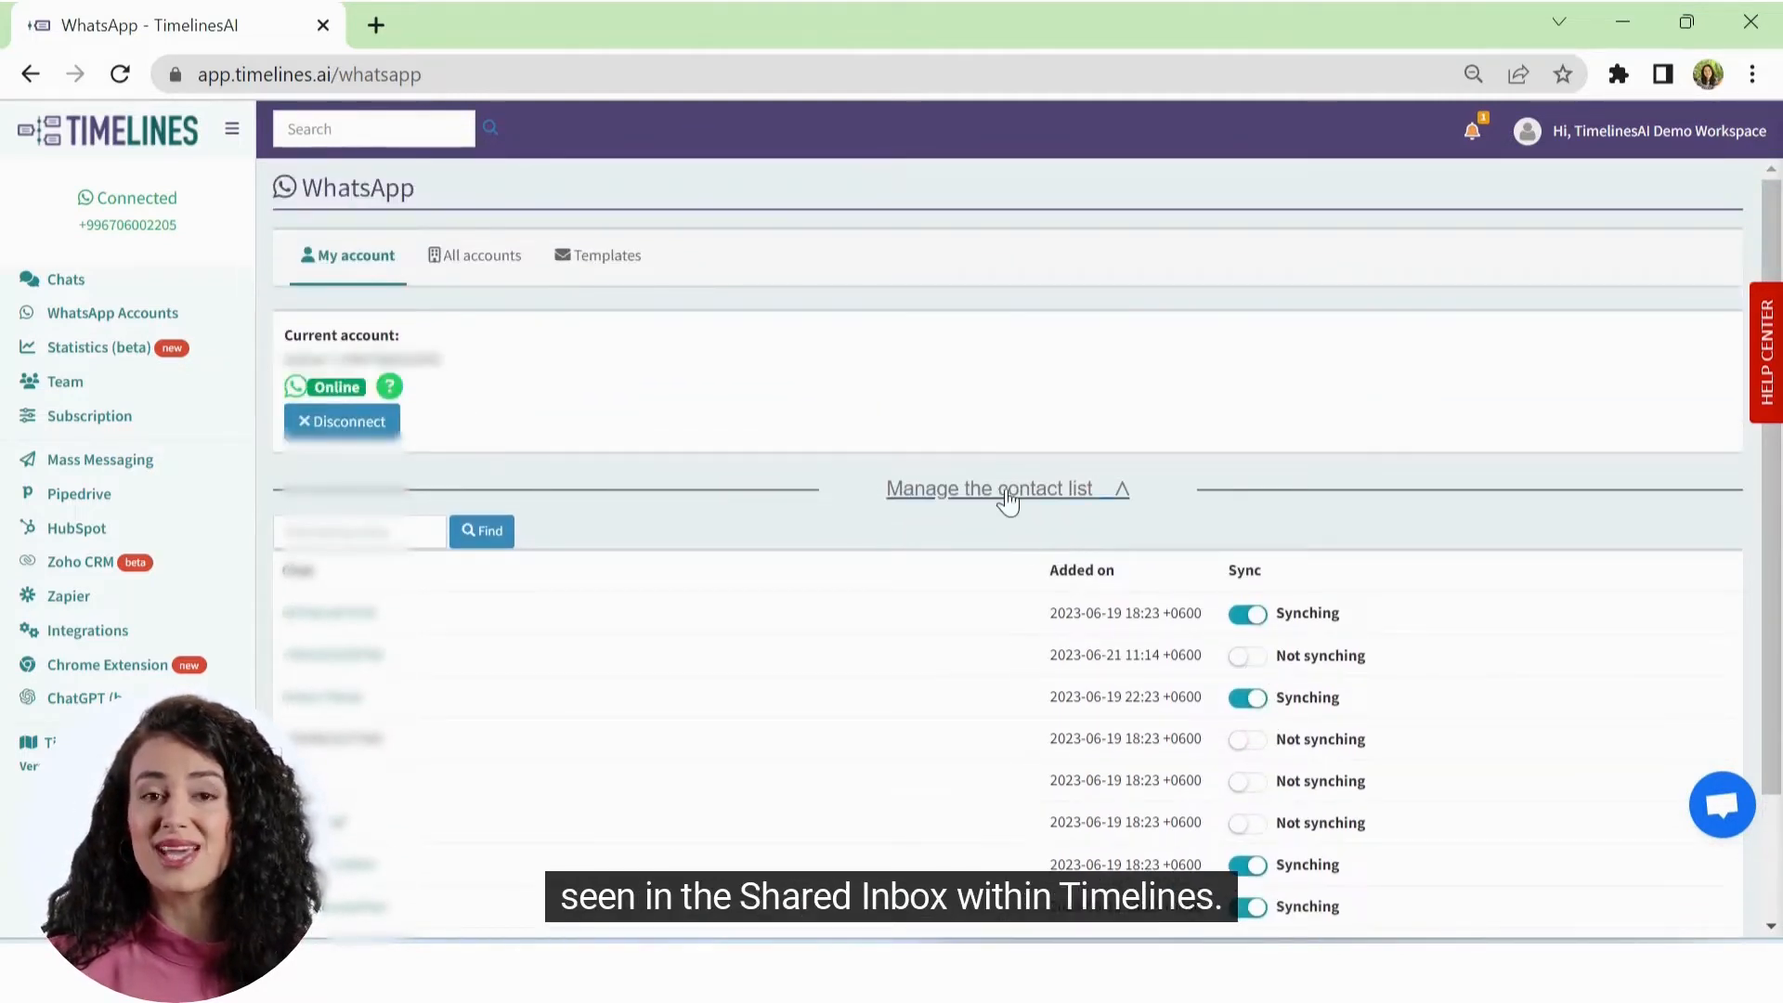
pyautogui.click(1005, 488)
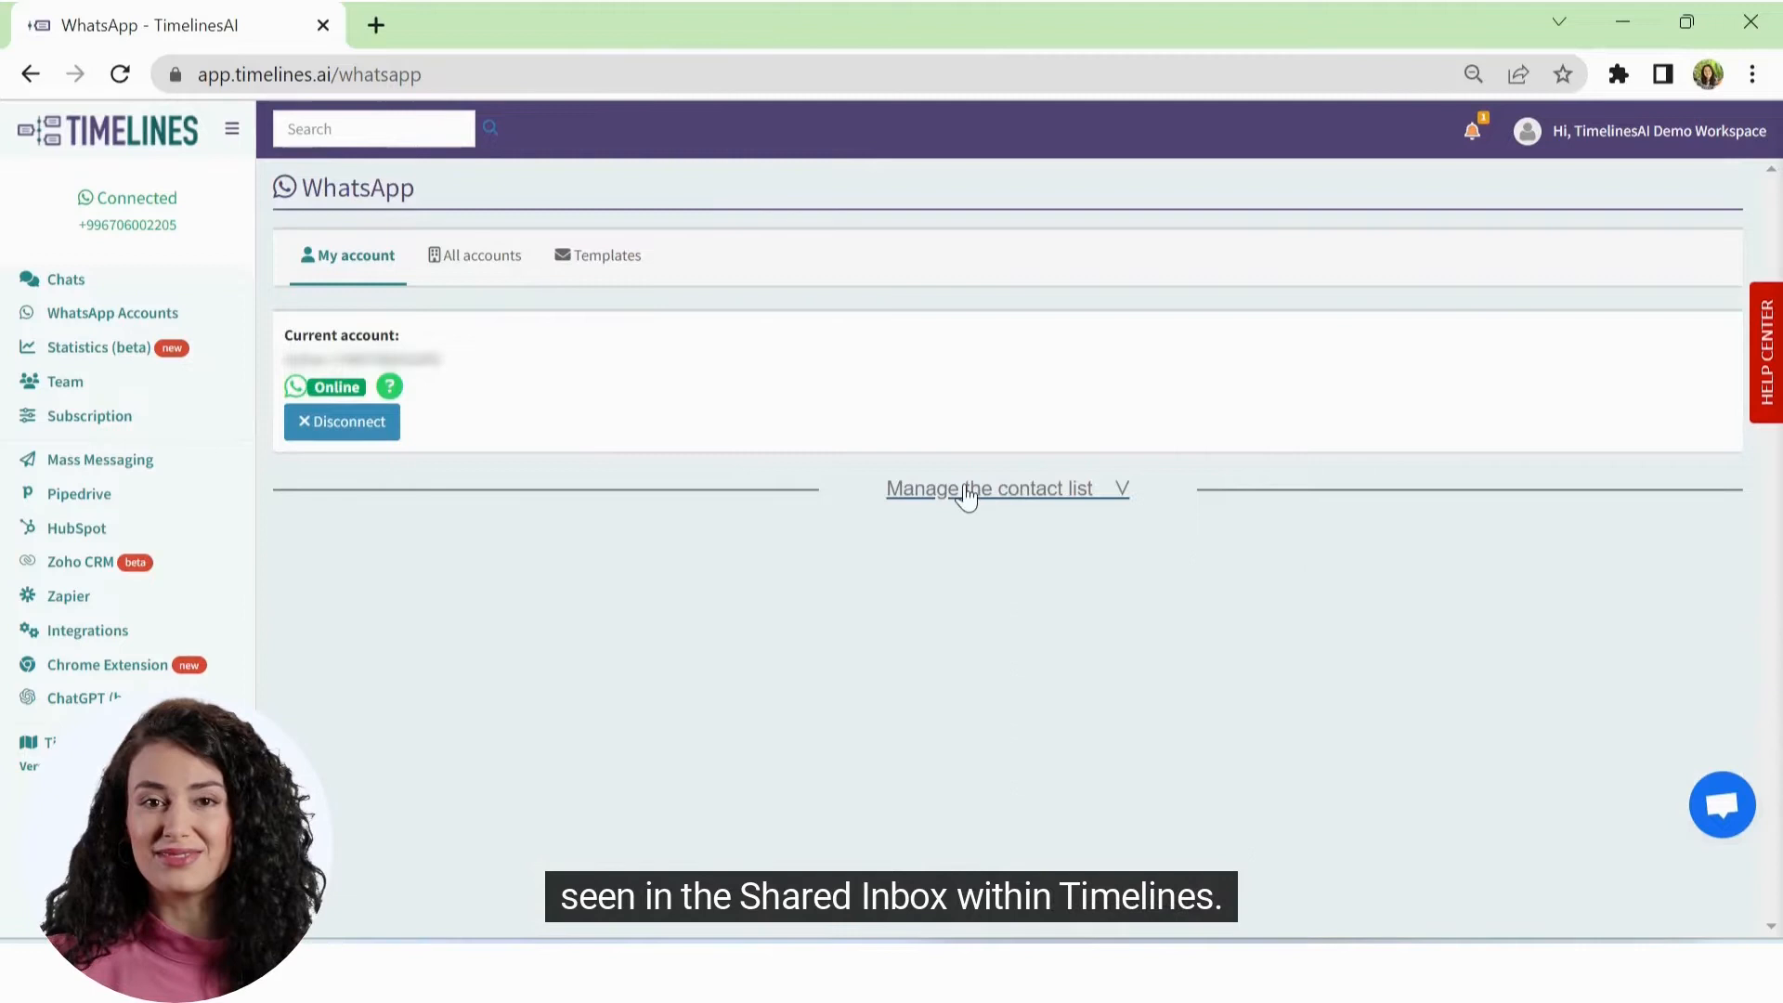
pyautogui.moveTo(178, 393)
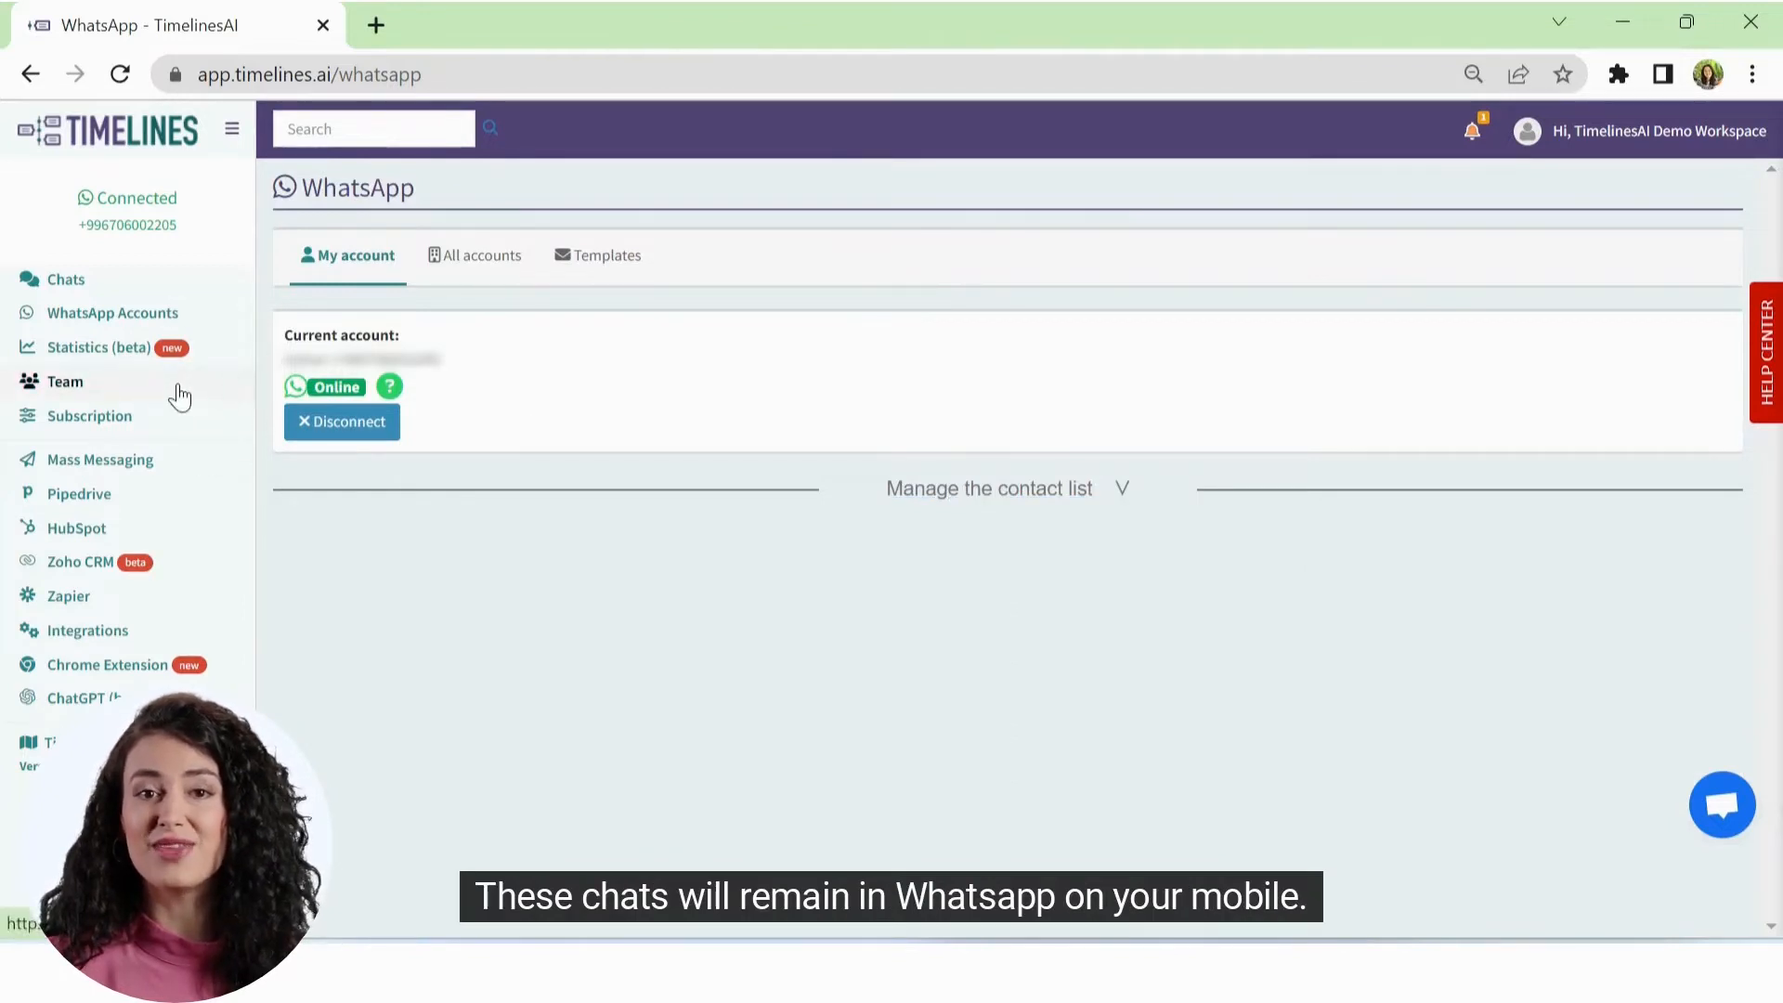
# - Start a workspace invite from the Team page and review roles such as Teammate
pyautogui.click(65, 383)
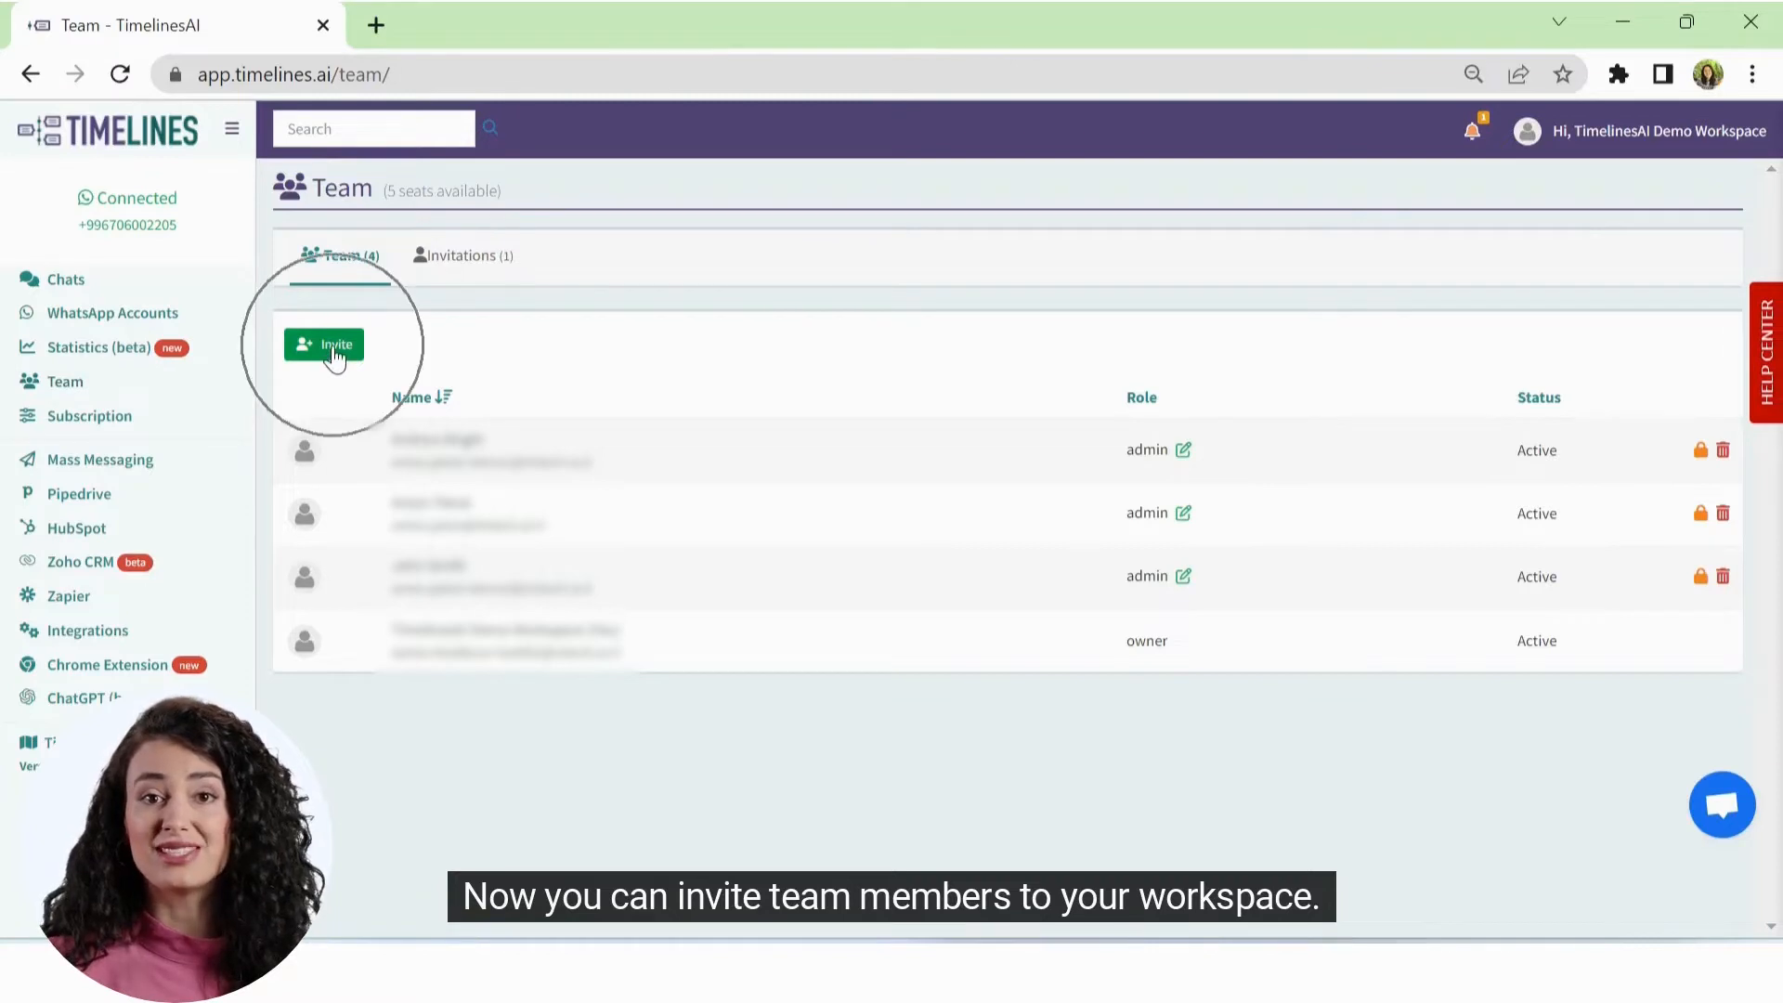
pyautogui.click(323, 344)
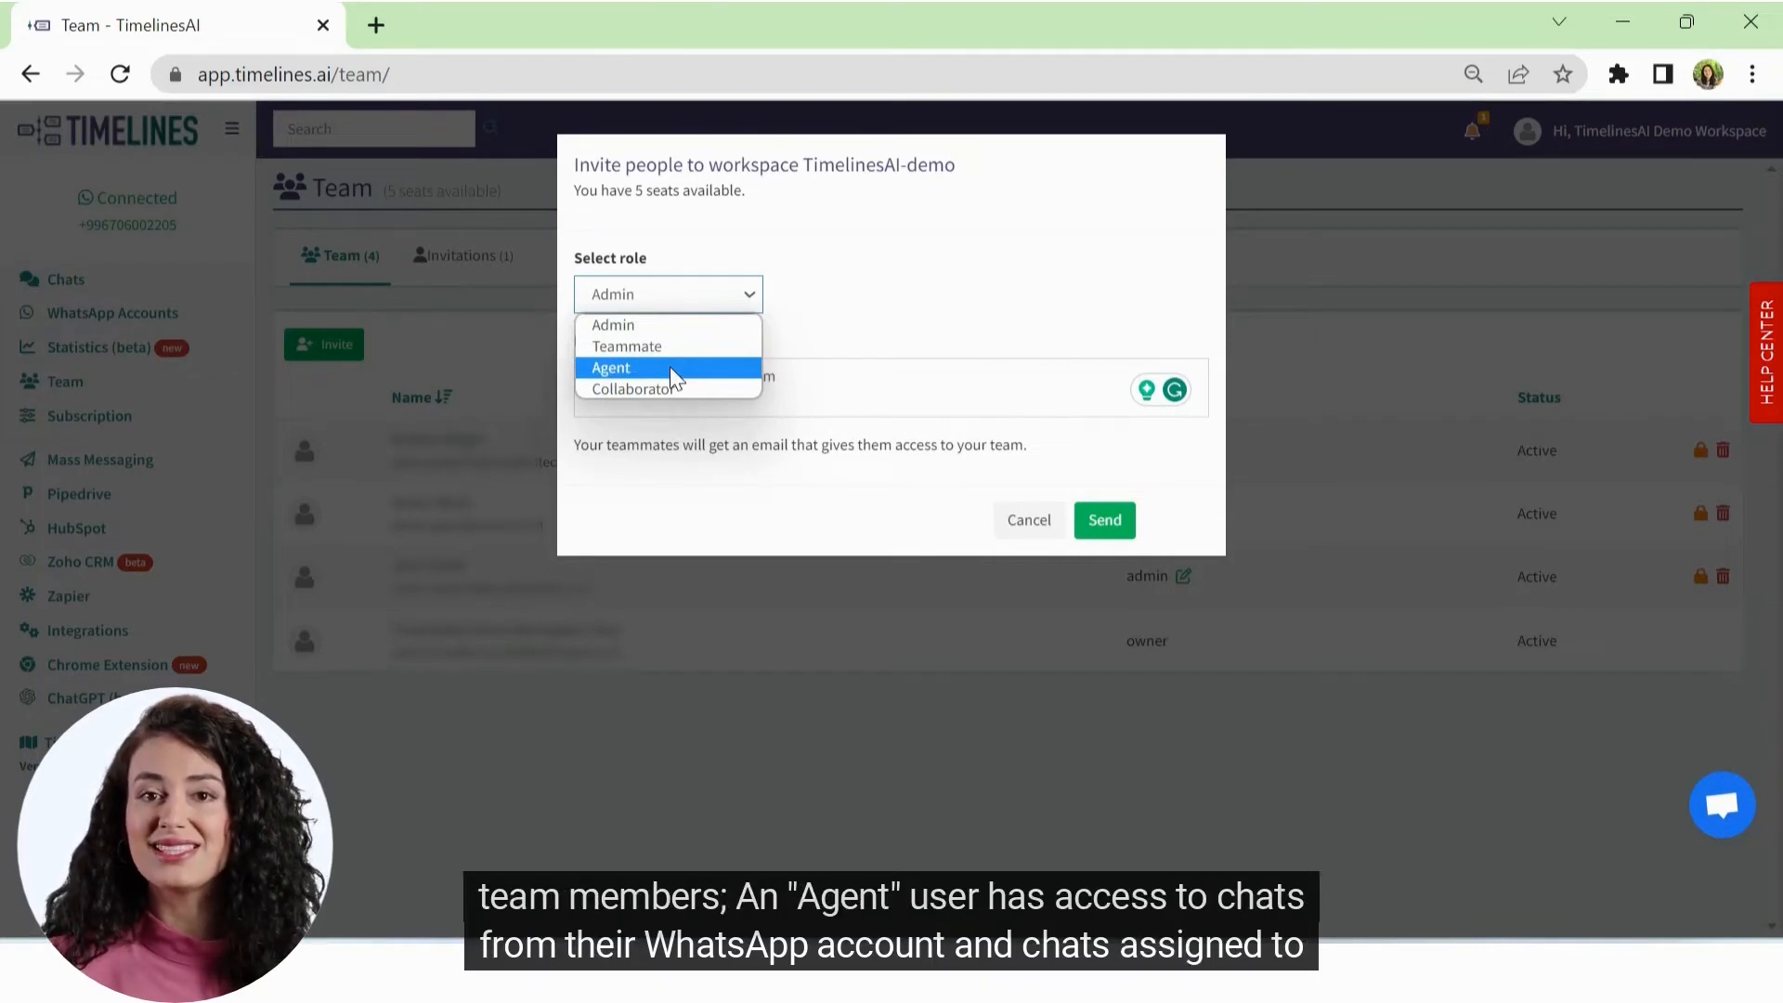
pyautogui.moveTo(662, 390)
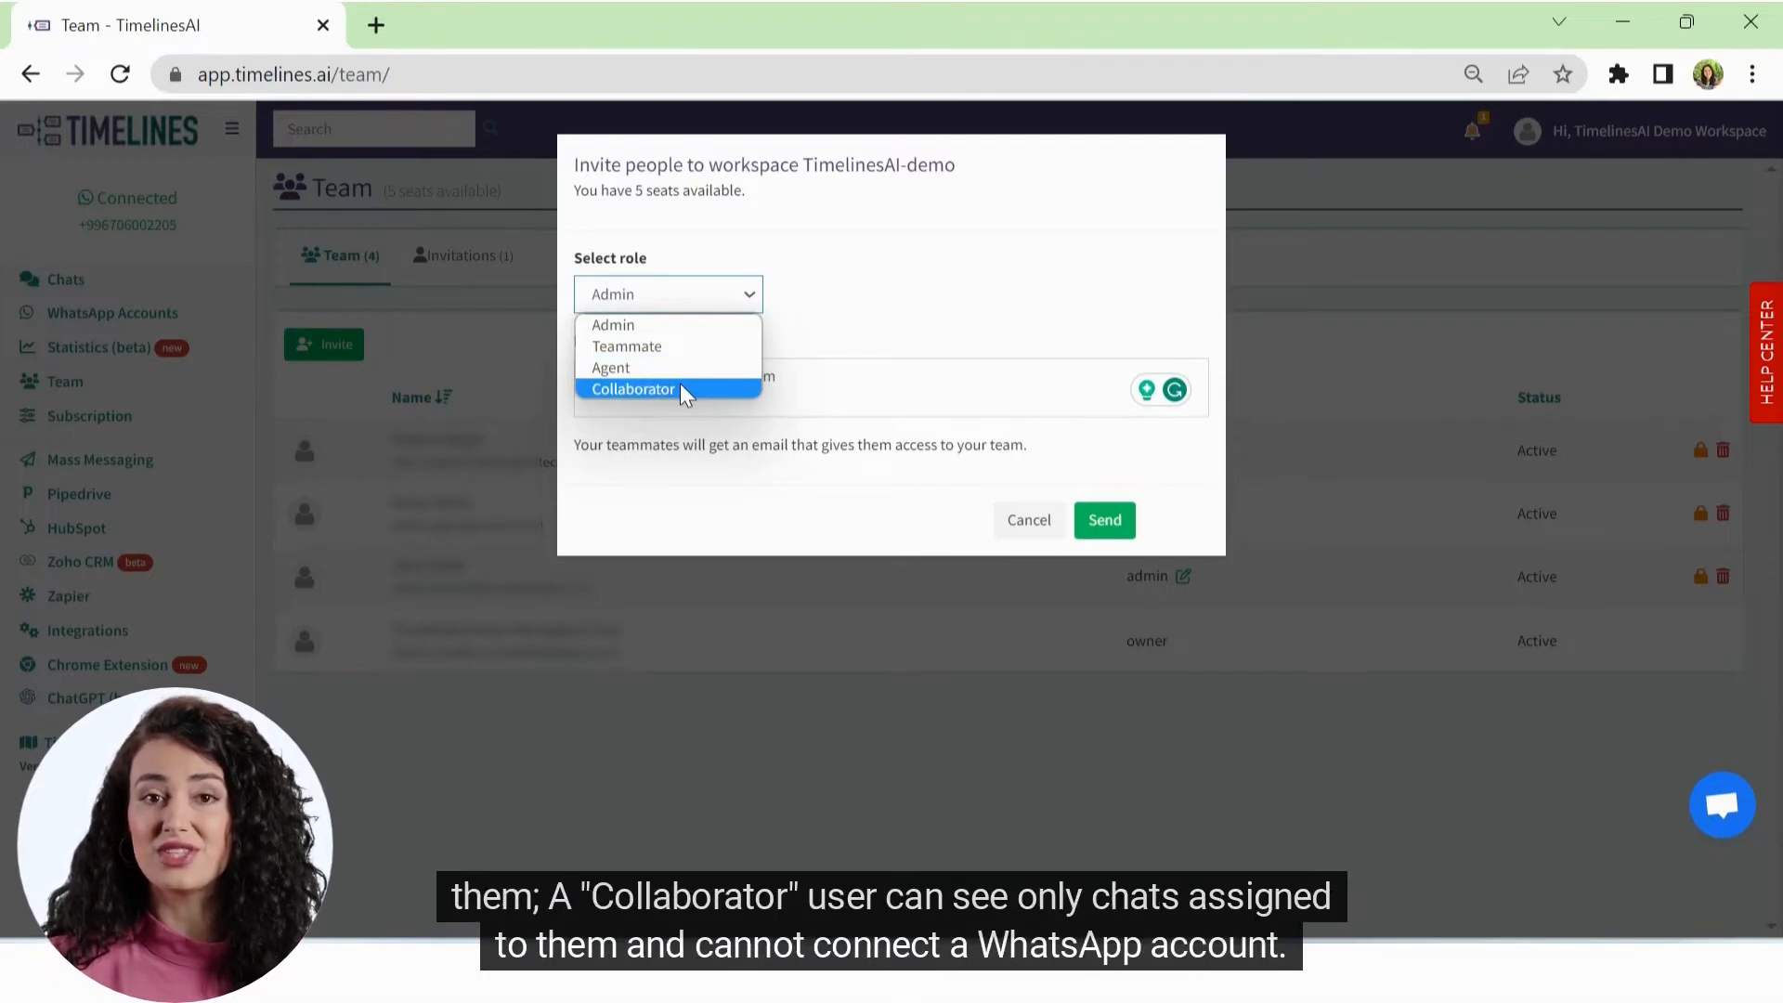
pyautogui.moveTo(680, 353)
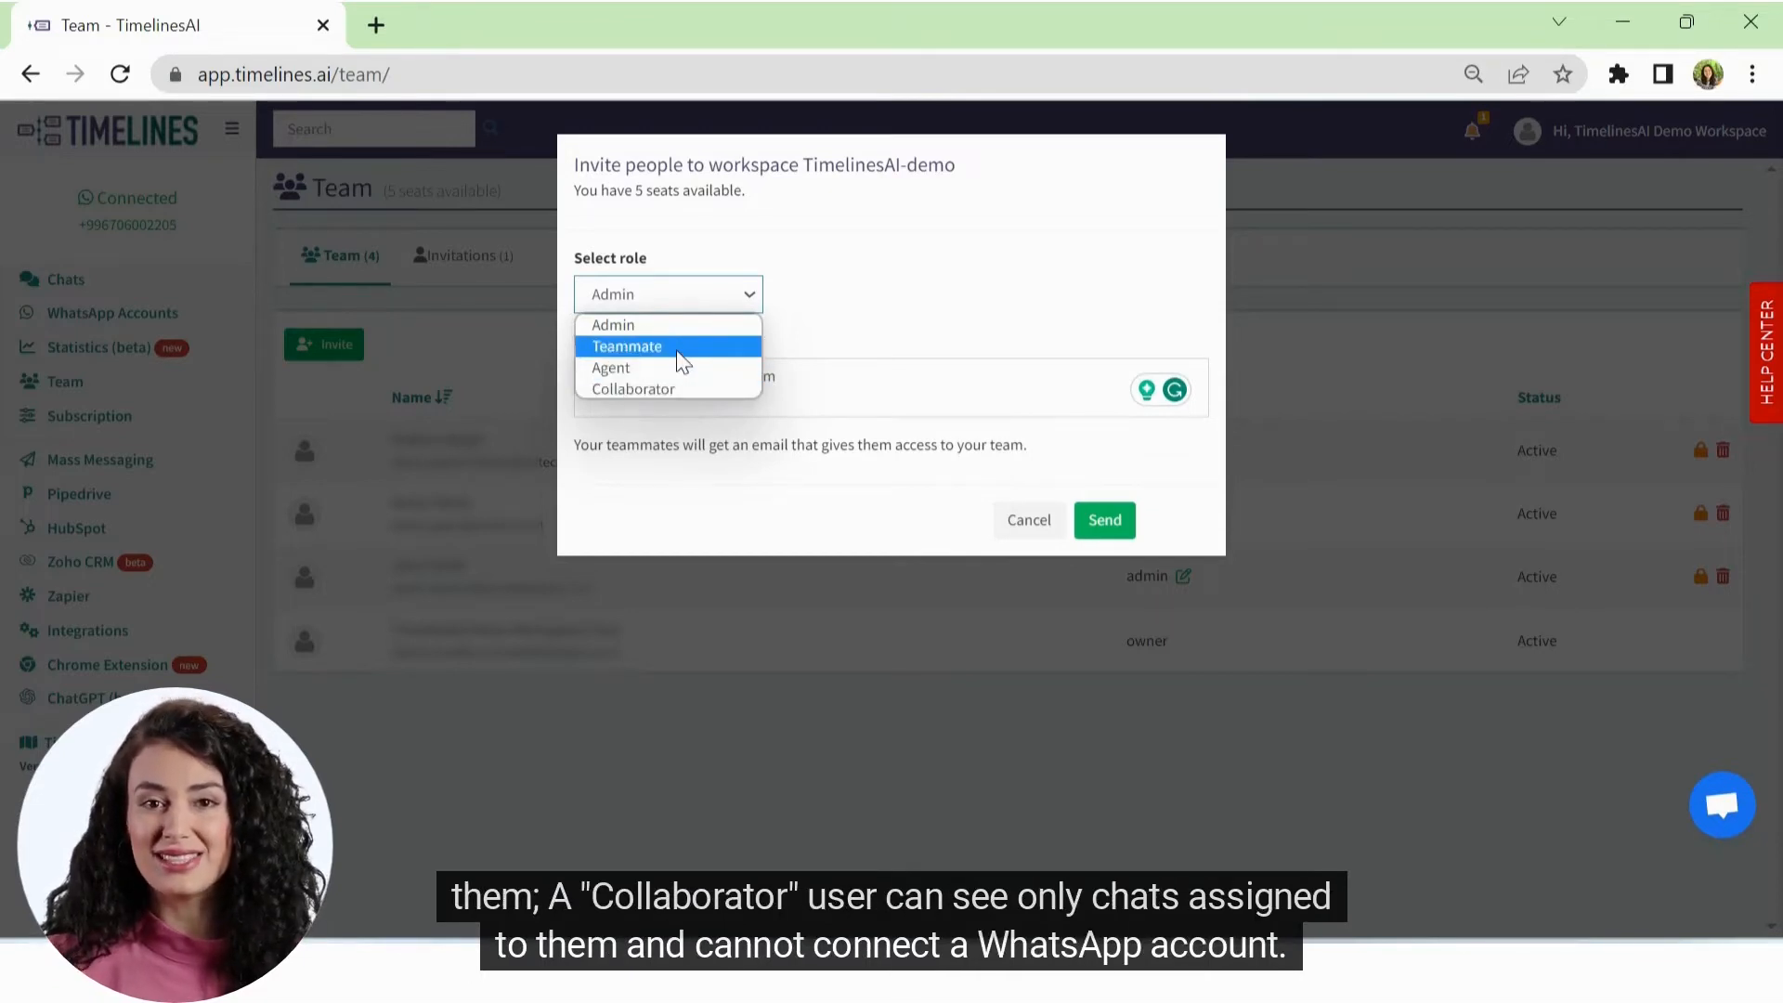
pyautogui.click(626, 345)
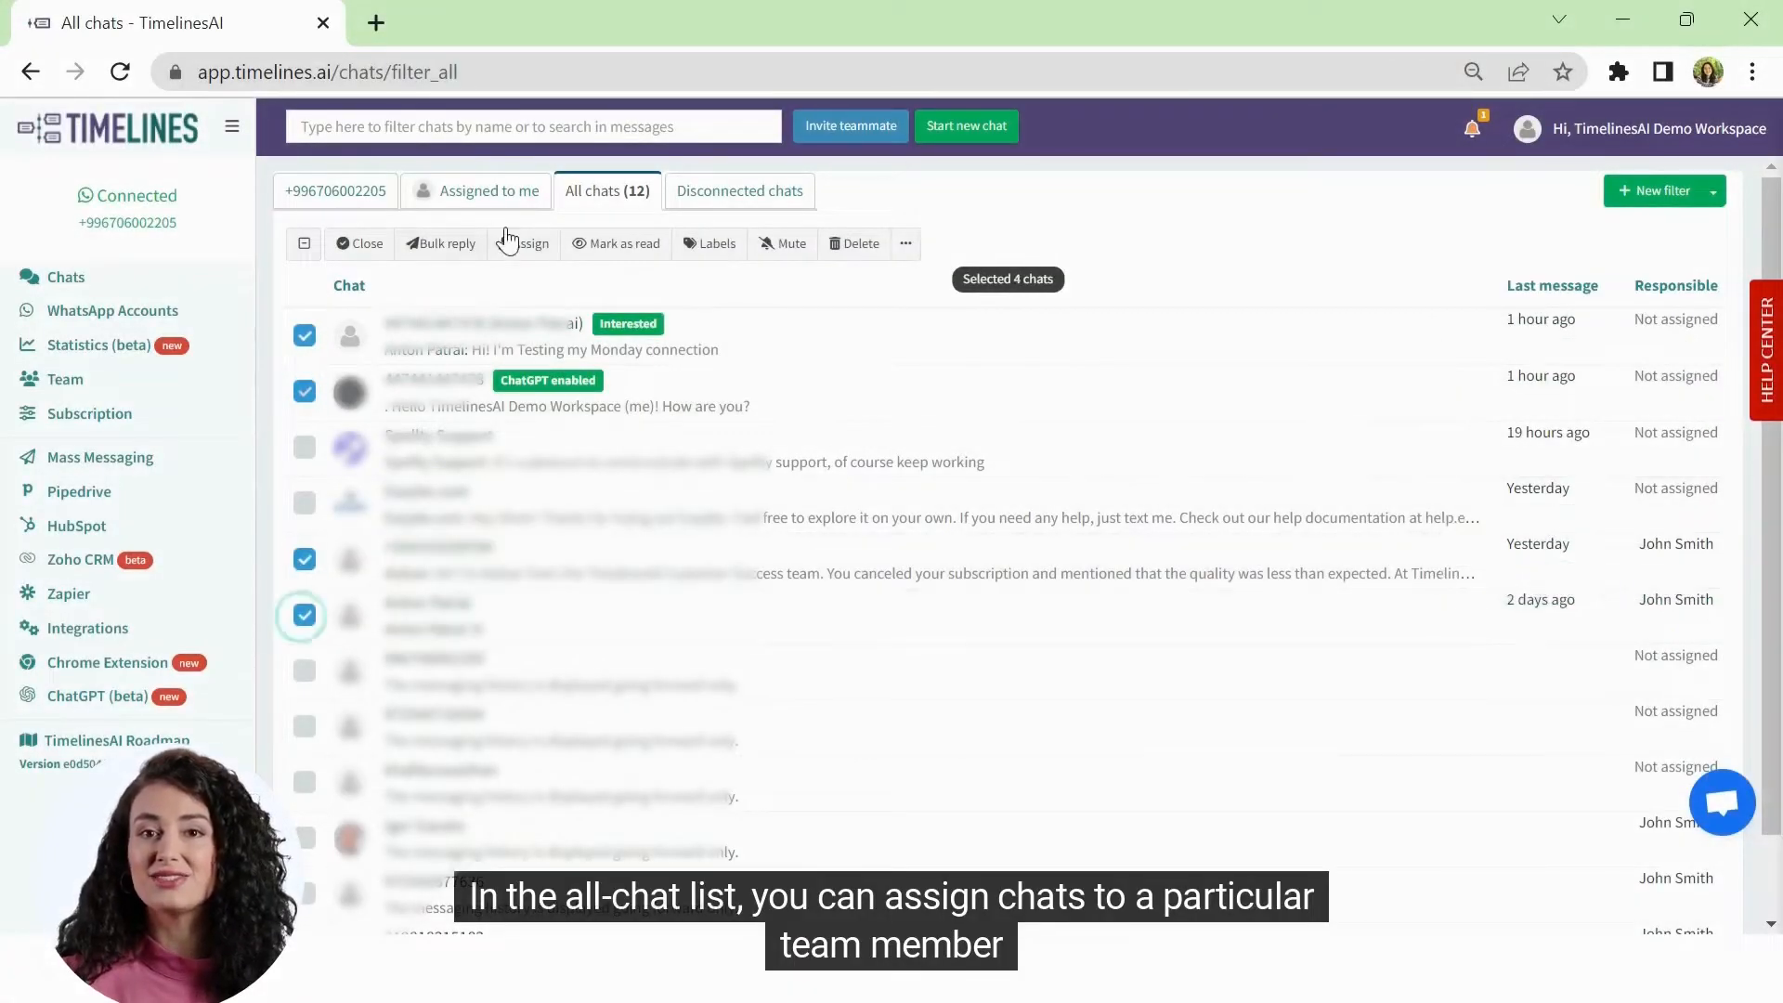
# - Apply the Interested label to the four selected chats via Update
pyautogui.click(528, 244)
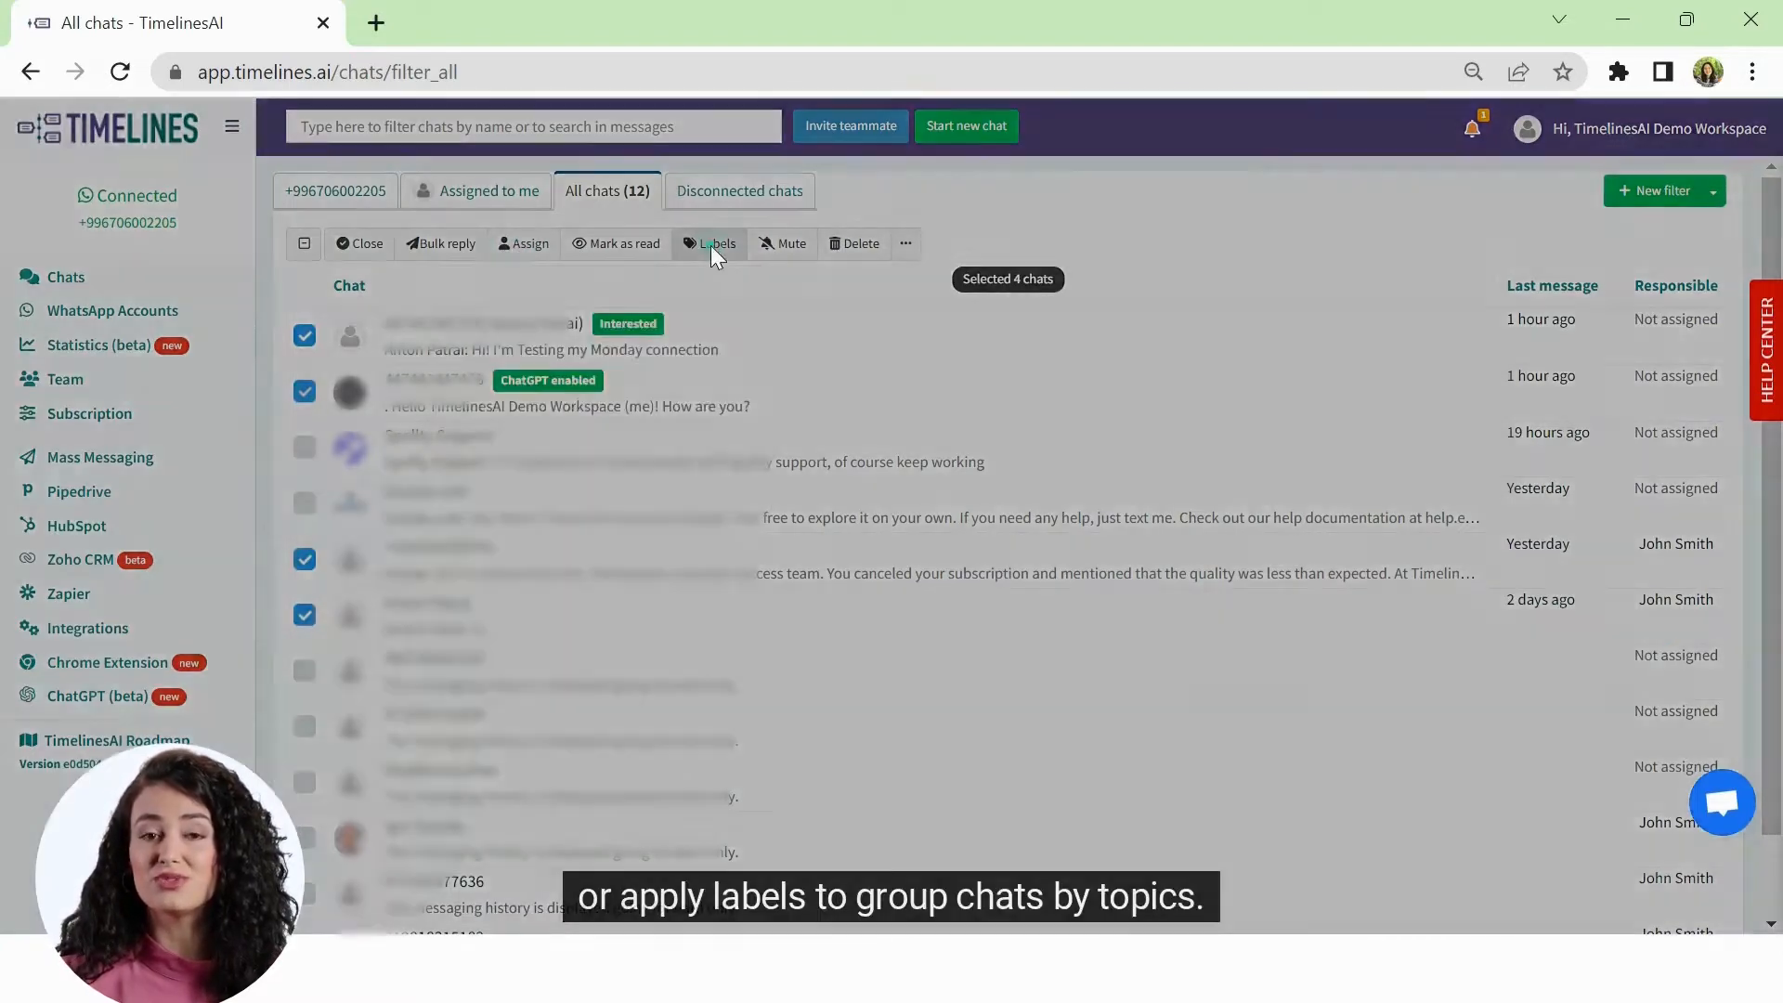
pyautogui.click(713, 243)
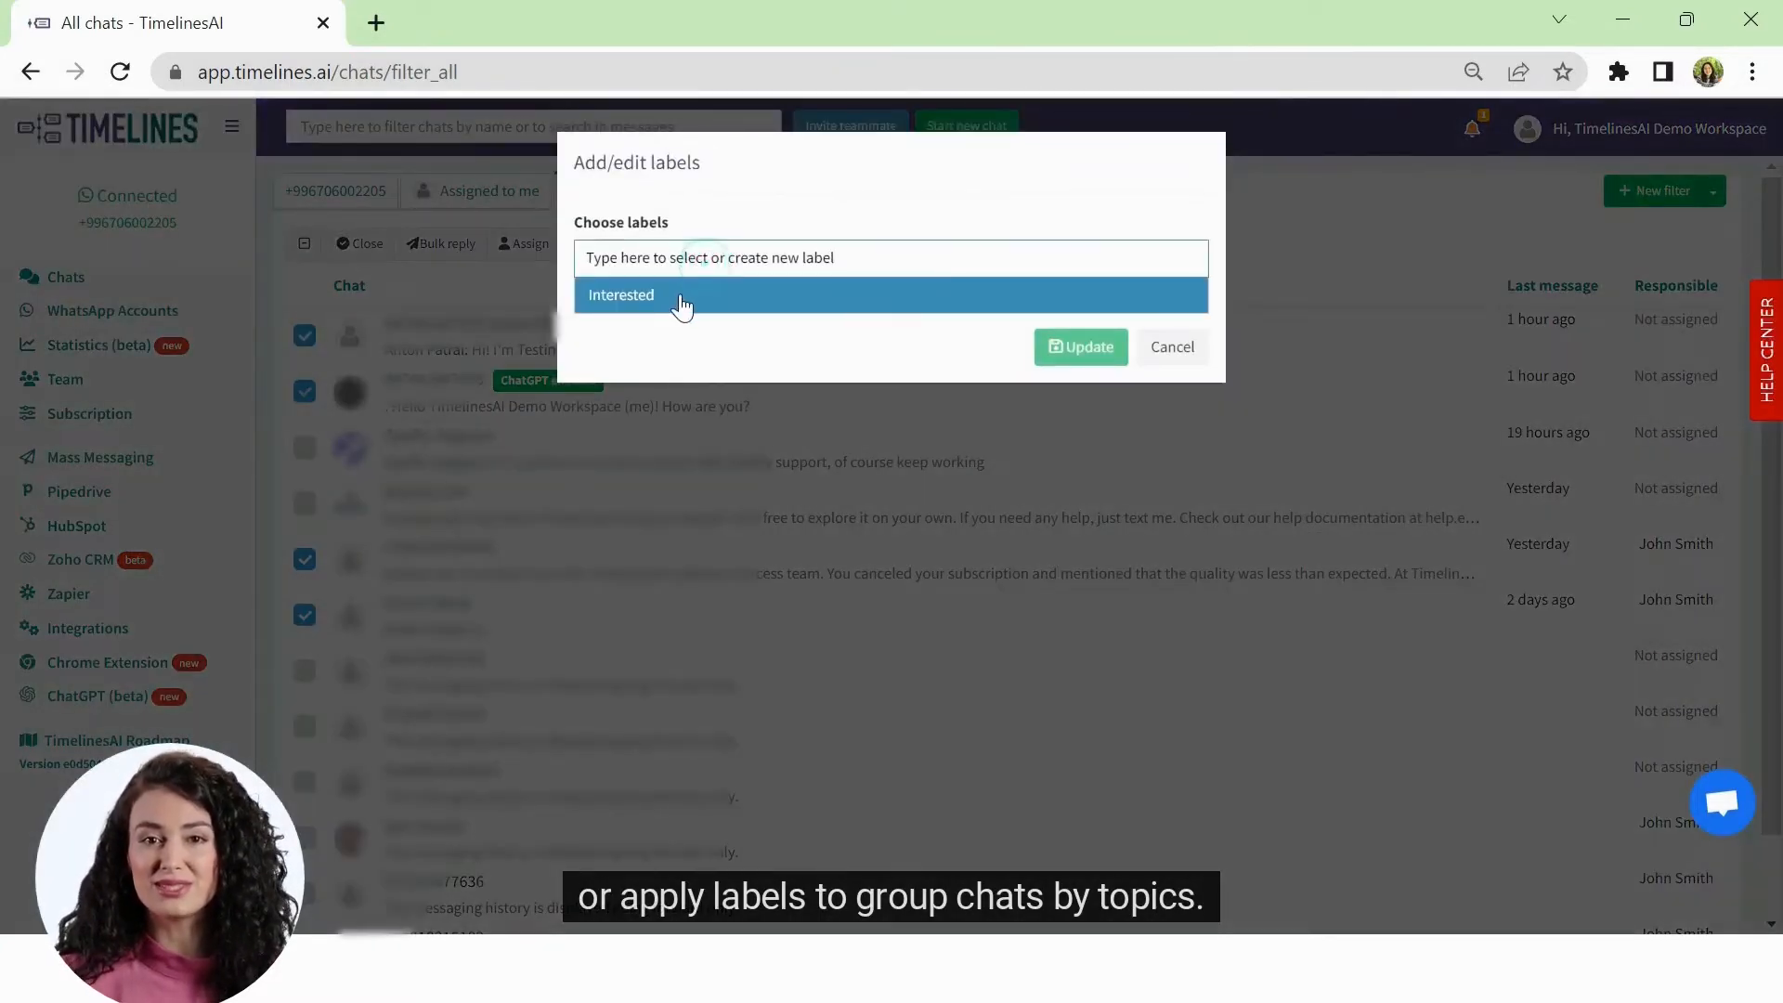
pyautogui.click(639, 295)
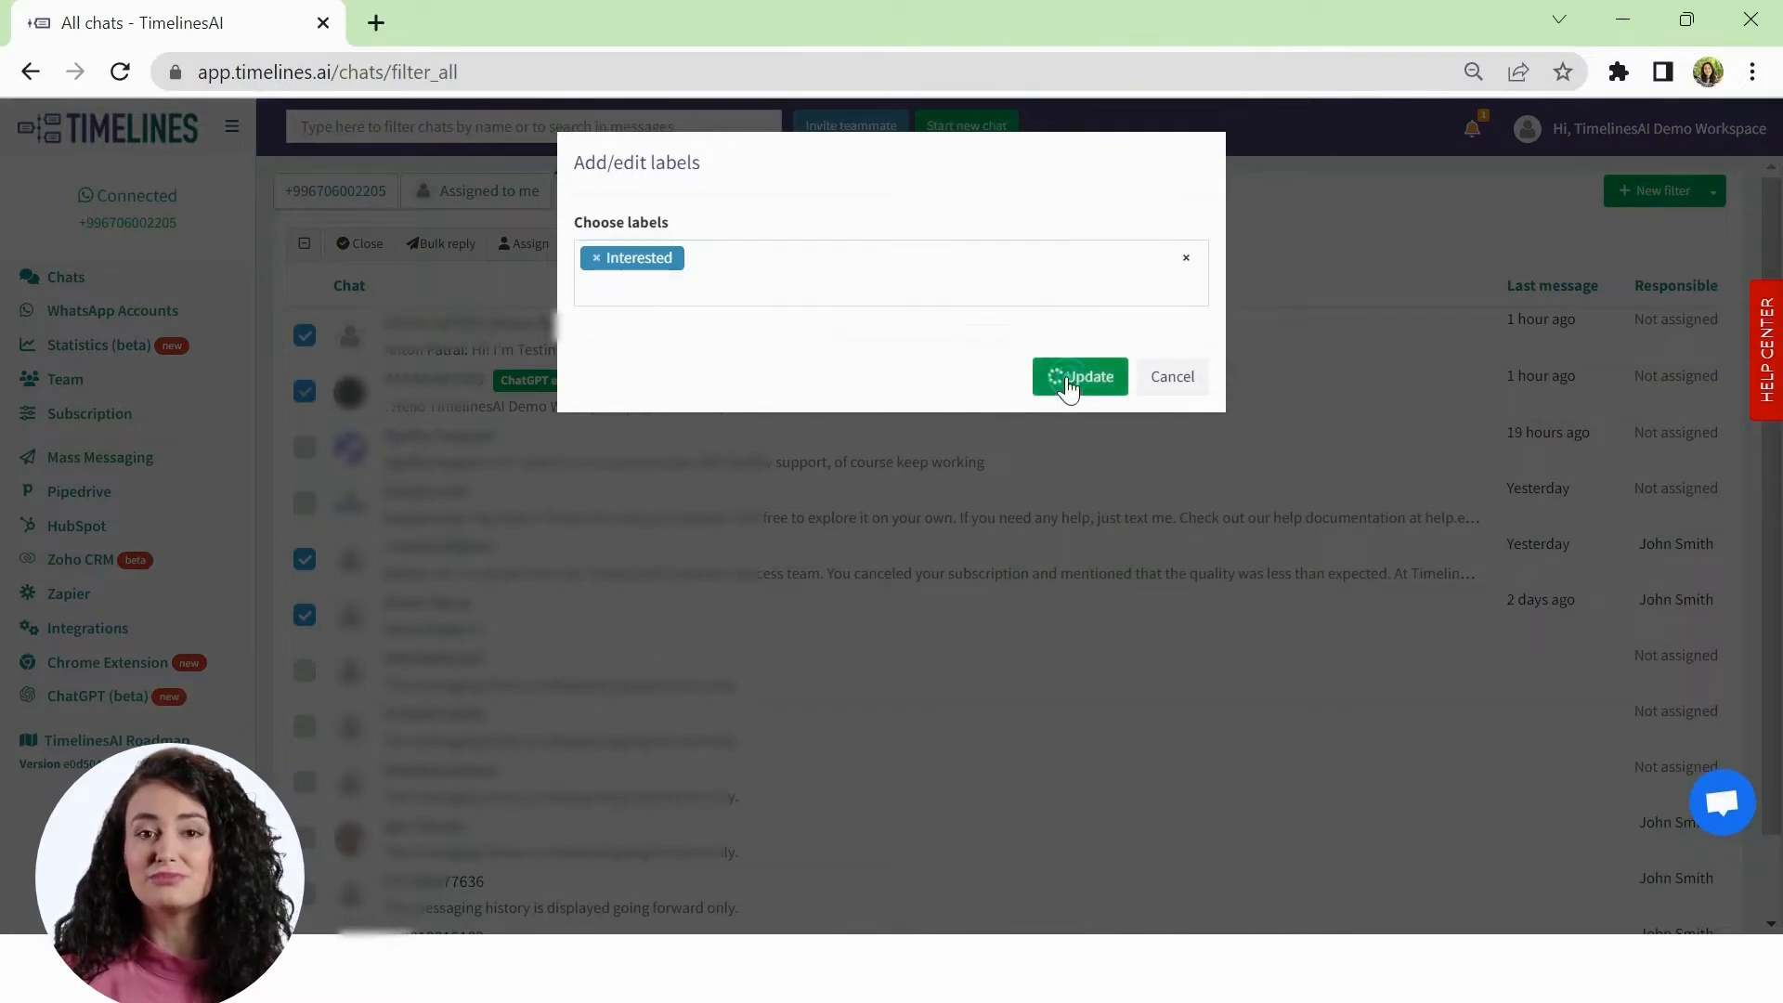
pyautogui.click(1079, 375)
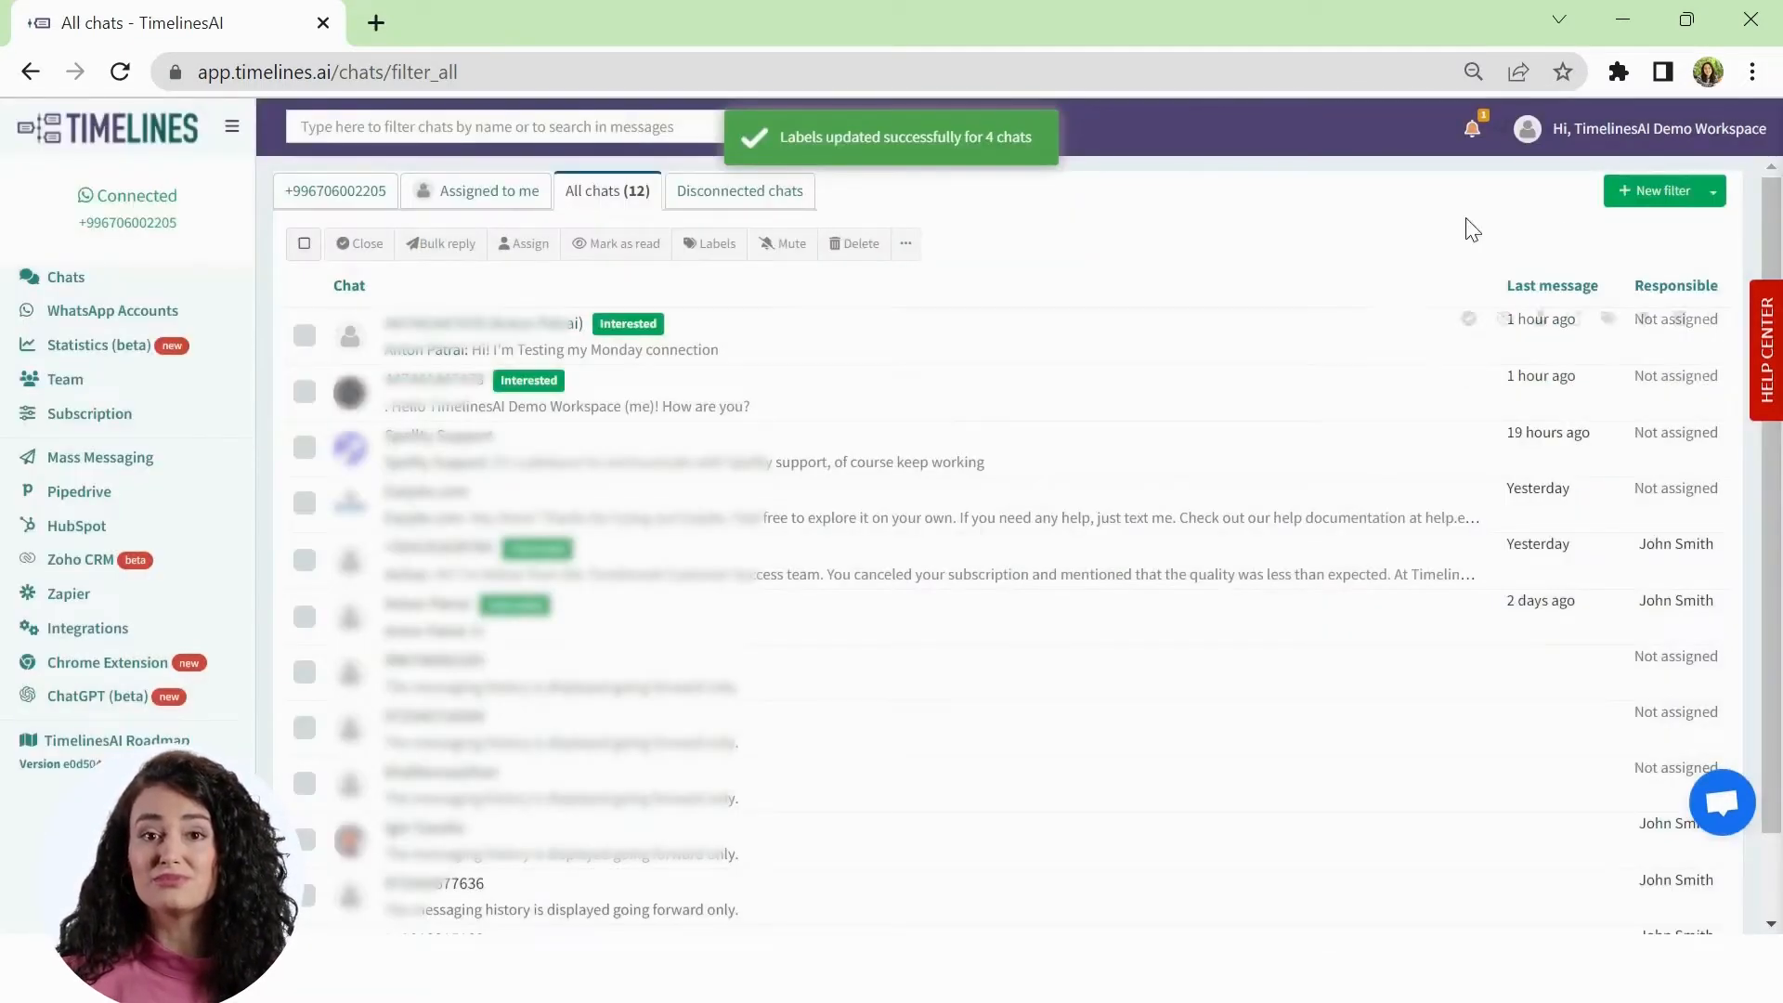
# - Create a chat filter named John by Responsible teammate, set as default and shared, and apply it
pyautogui.click(1653, 191)
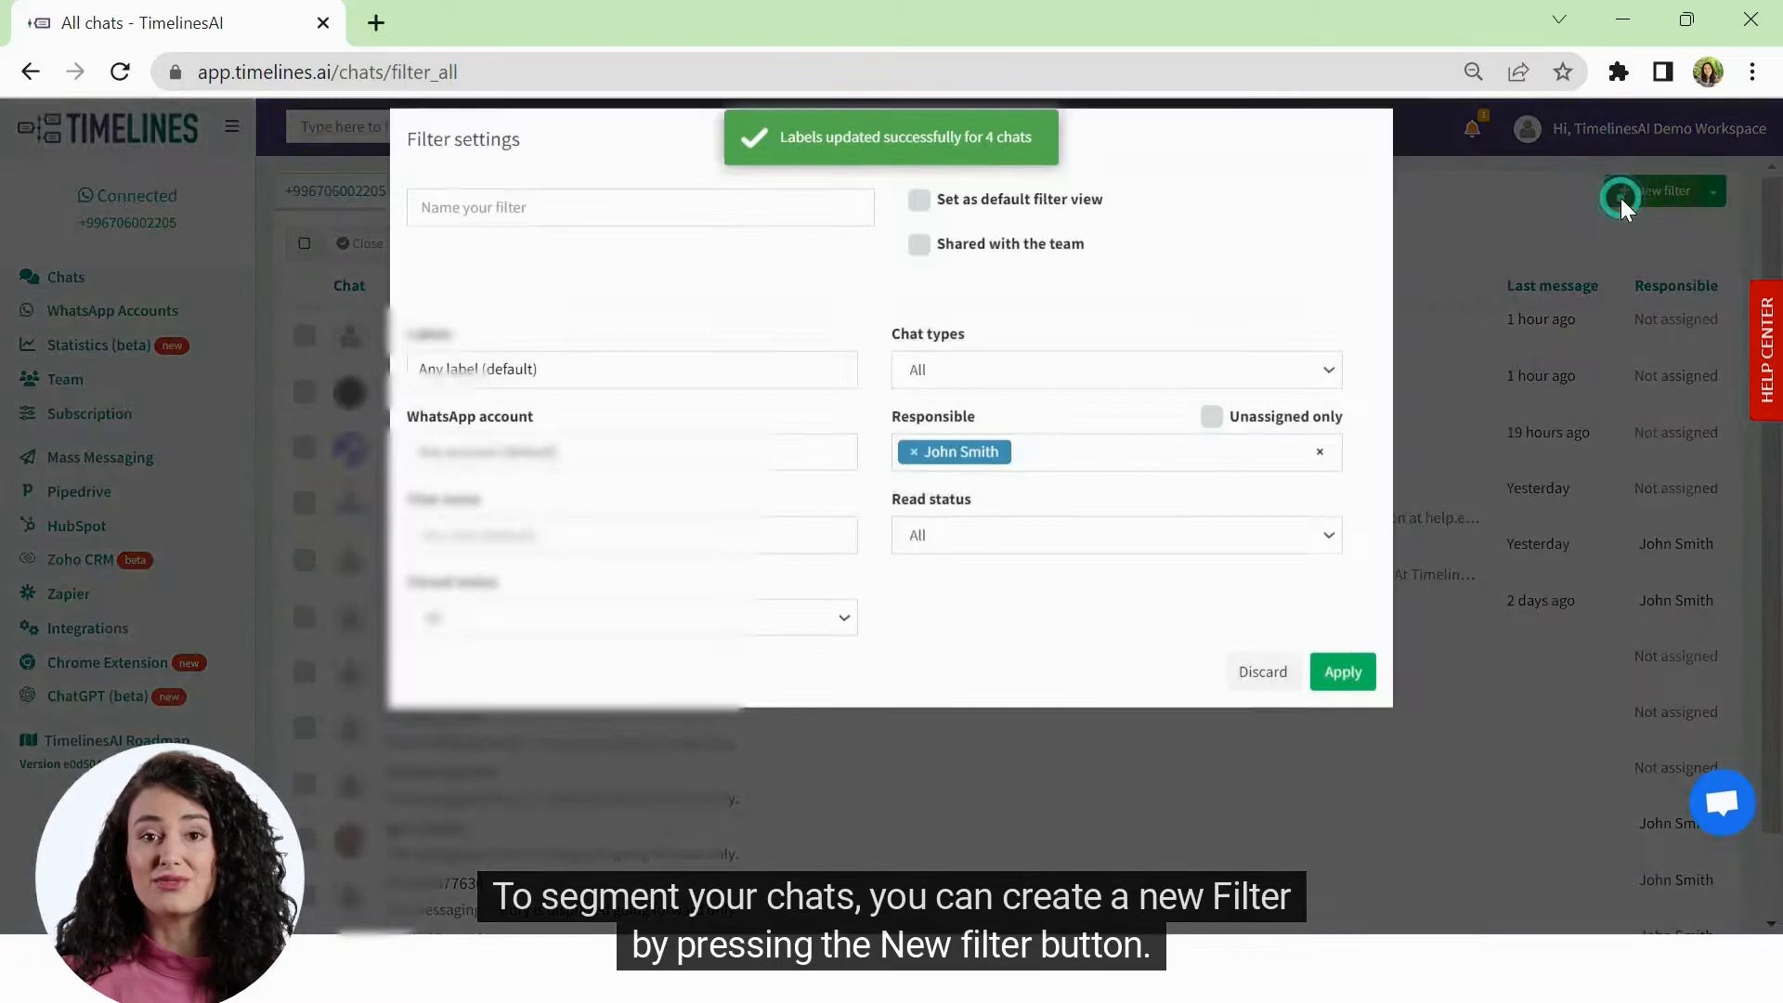
pyautogui.write('John')
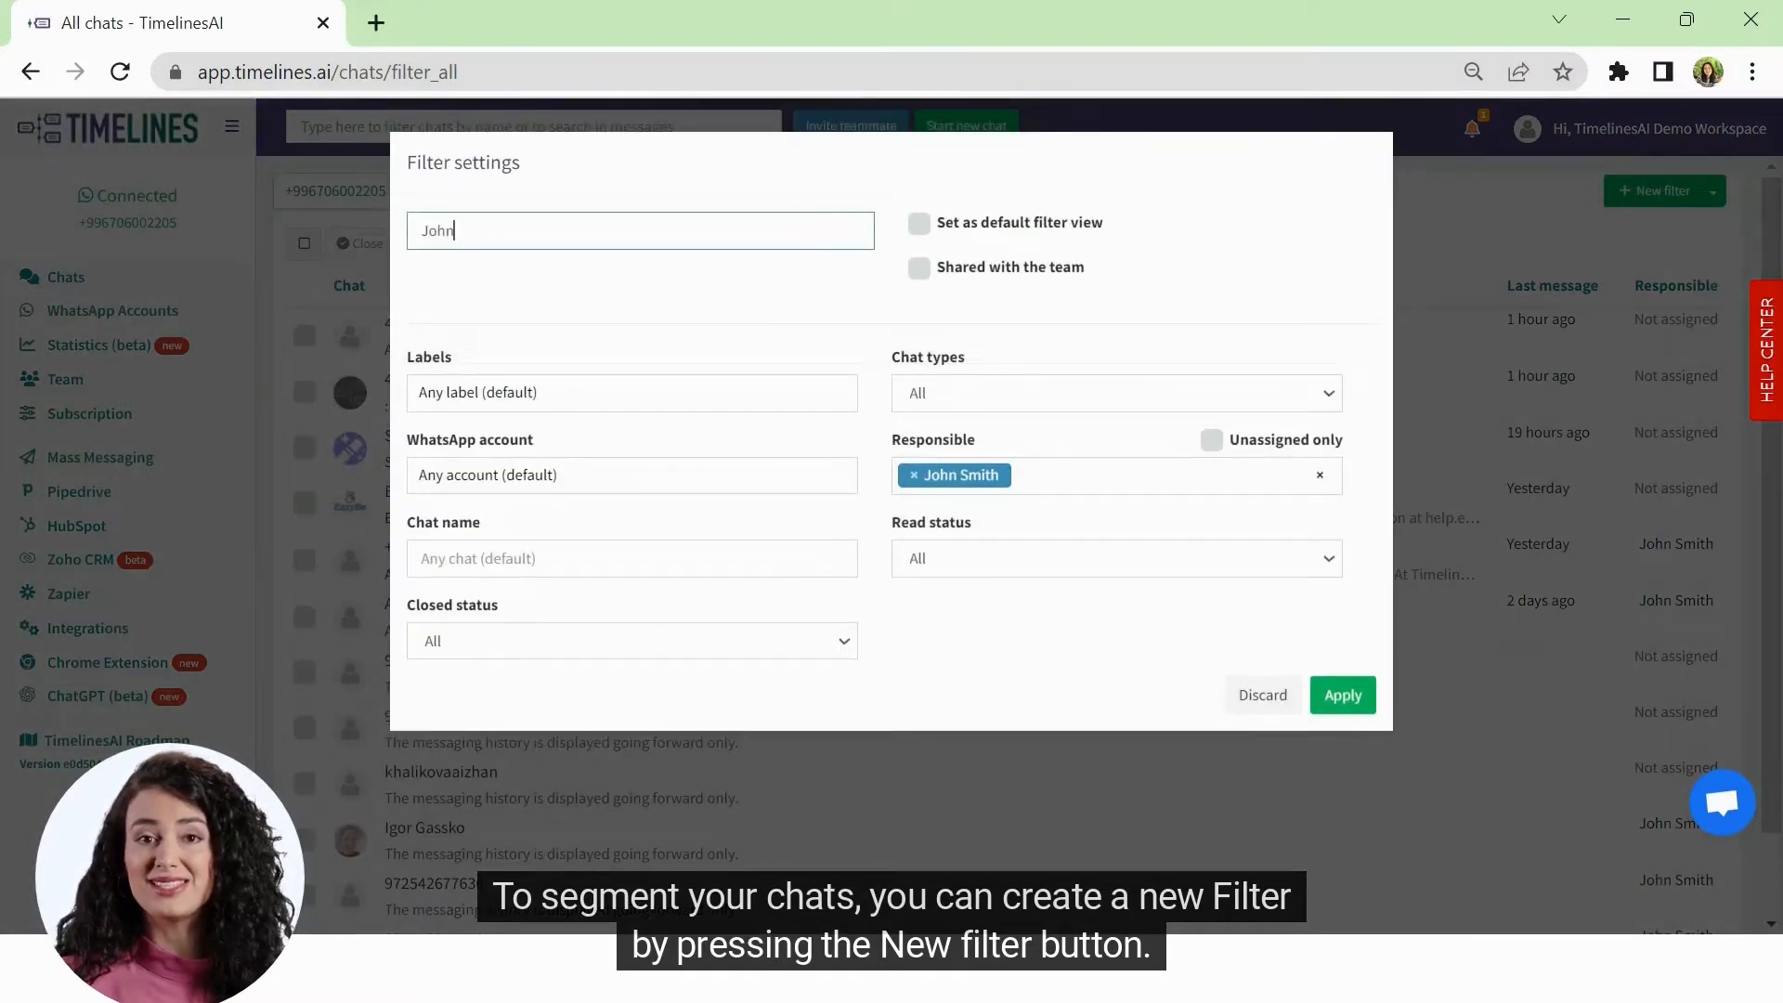
pyautogui.click(631, 391)
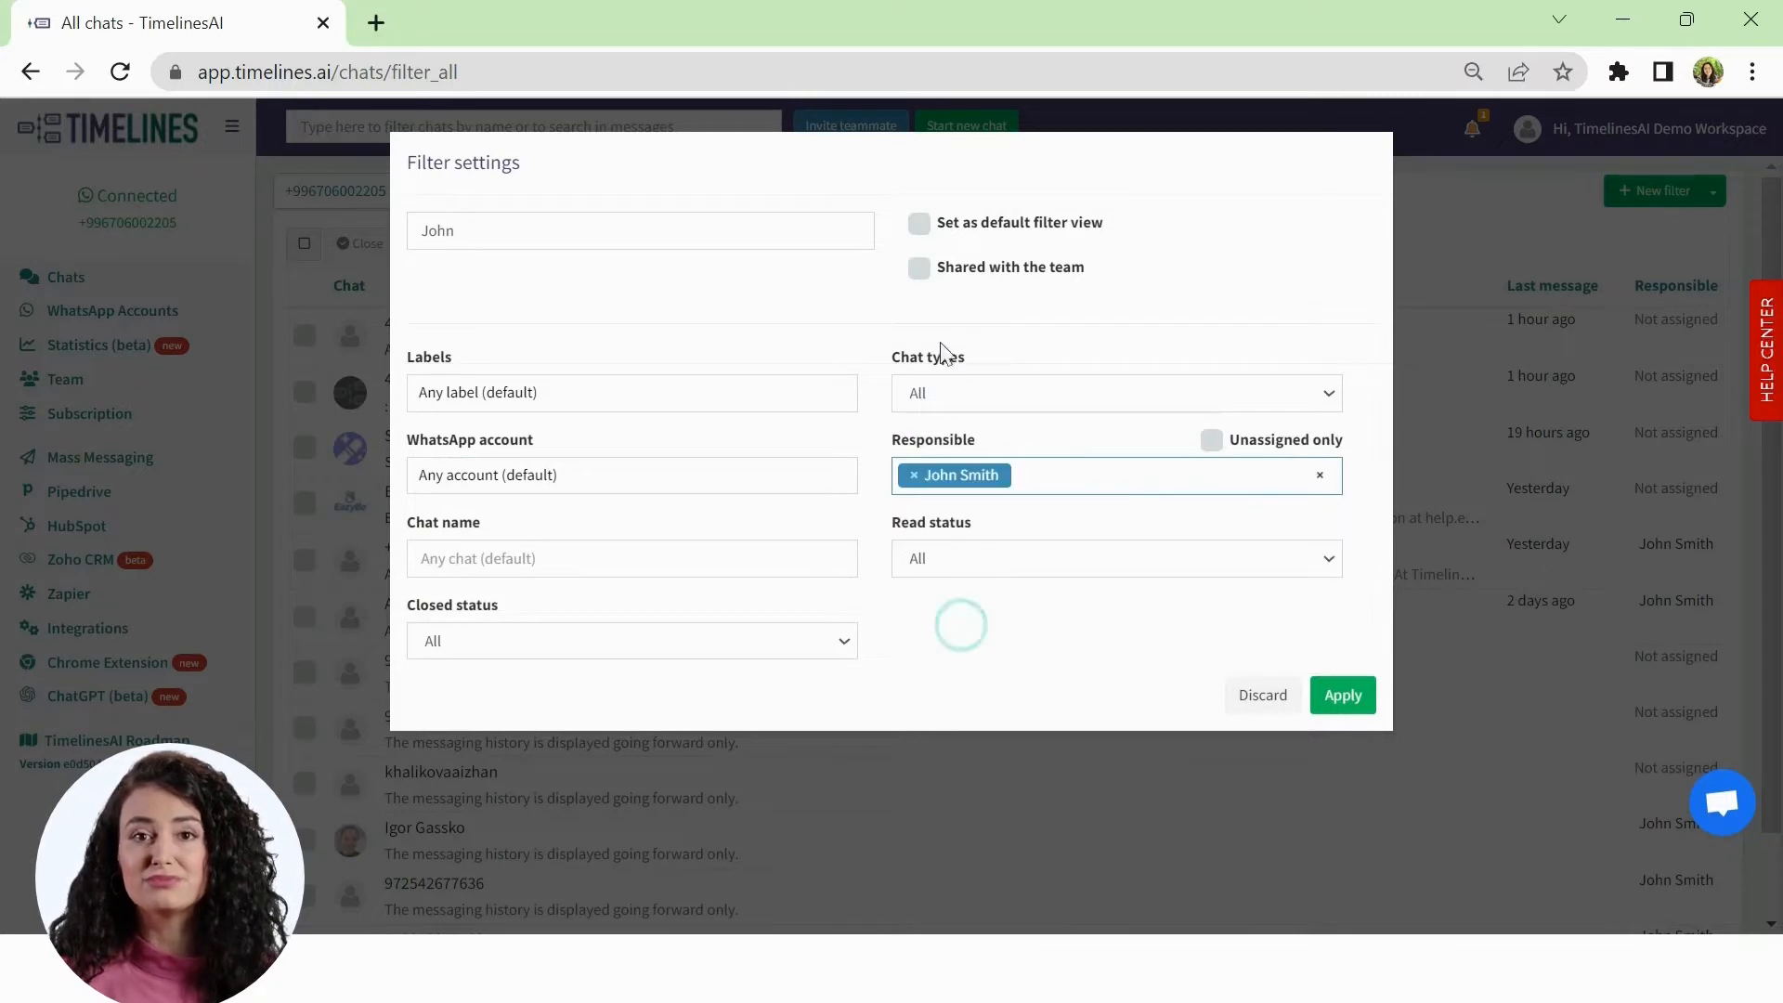
pyautogui.click(919, 223)
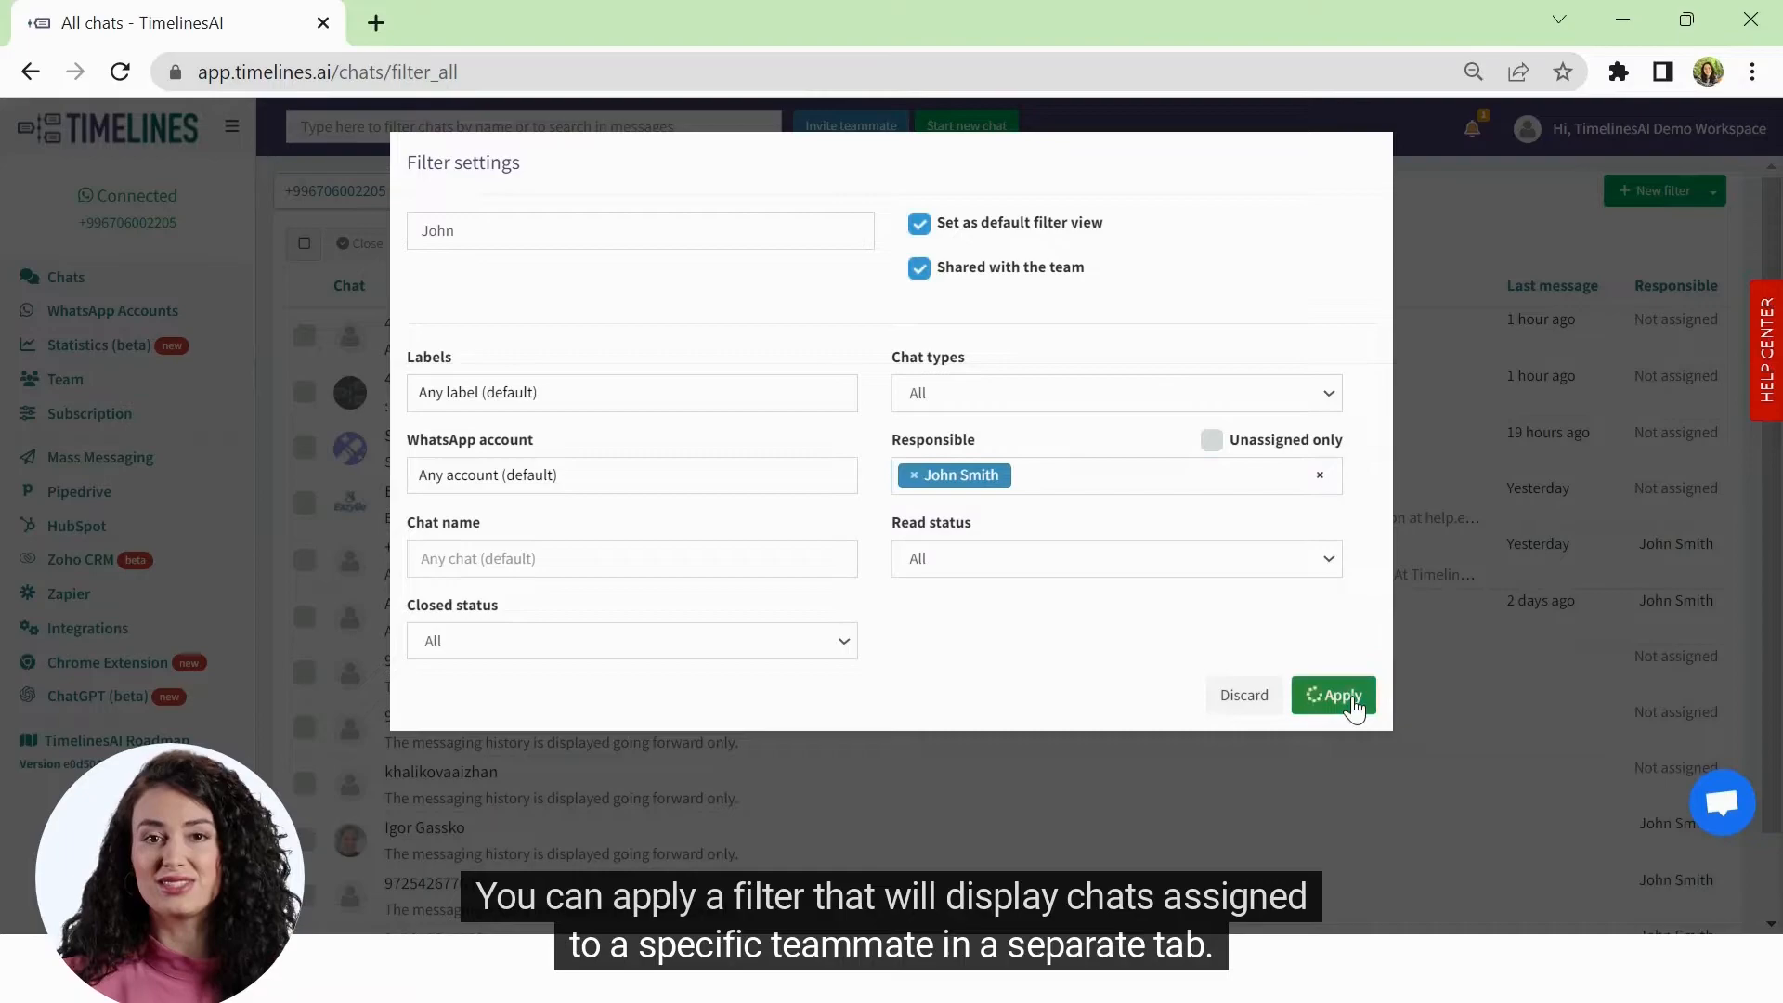
pyautogui.click(1334, 694)
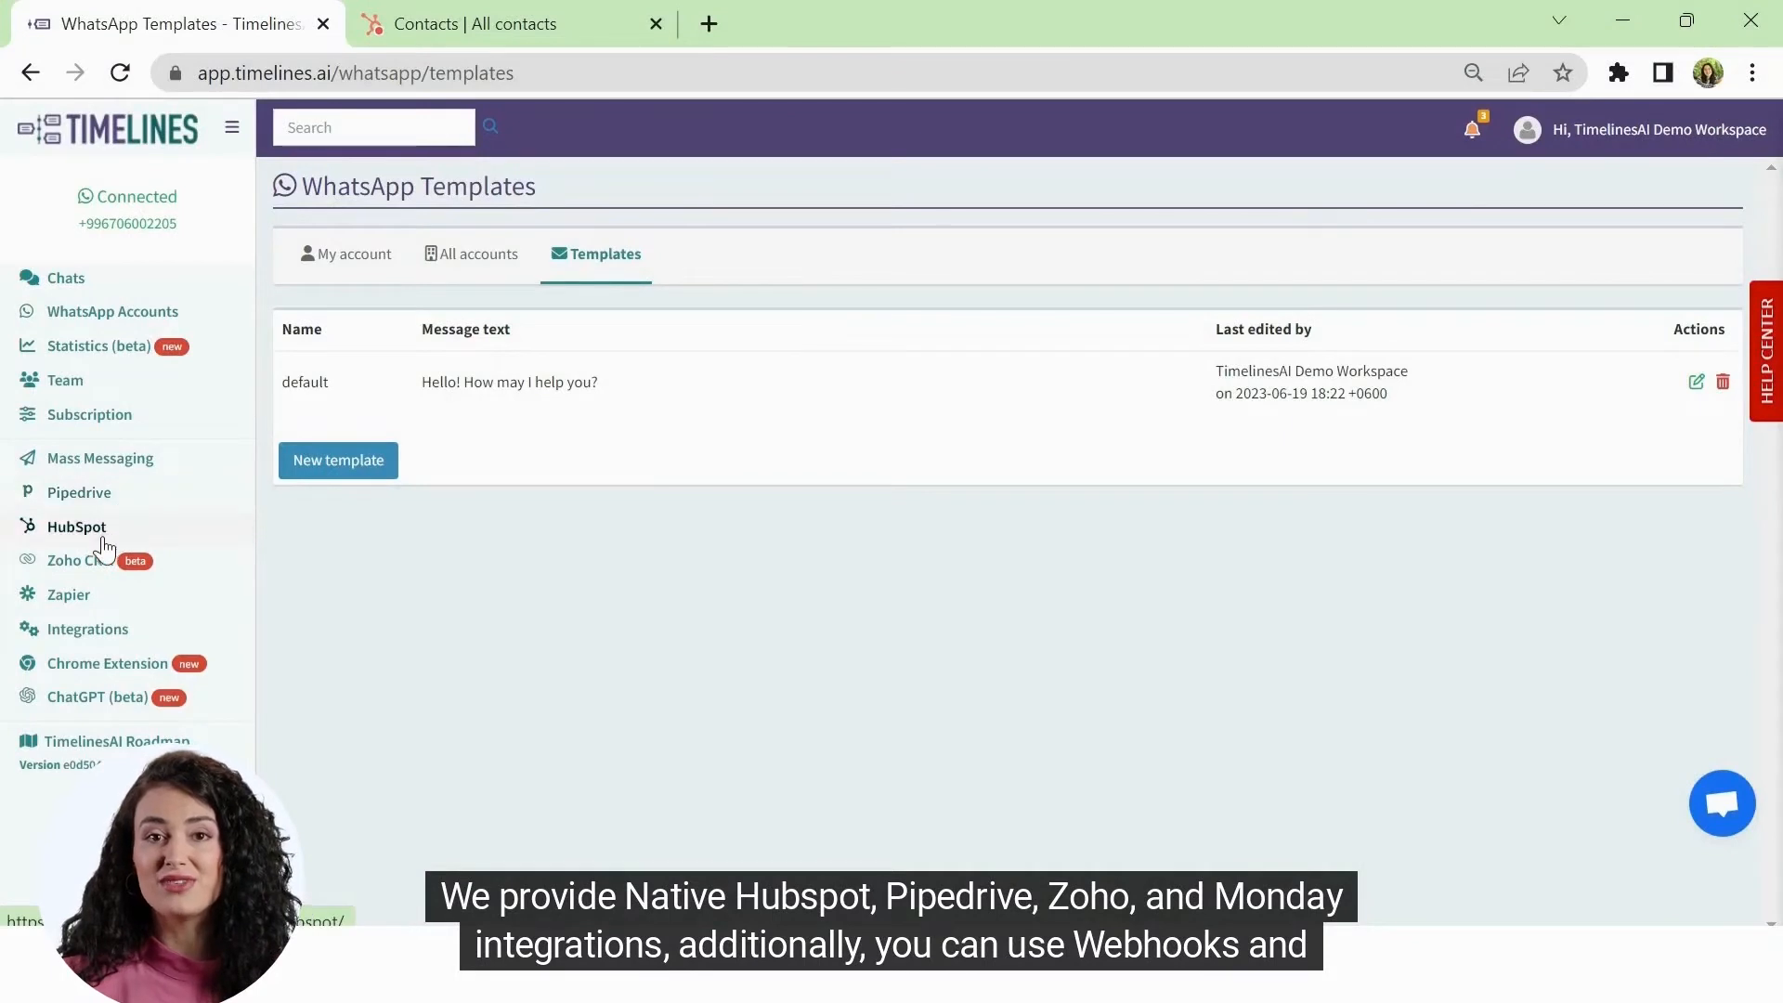
pyautogui.moveTo(84, 576)
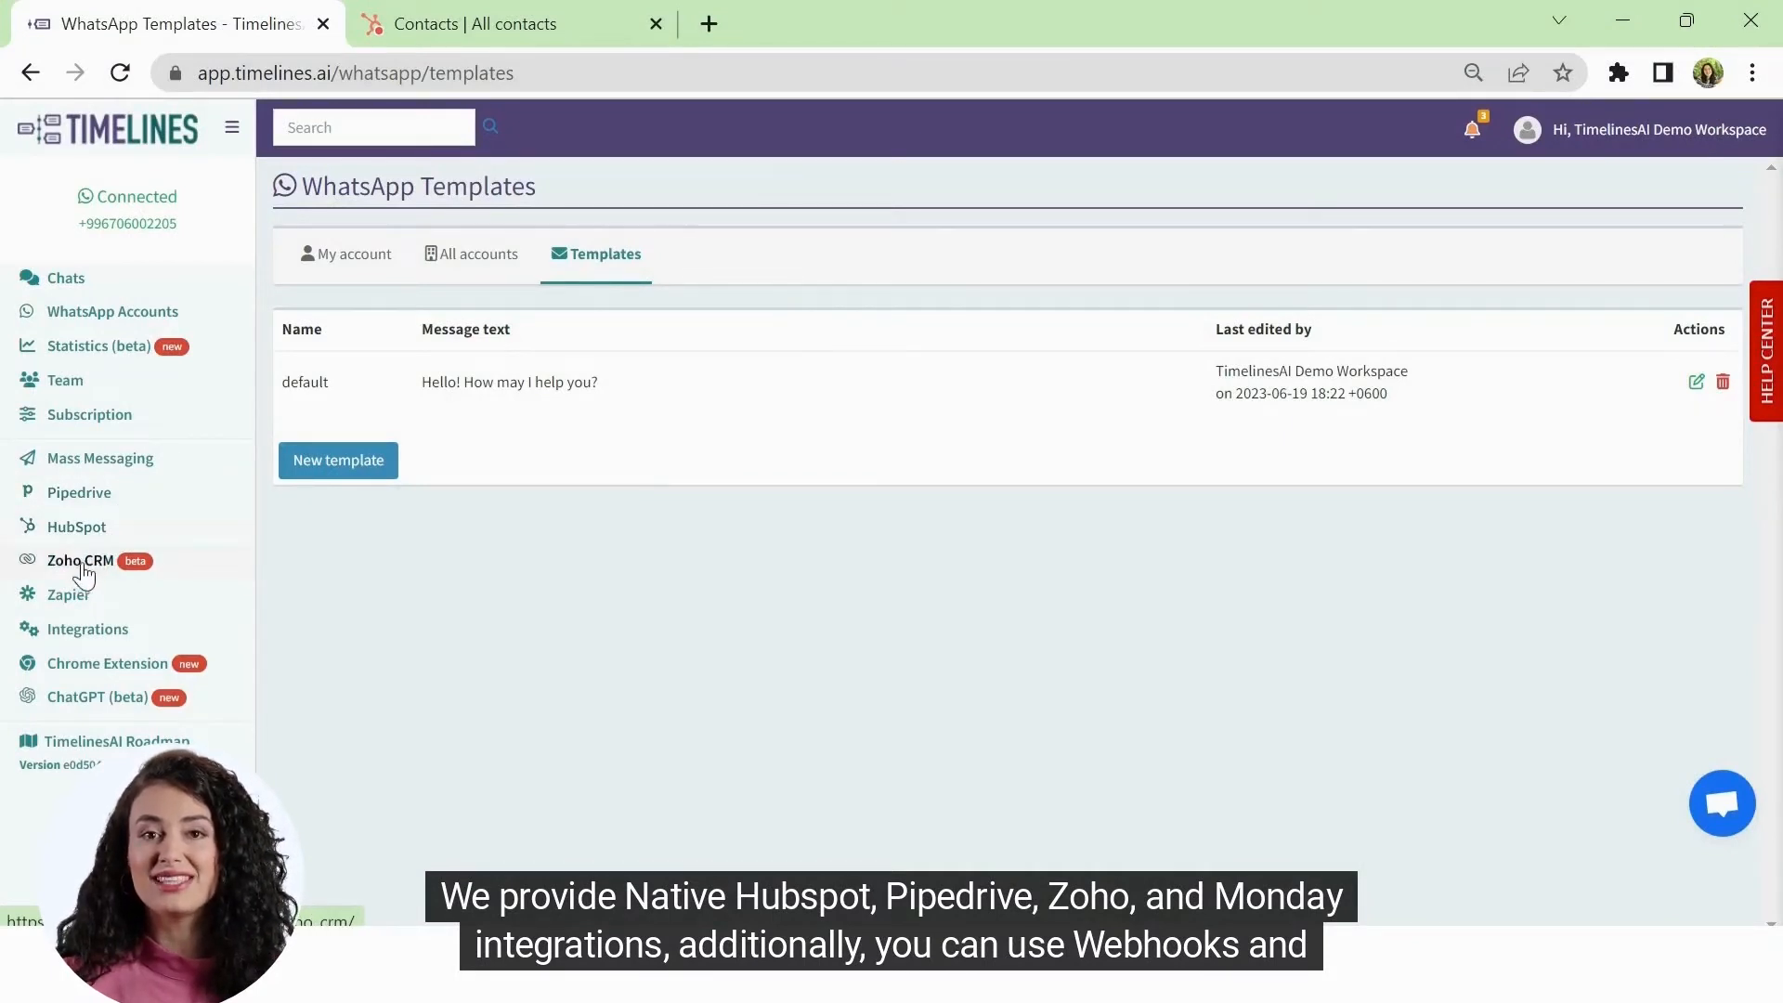
pyautogui.moveTo(102, 544)
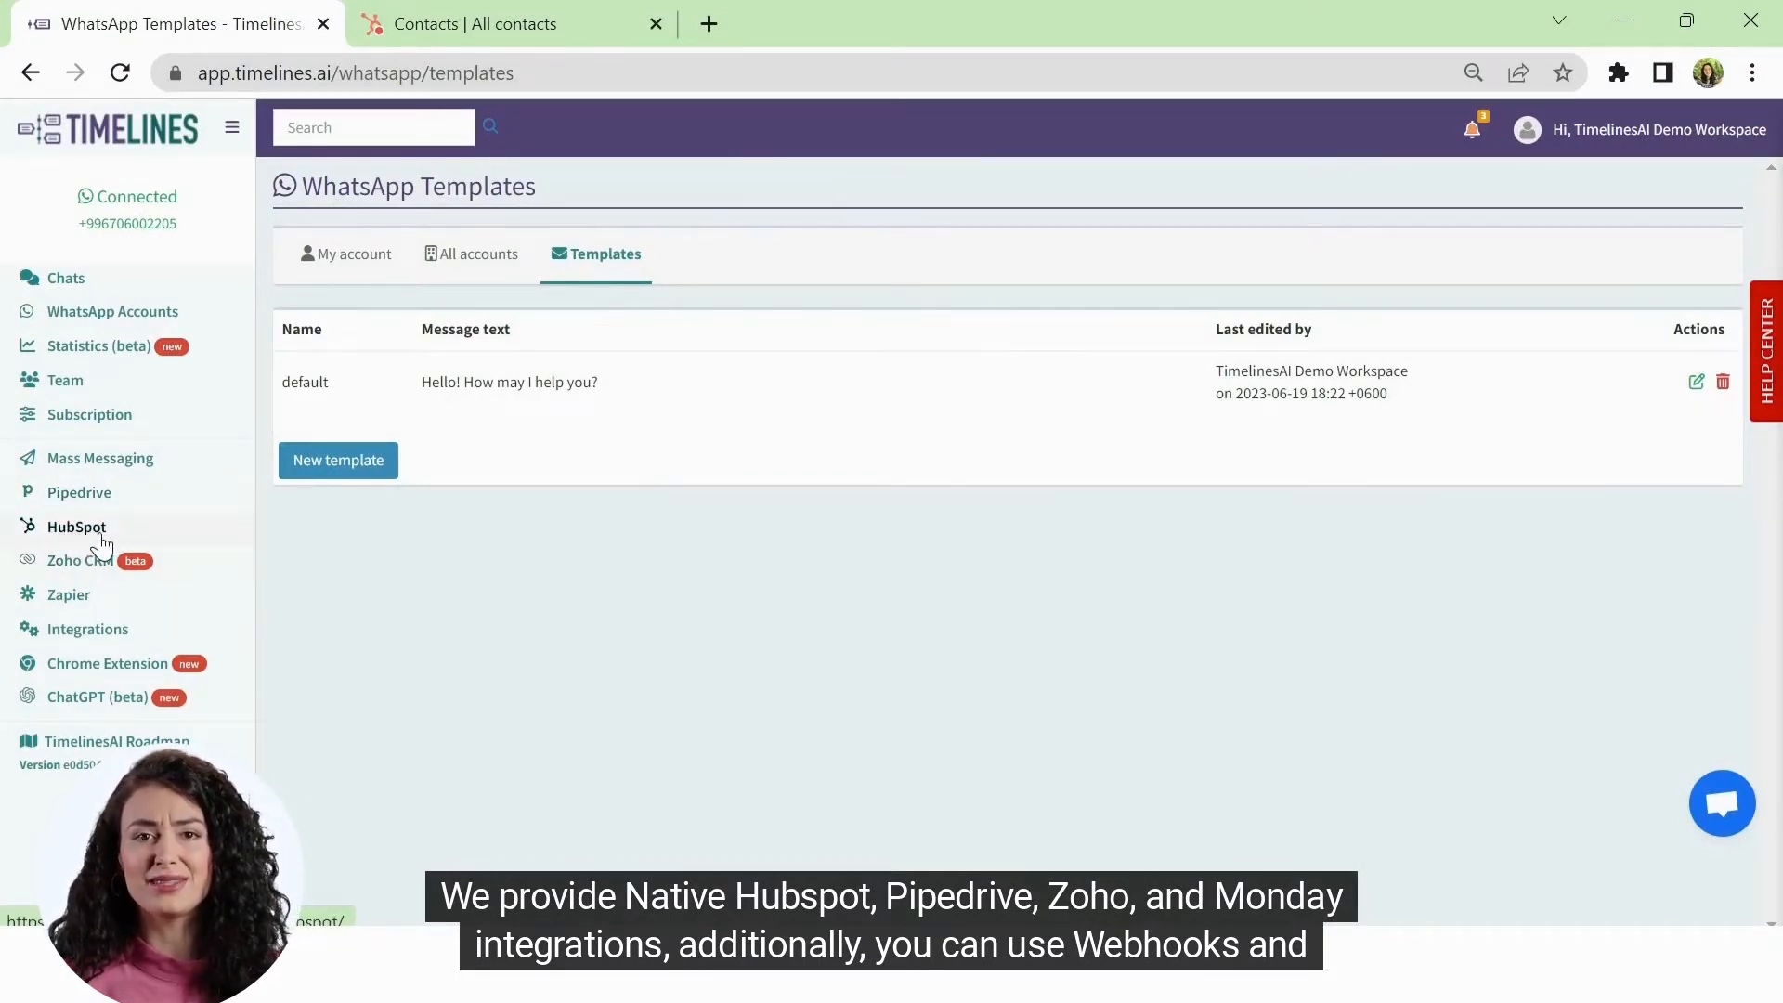
# - Connect the HubSpot account through OAuth, then move to the HubSpot contacts page
pyautogui.click(76, 528)
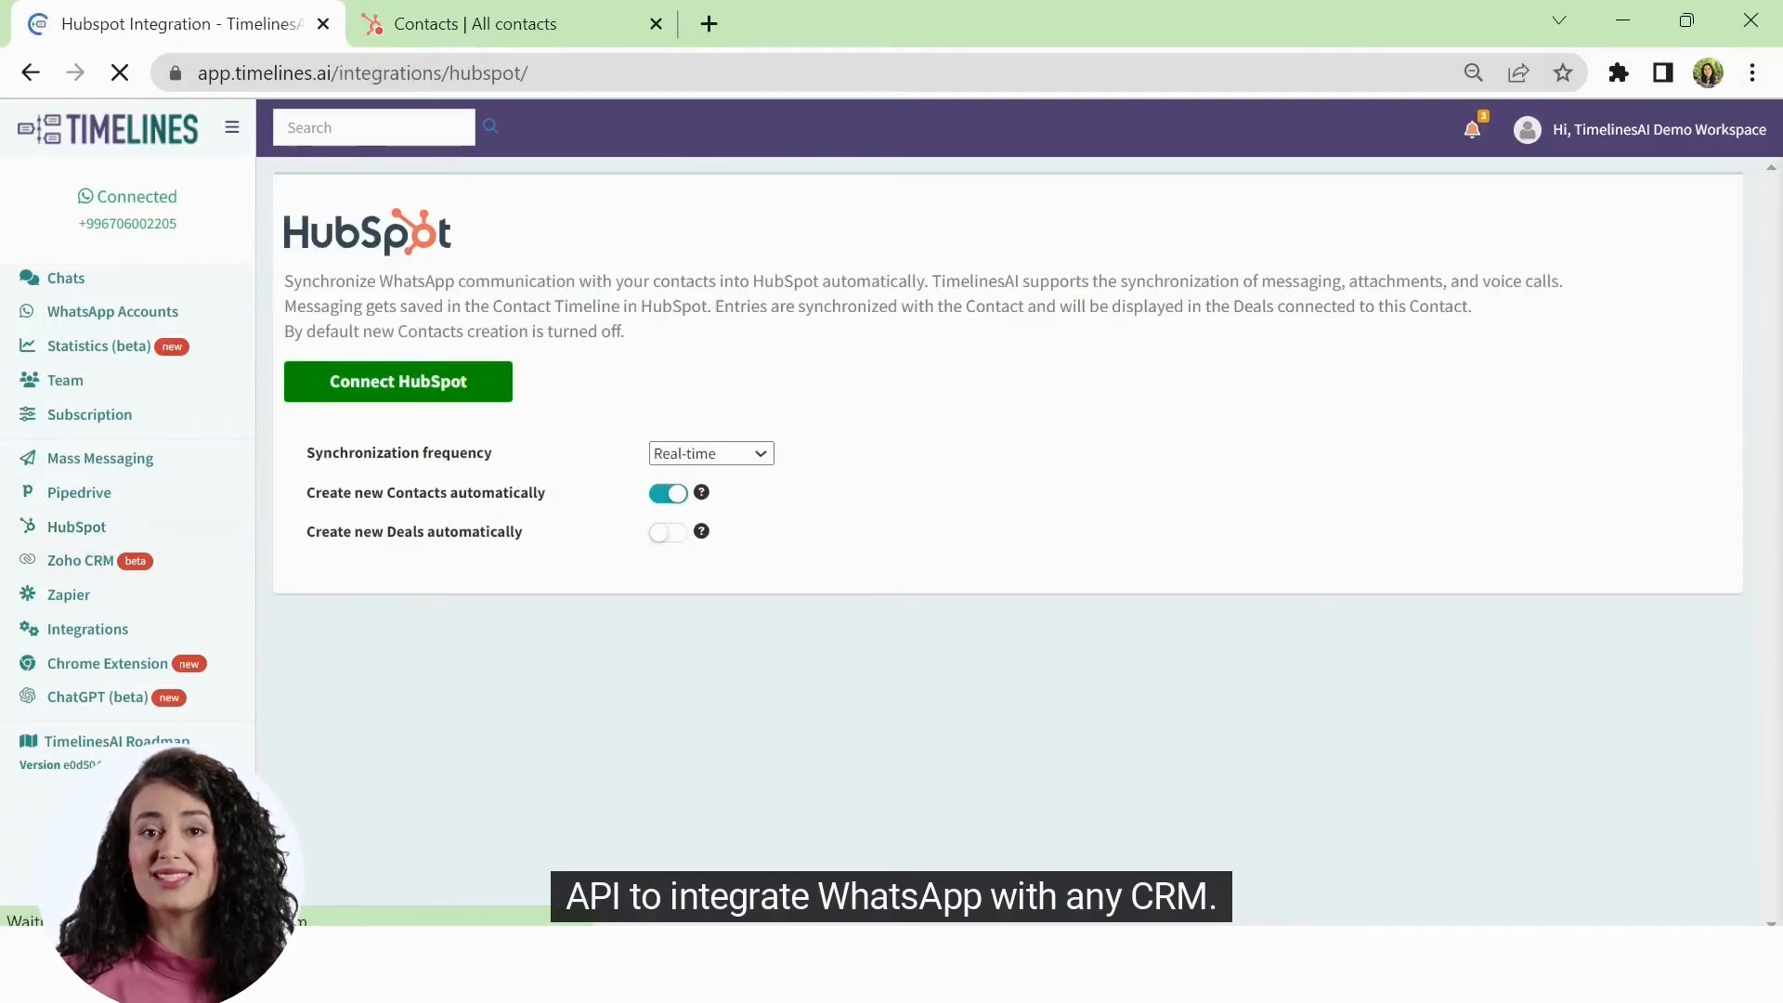
pyautogui.click(397, 381)
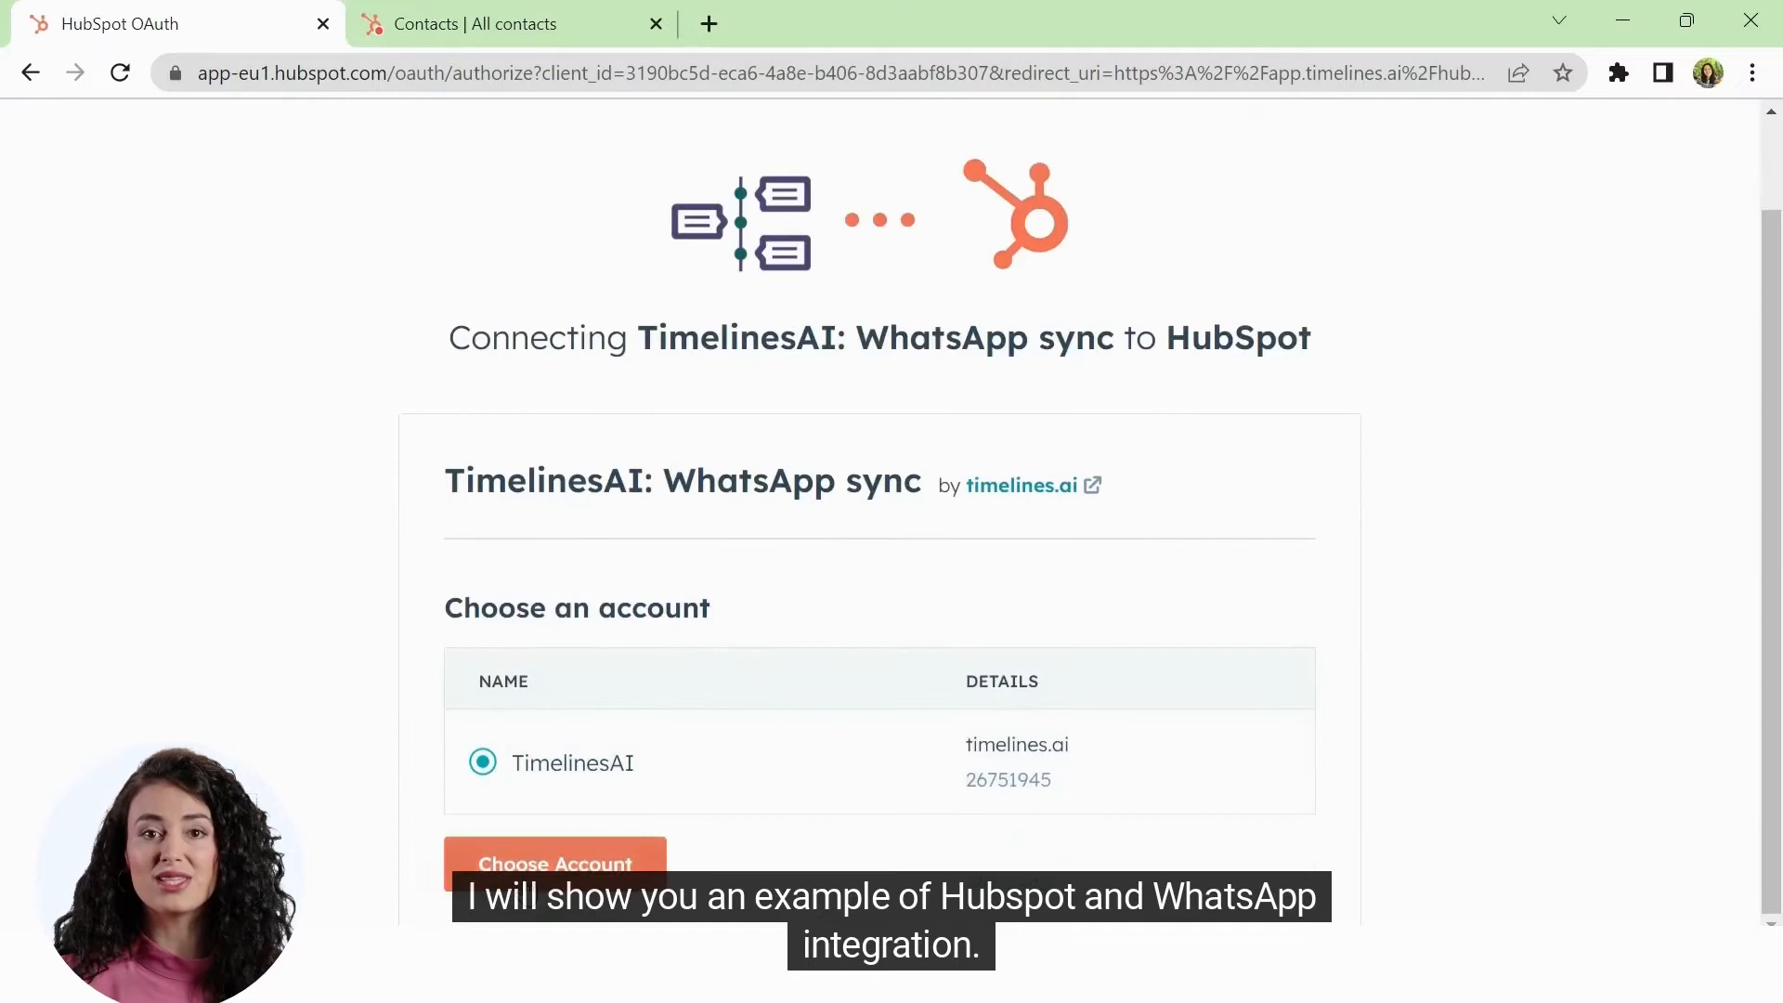
pyautogui.click(556, 861)
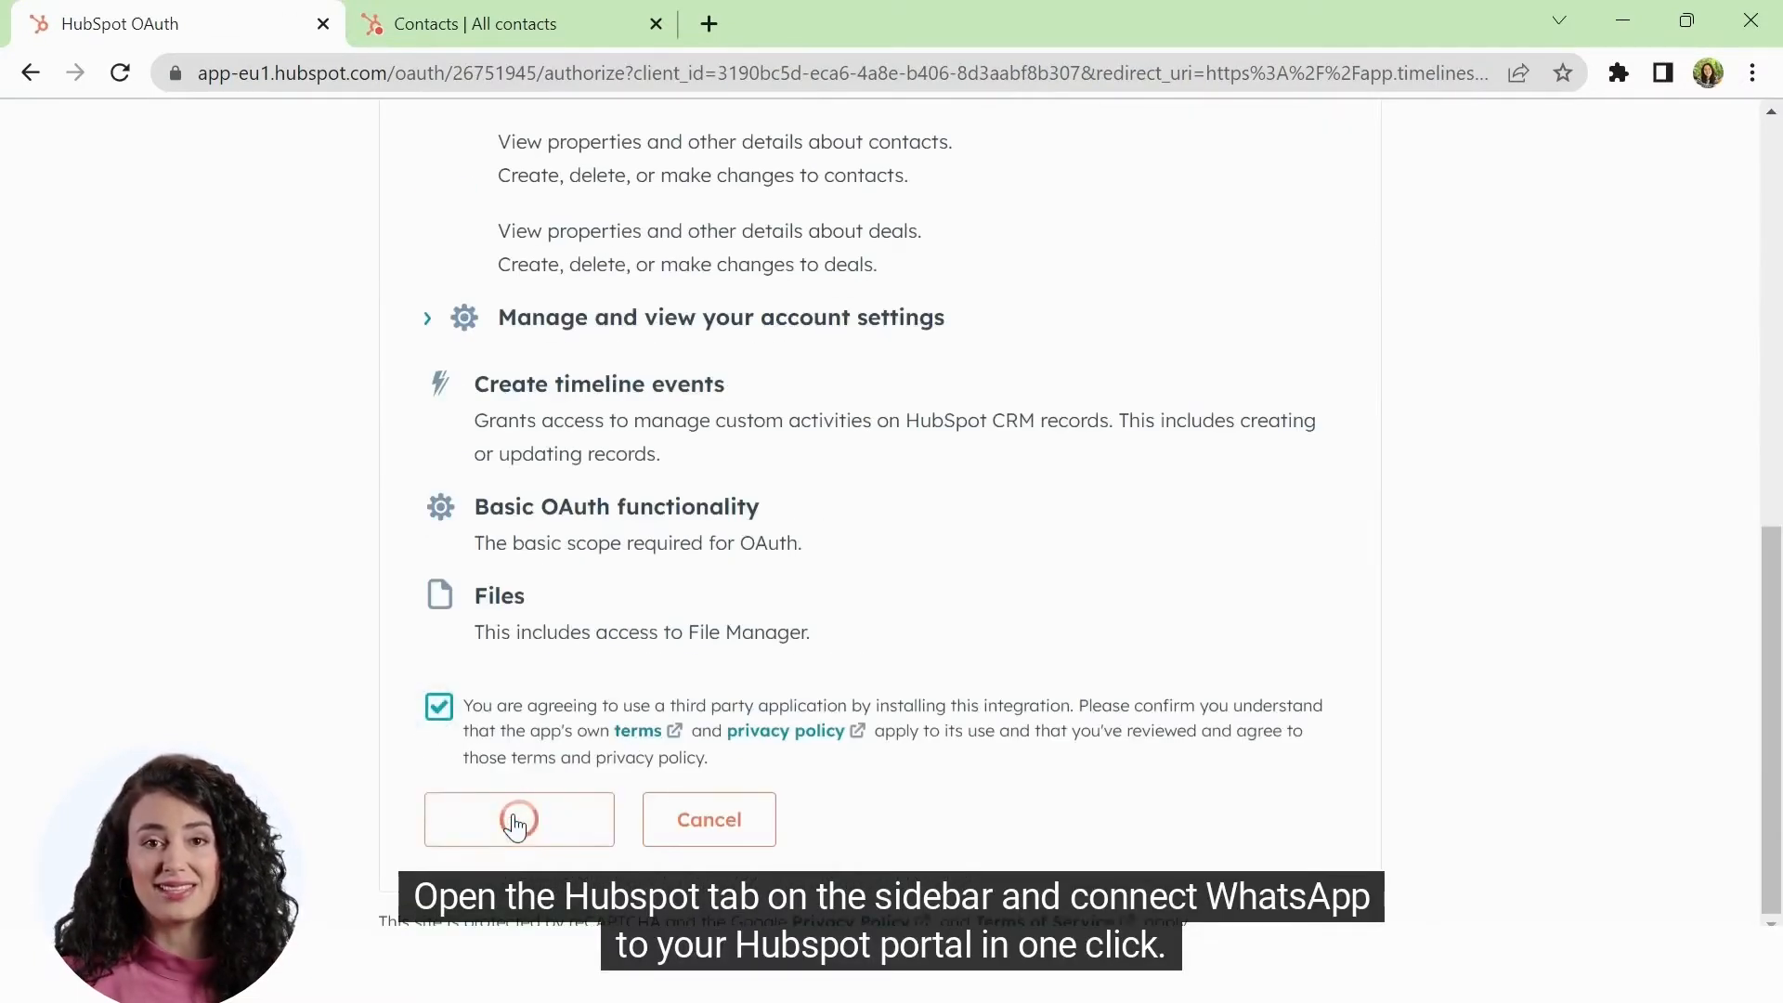
pyautogui.click(520, 819)
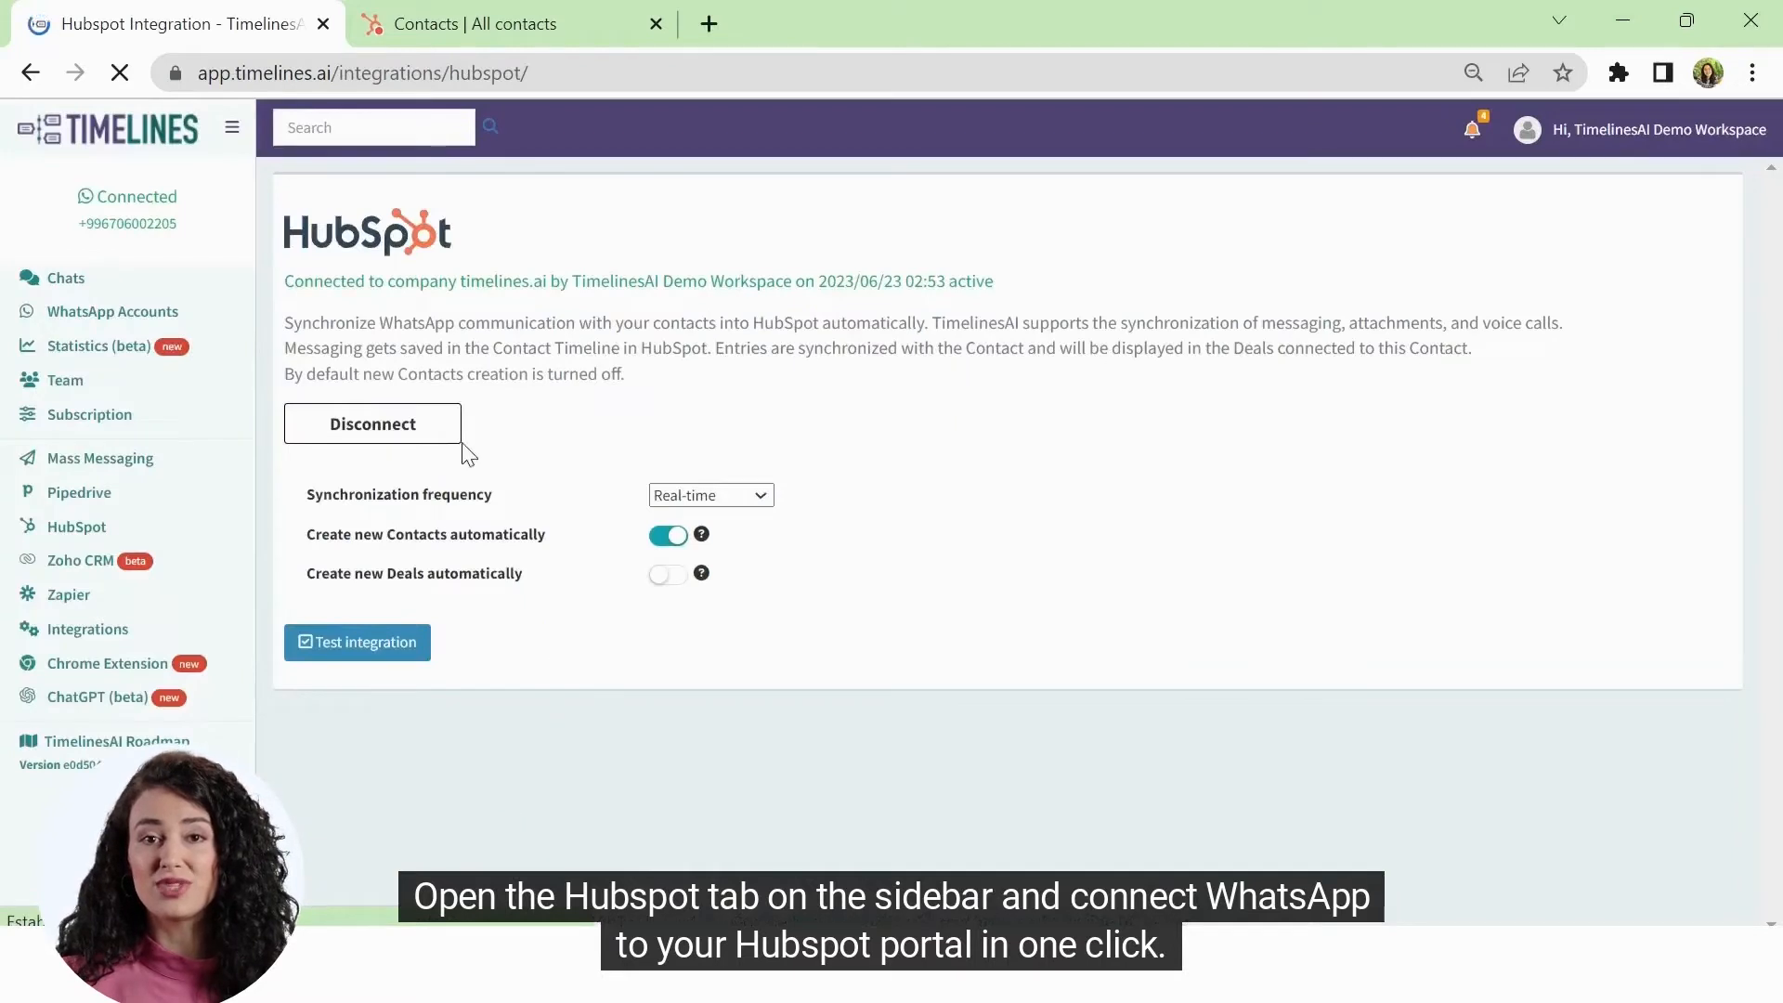
pyautogui.click(505, 24)
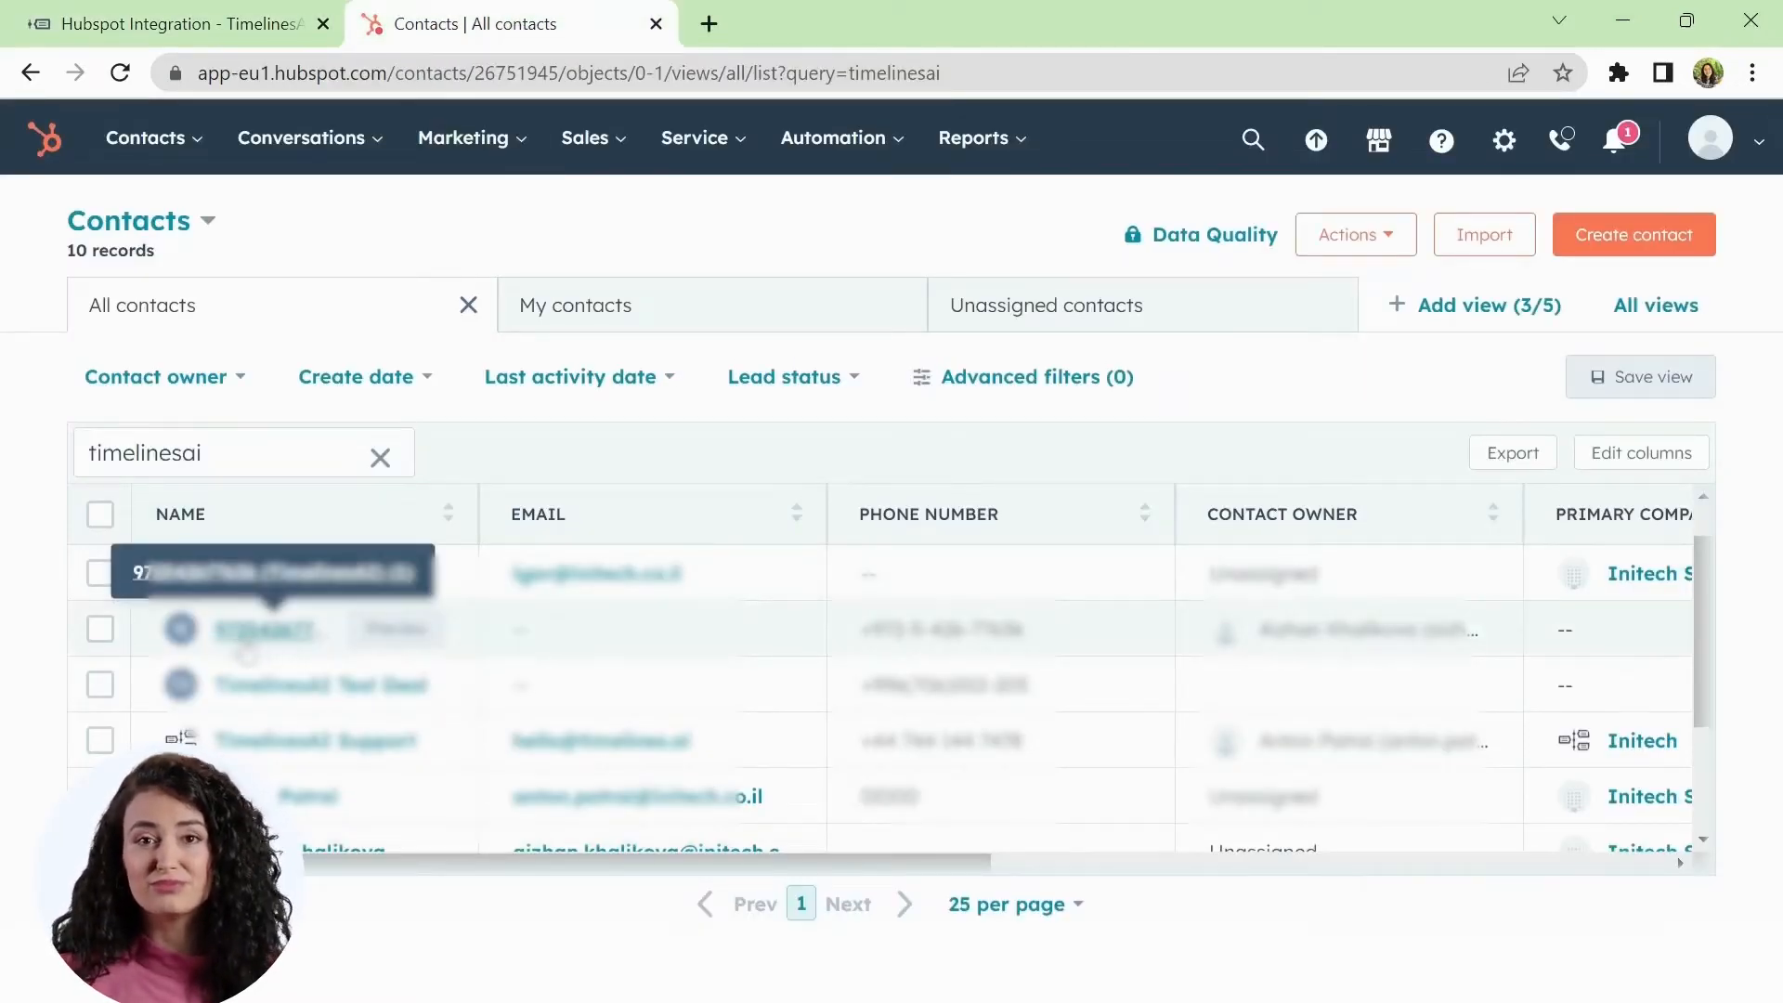
# - Review the logged WhatsApp messages in a synced contact's activity timeline
pyautogui.click(260, 632)
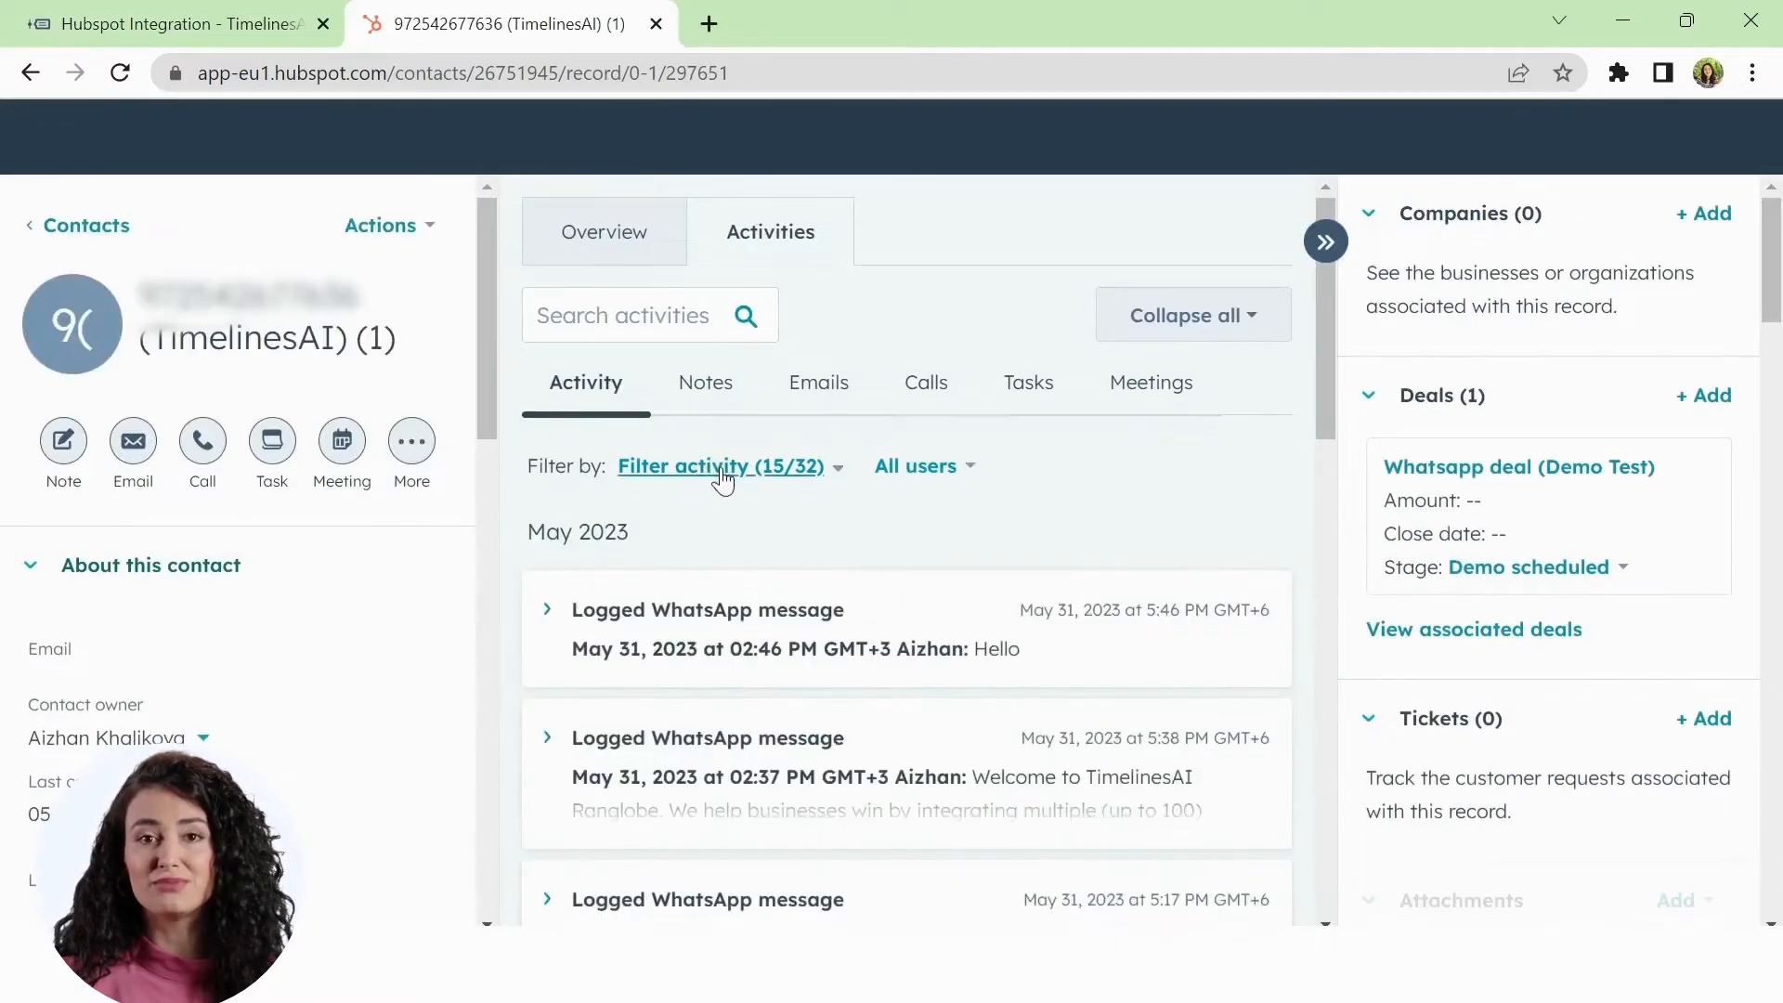
pyautogui.click(721, 466)
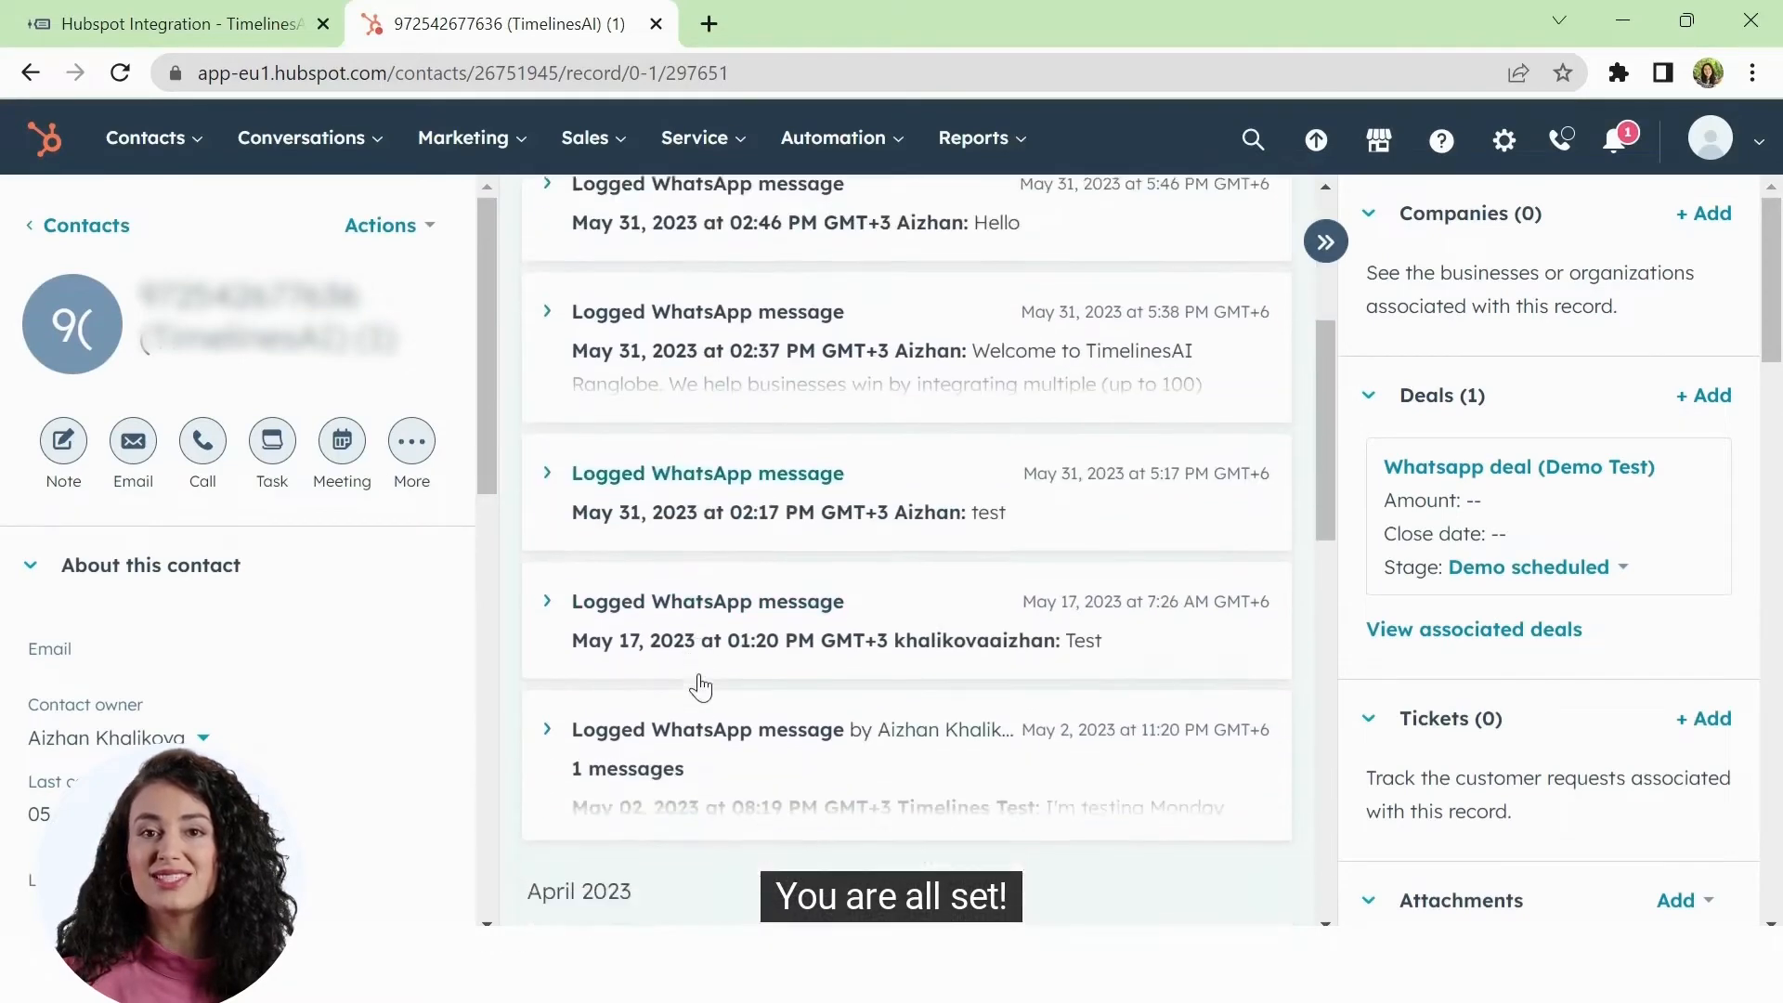
pyautogui.scroll(-3)
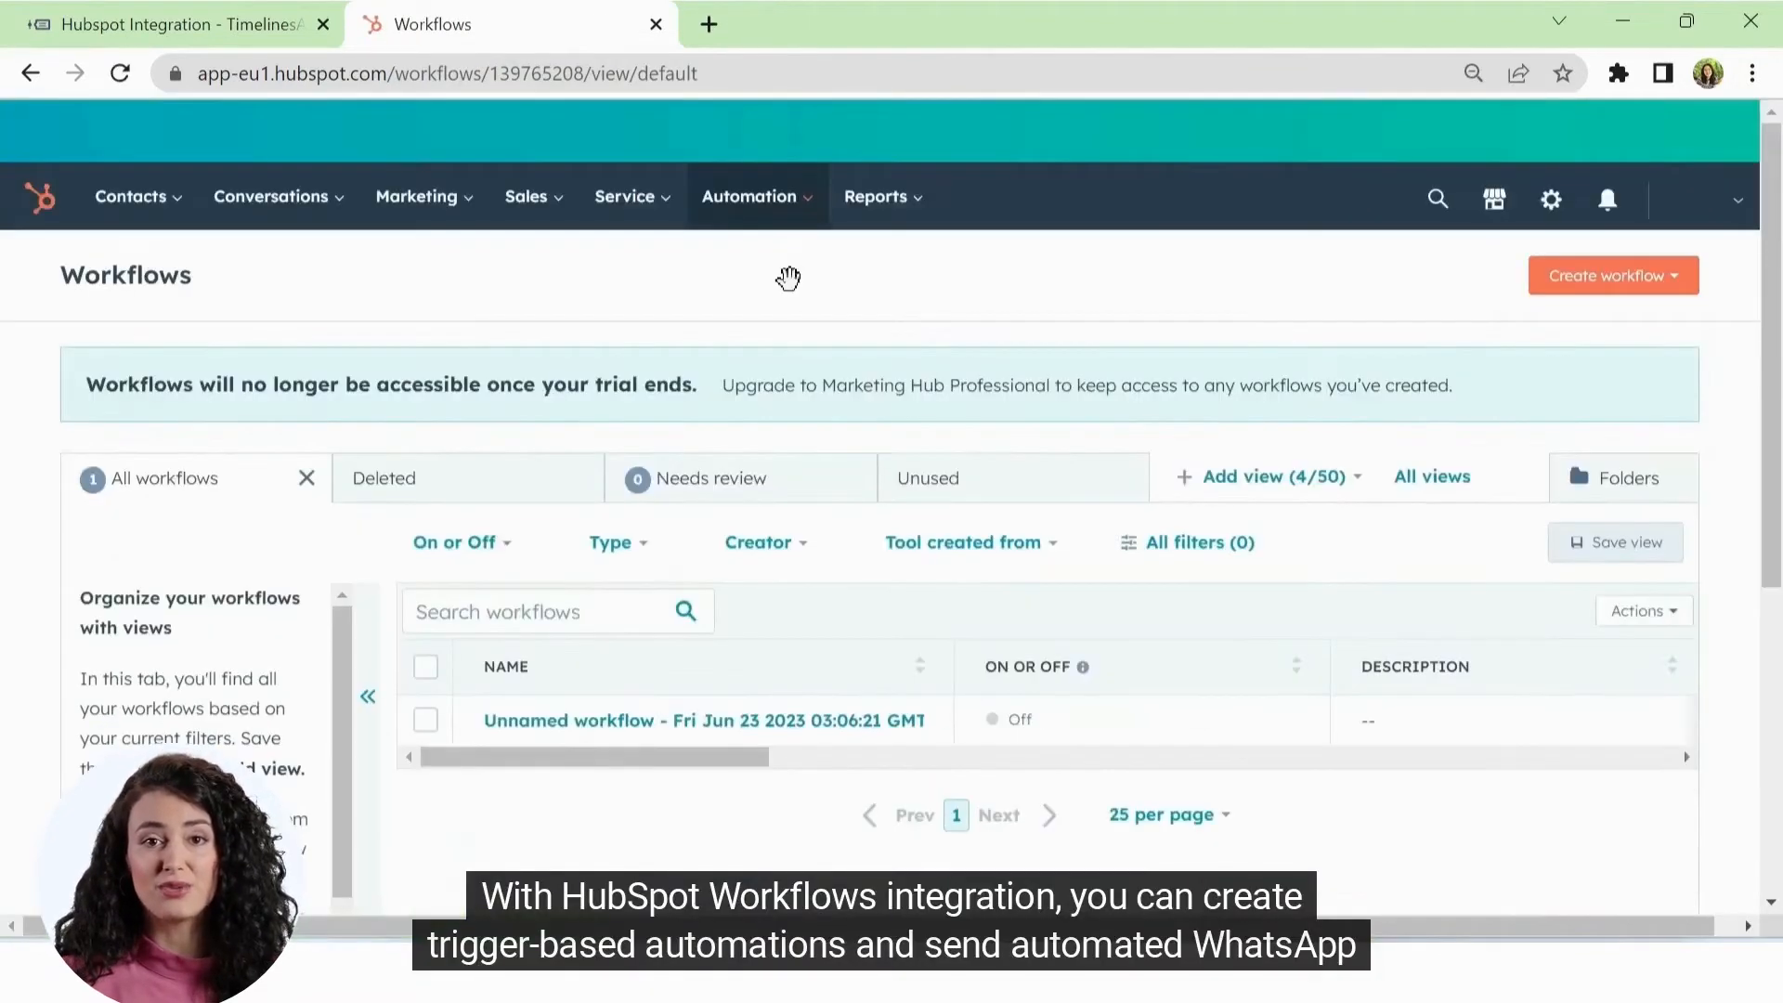
# - Create a blank contact-based workflow from scratch and begin its enrollment trigger
pyautogui.click(1612, 275)
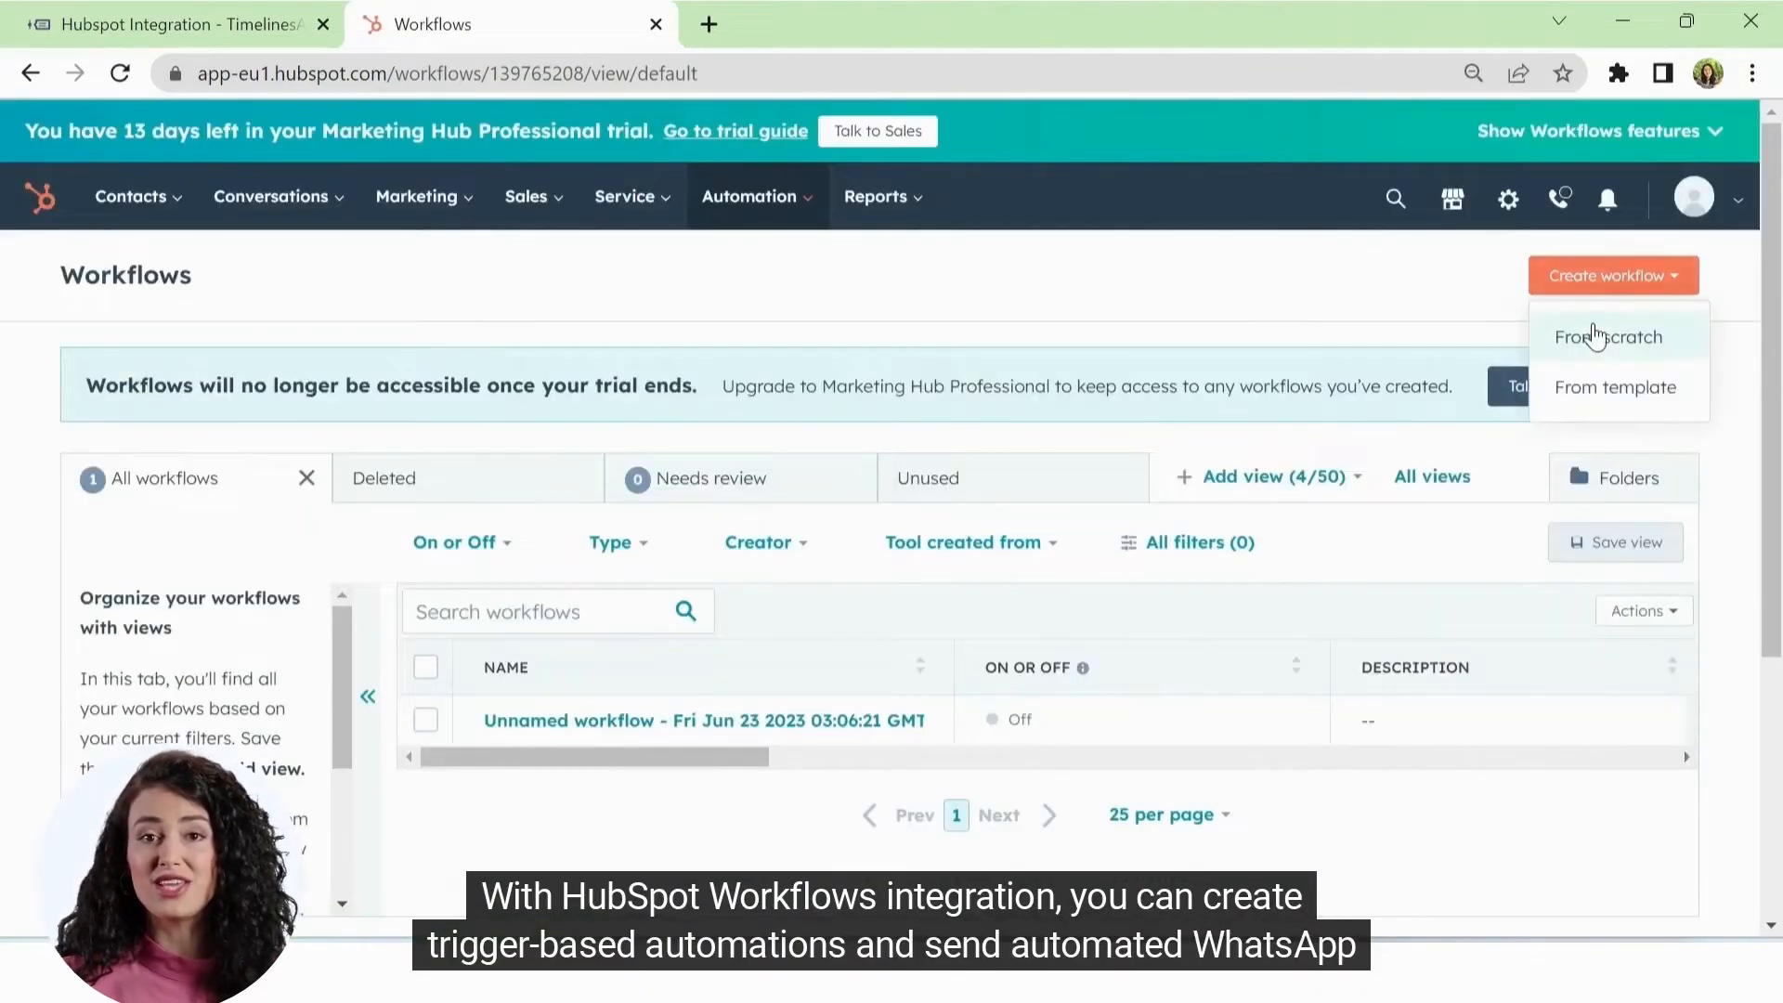
pyautogui.click(1607, 336)
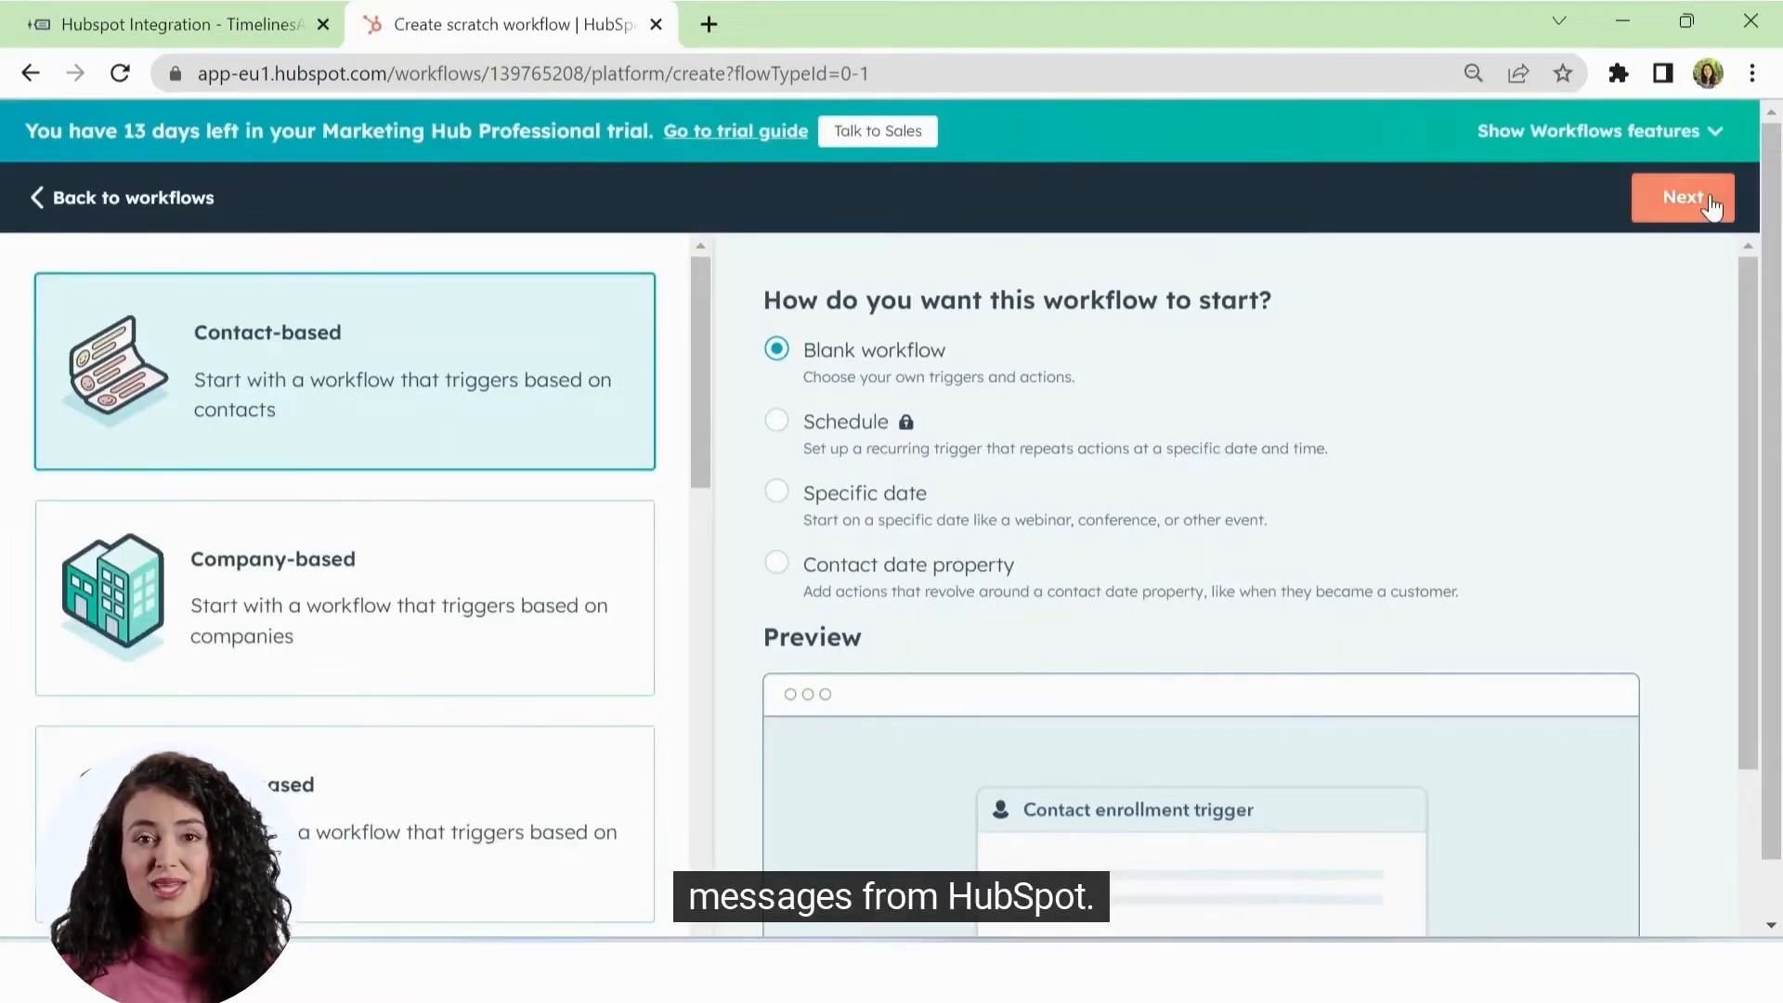
pyautogui.click(1683, 197)
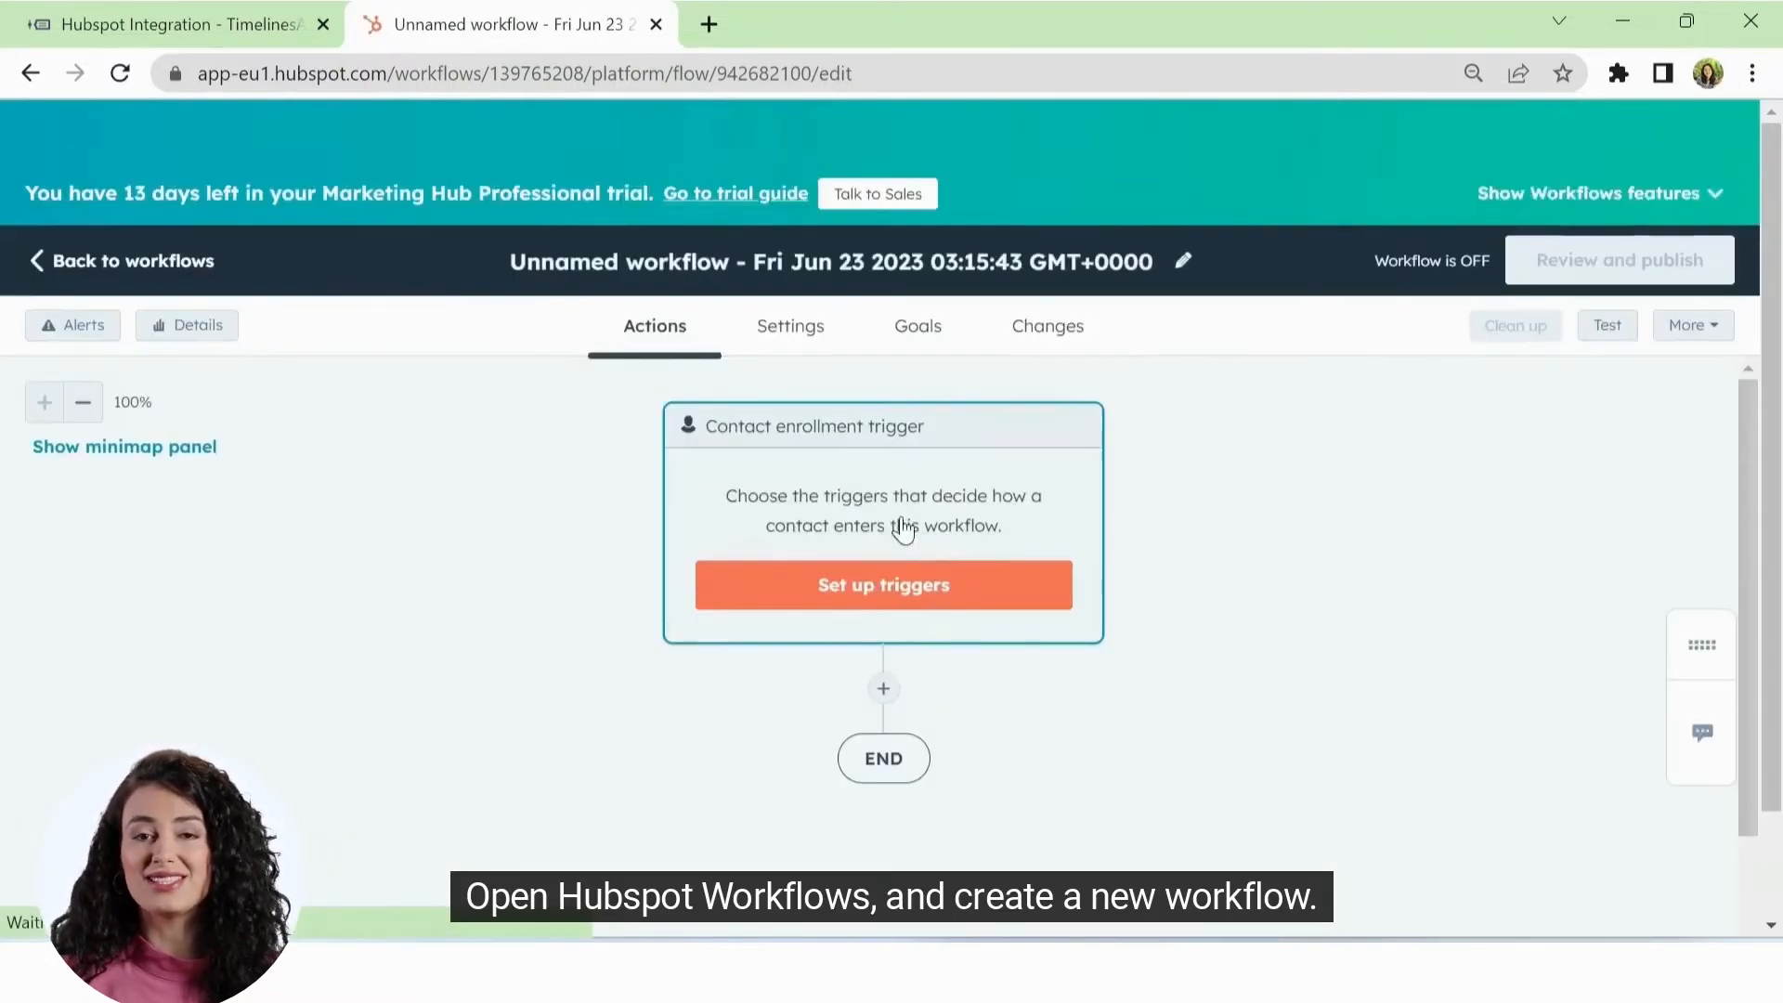
pyautogui.click(884, 583)
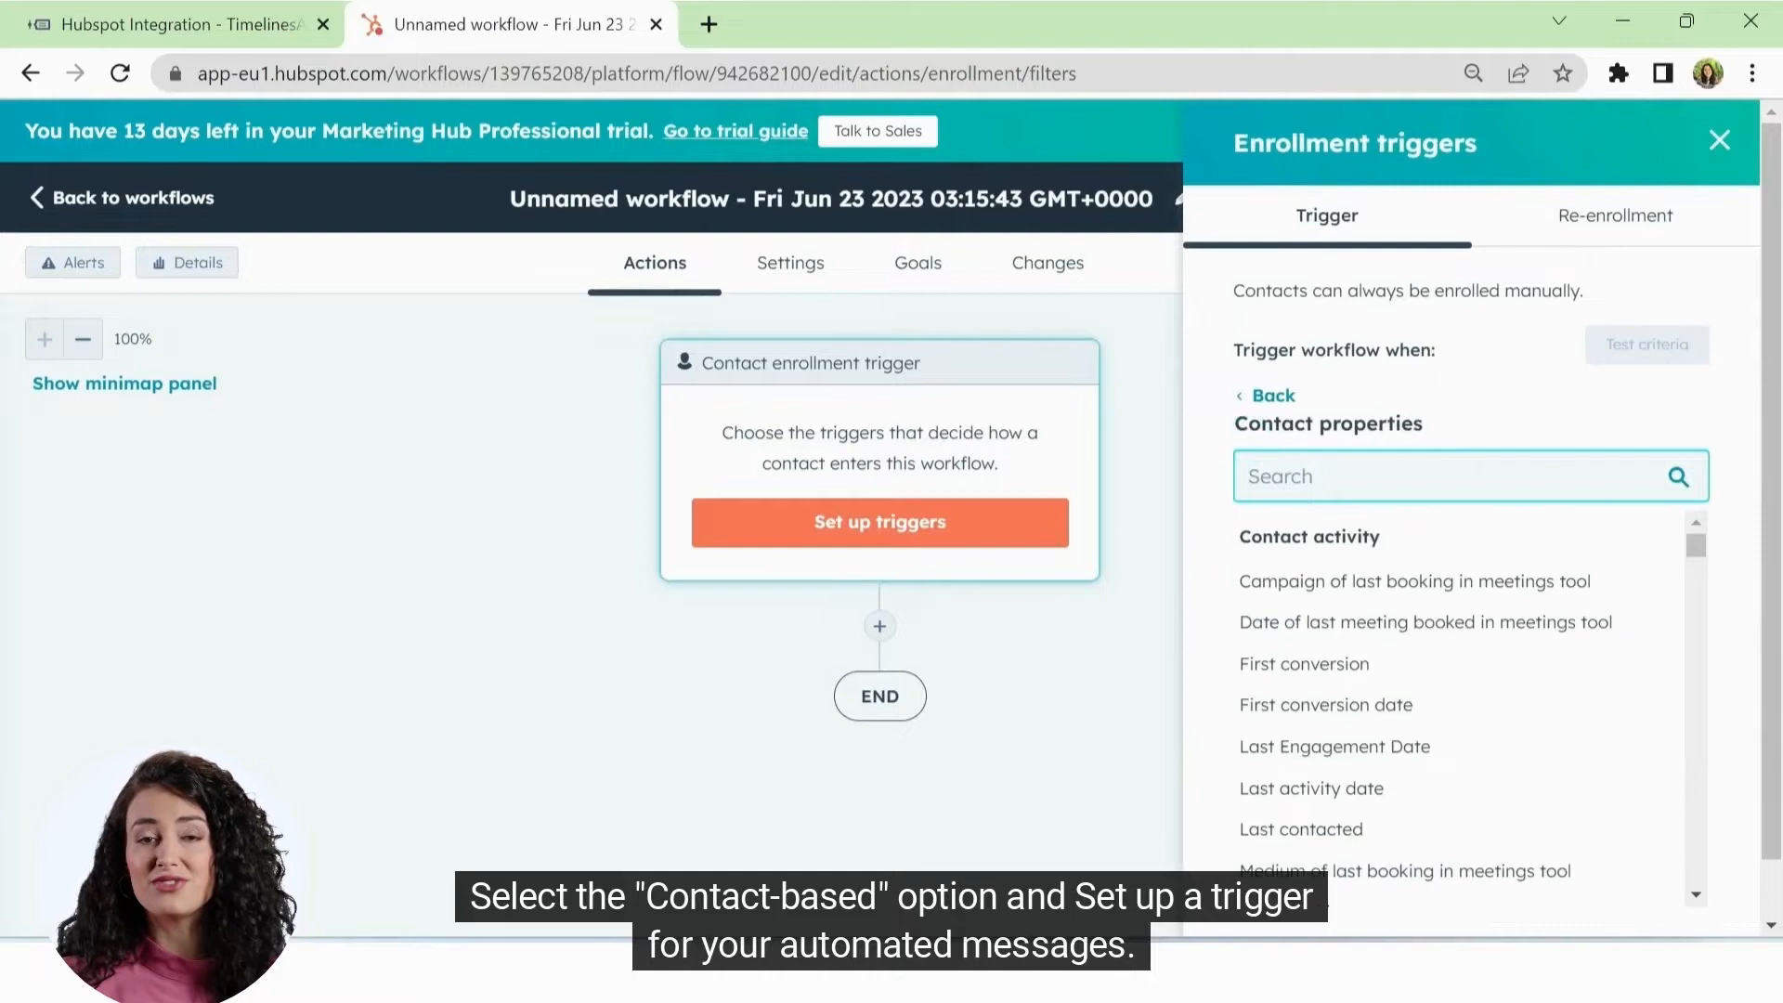
# - Set the trigger to First deal created date is known, save it and add an empty action
pyautogui.write('cre')
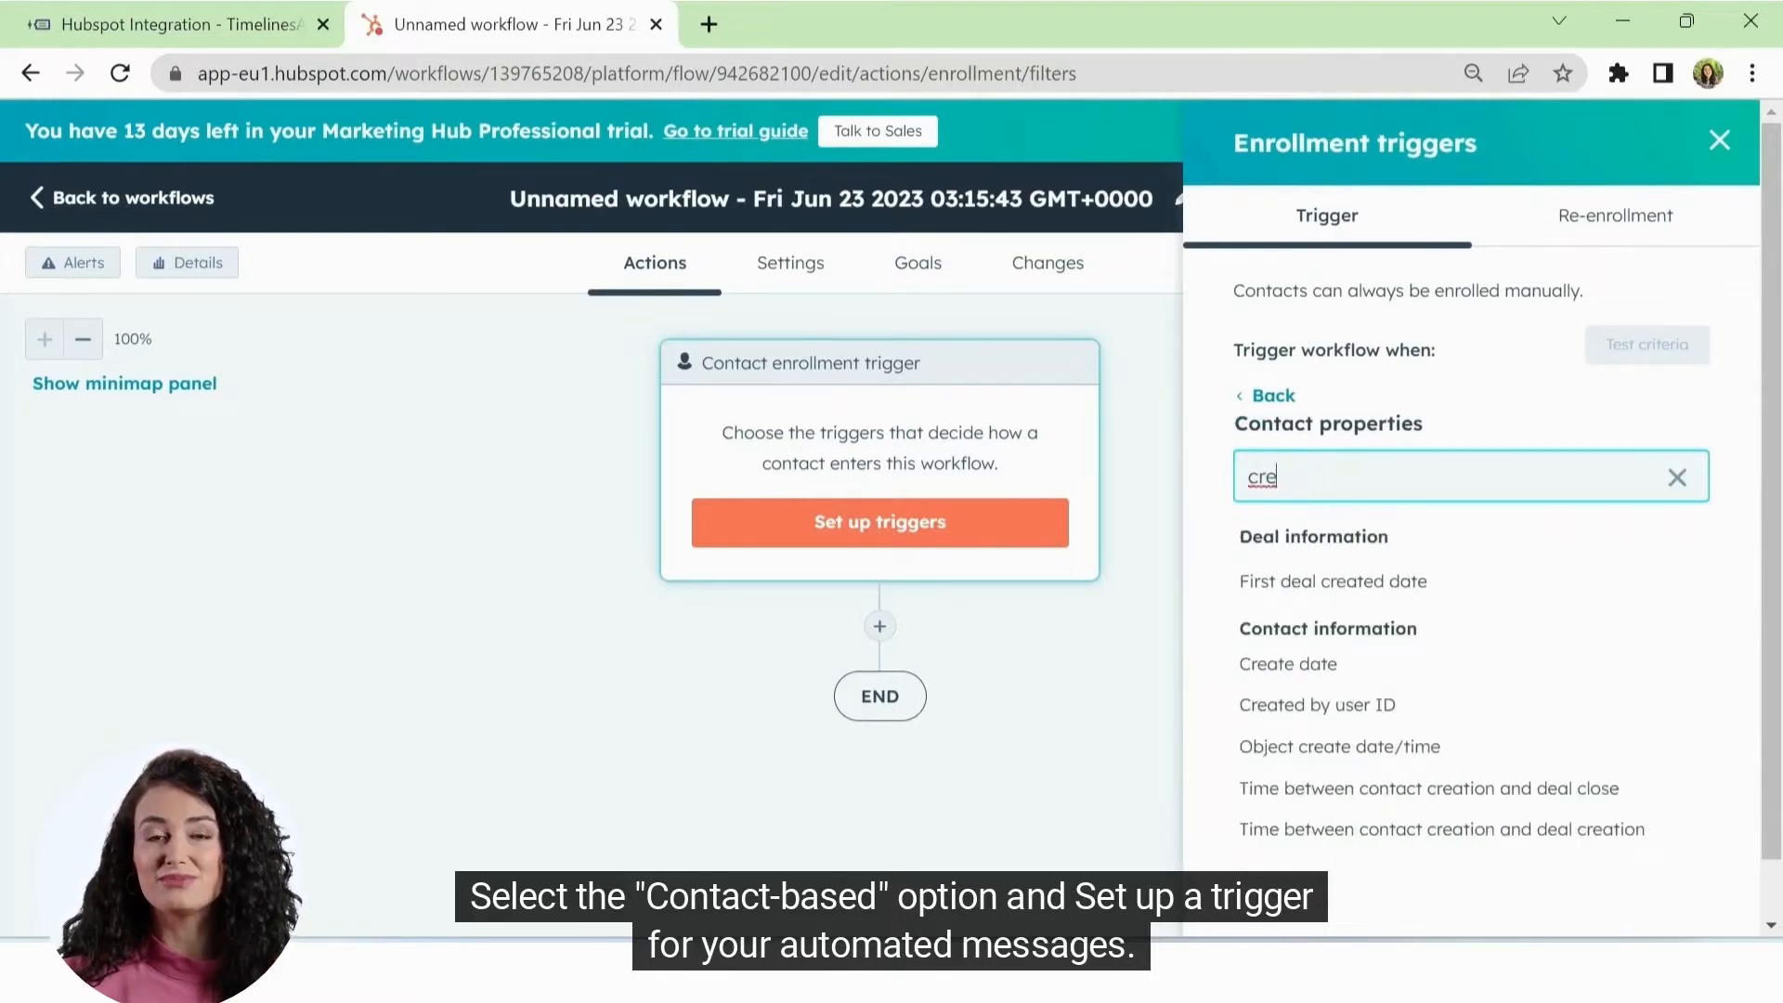
pyautogui.click(1333, 582)
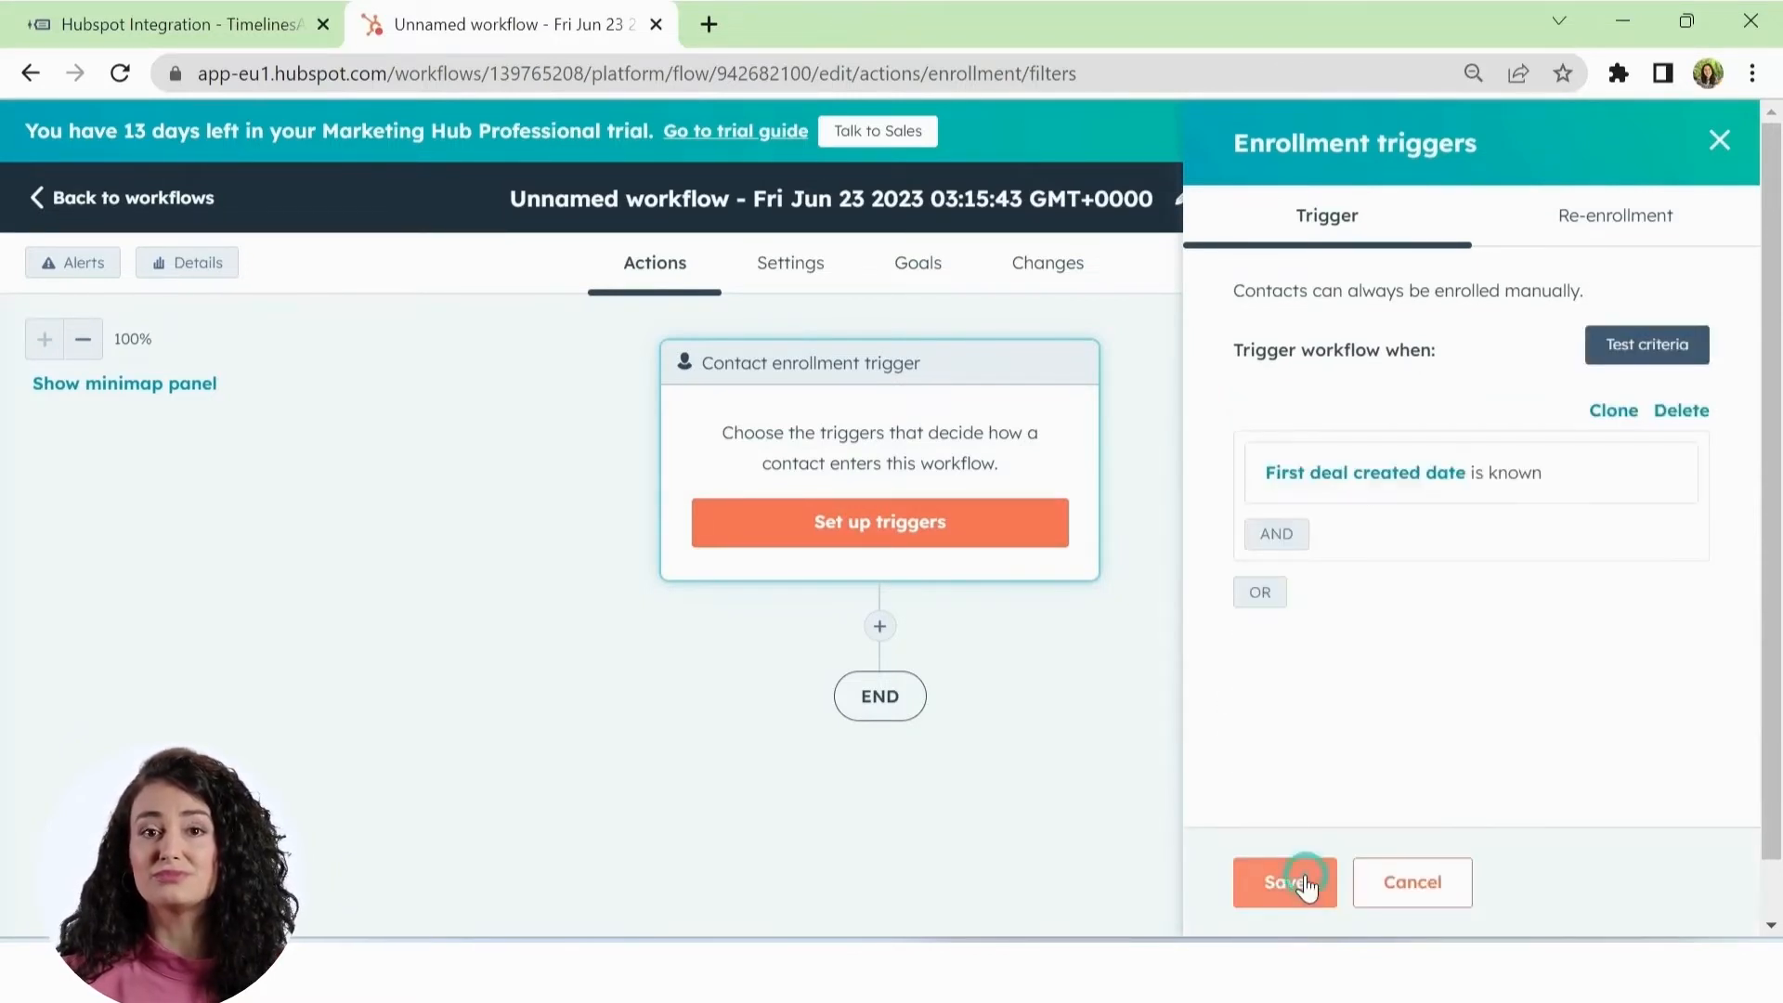
pyautogui.click(1286, 882)
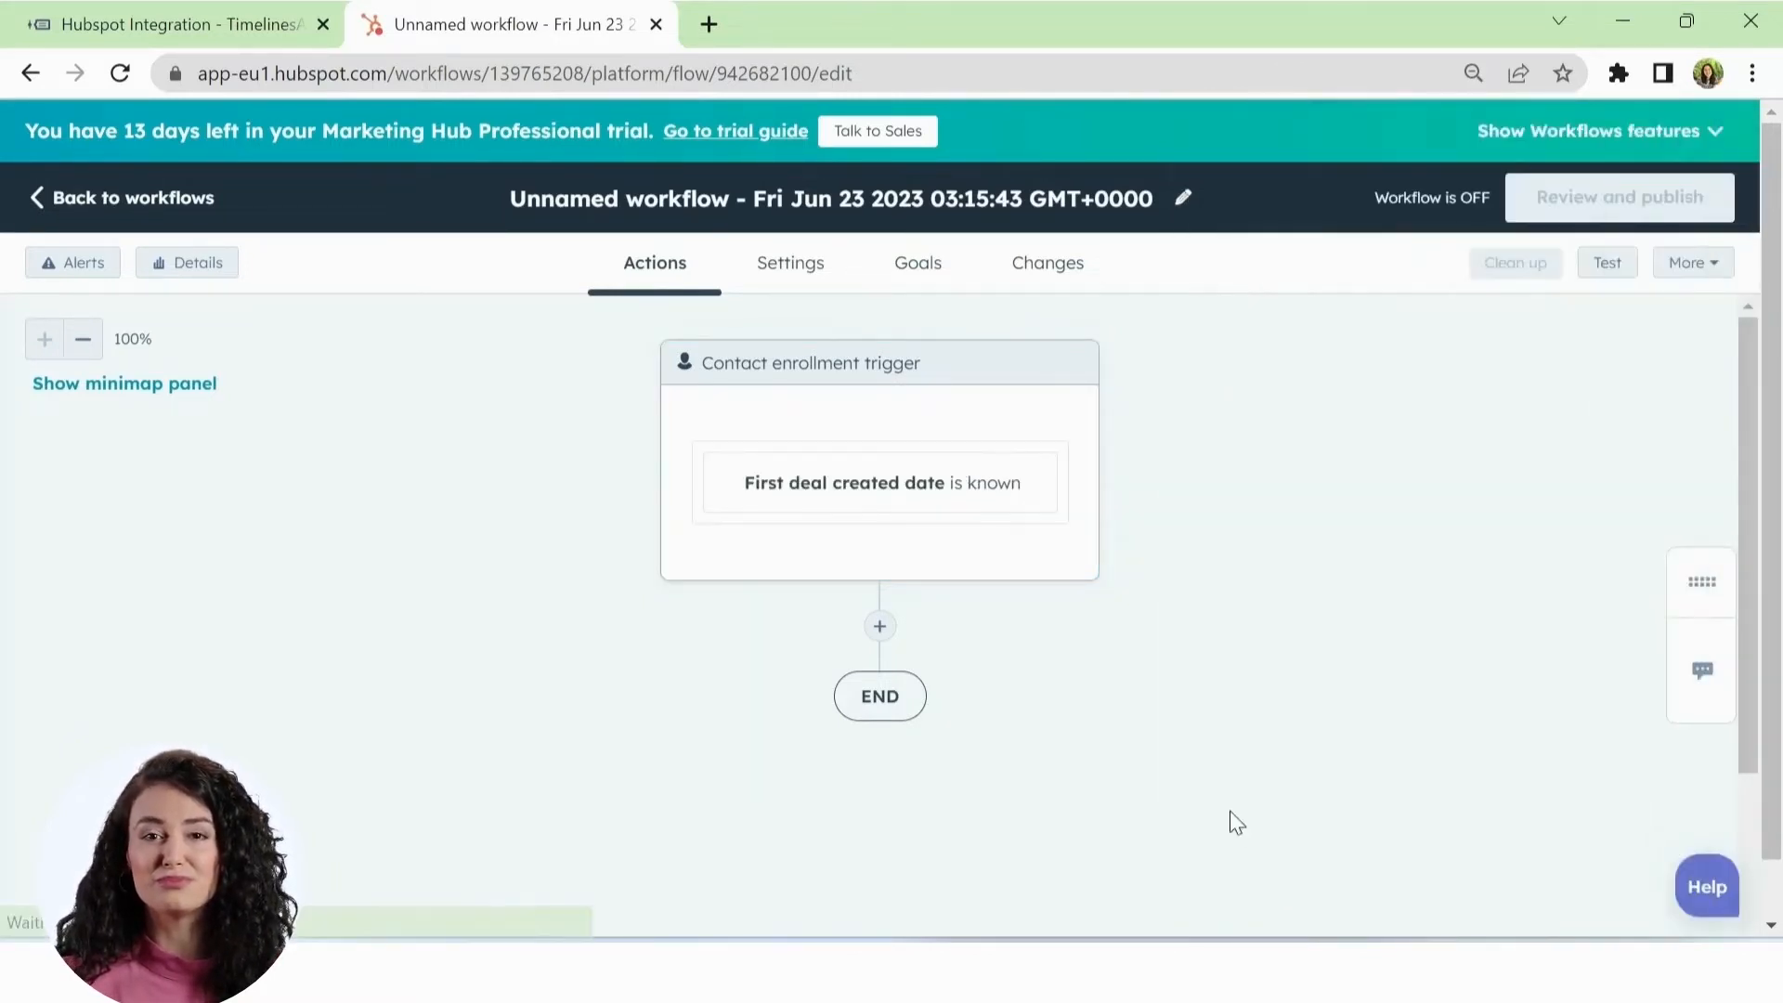
pyautogui.click(881, 626)
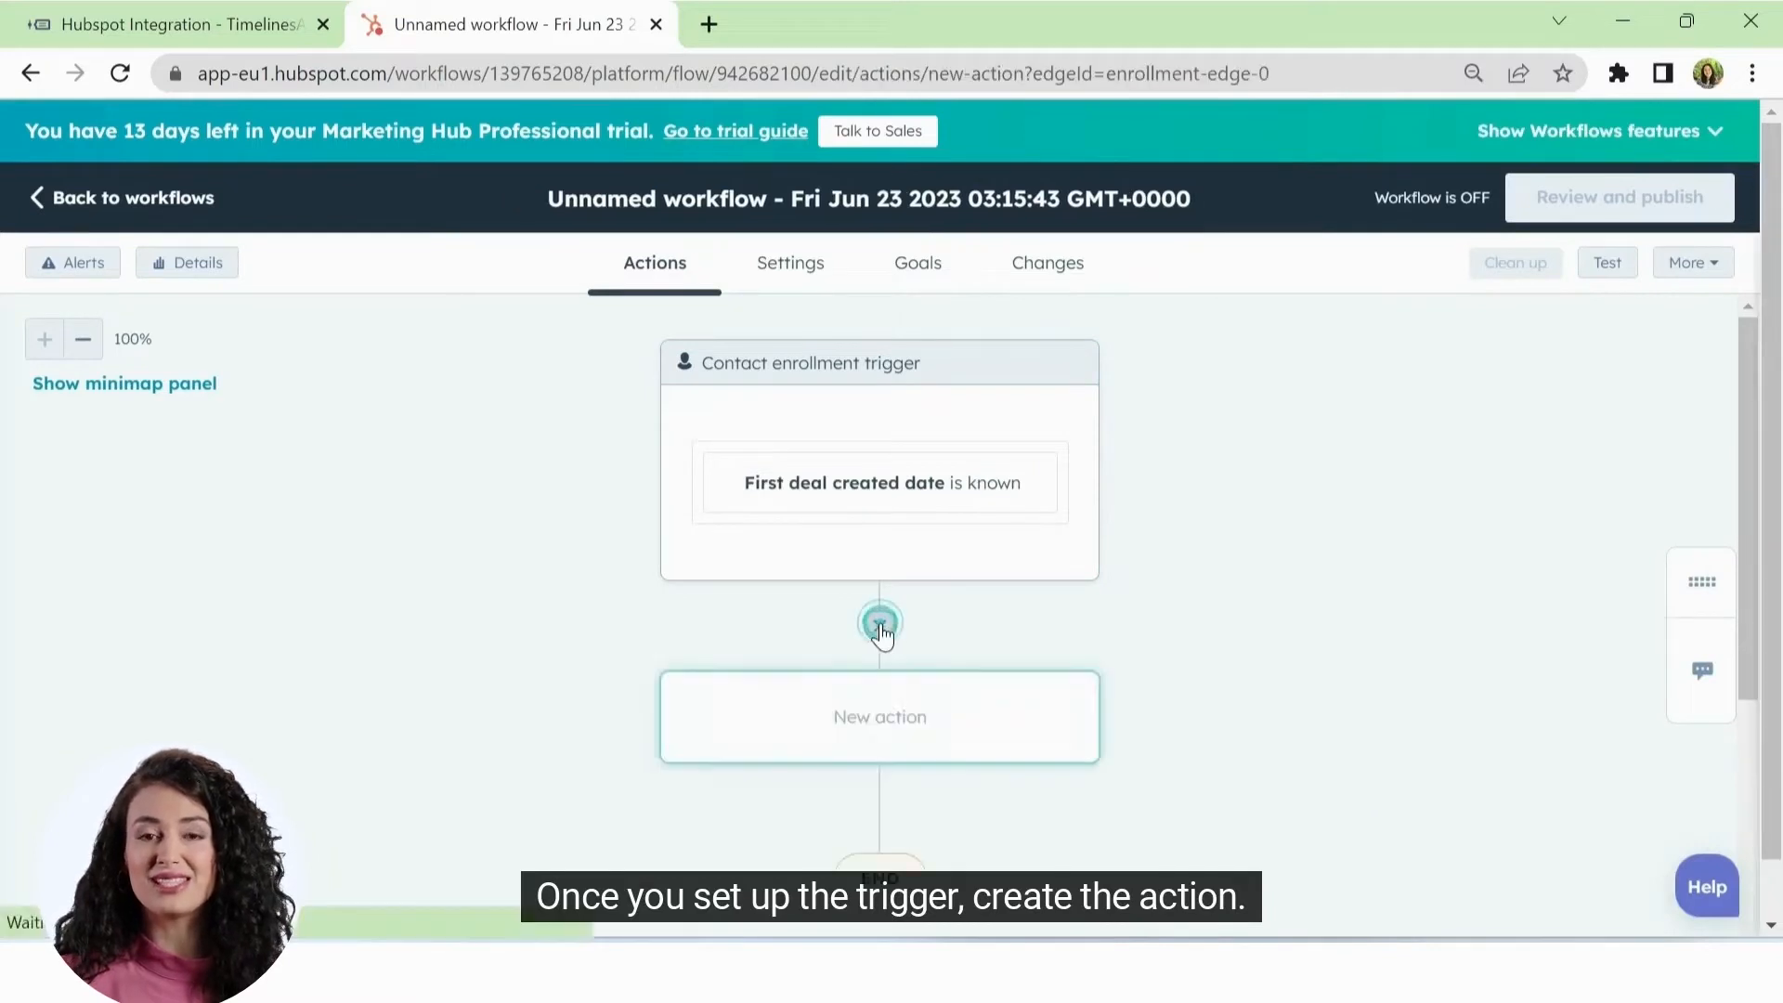
# - Add a Send WhatsApp message action with Recipient Phone set to the contact's WhatsApp Phone Number
pyautogui.click(880, 626)
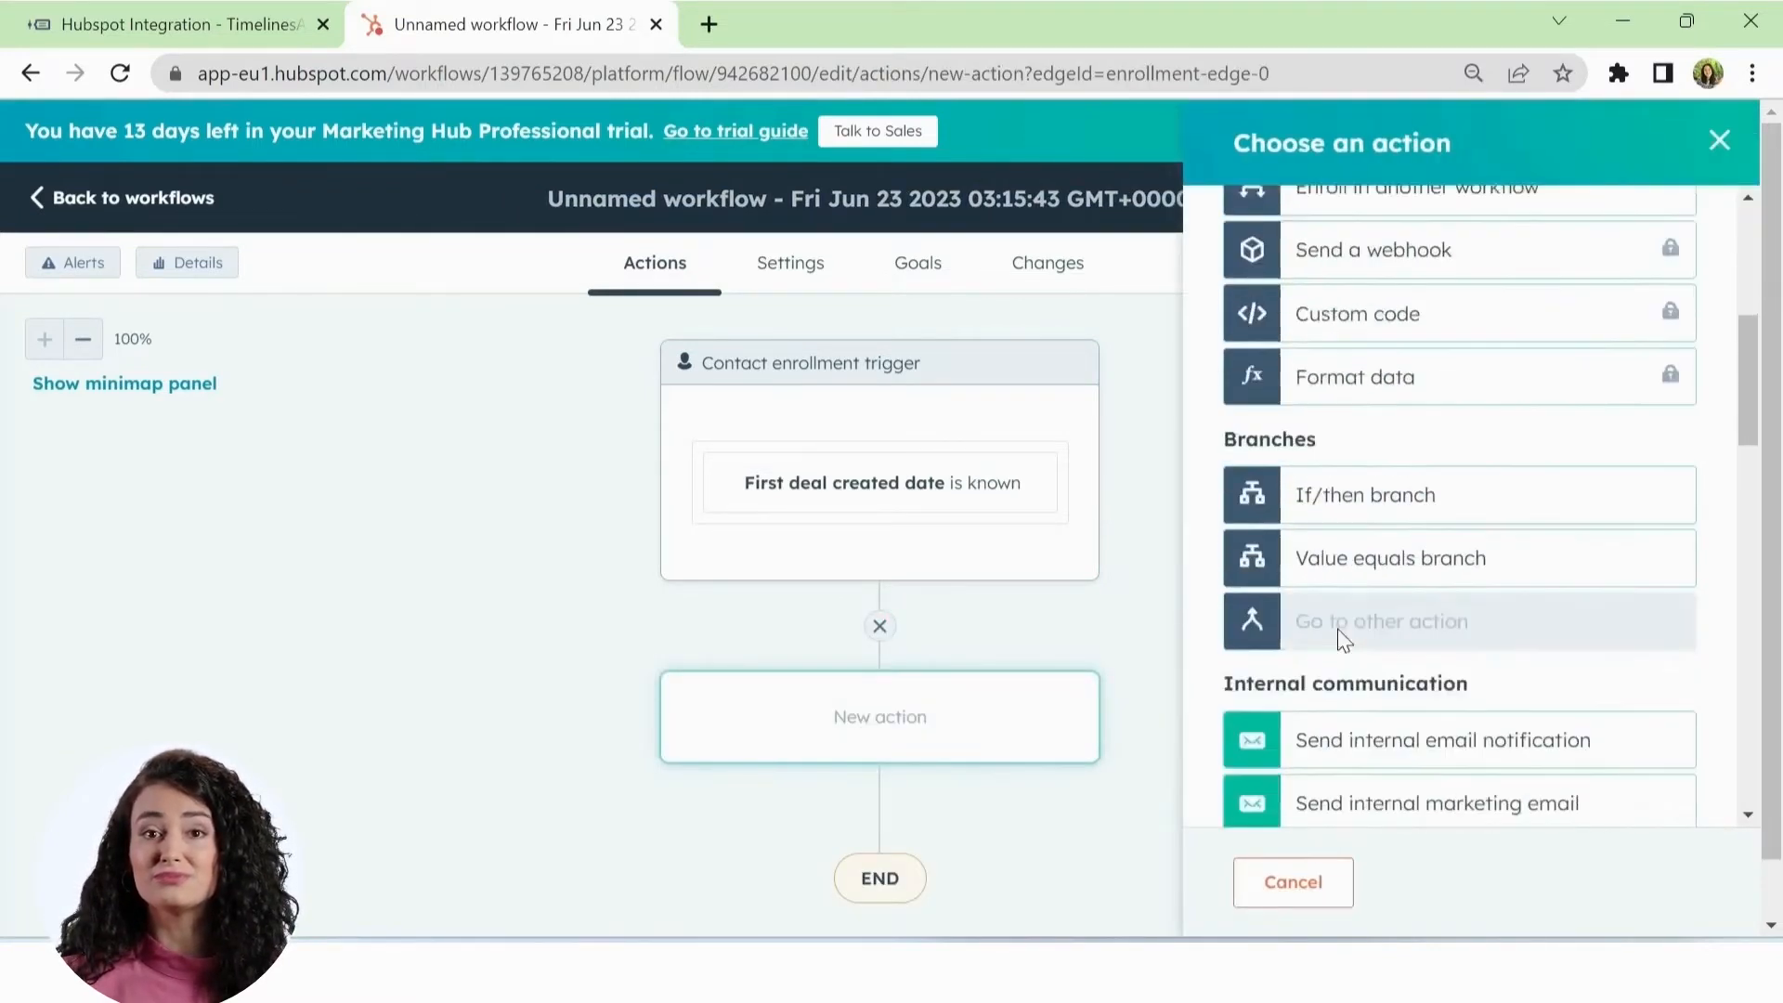
pyautogui.scroll(-3)
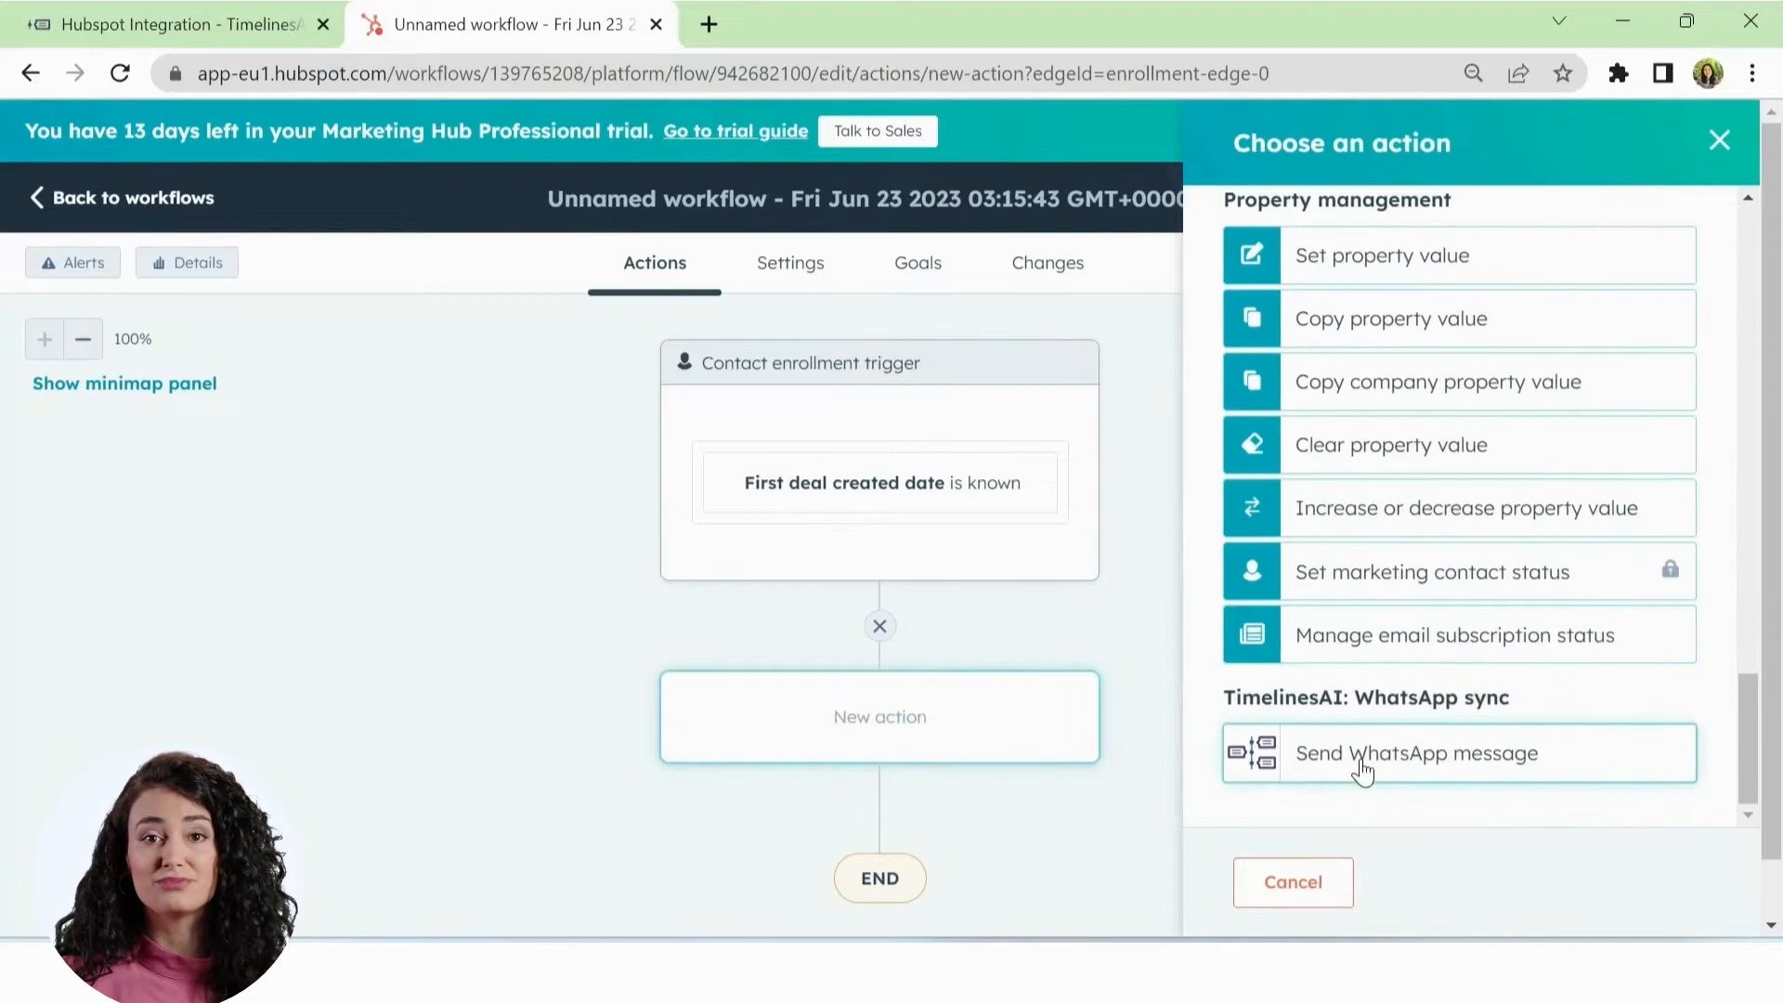
pyautogui.click(1415, 754)
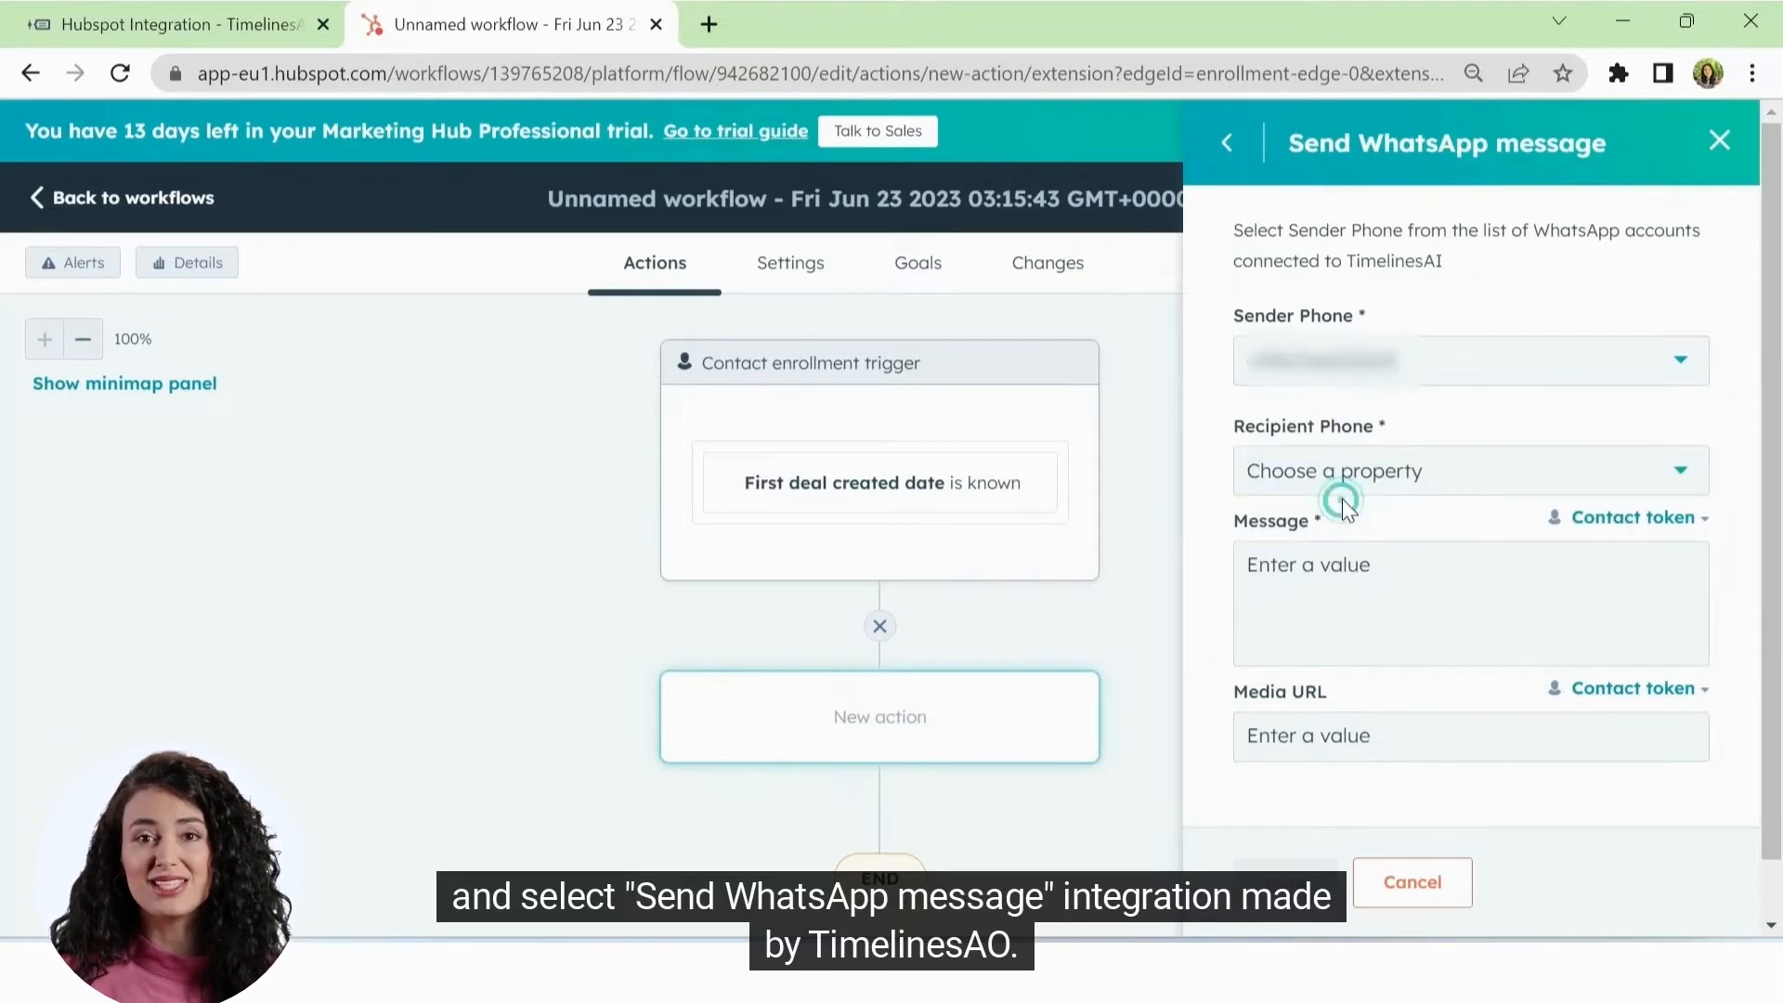
pyautogui.click(1471, 471)
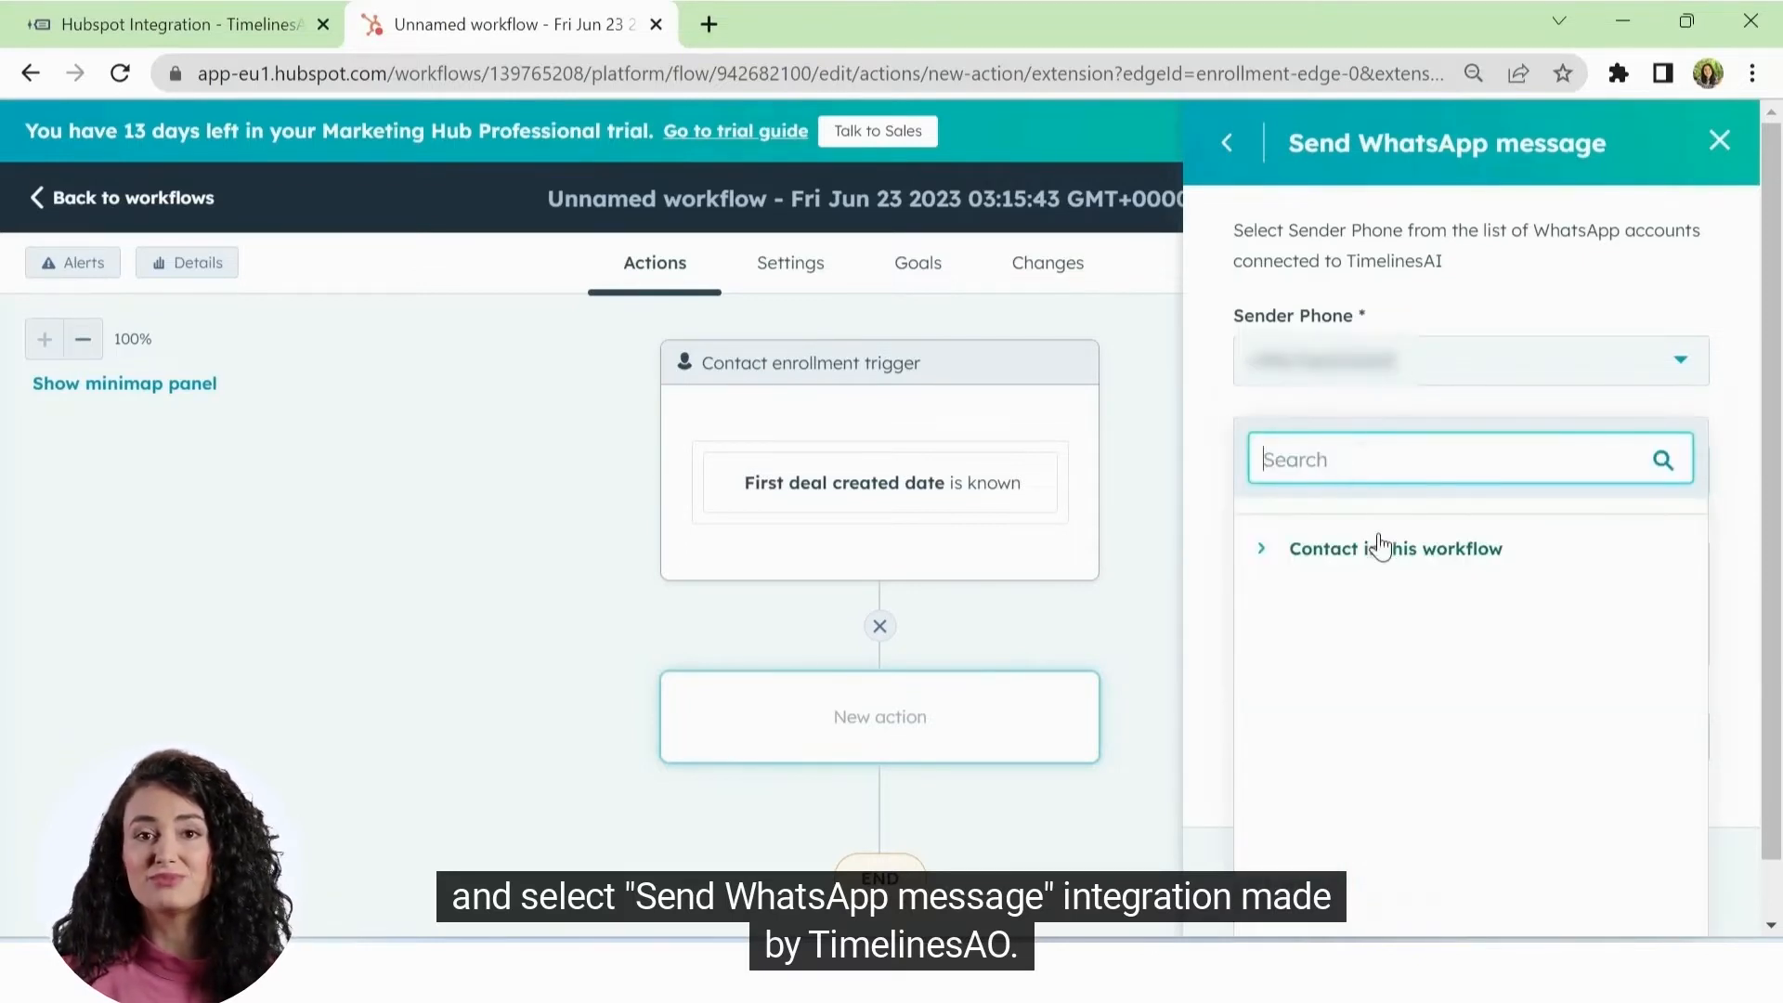
pyautogui.click(1397, 548)
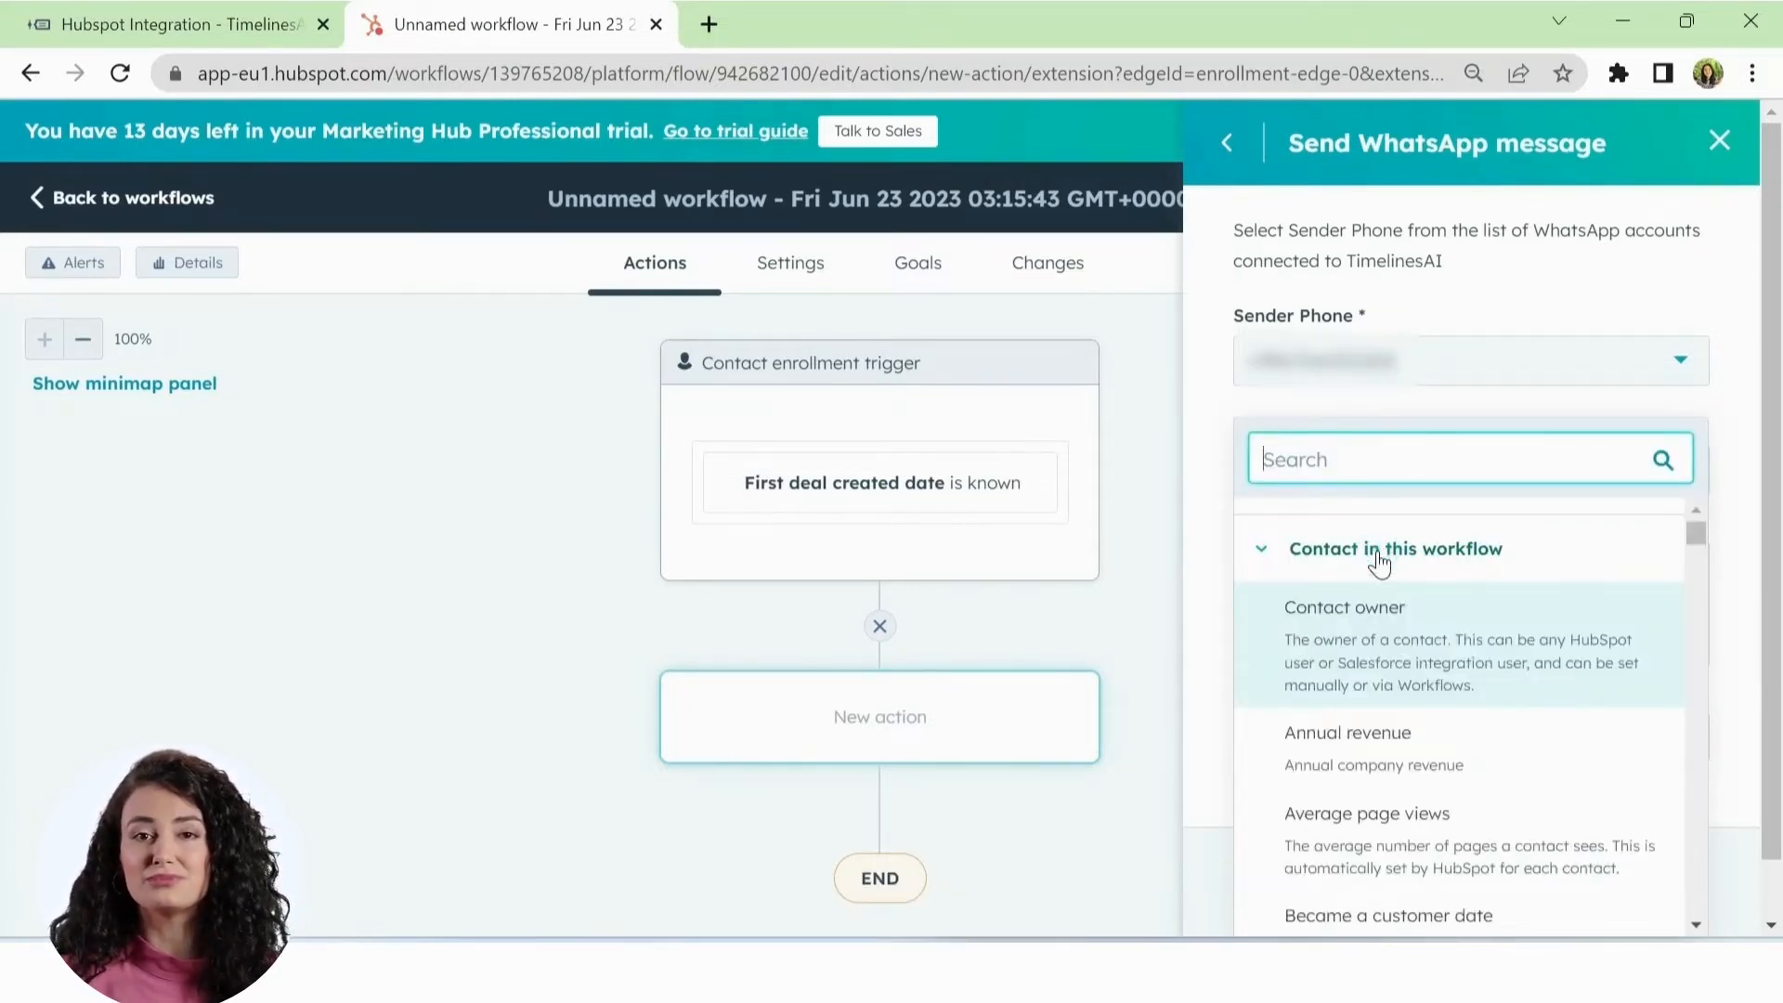
pyautogui.write('ph')
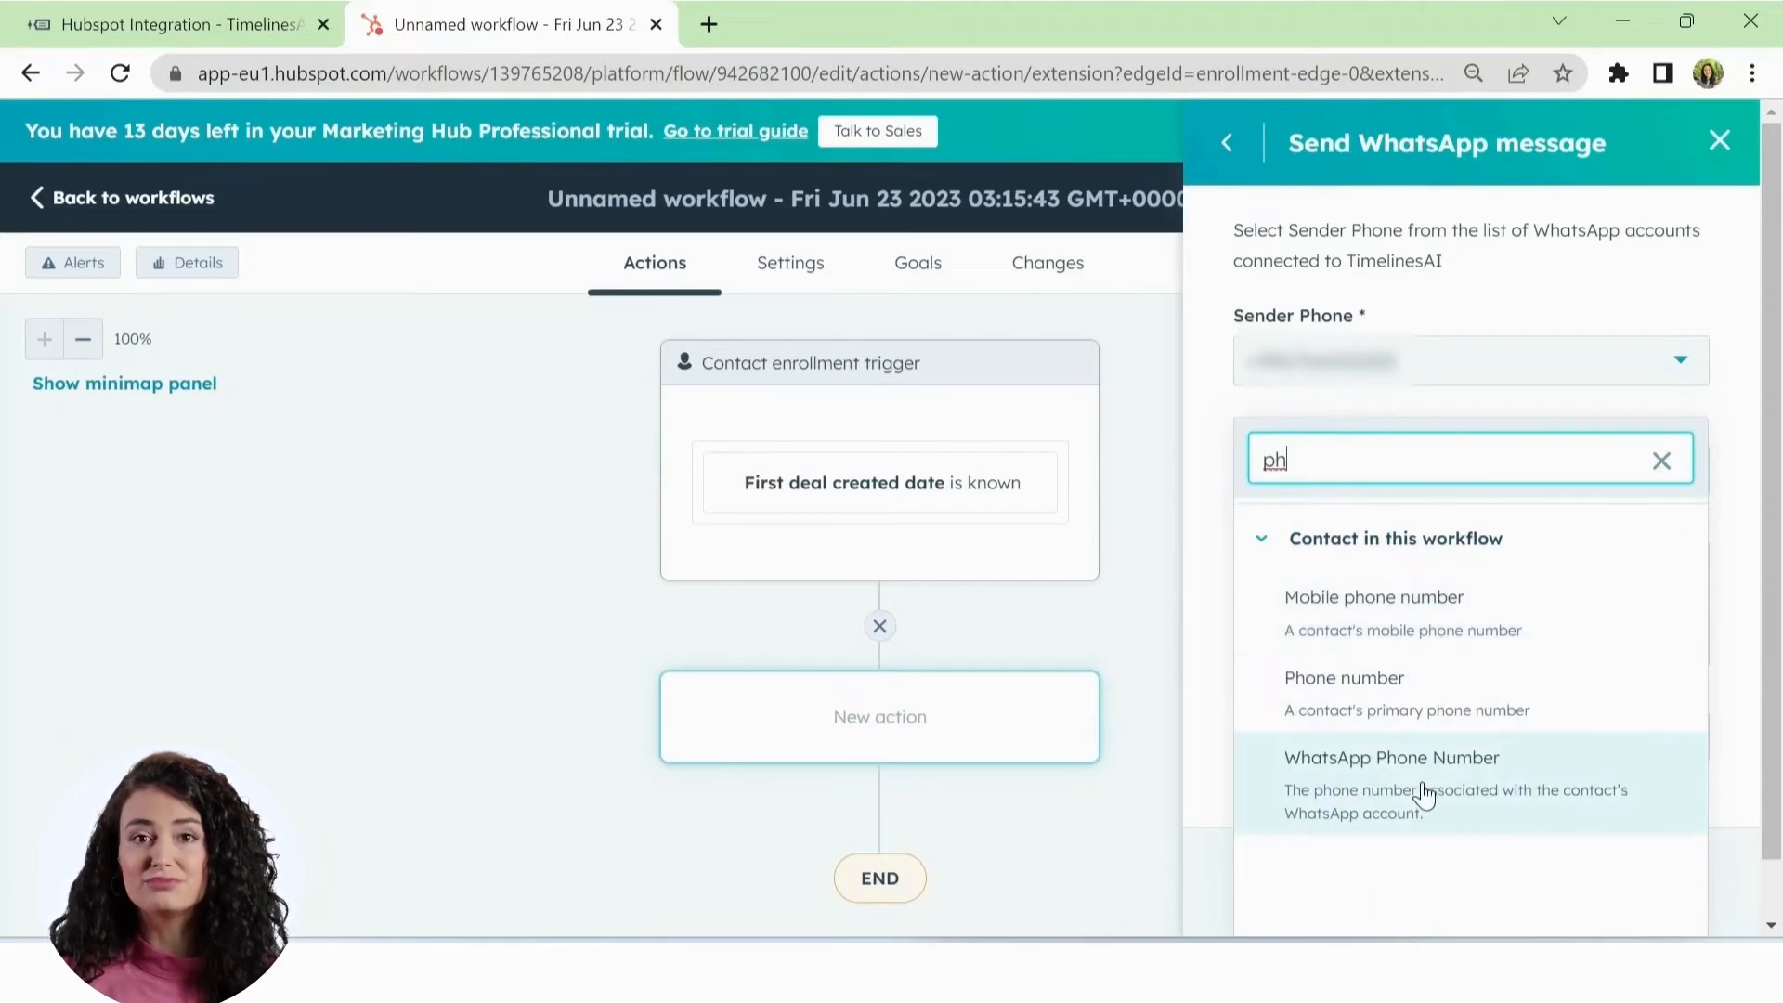
pyautogui.click(1393, 758)
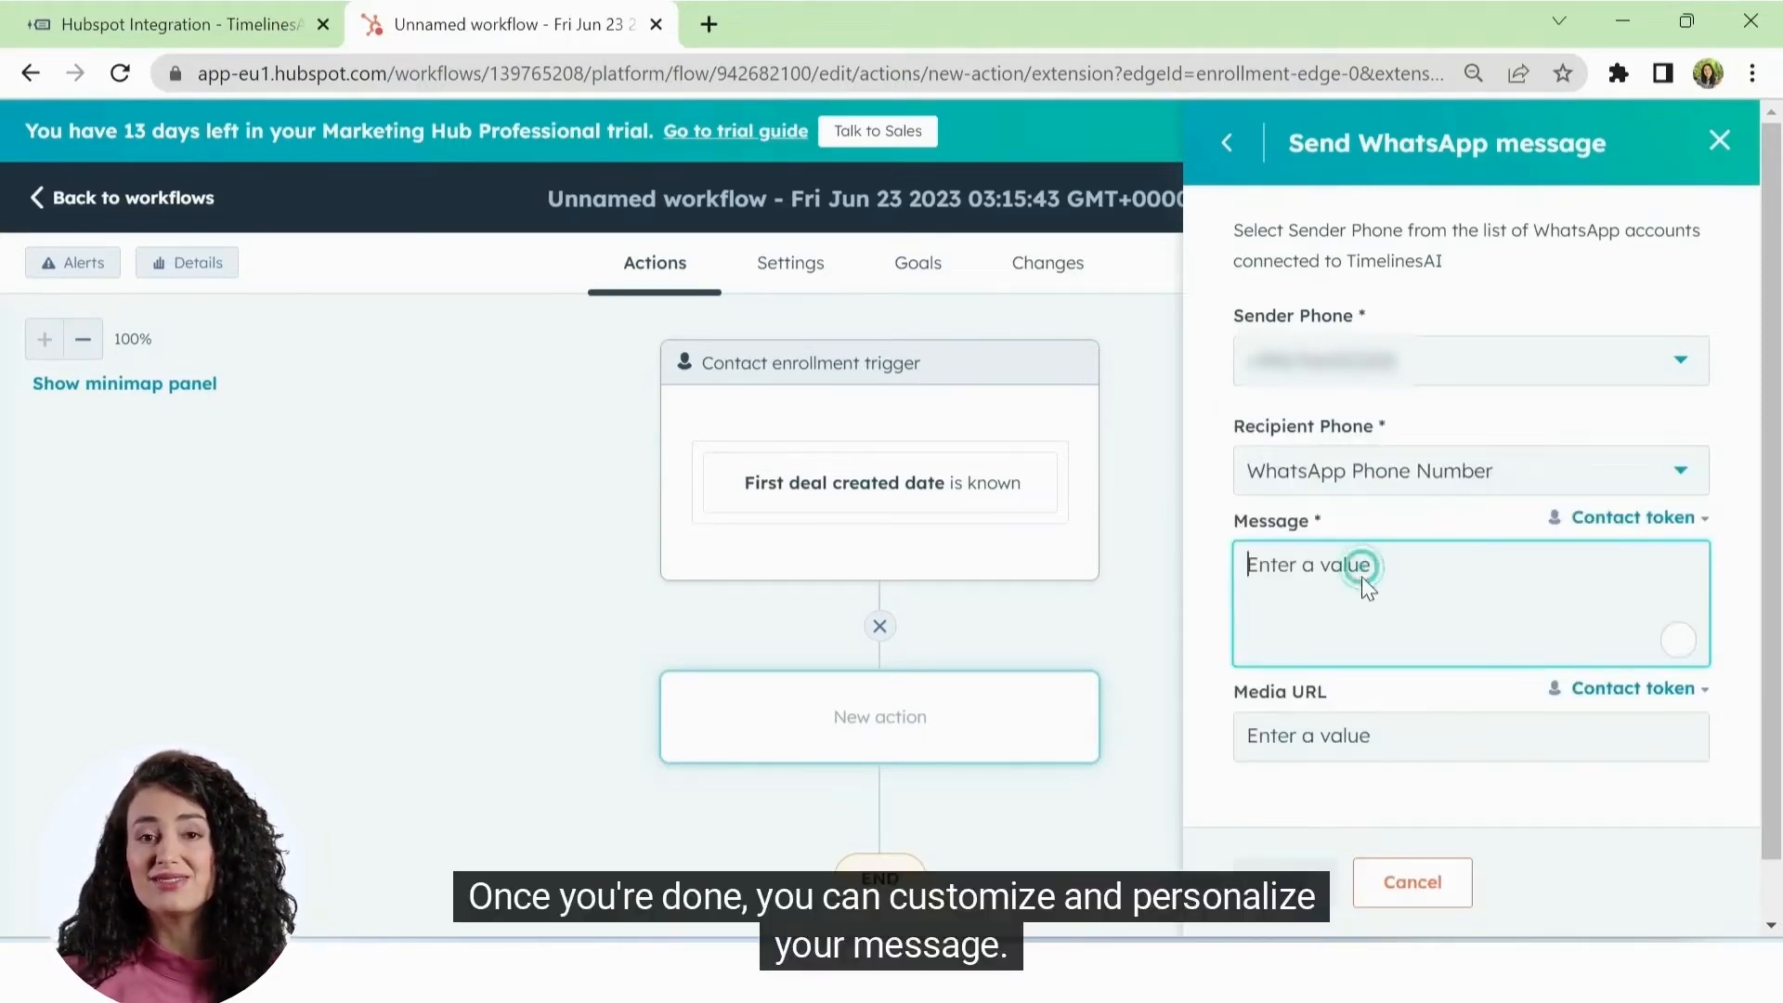
# - Write 'Hello {First name}! We'd like to inform you that you have a new Deal.' and save the action
pyautogui.write('Hello')
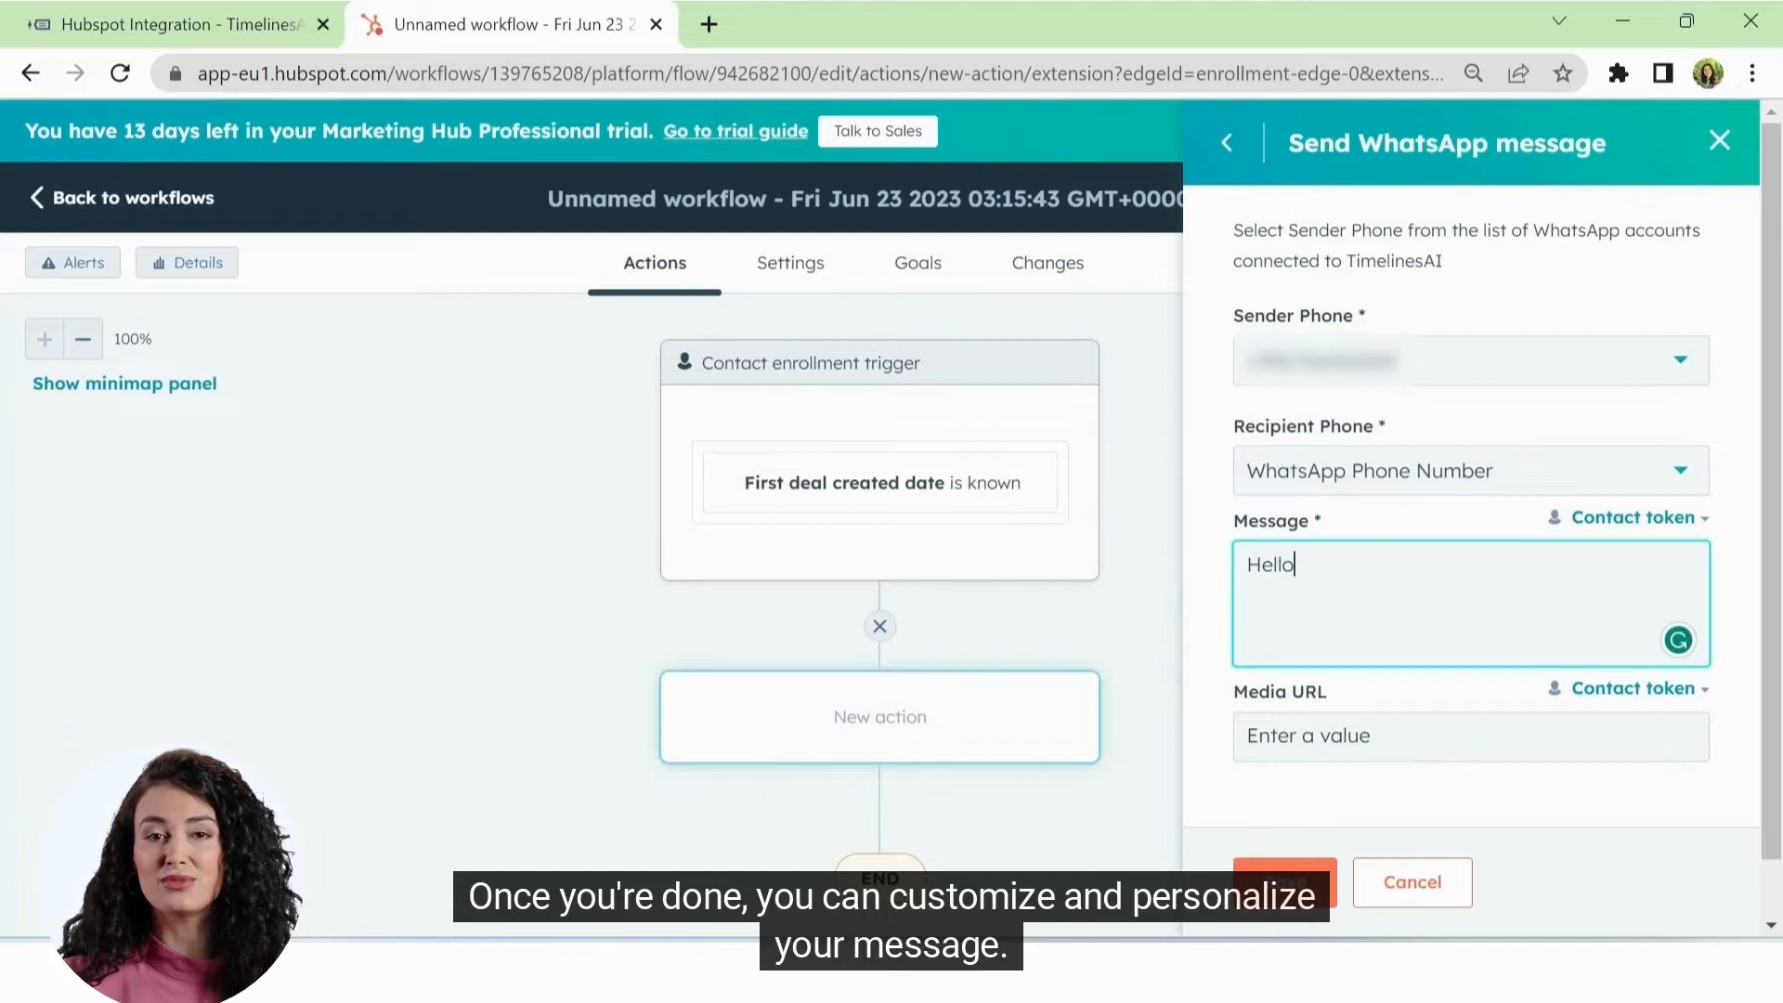
pyautogui.click(1631, 517)
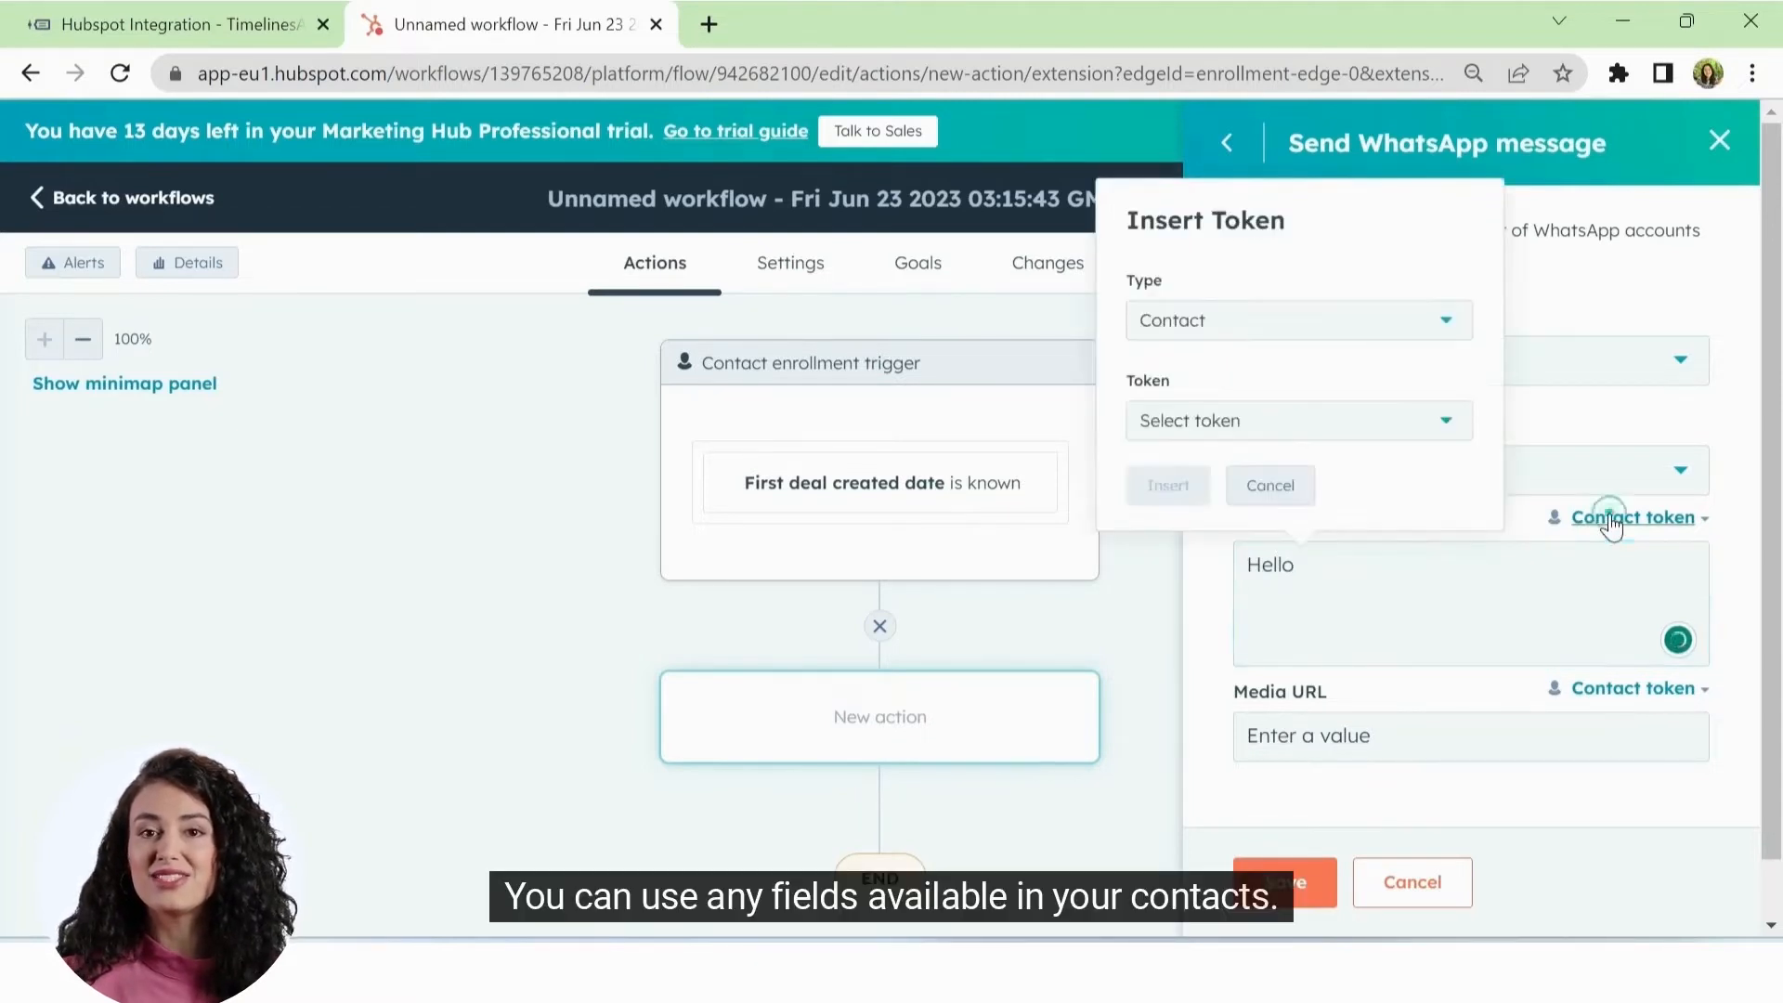
pyautogui.click(1300, 420)
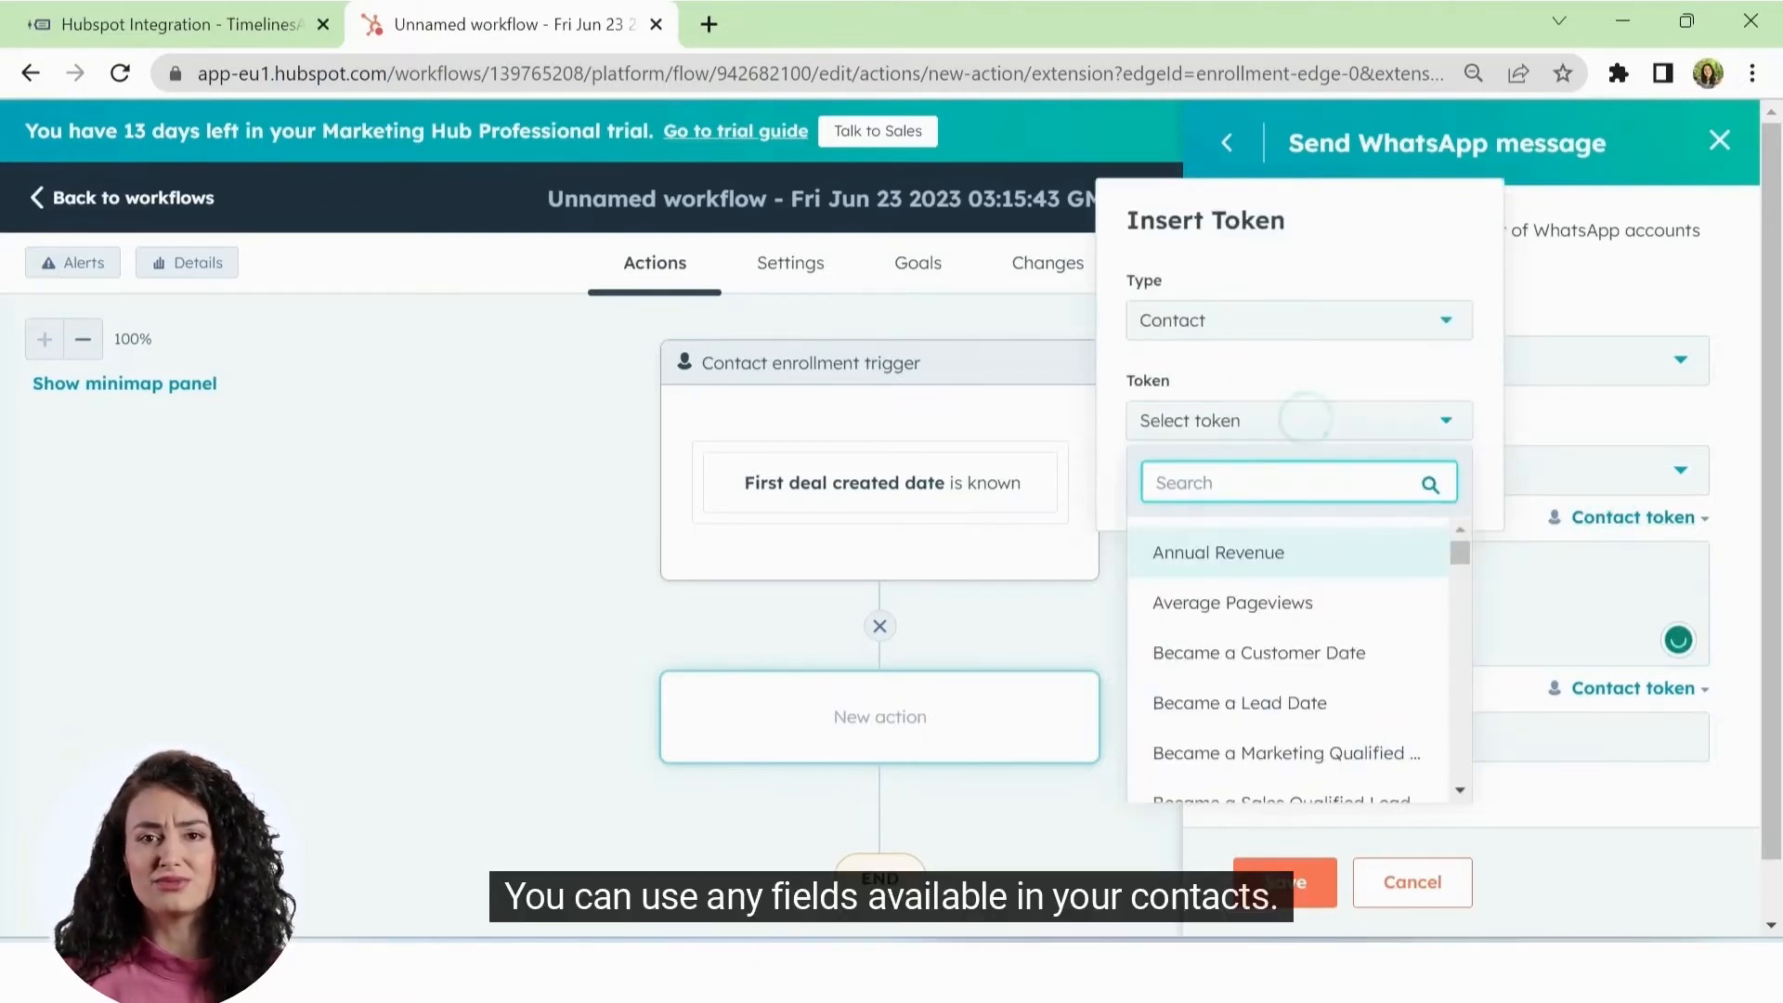
pyautogui.write('fi')
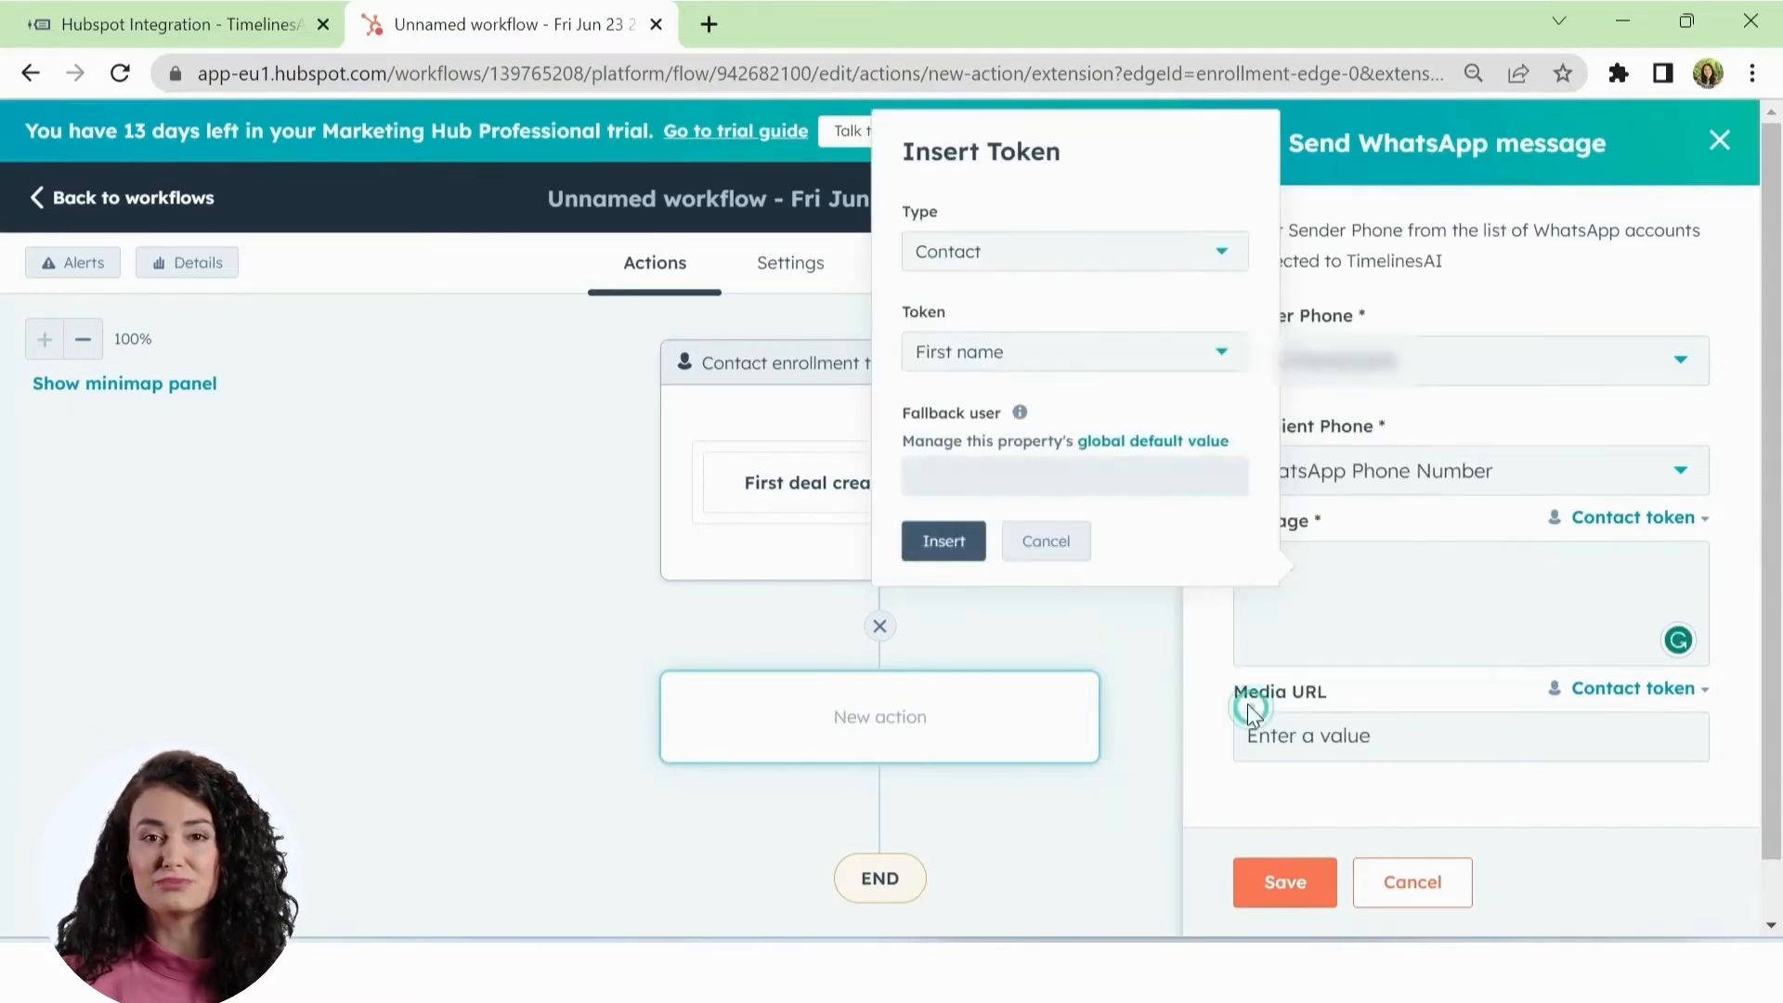
pyautogui.click(942, 540)
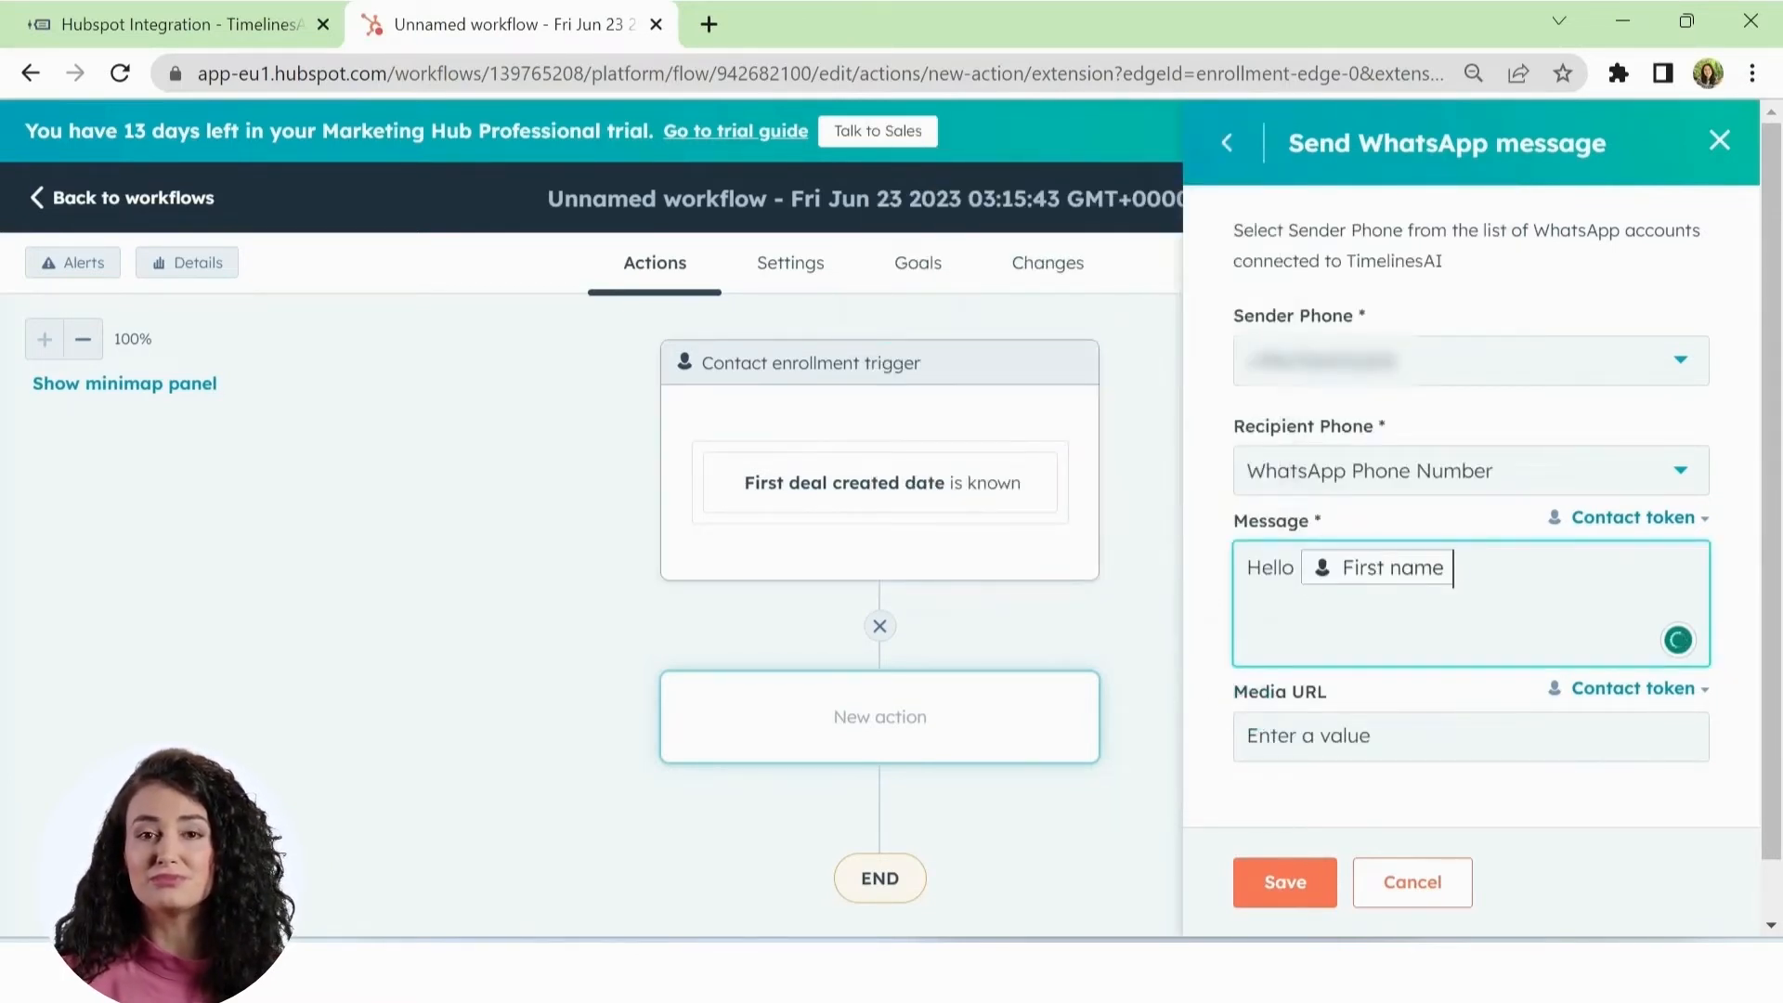
pyautogui.write("! We'd like to inform you that you have a new Deal.")
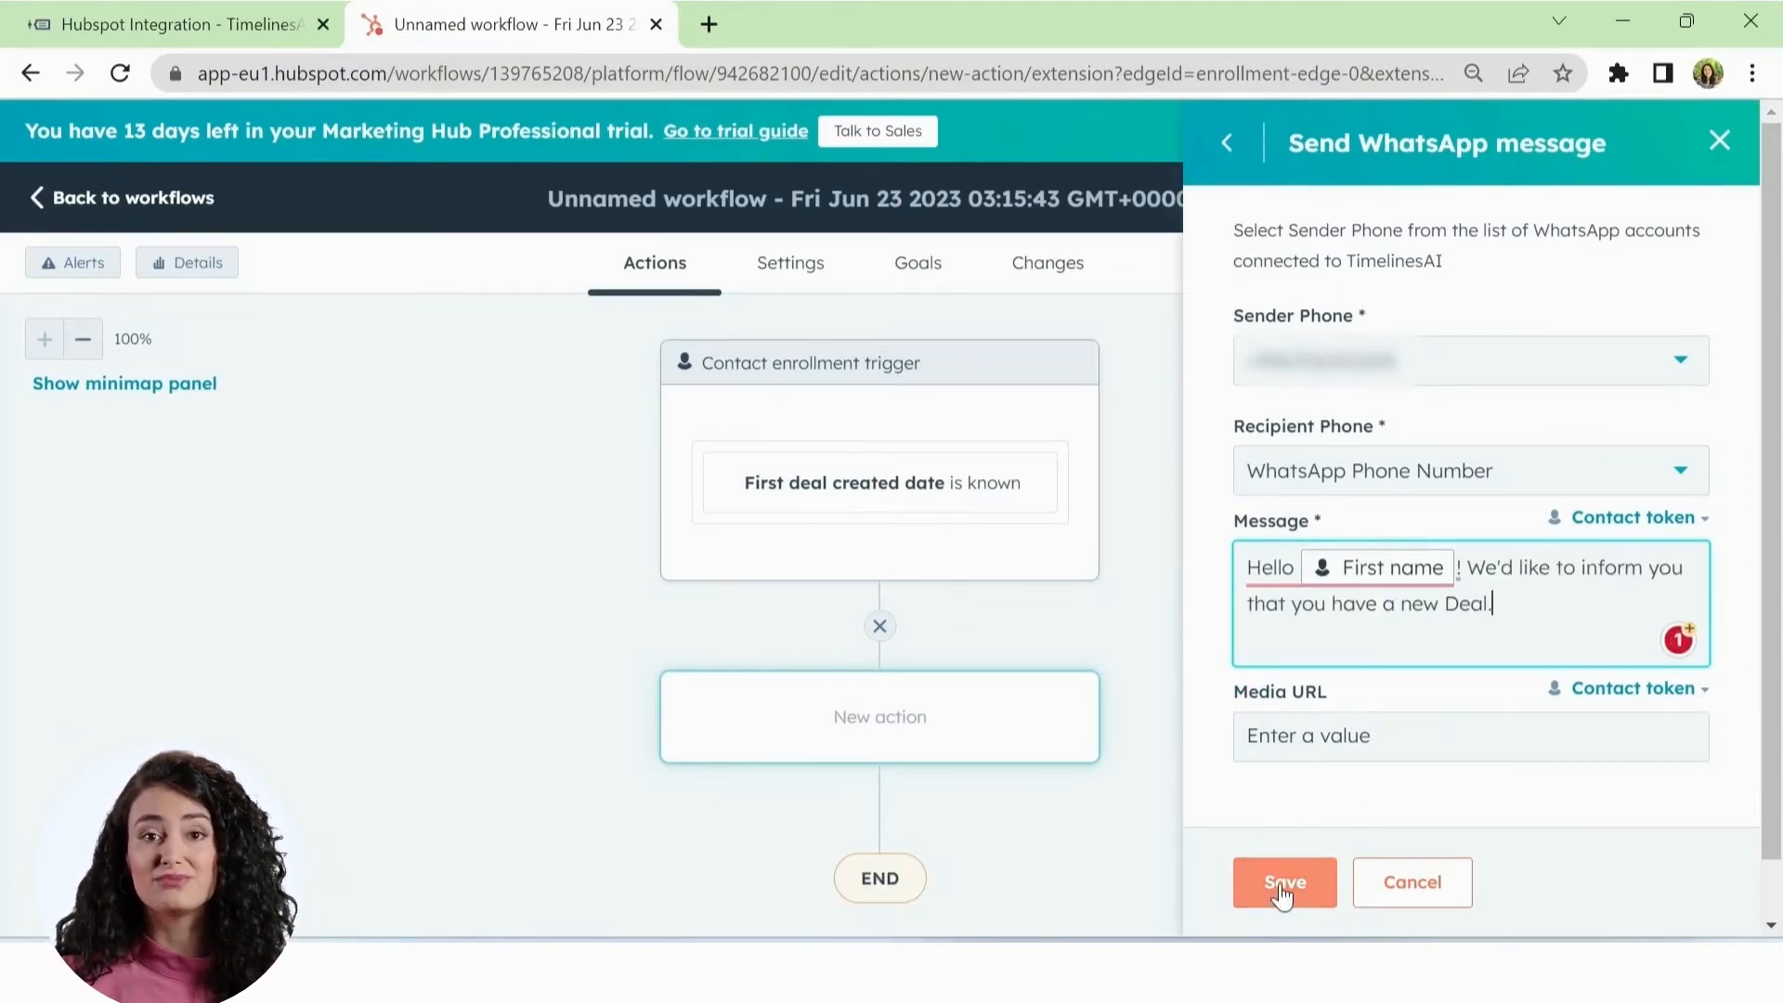
pyautogui.click(1285, 883)
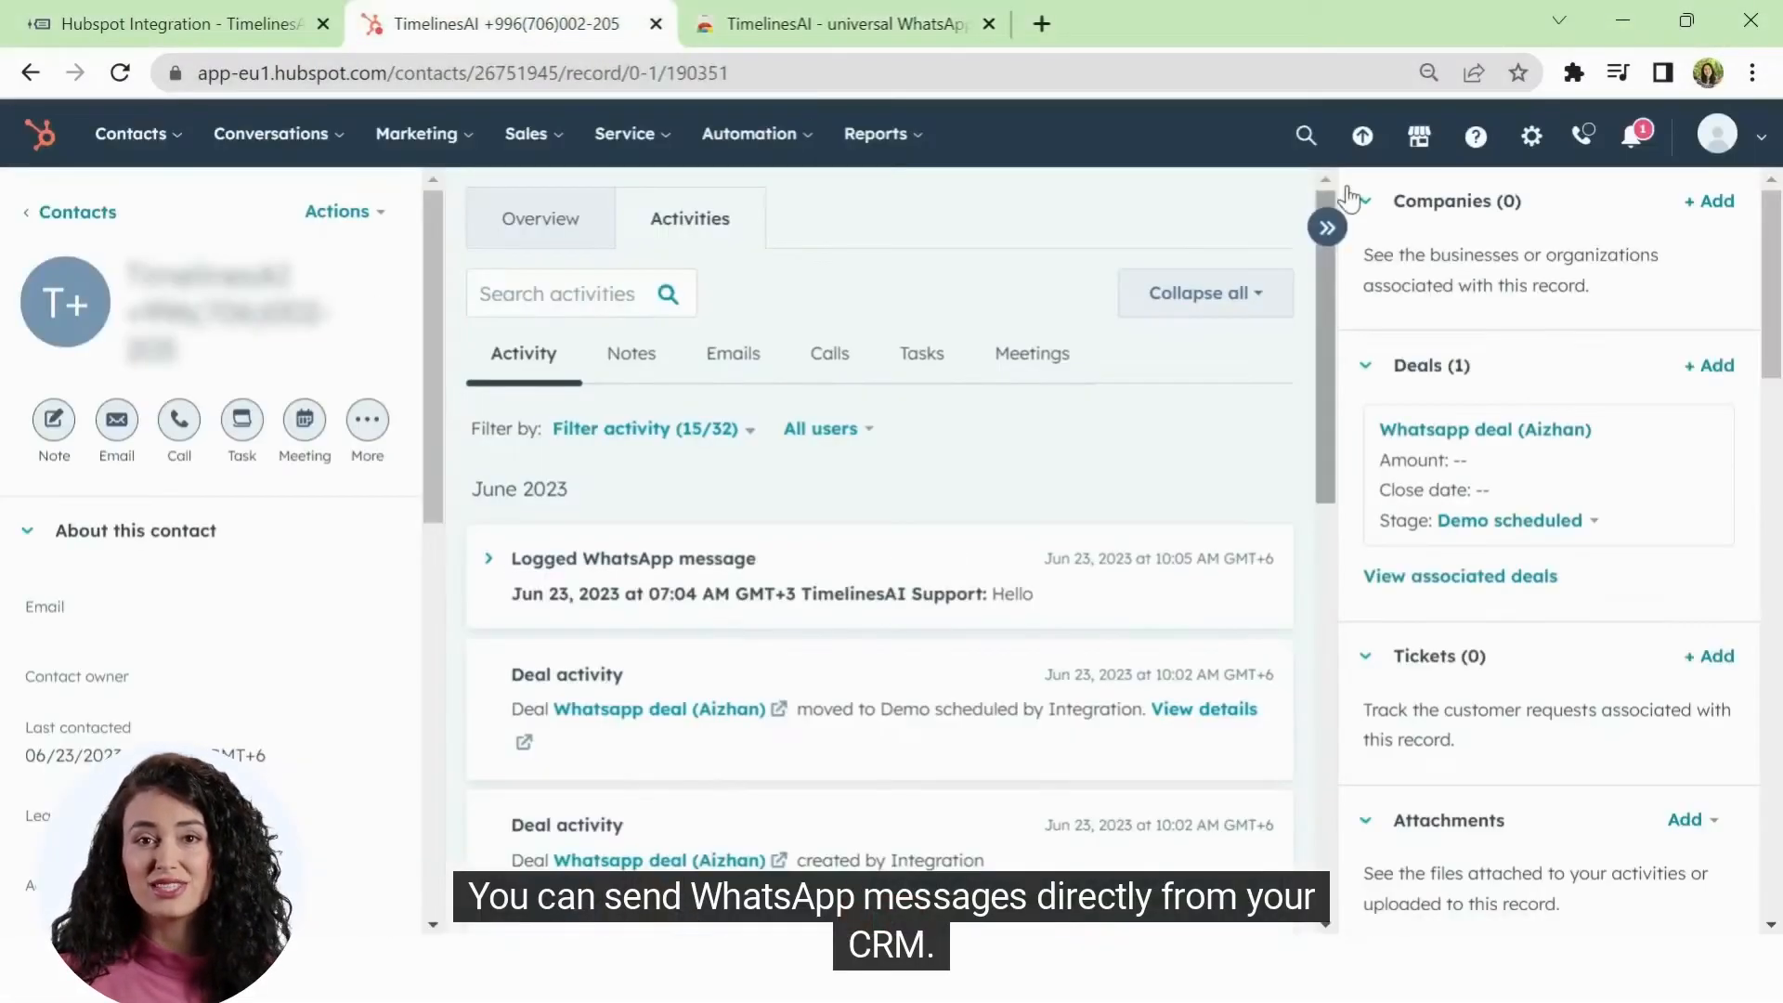
# - Send 'How are you?' from the WhatsApp chat widget on the contact record
pyautogui.click(1573, 73)
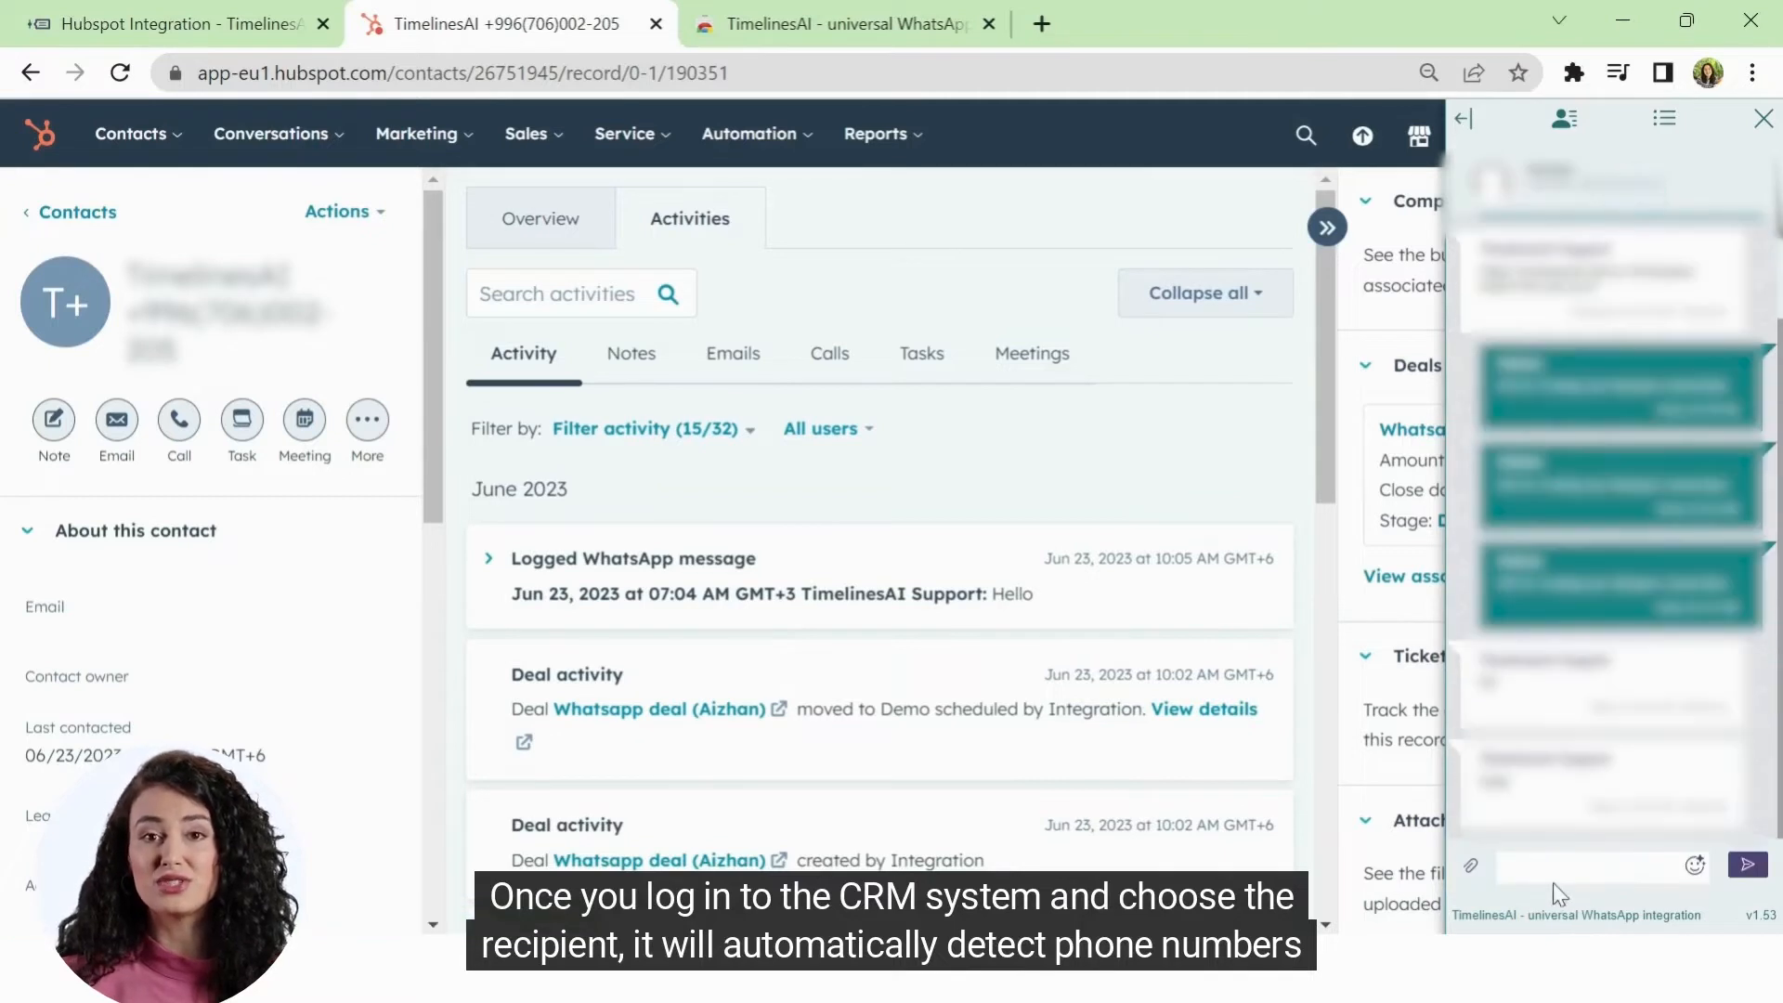
pyautogui.write('How are you?')
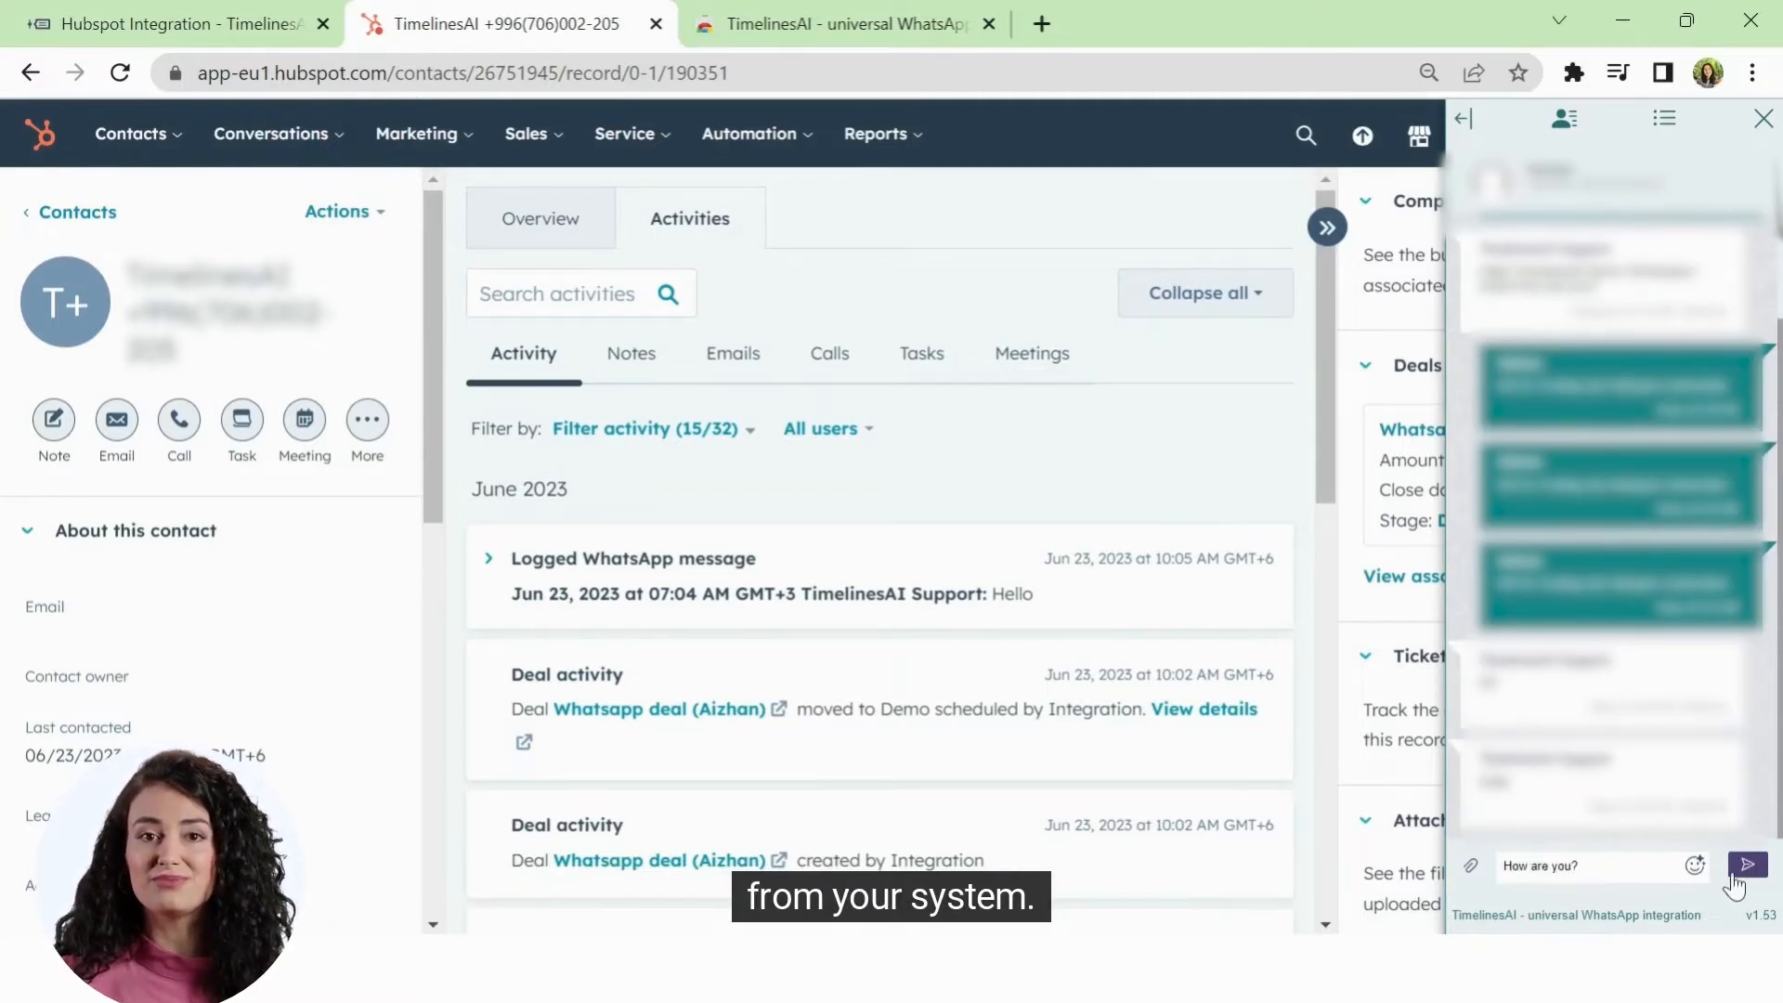
pyautogui.click(1746, 866)
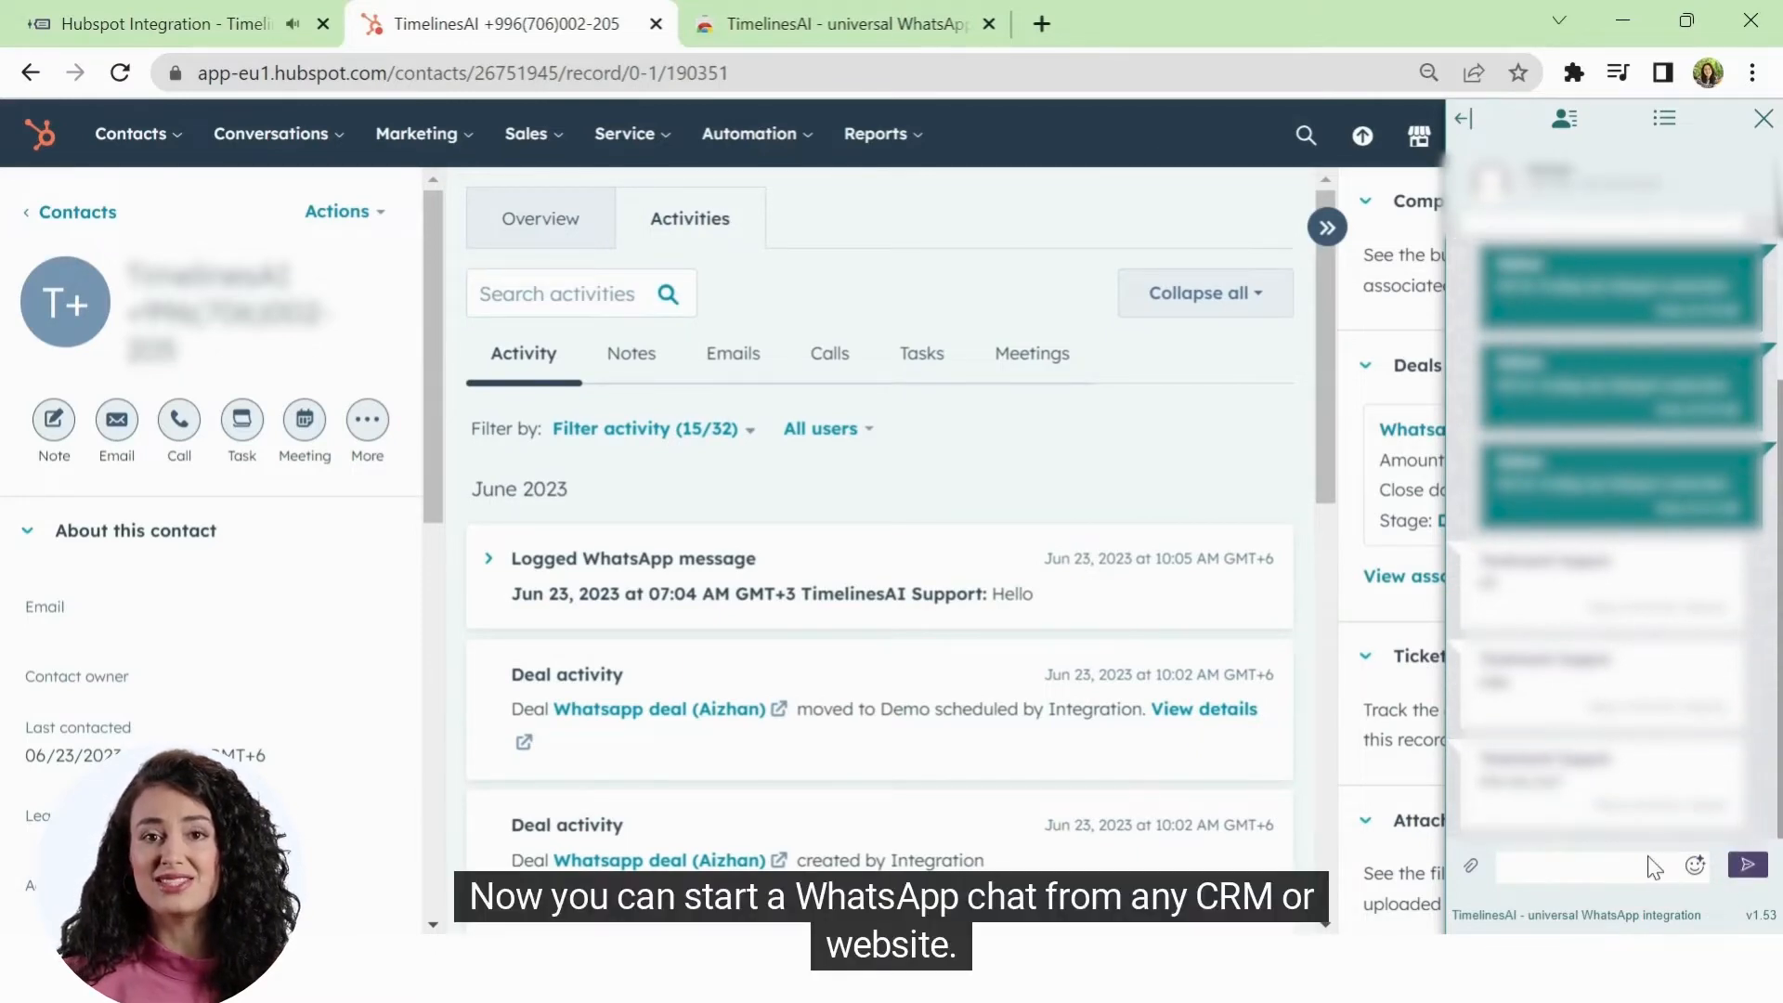
pyautogui.moveTo(1631, 863)
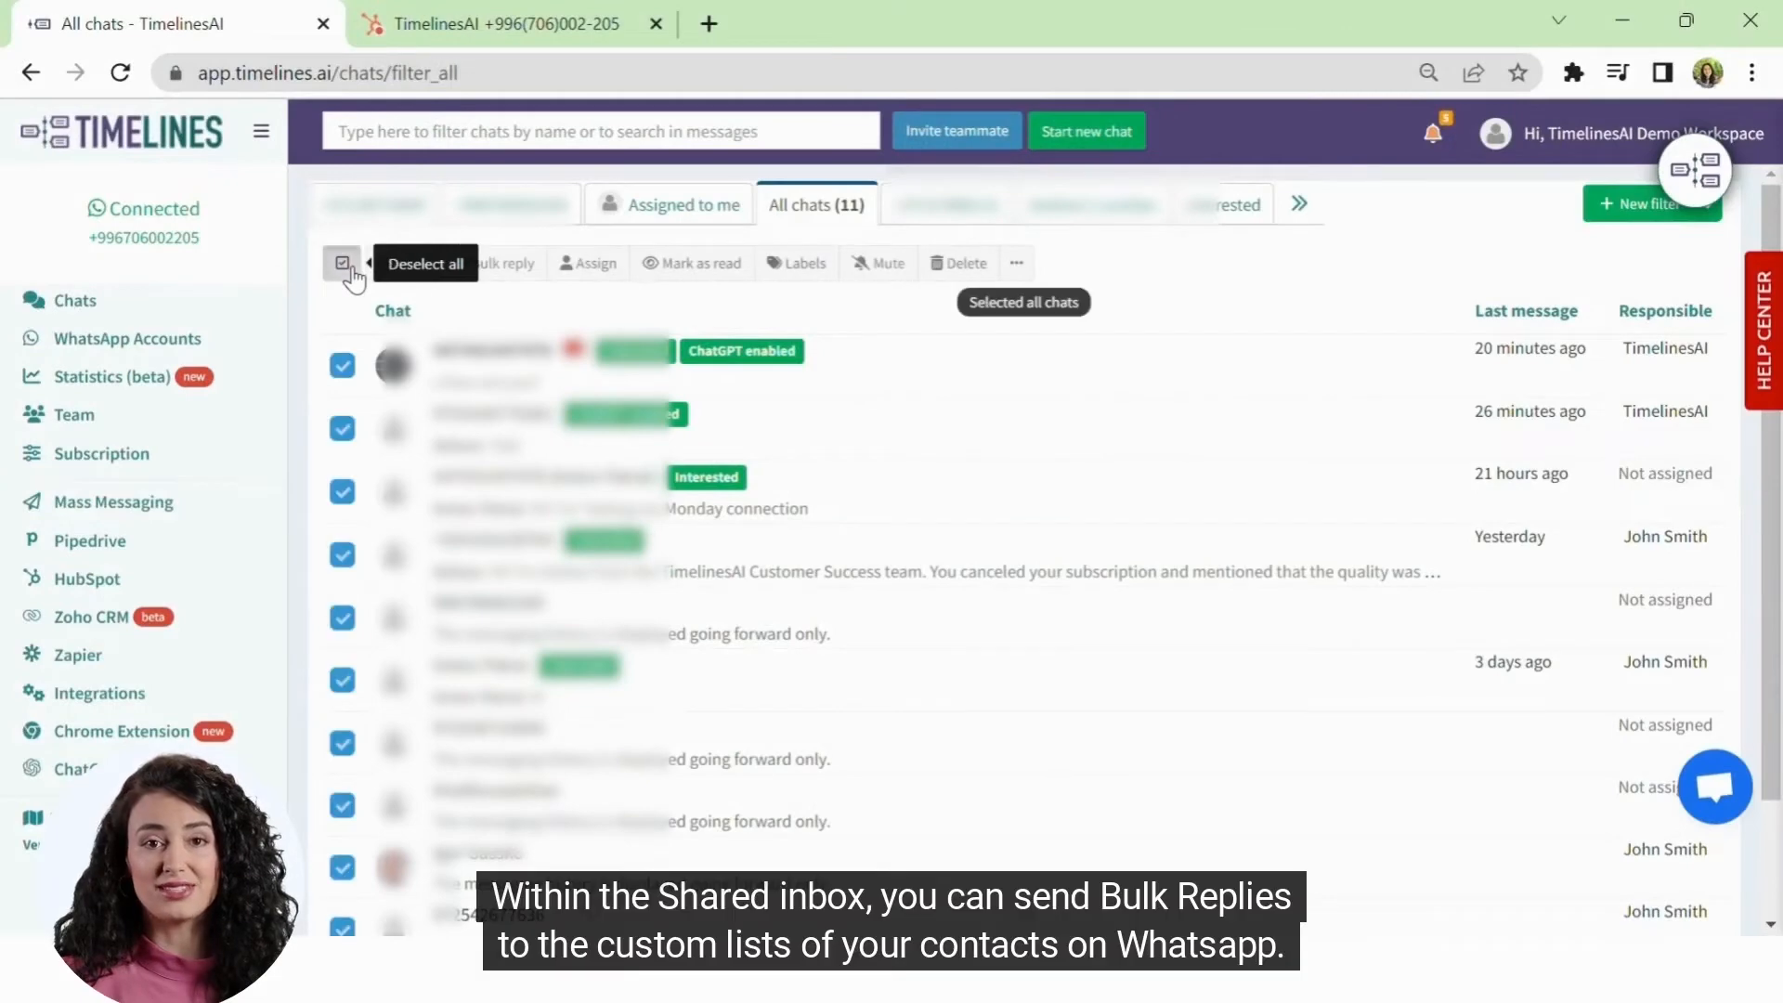
# - Send the CRM integration bulk reply to all 11 checked chats
pyautogui.click(505, 264)
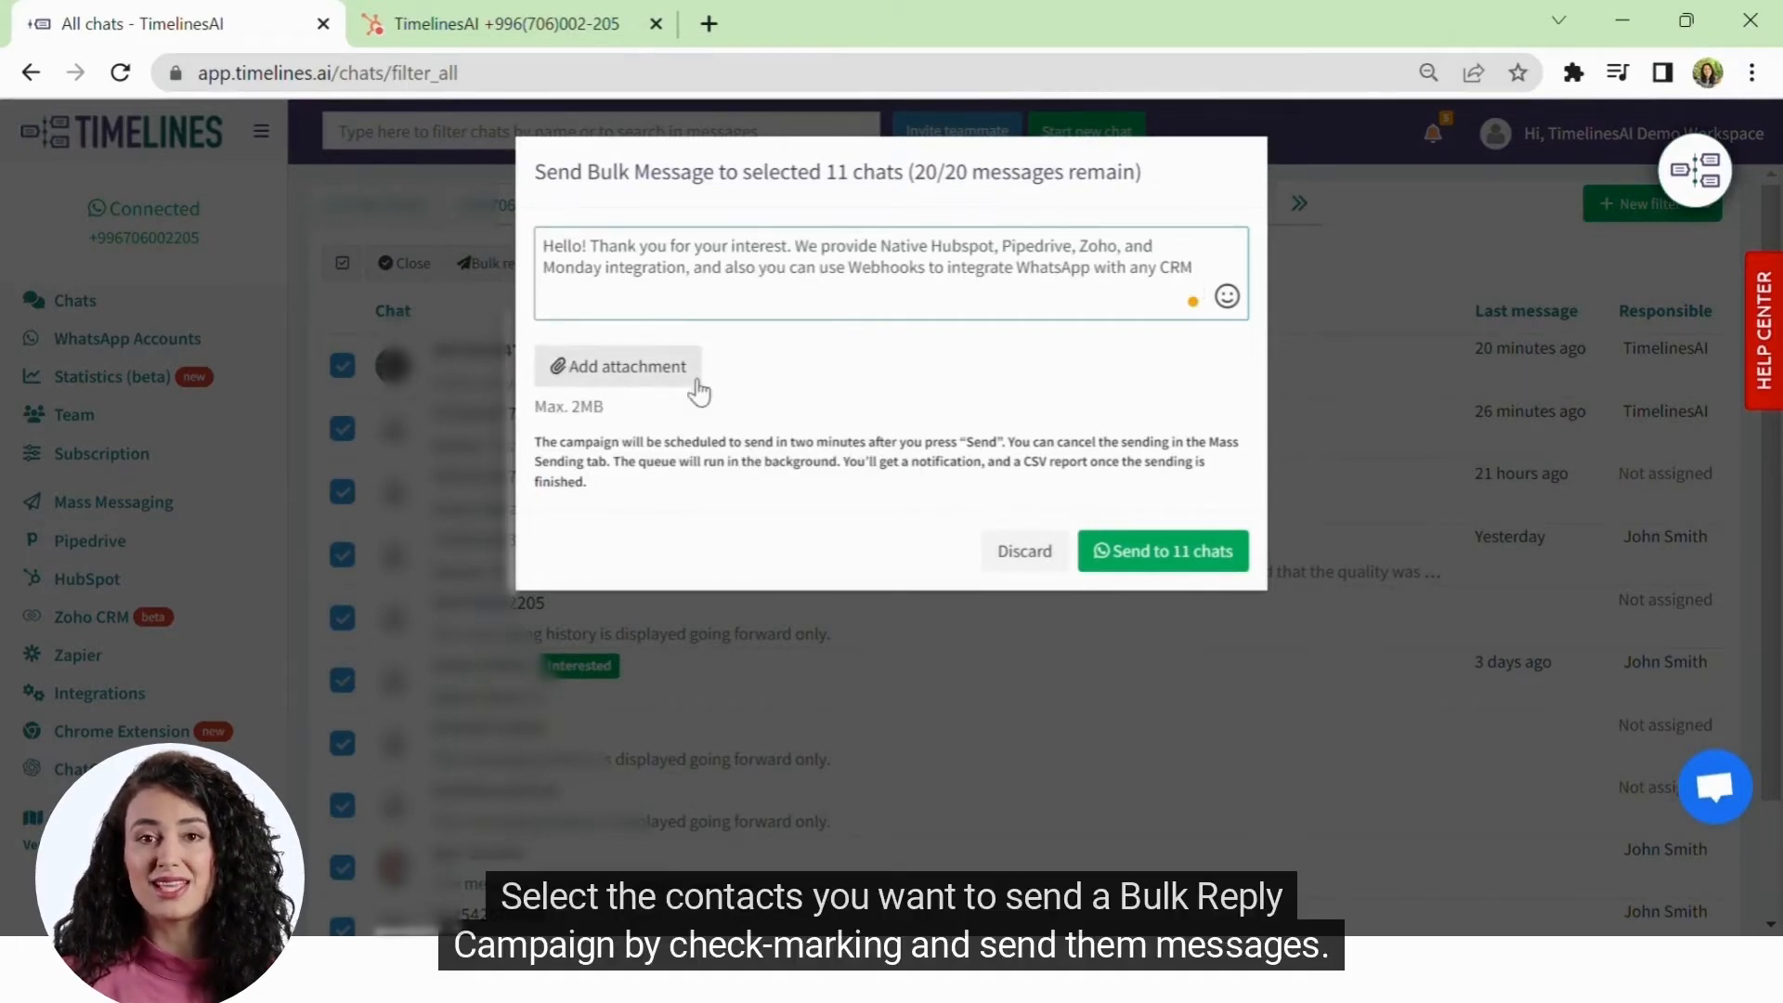
pyautogui.click(1163, 550)
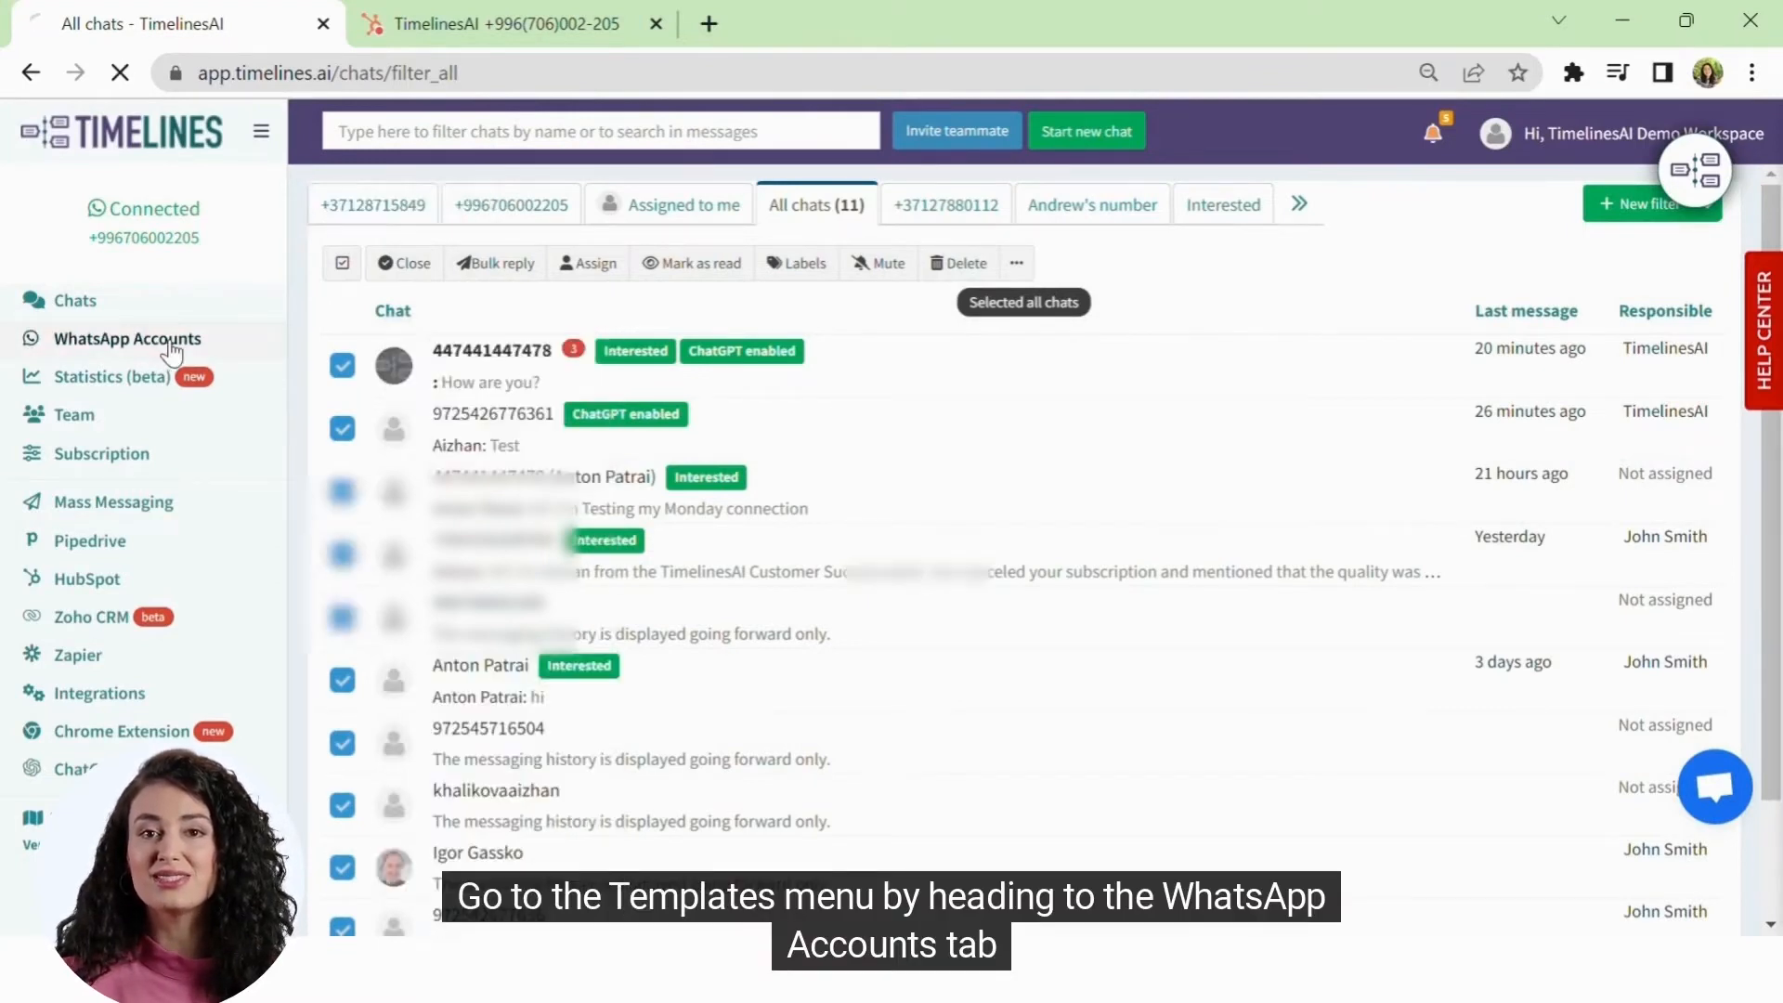
# - Create and save a quick reply template named 'help' under WhatsApp Accounts > Templates
pyautogui.click(126, 338)
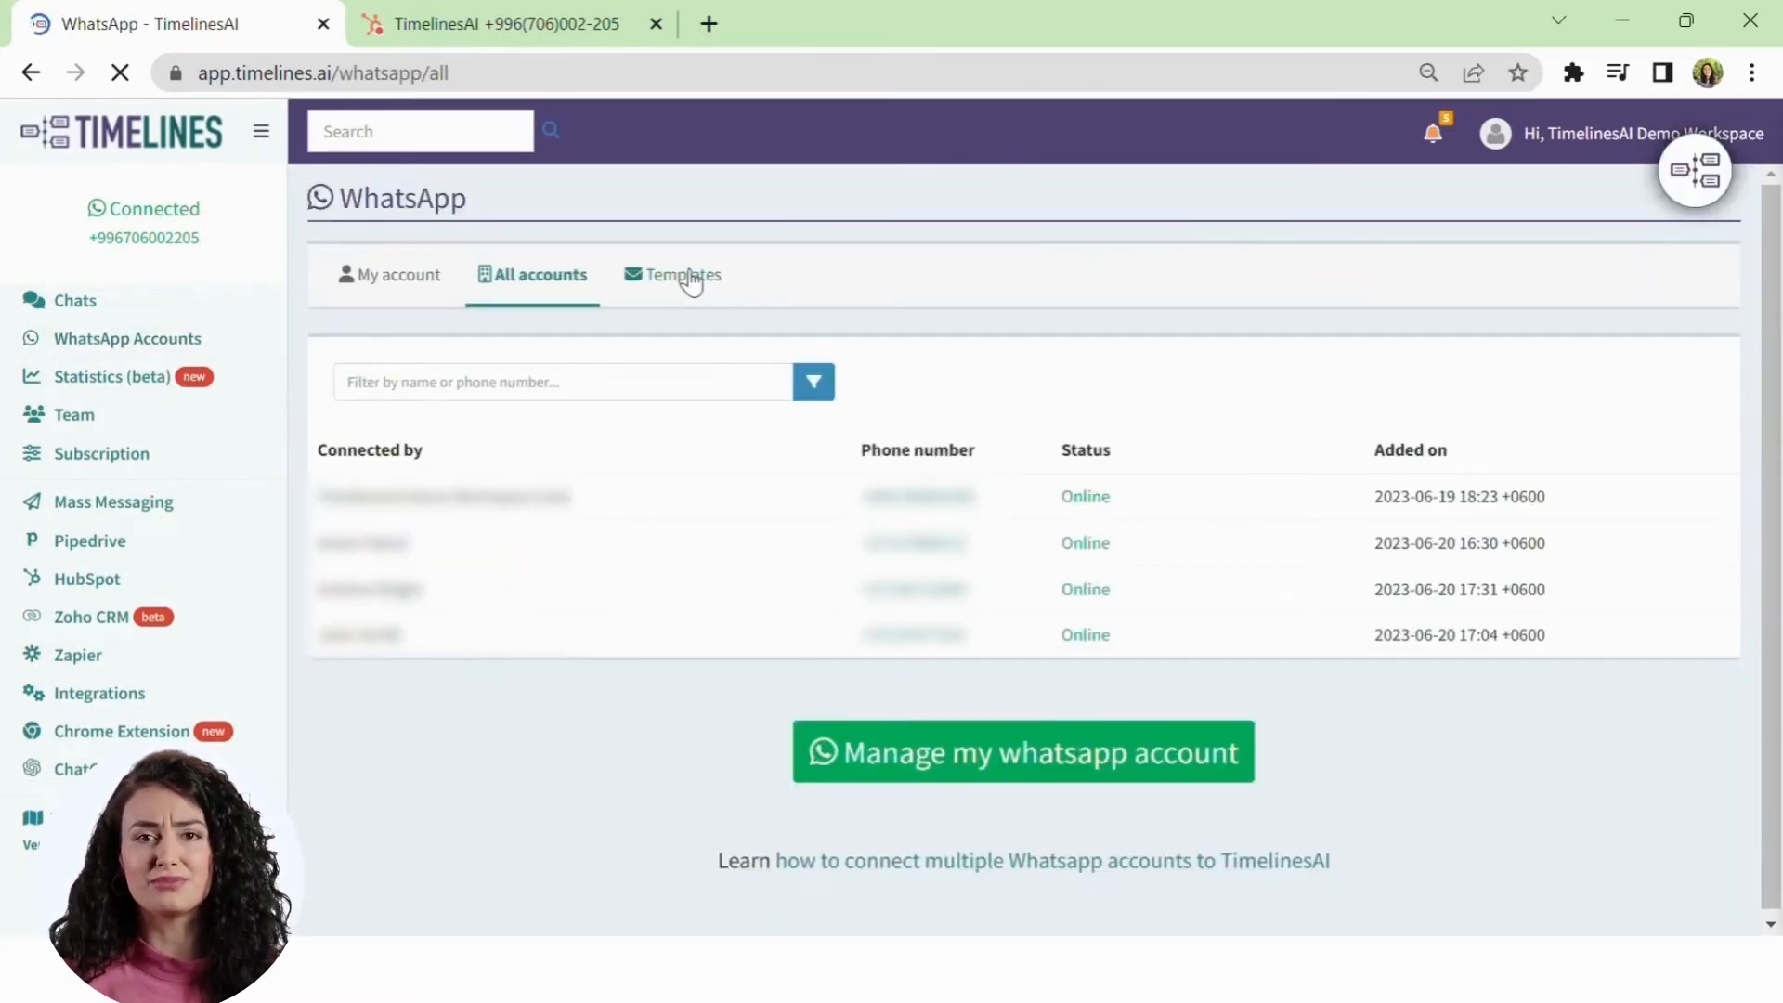
pyautogui.click(680, 275)
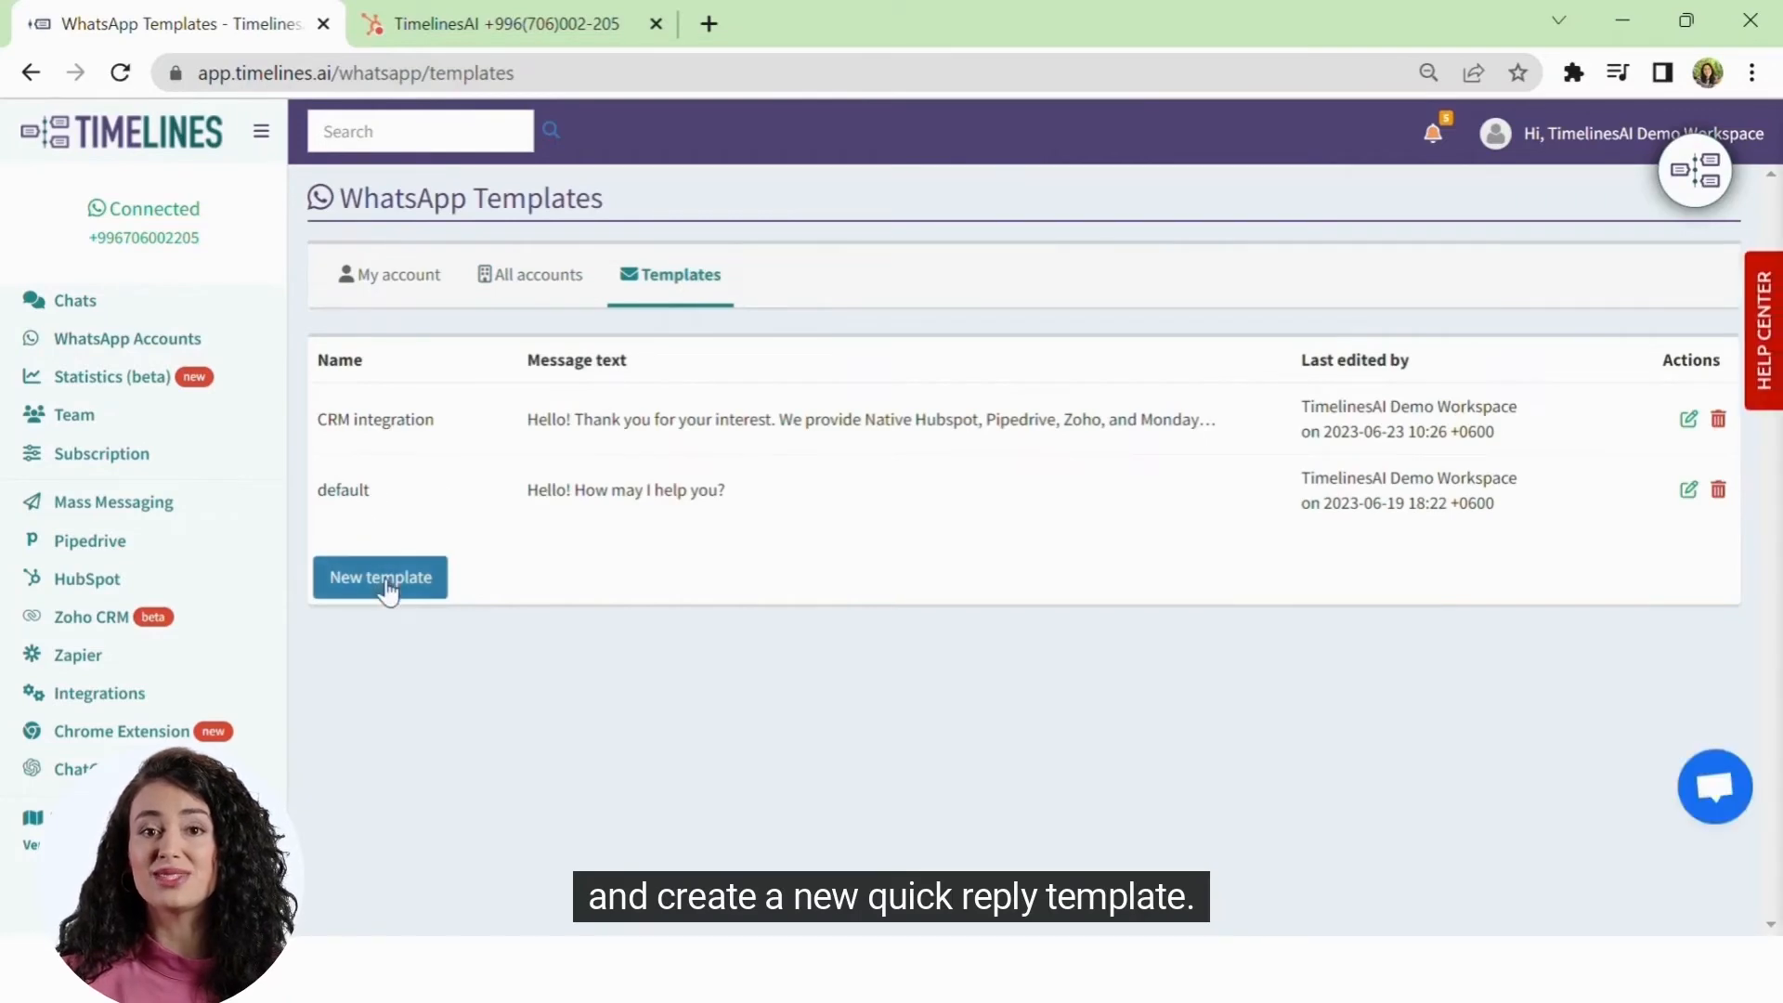
pyautogui.click(379, 576)
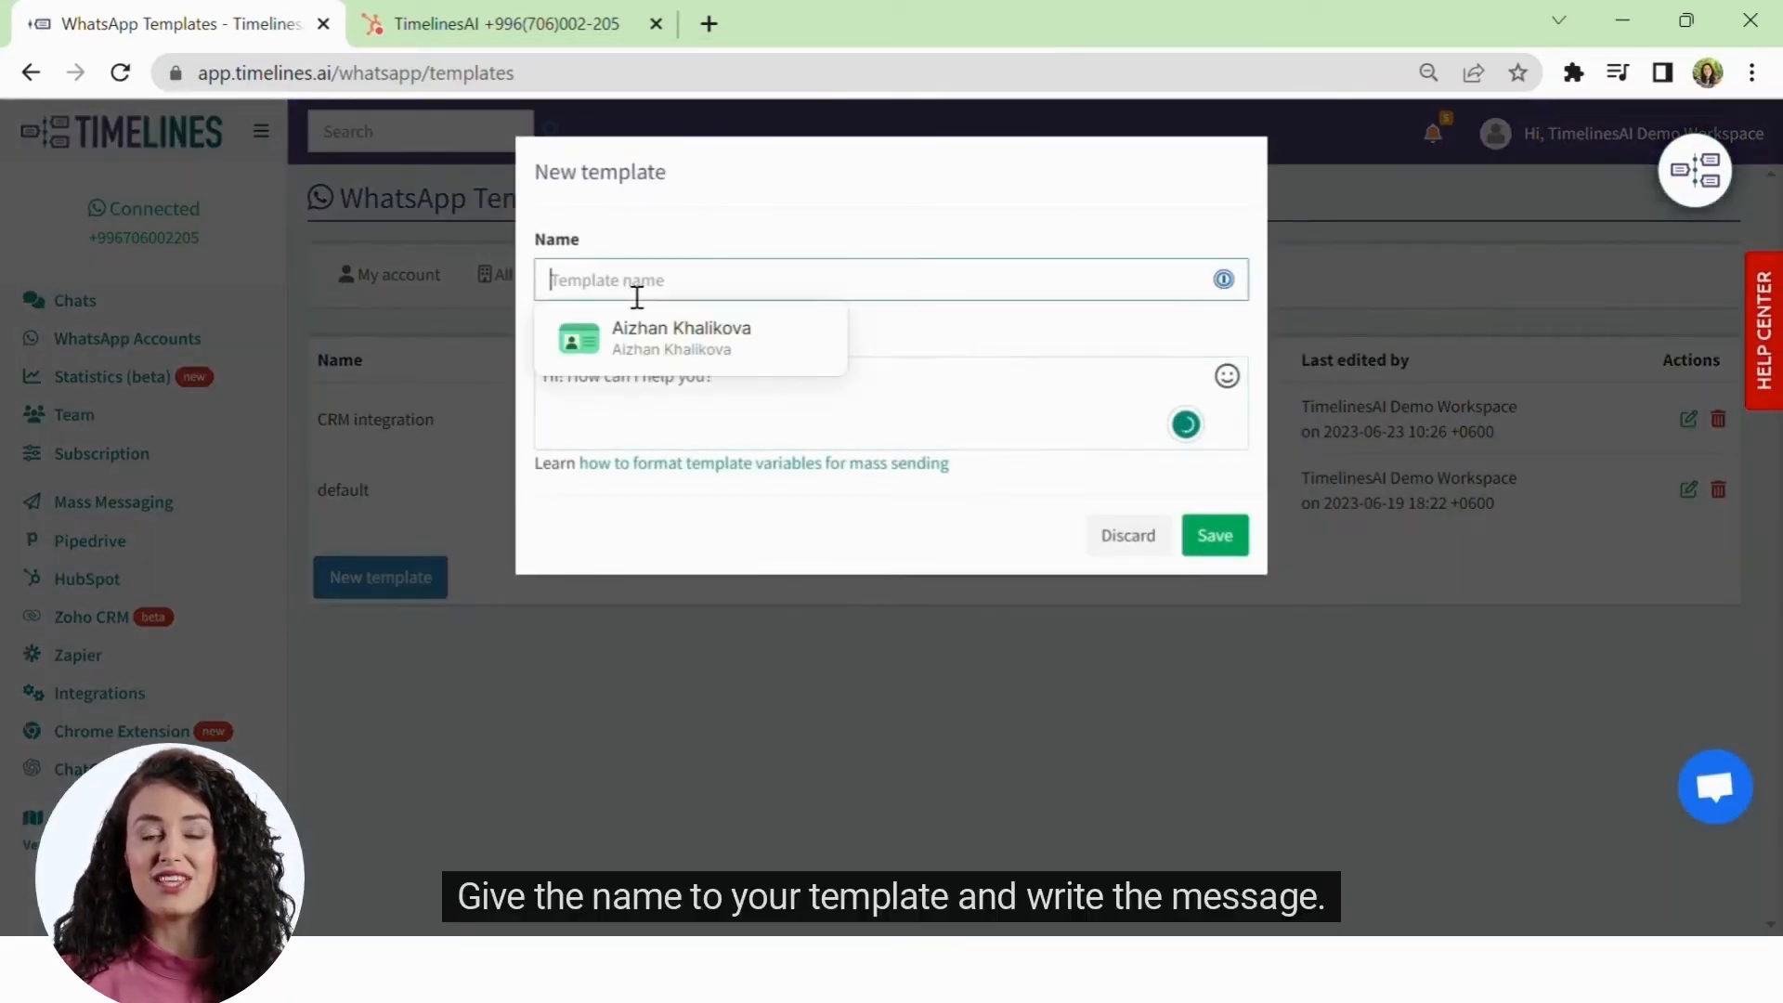
pyautogui.write('help')
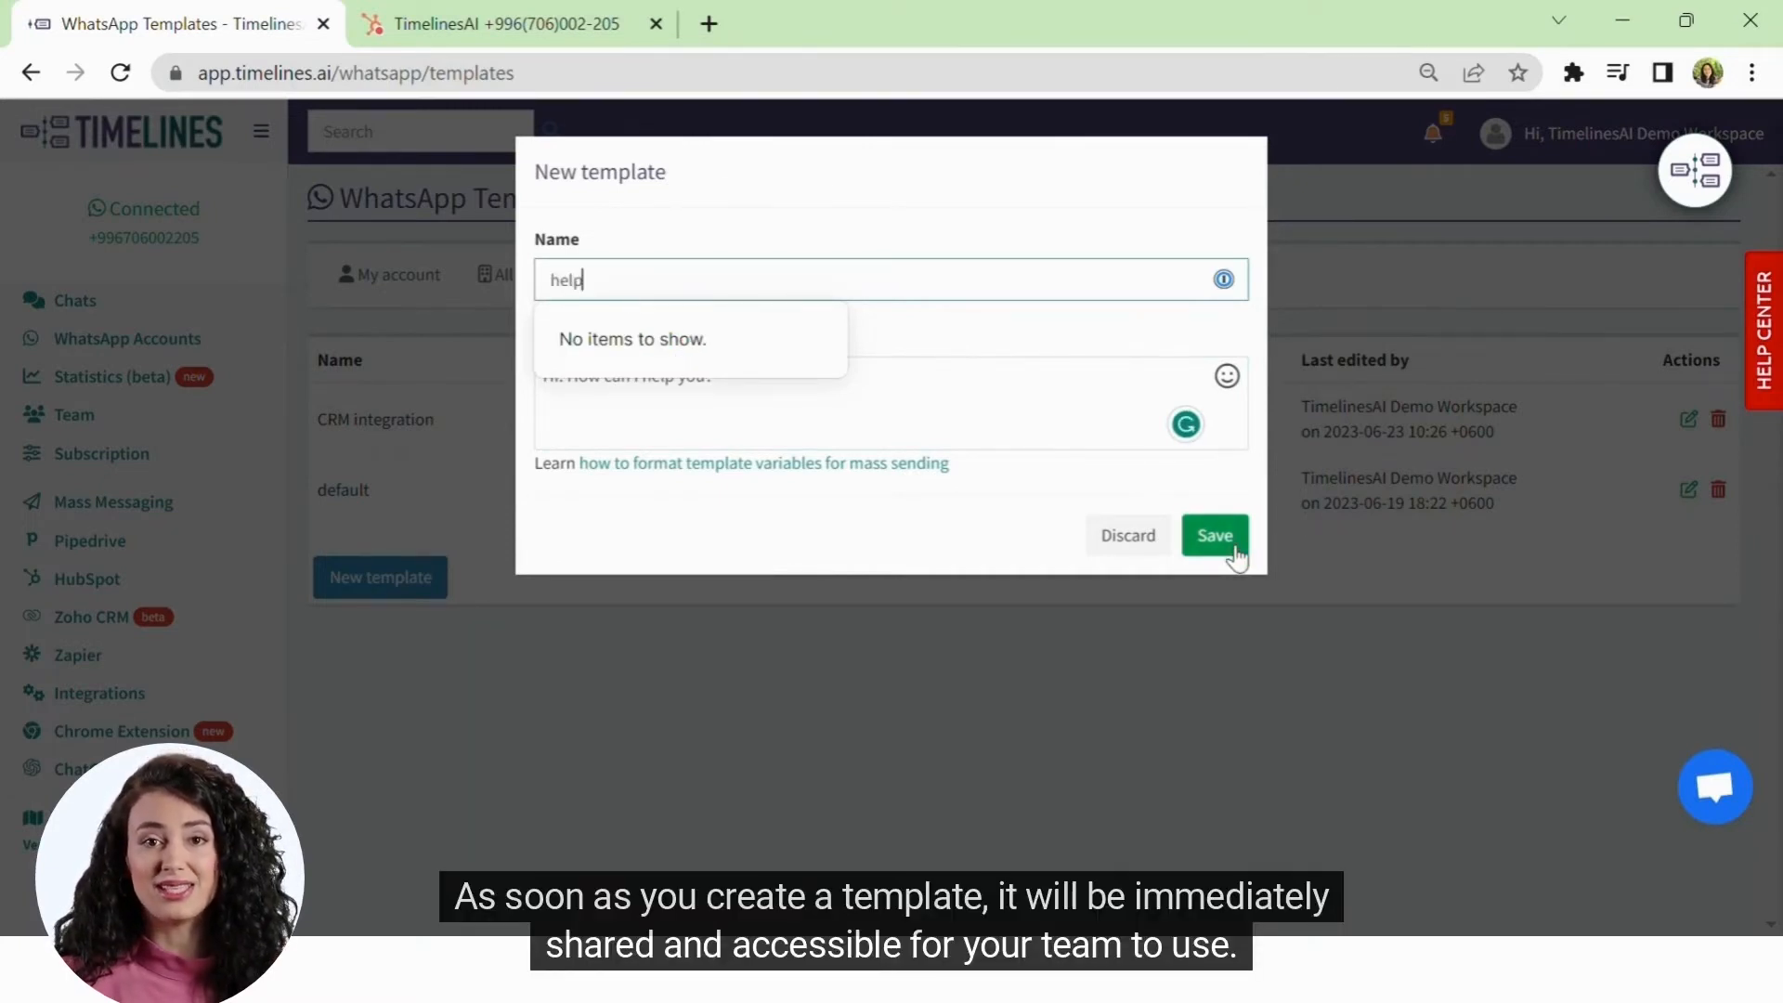
pyautogui.click(1215, 535)
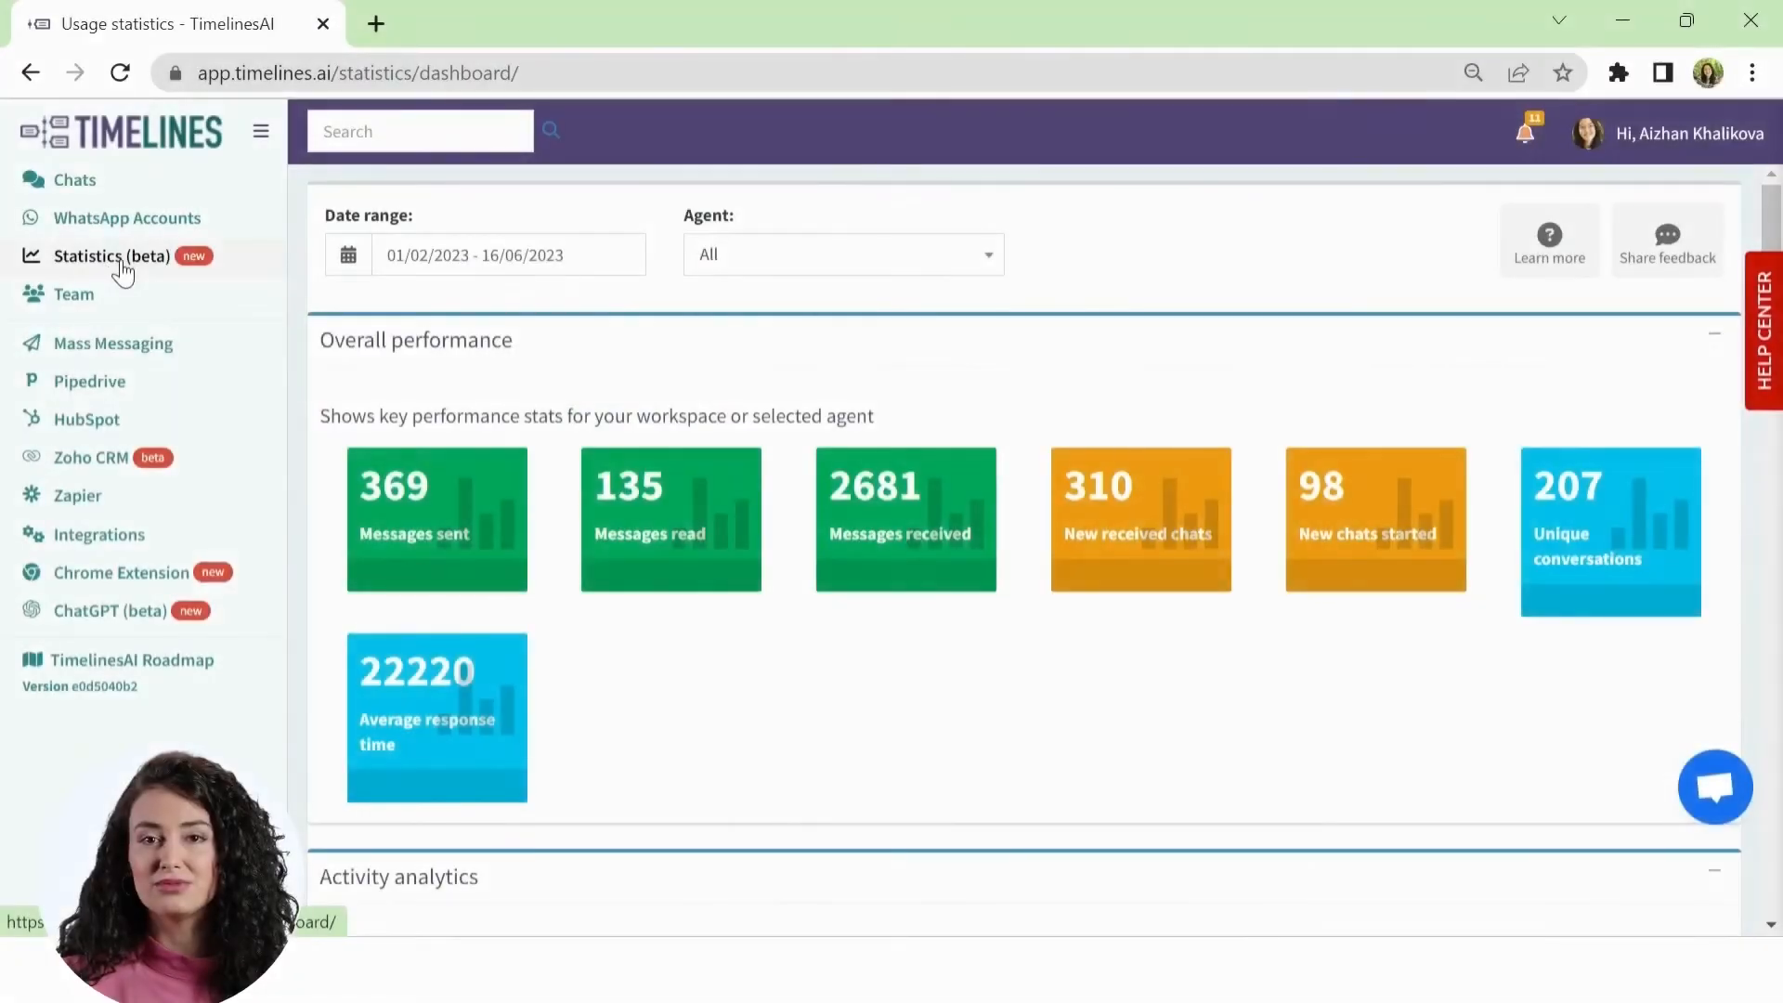
pyautogui.click(461, 254)
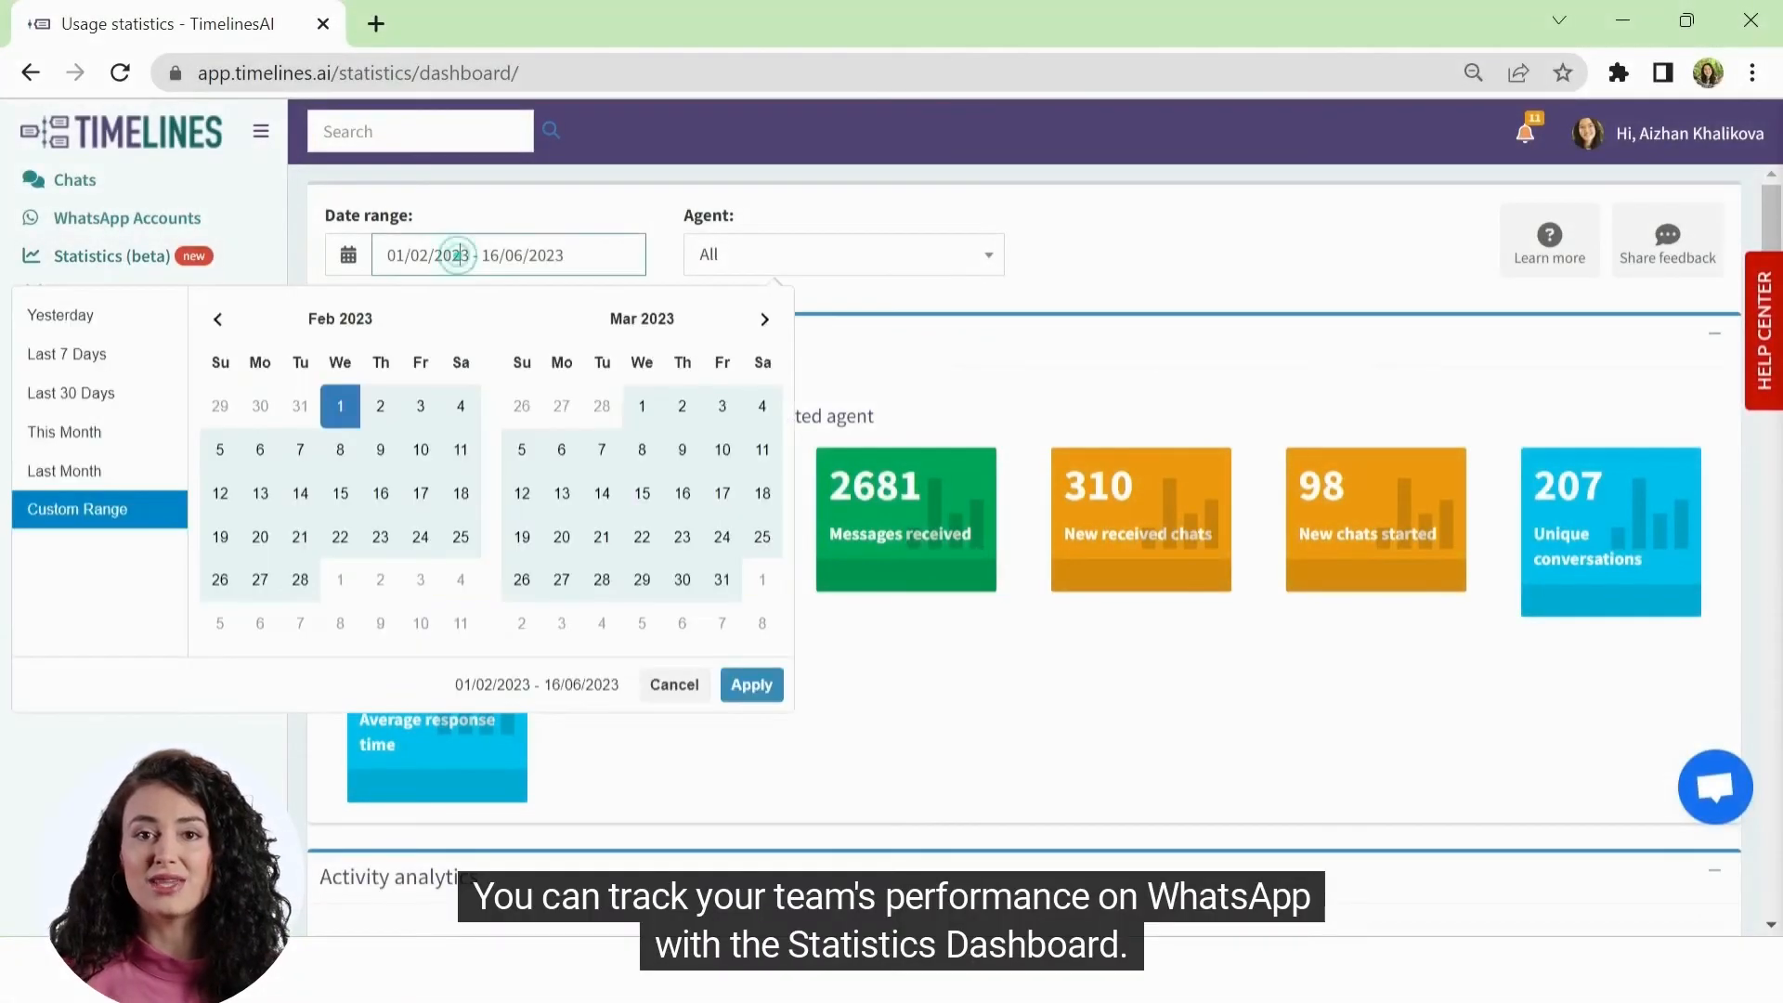
pyautogui.click(750, 683)
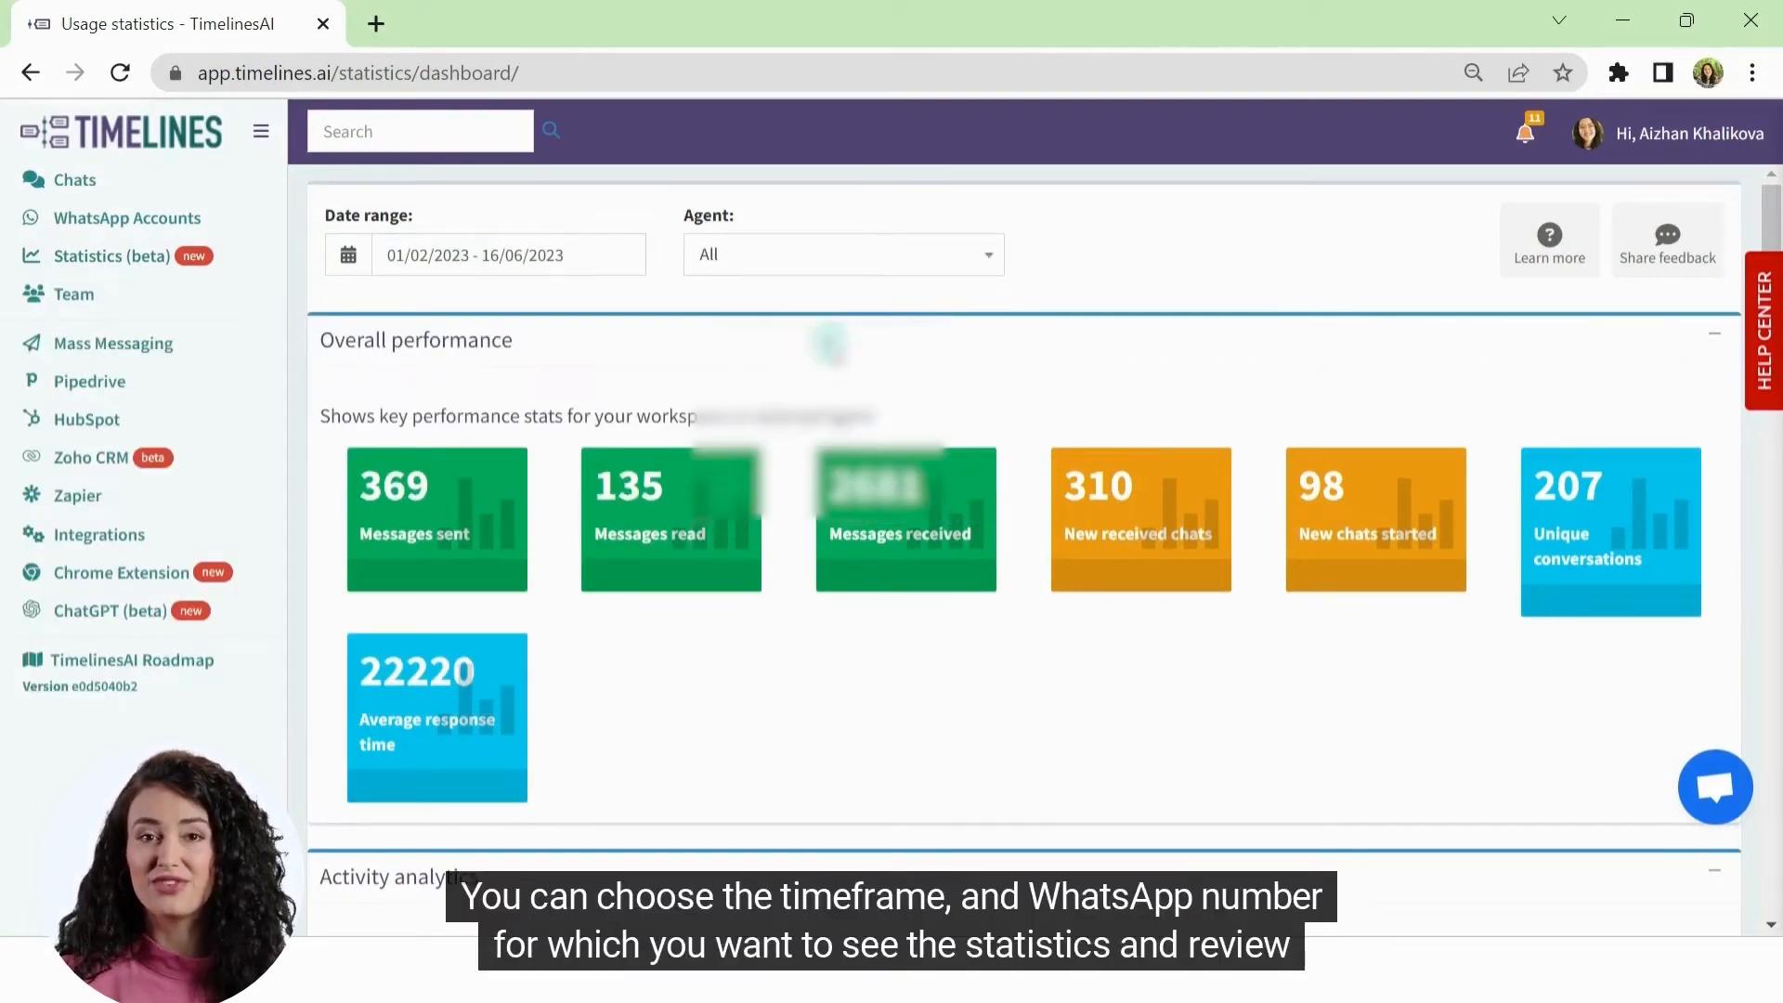
pyautogui.scroll(-3)
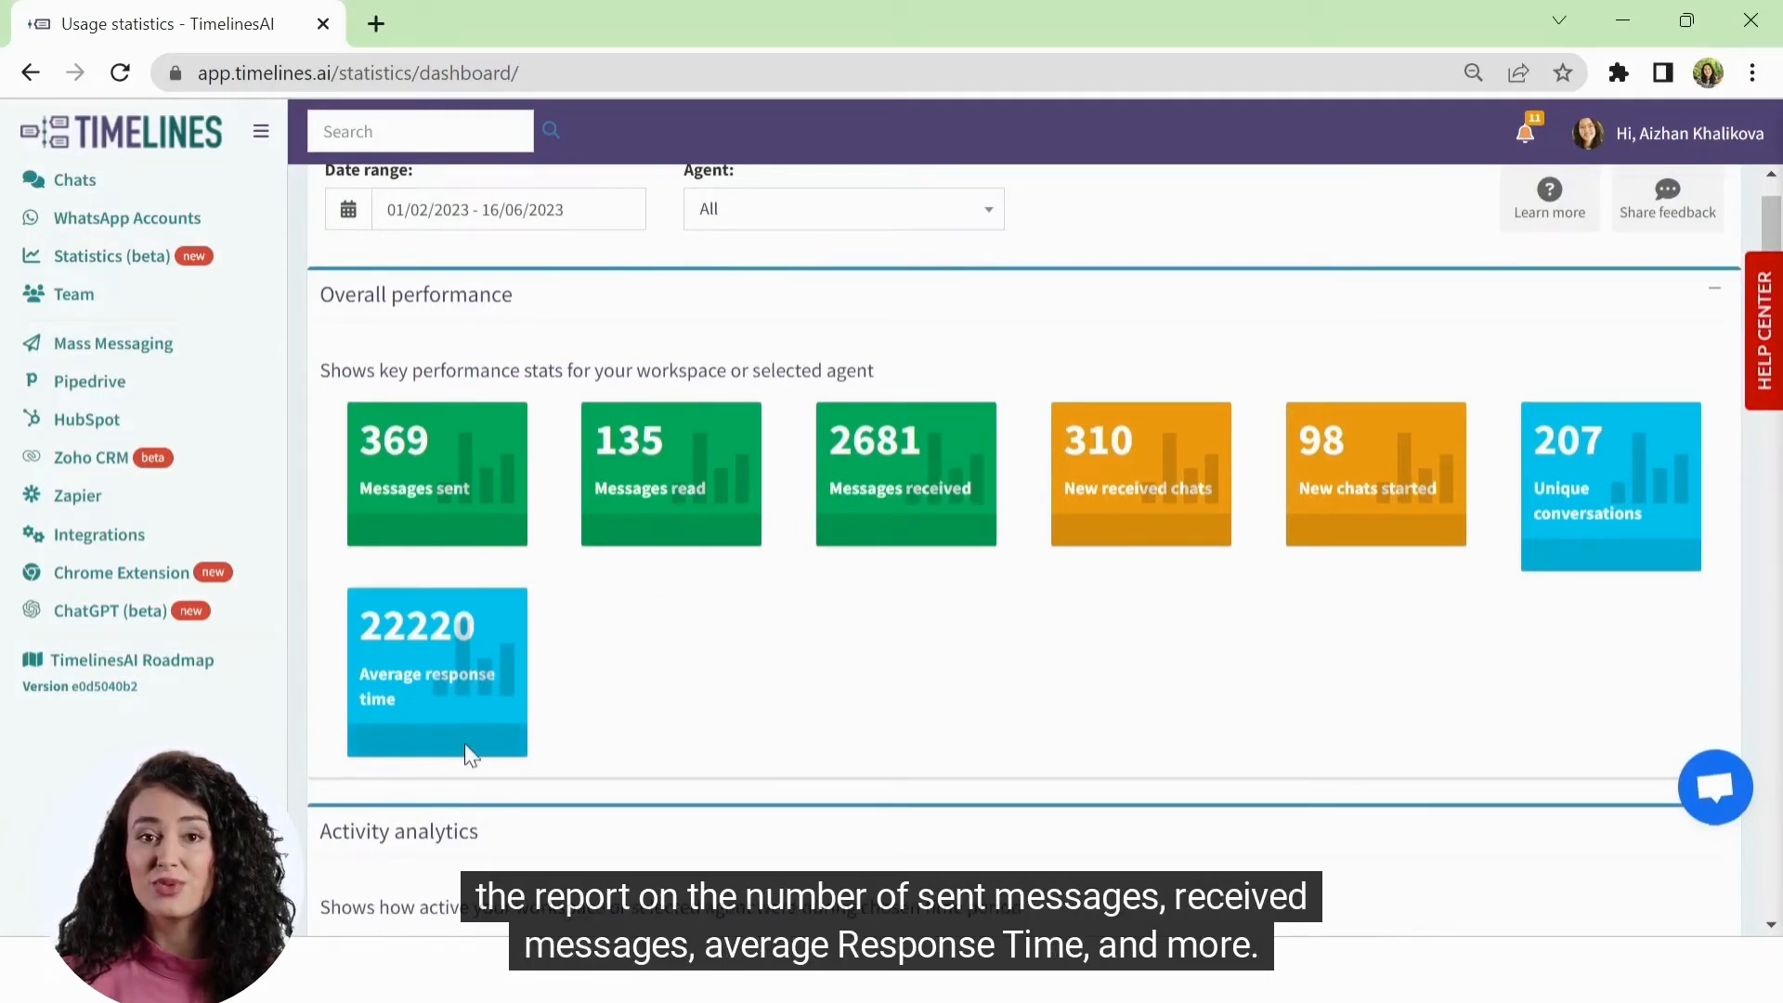
pyautogui.scroll(-3)
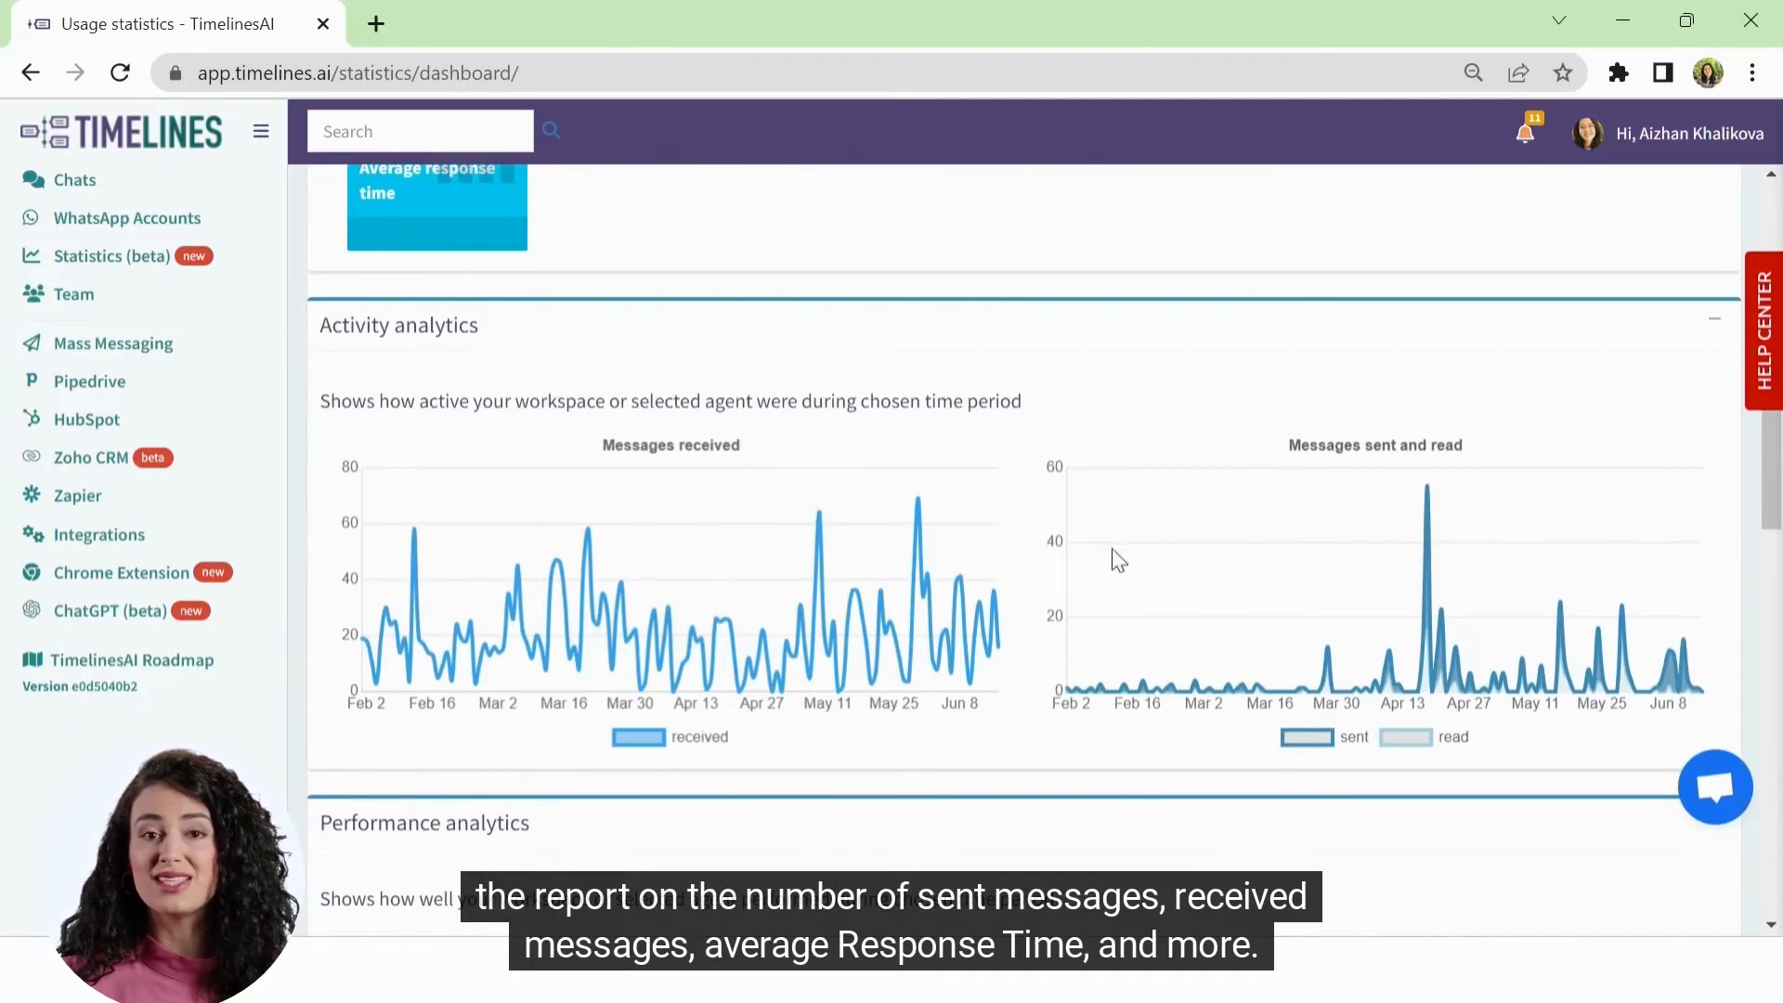
pyautogui.scroll(-3)
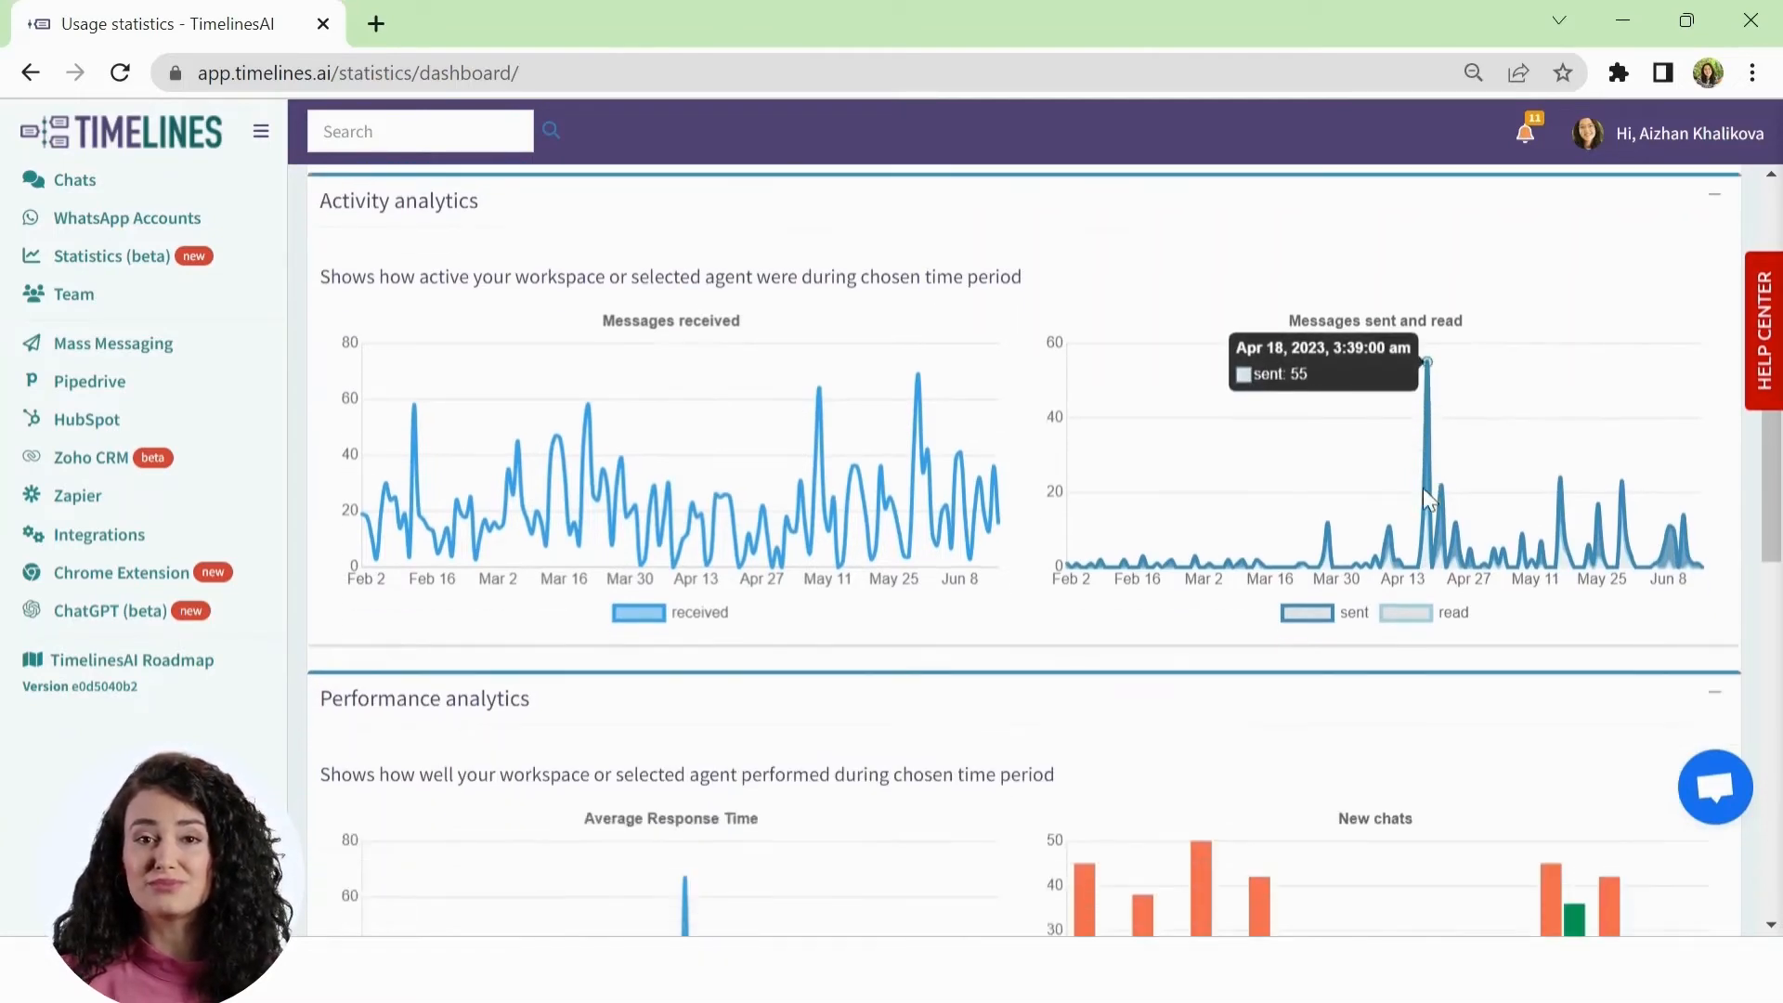
pyautogui.scroll(-3)
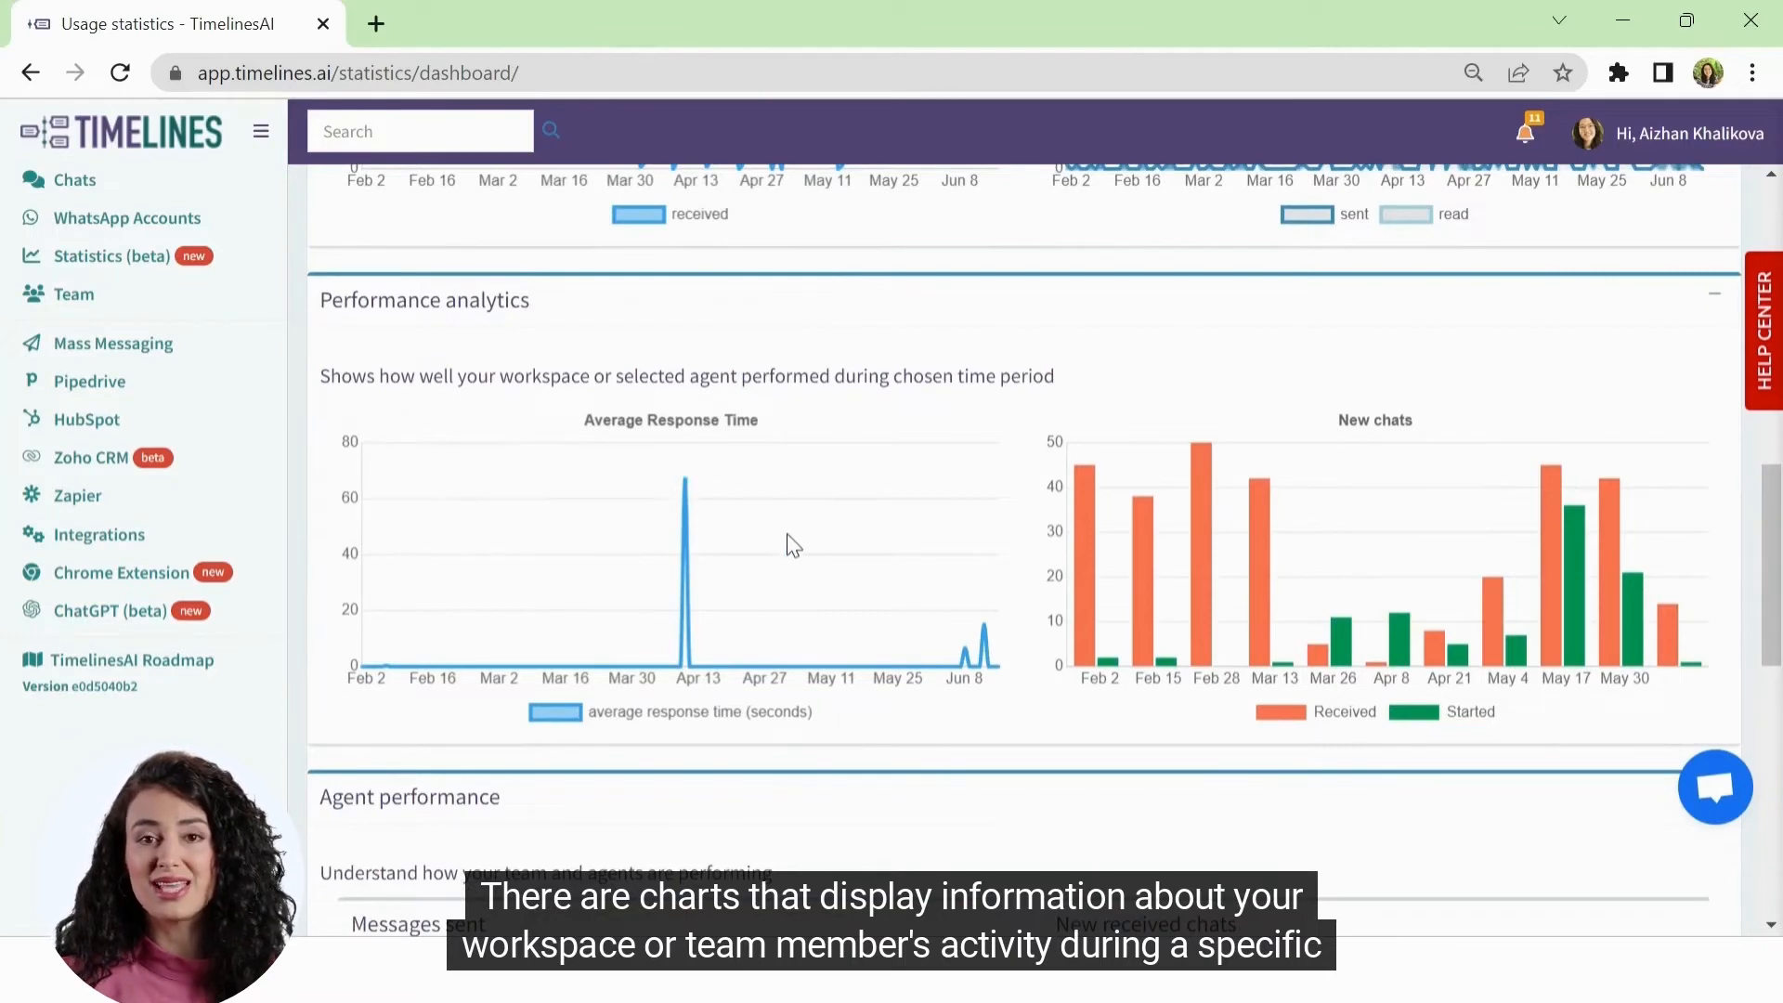
pyautogui.moveTo(1147, 561)
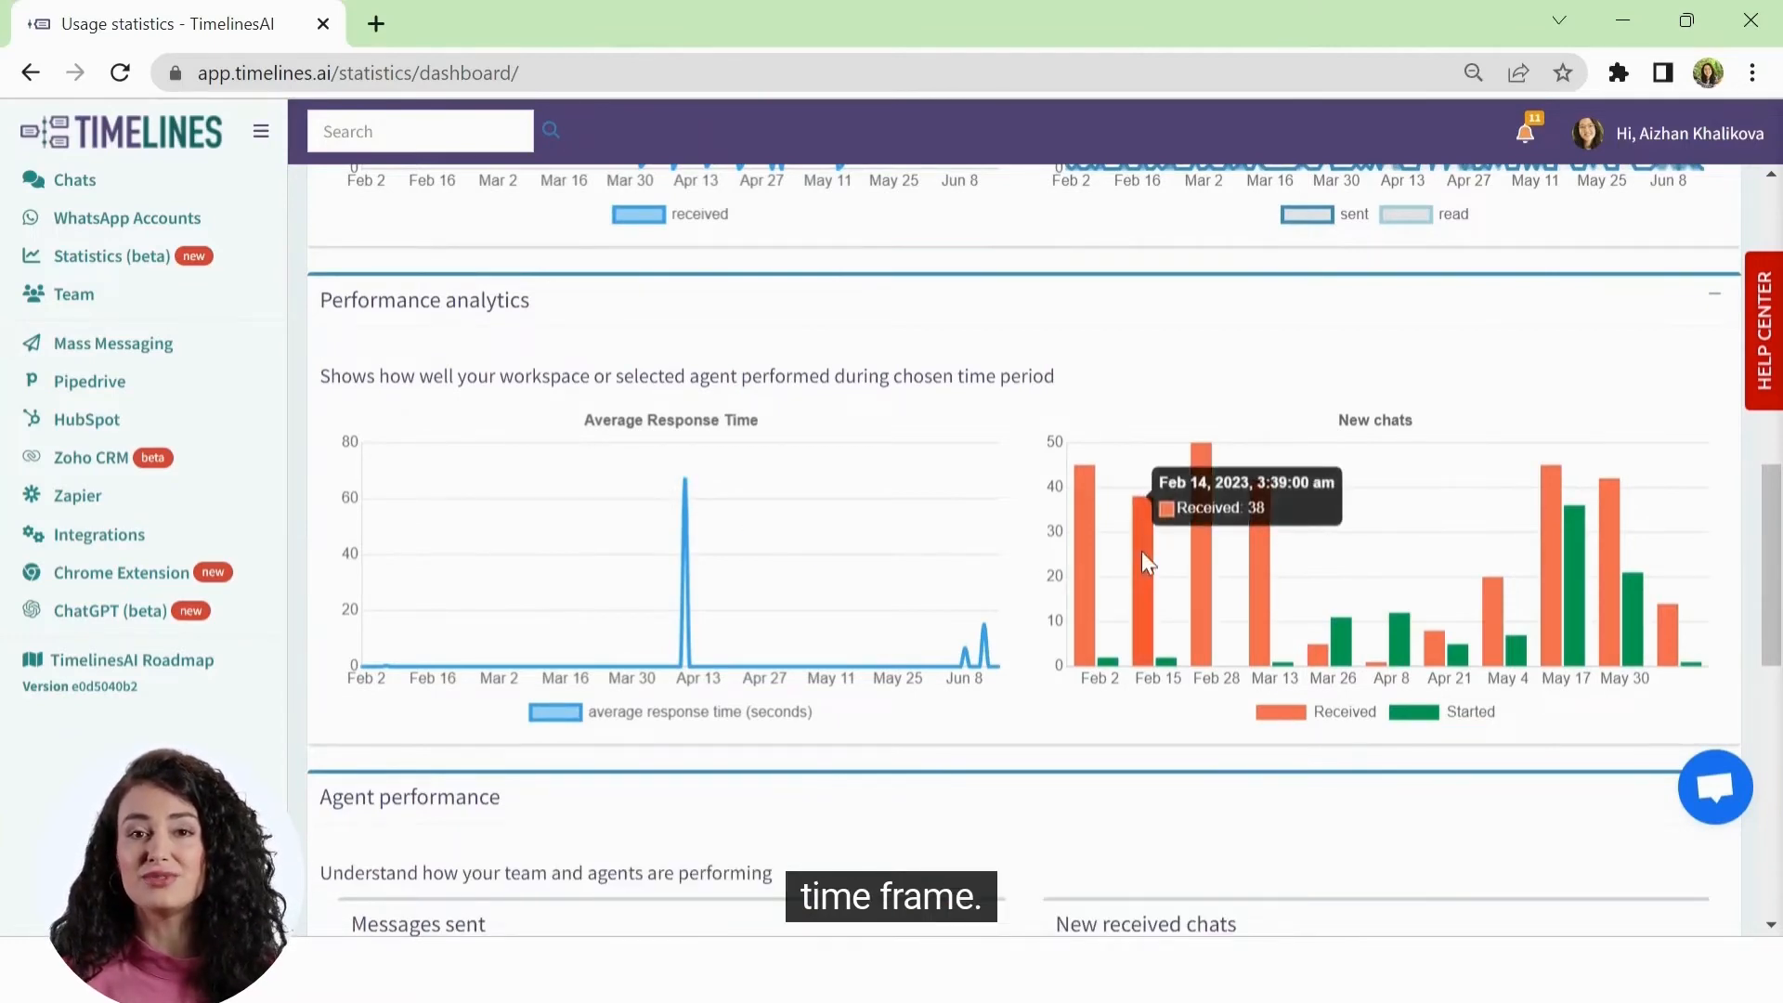
pyautogui.scroll(-3)
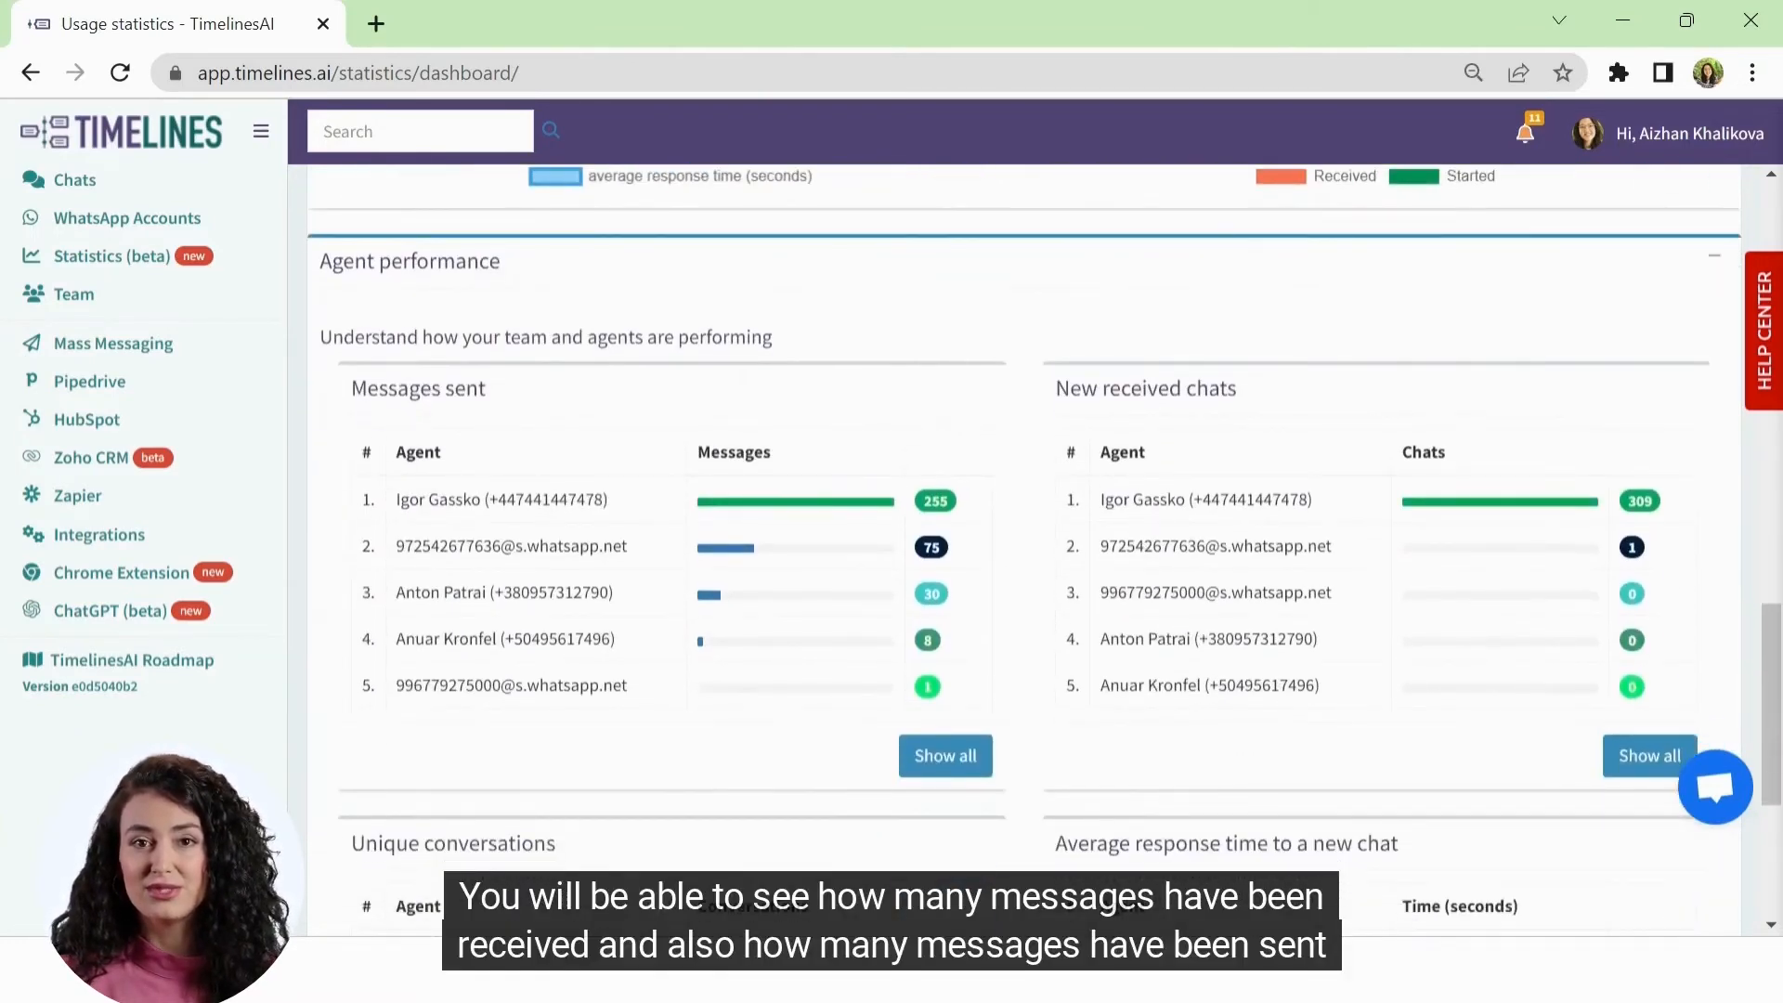
pyautogui.scroll(-3)
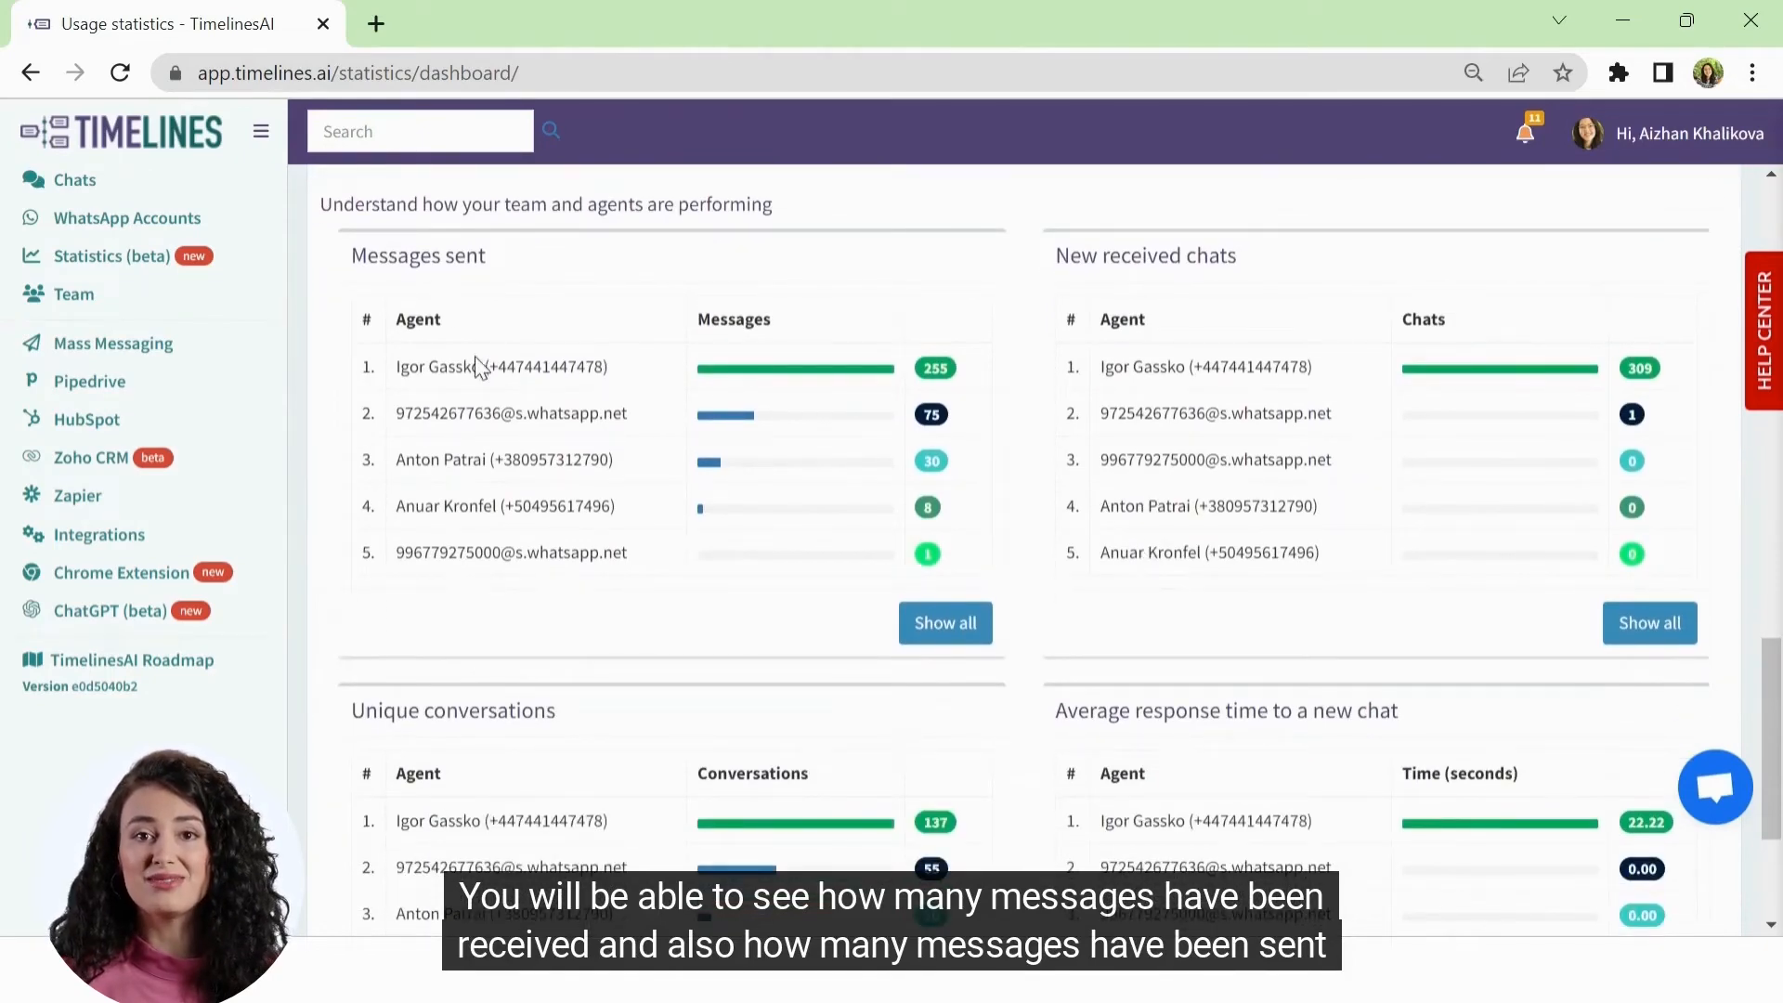
pyautogui.scroll(-3)
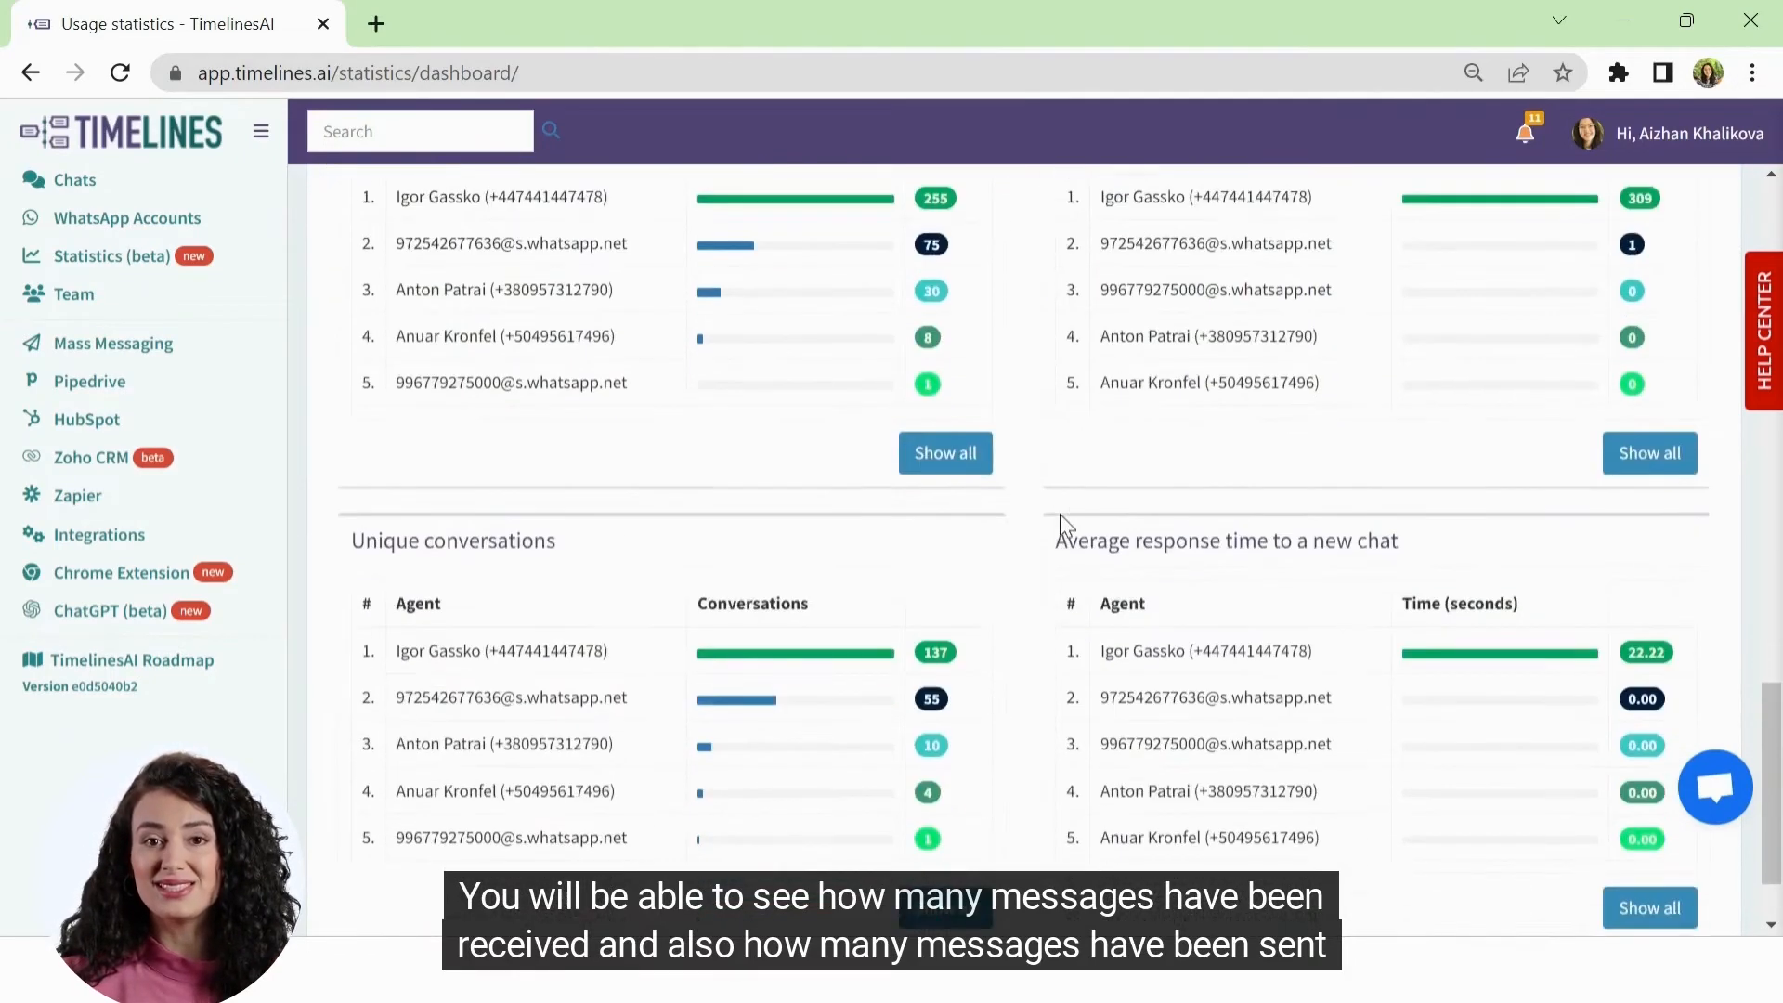
pyautogui.scroll(-3)
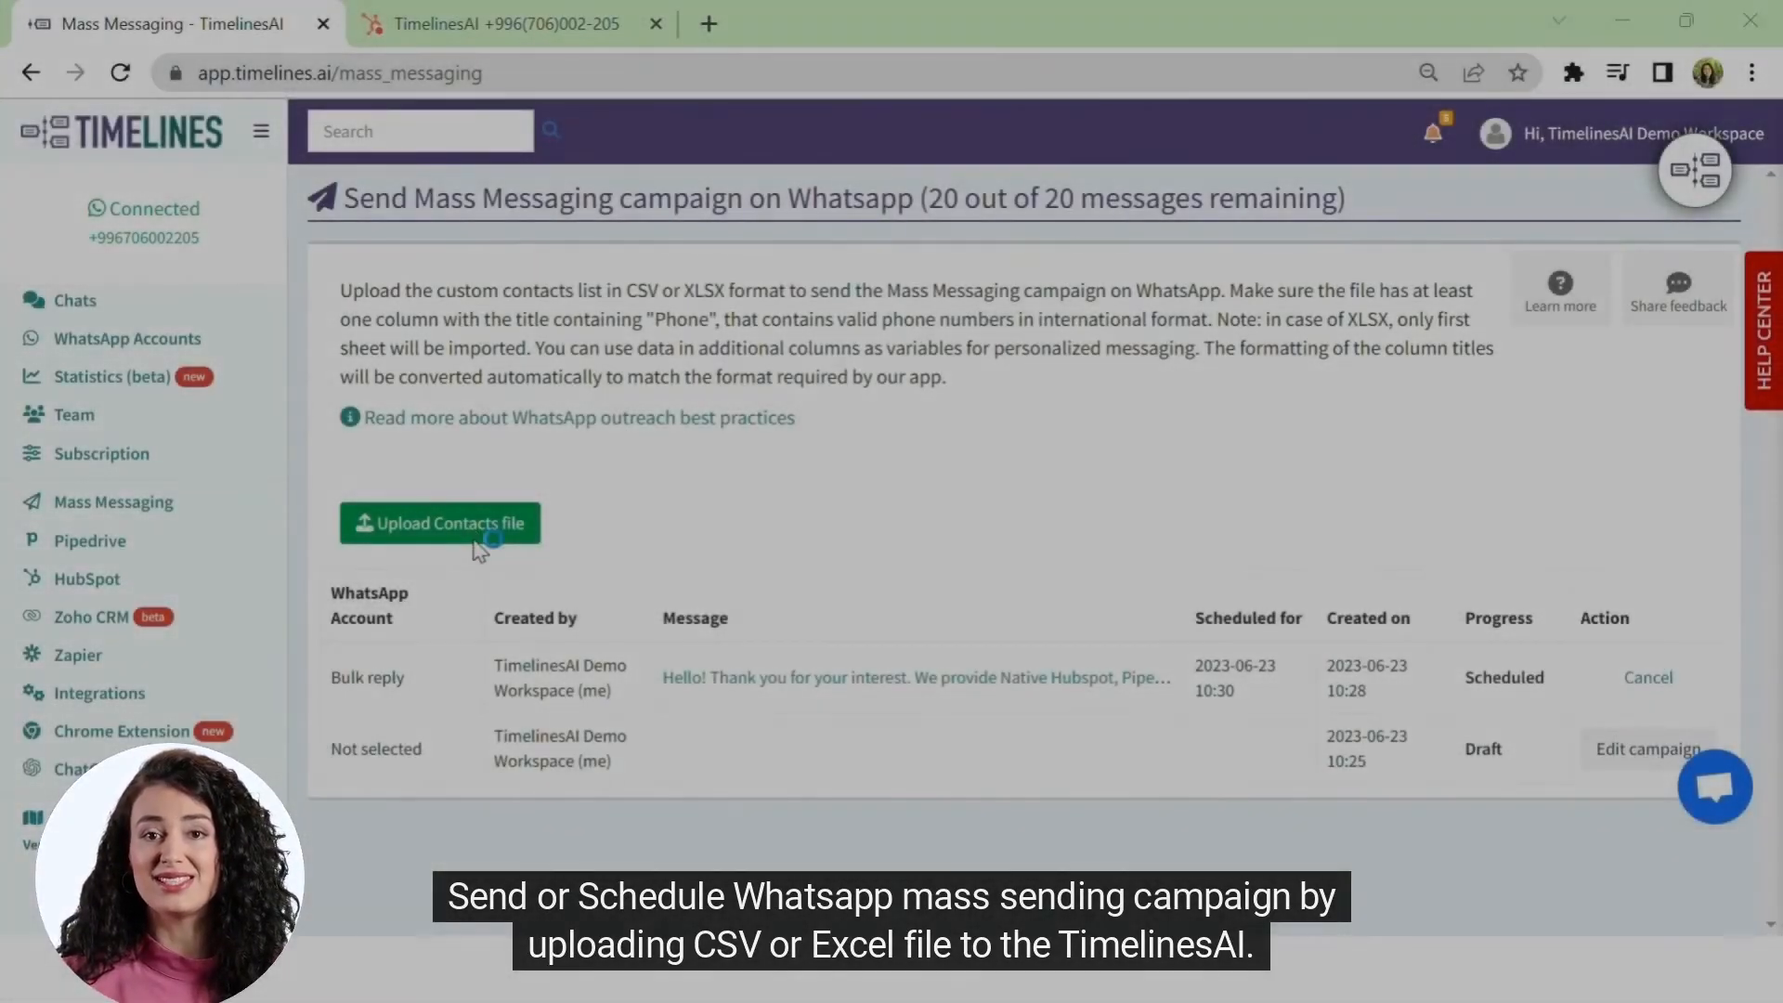
# - Upload the demo1 contacts file for the mass campaign and proceed to template selection
pyautogui.click(440, 524)
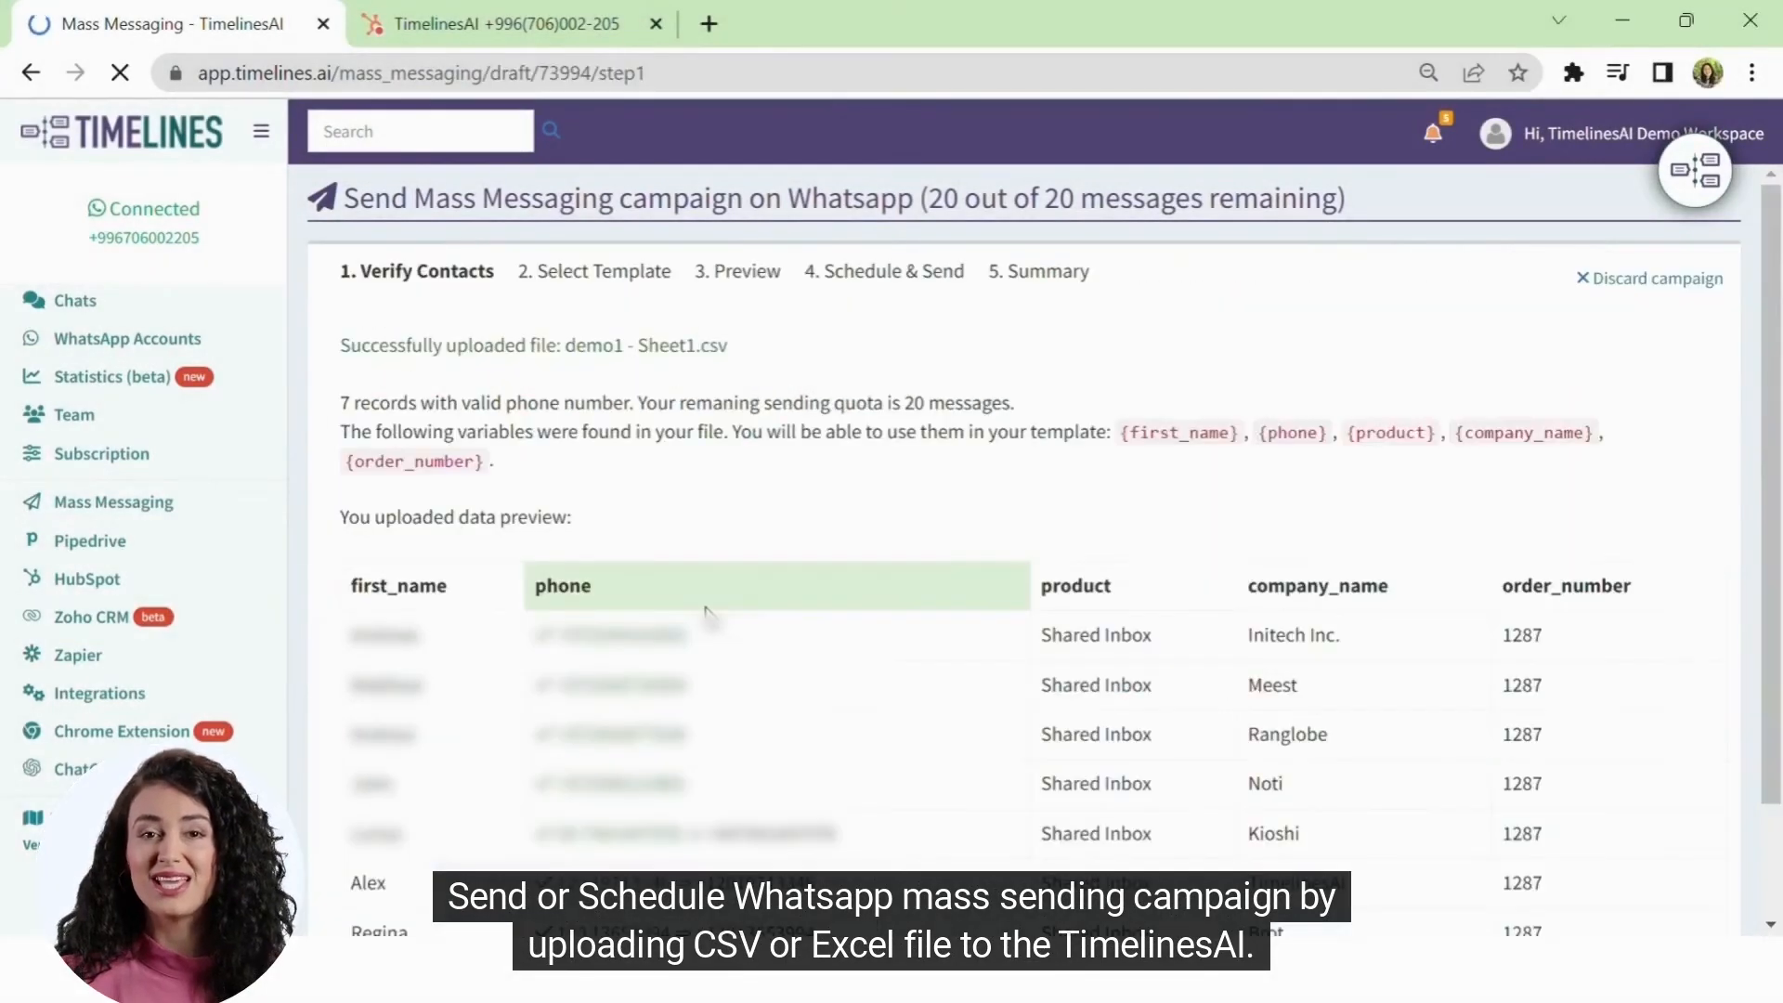
pyautogui.scroll(-3)
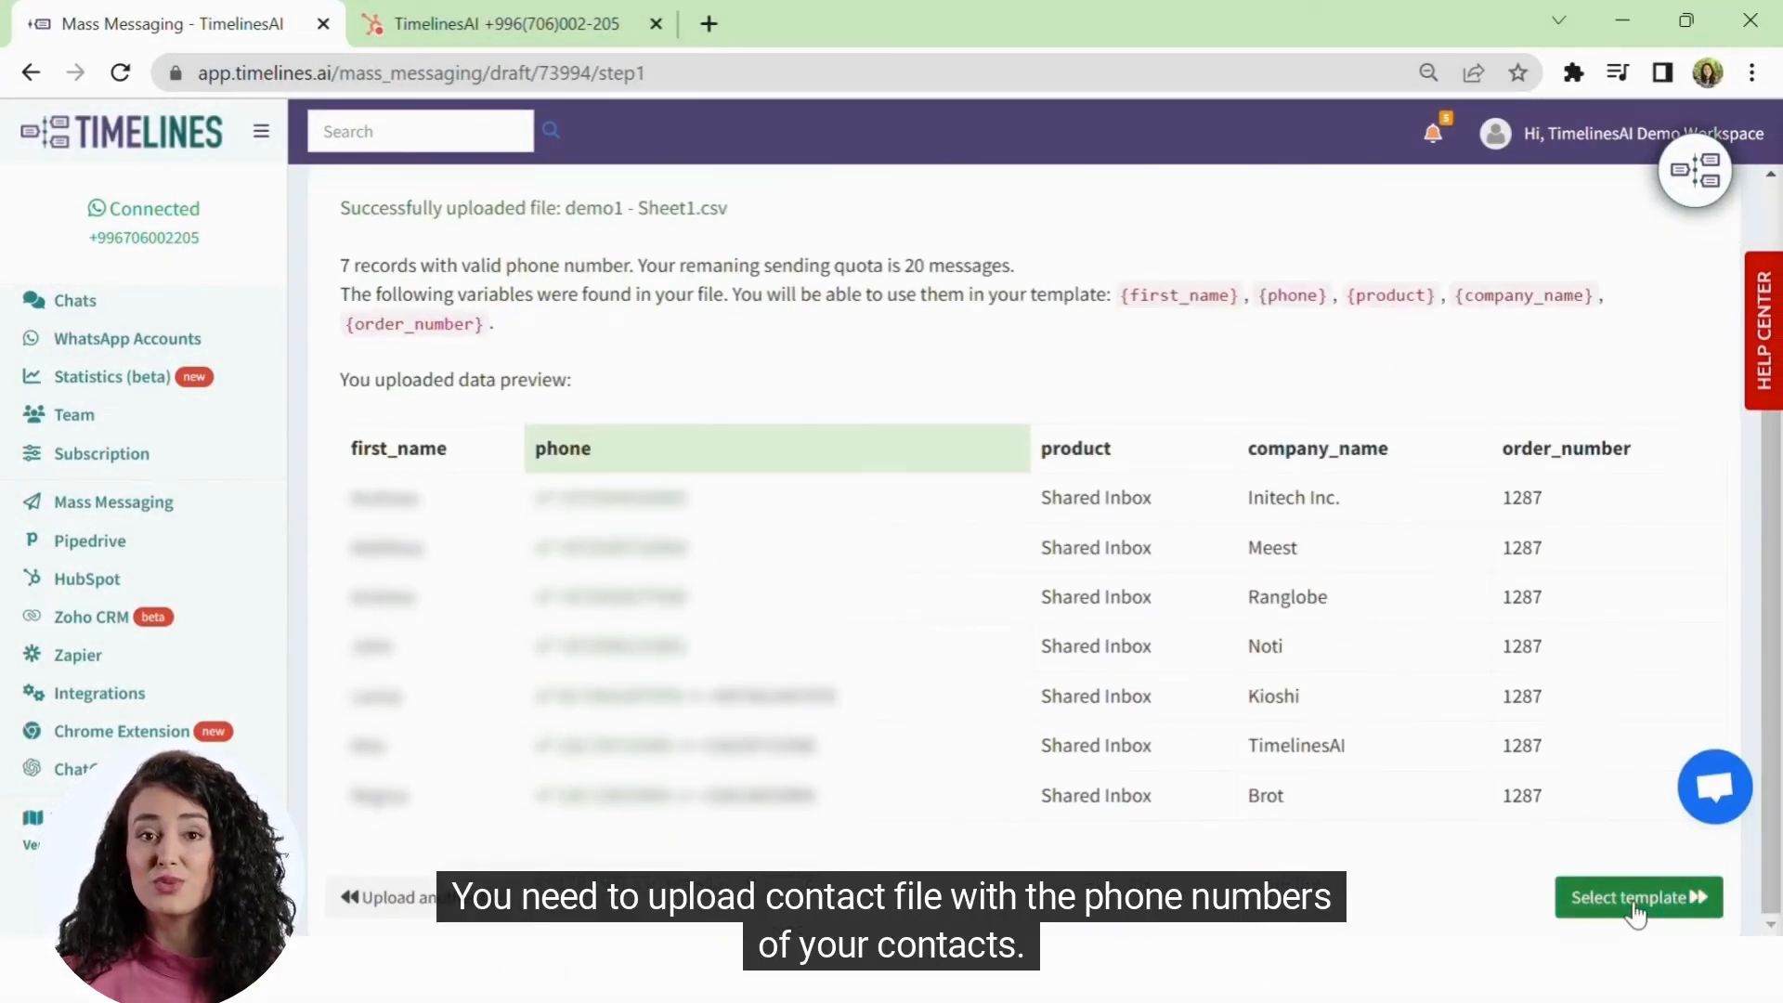
pyautogui.click(1638, 897)
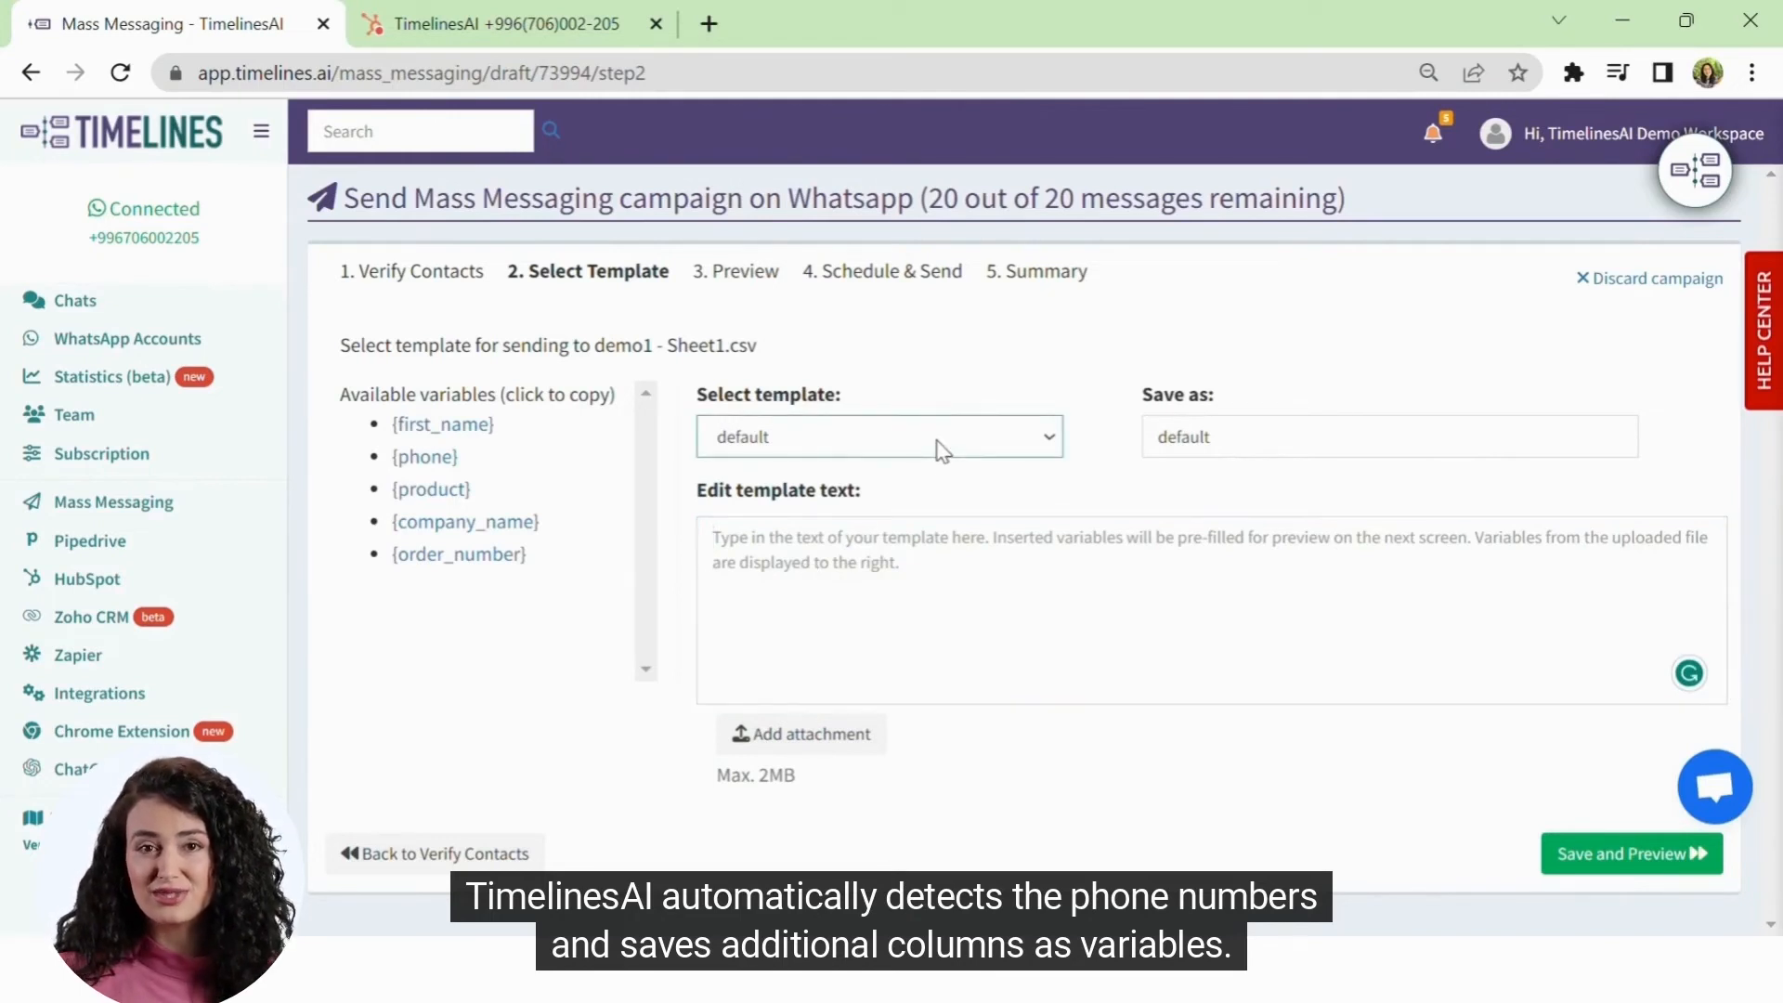
# - Choose the CRM integration template and insert the {first_name} variable after Hello
pyautogui.click(880, 437)
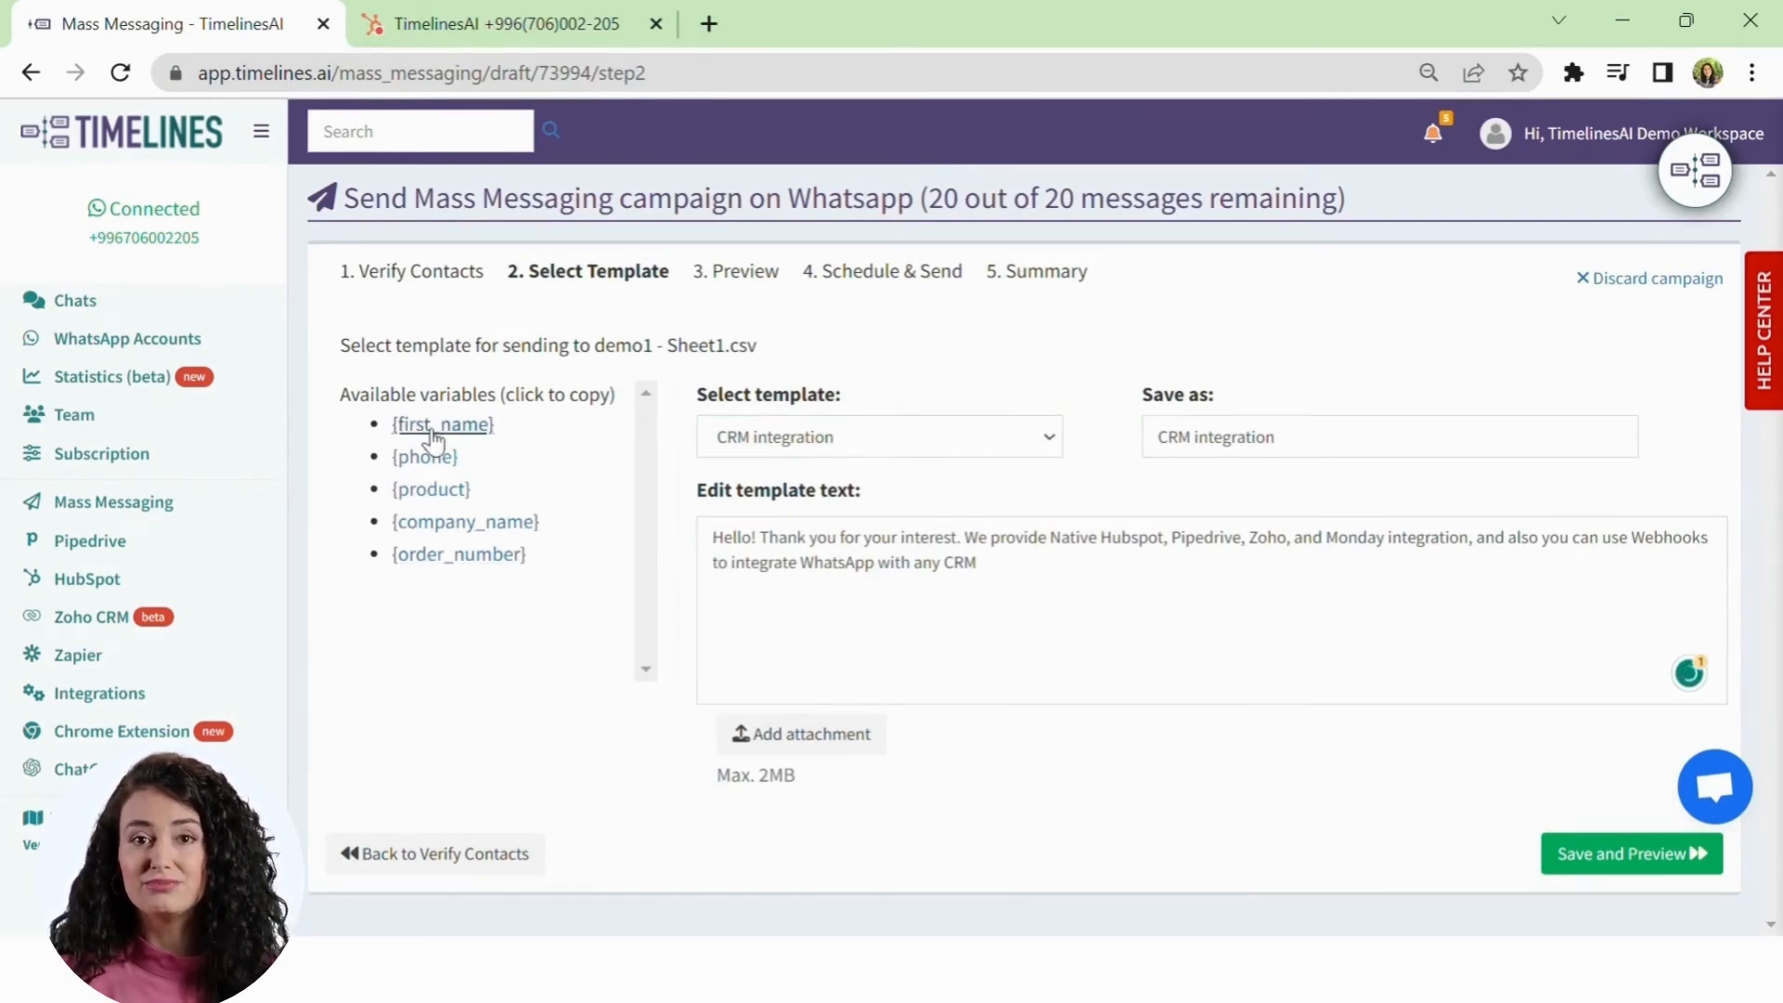
pyautogui.click(442, 424)
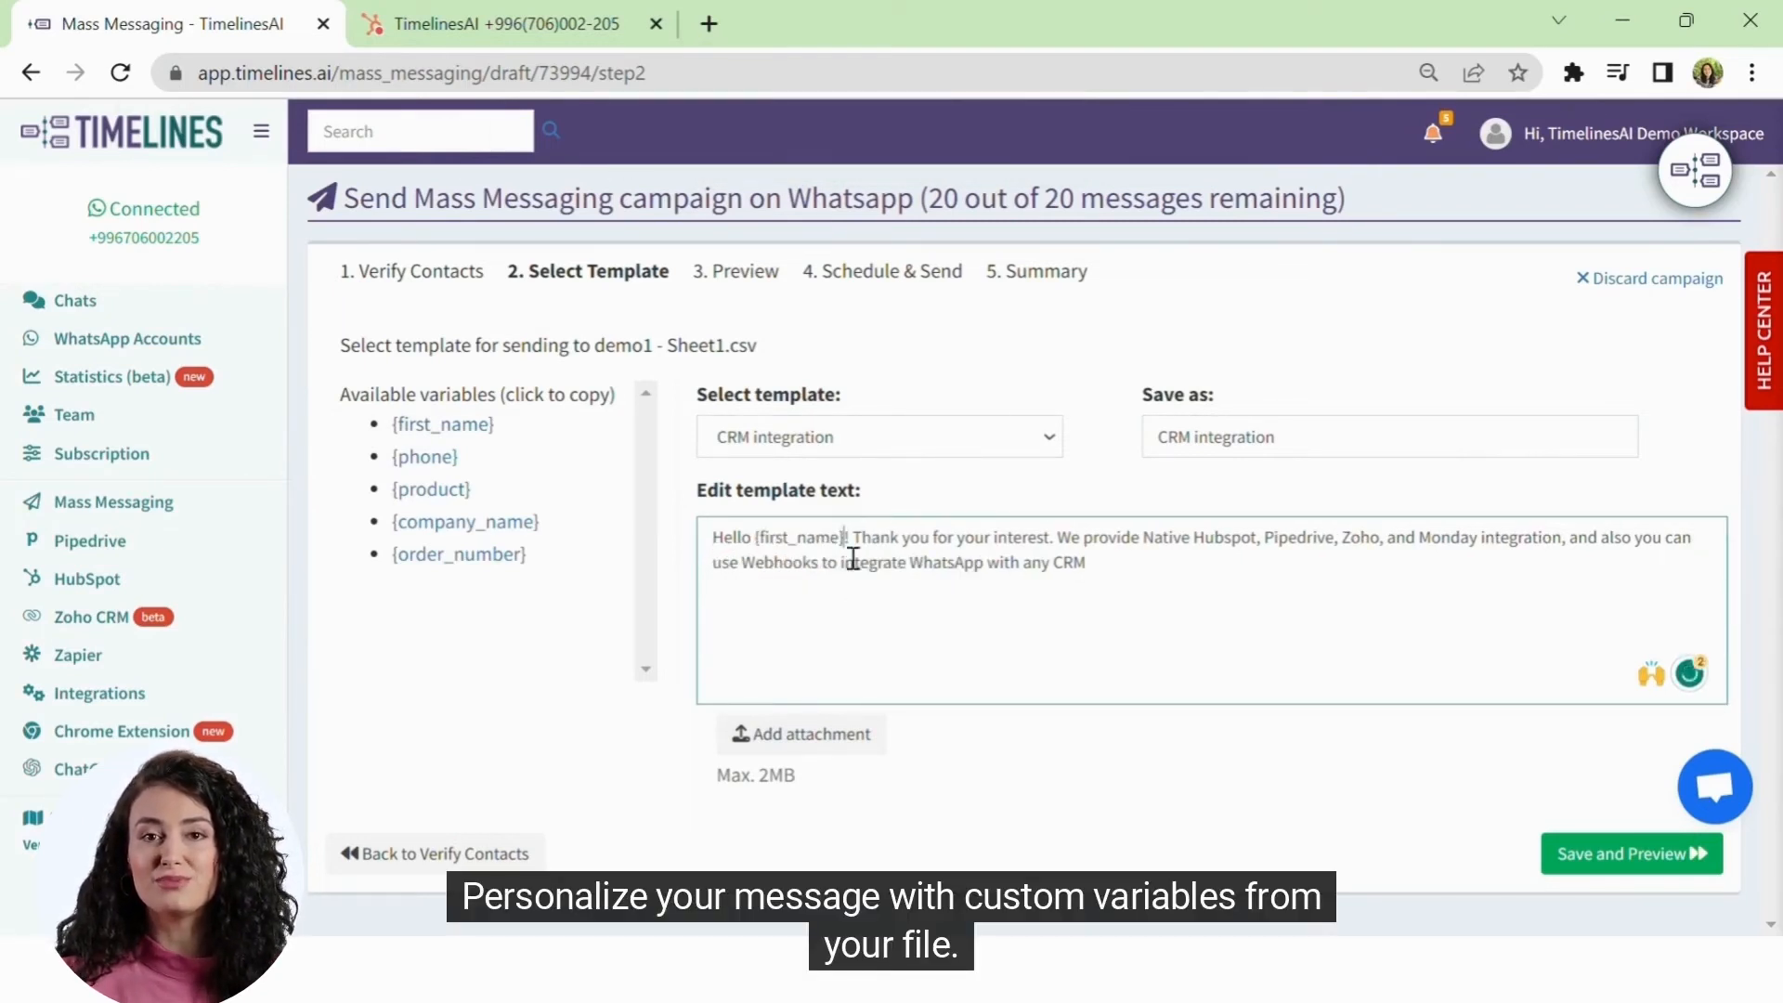
pyautogui.doubleClick(798, 561)
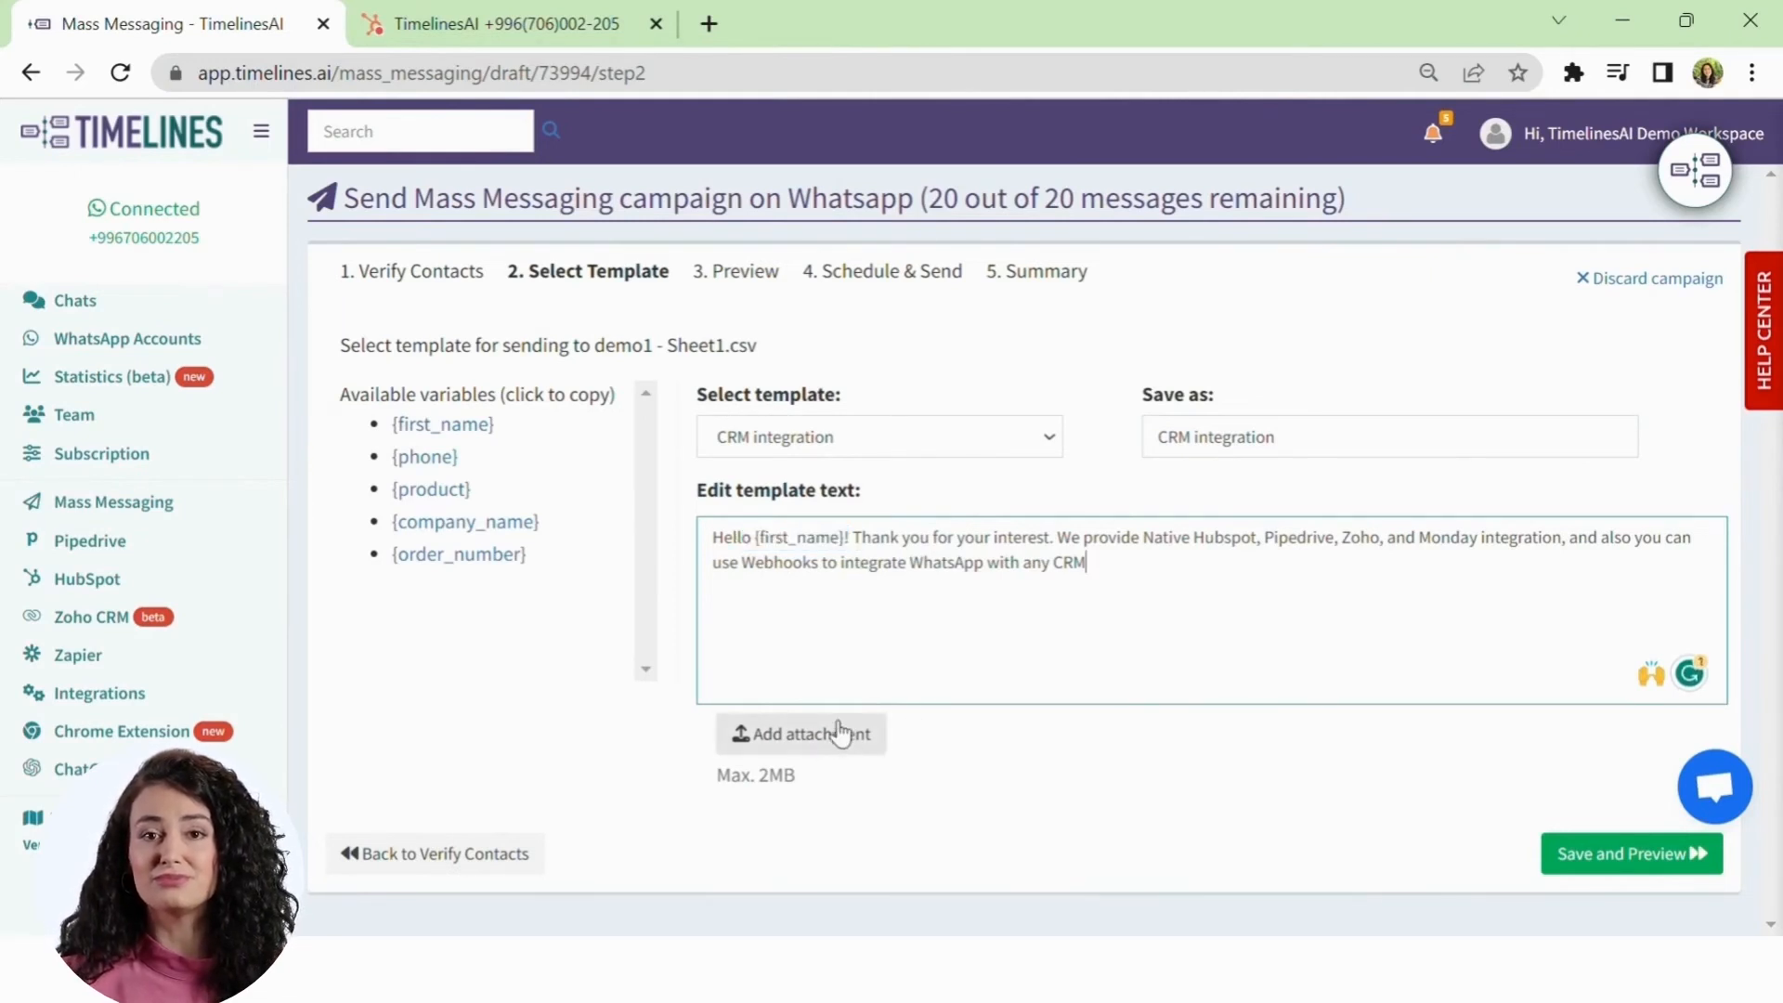
pyautogui.moveTo(1538, 843)
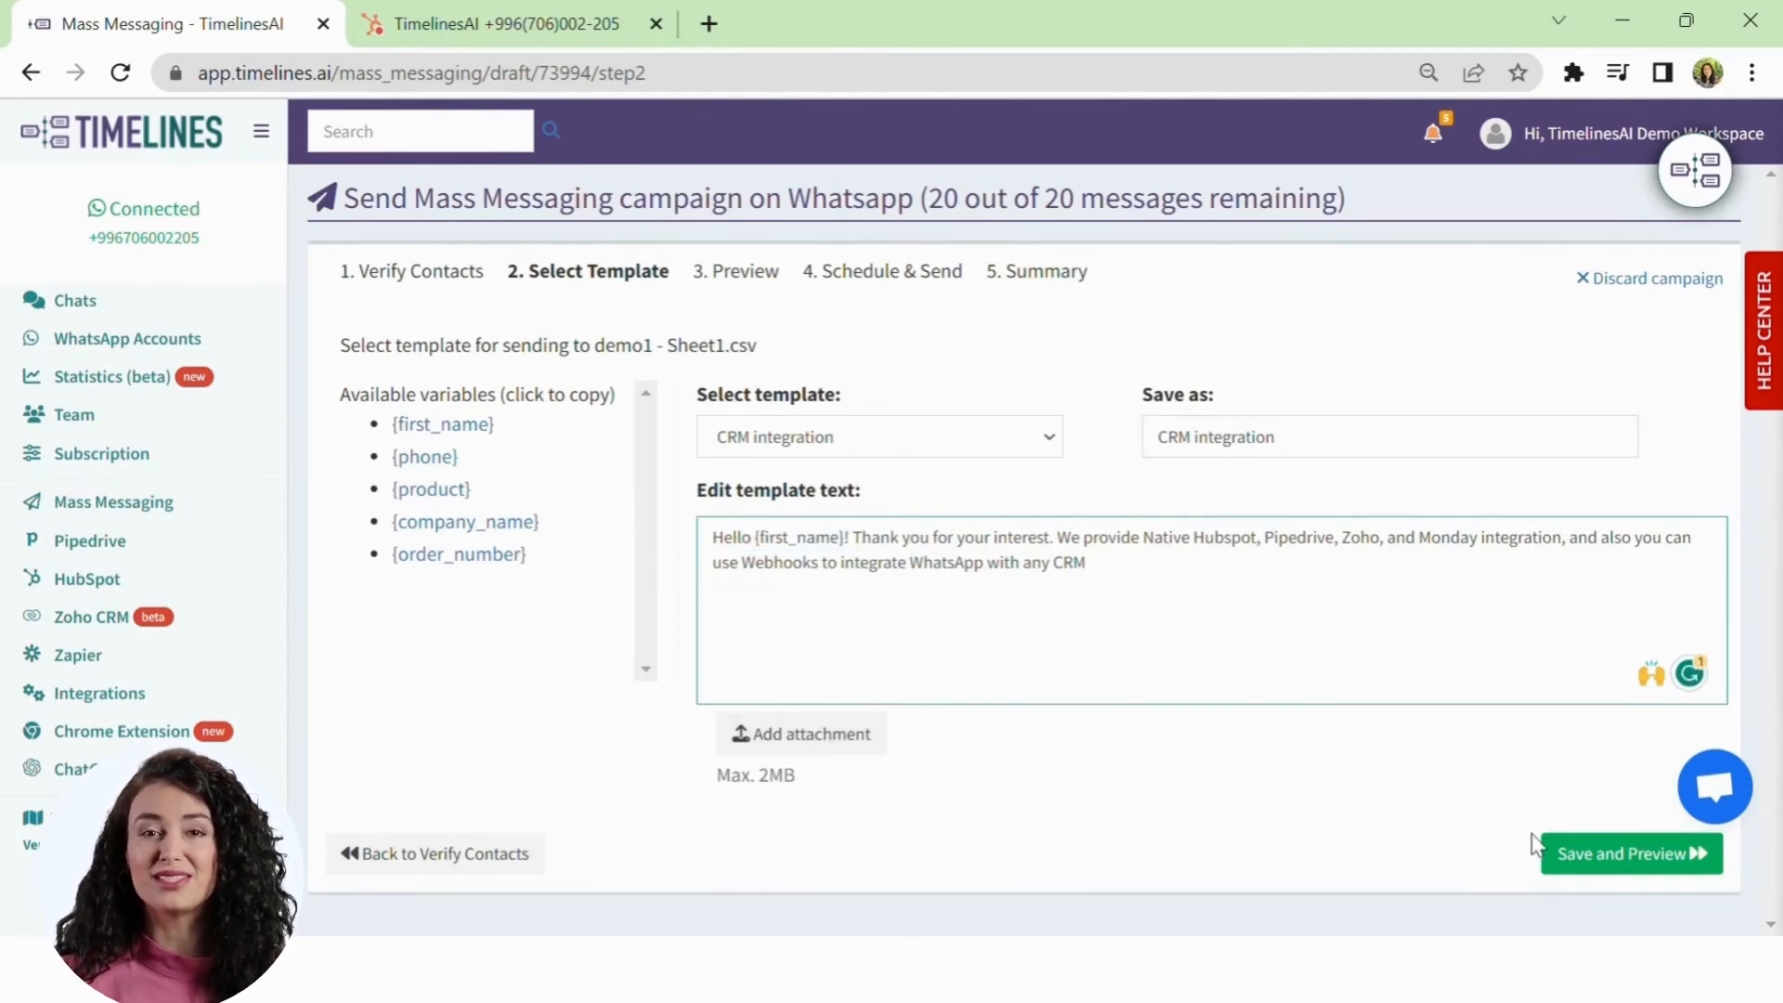
# - Save the message, choose the sending WhatsApp number and proceed to scheduling the 7 messages
pyautogui.click(1631, 854)
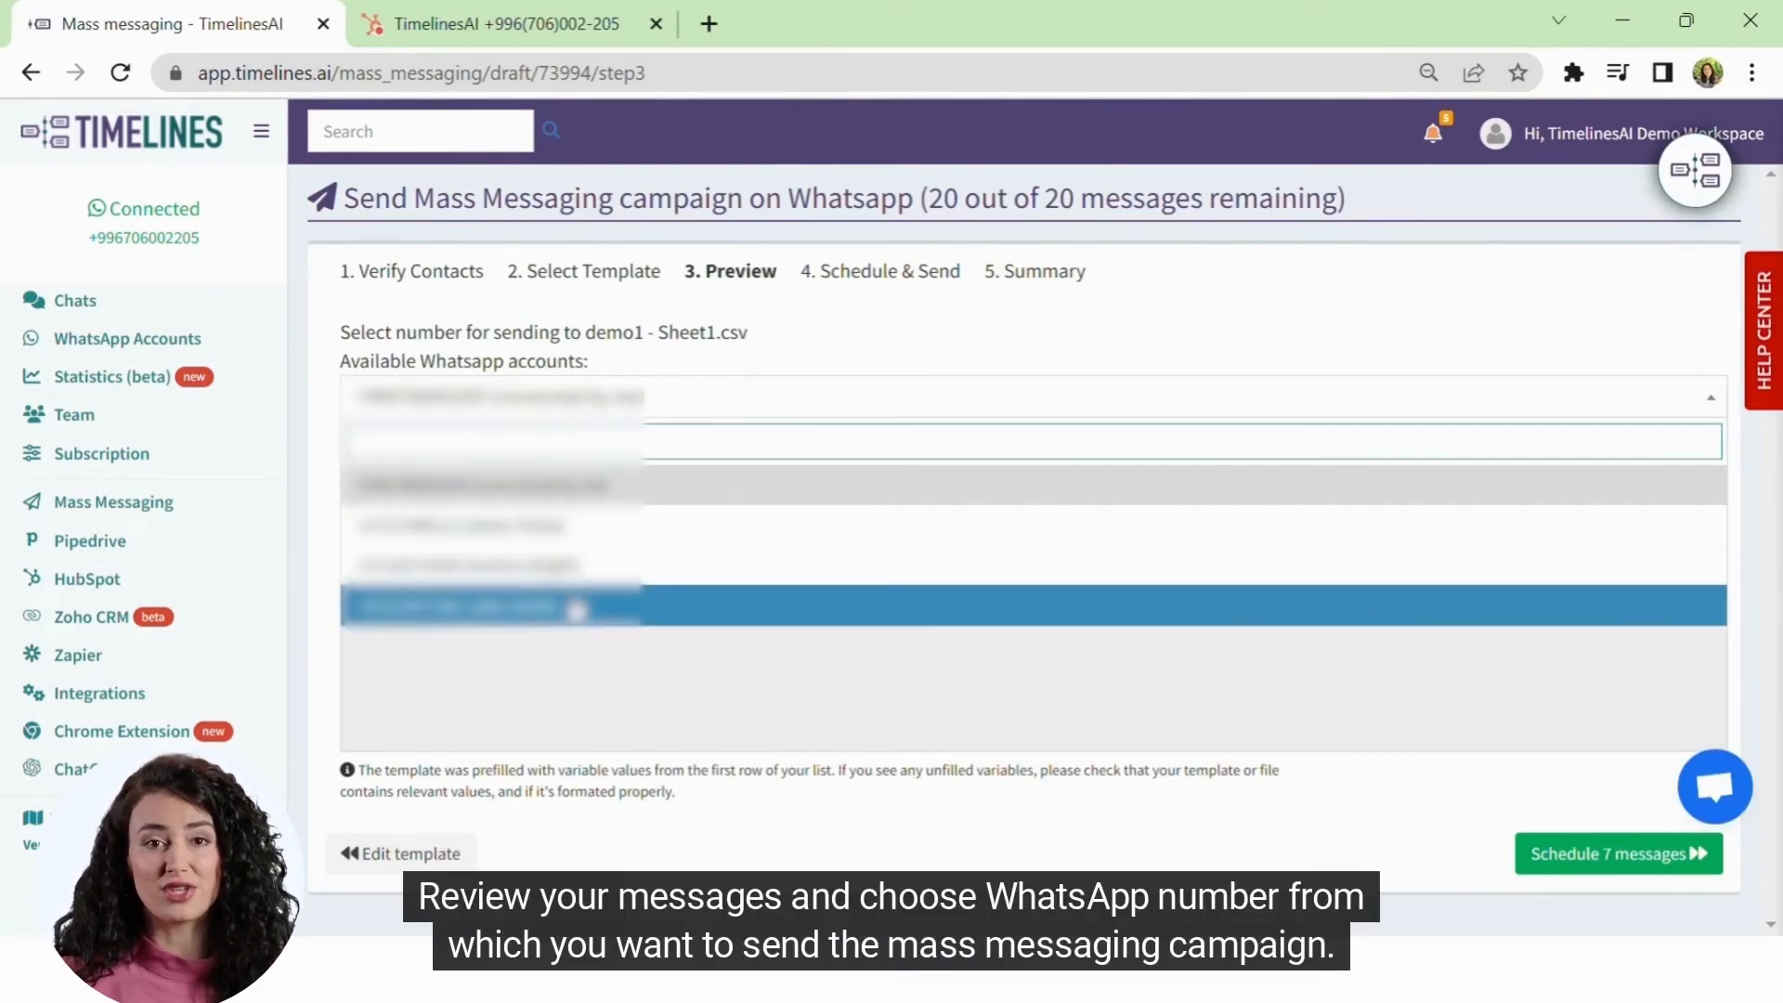
pyautogui.click(488, 605)
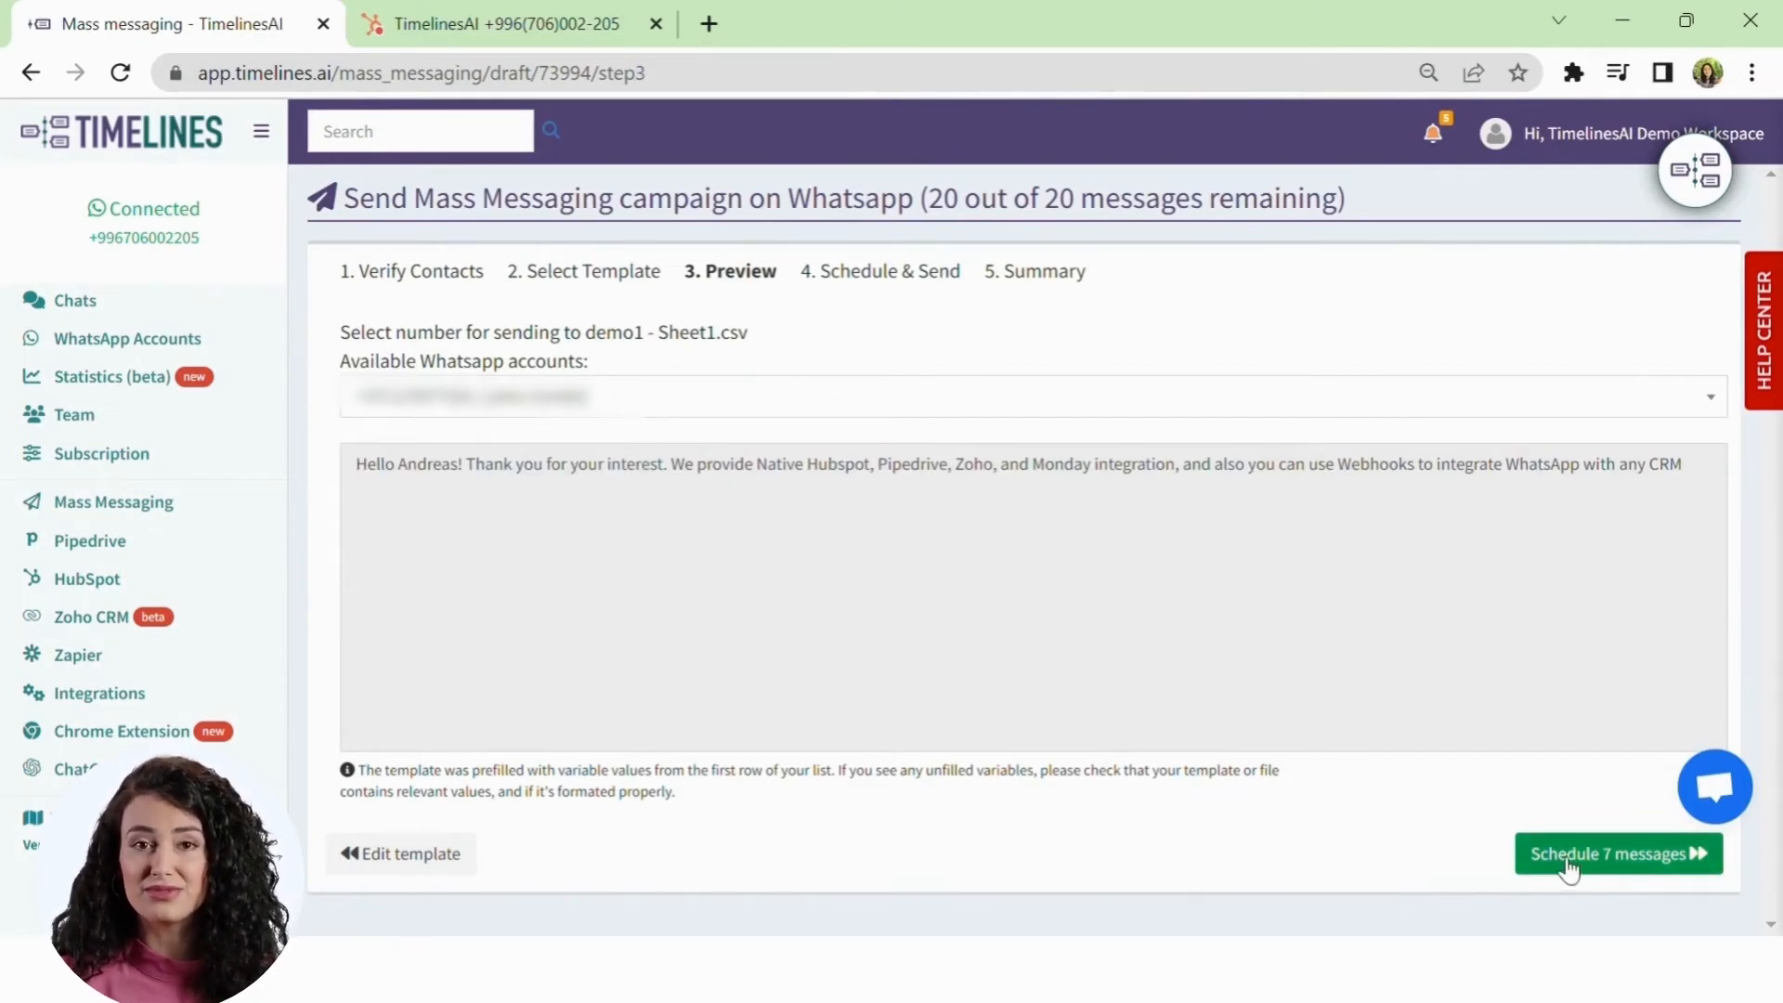
pyautogui.click(1608, 852)
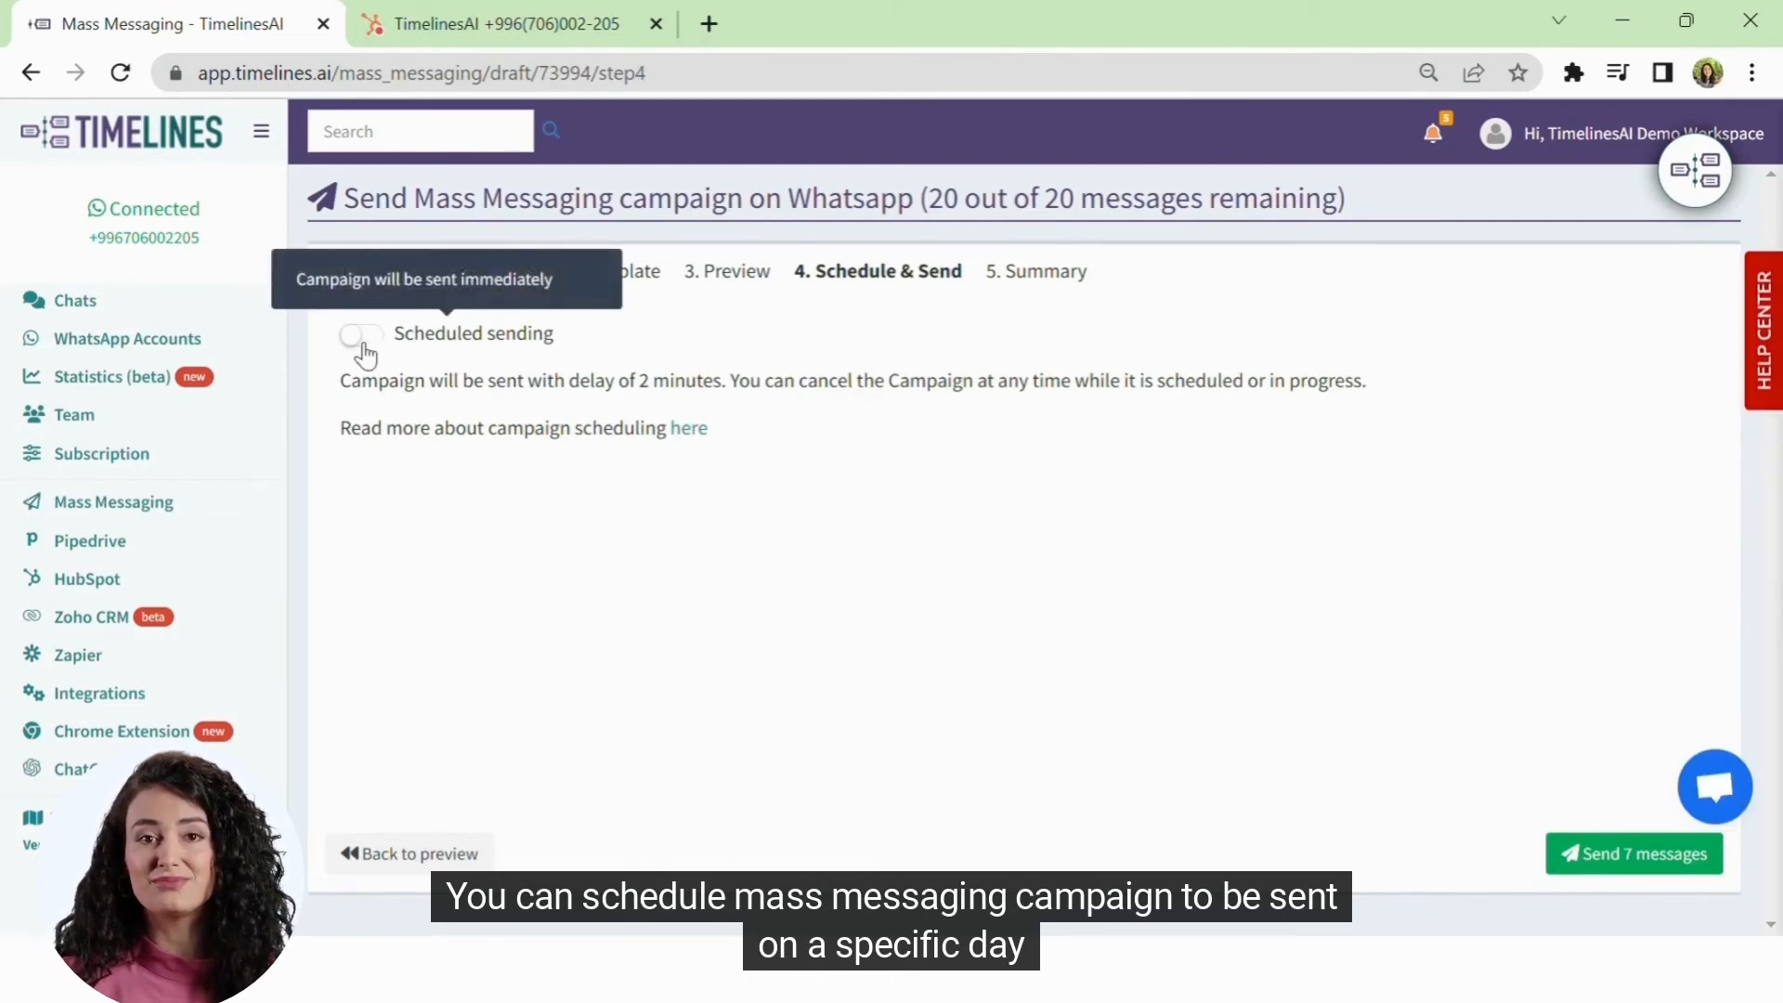
# - Try a scheduled send date of 2023-06-23, revert to immediate sending, then go to Zapier
pyautogui.click(360, 334)
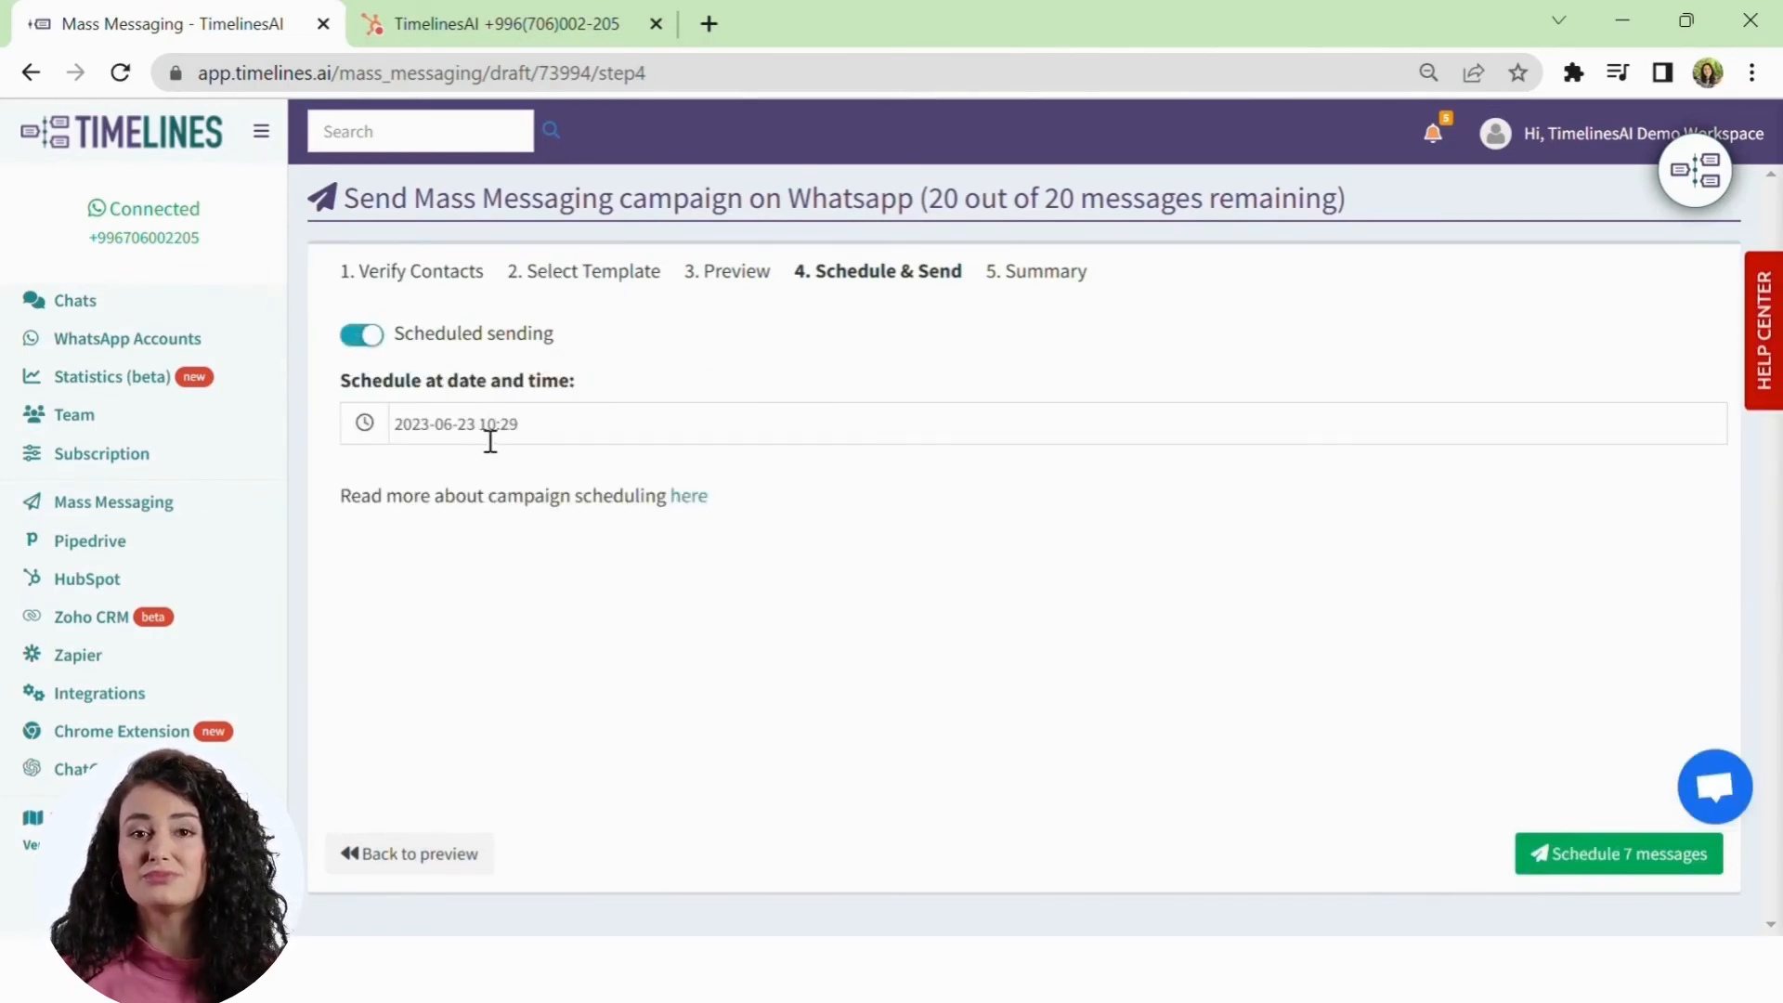
pyautogui.click(490, 424)
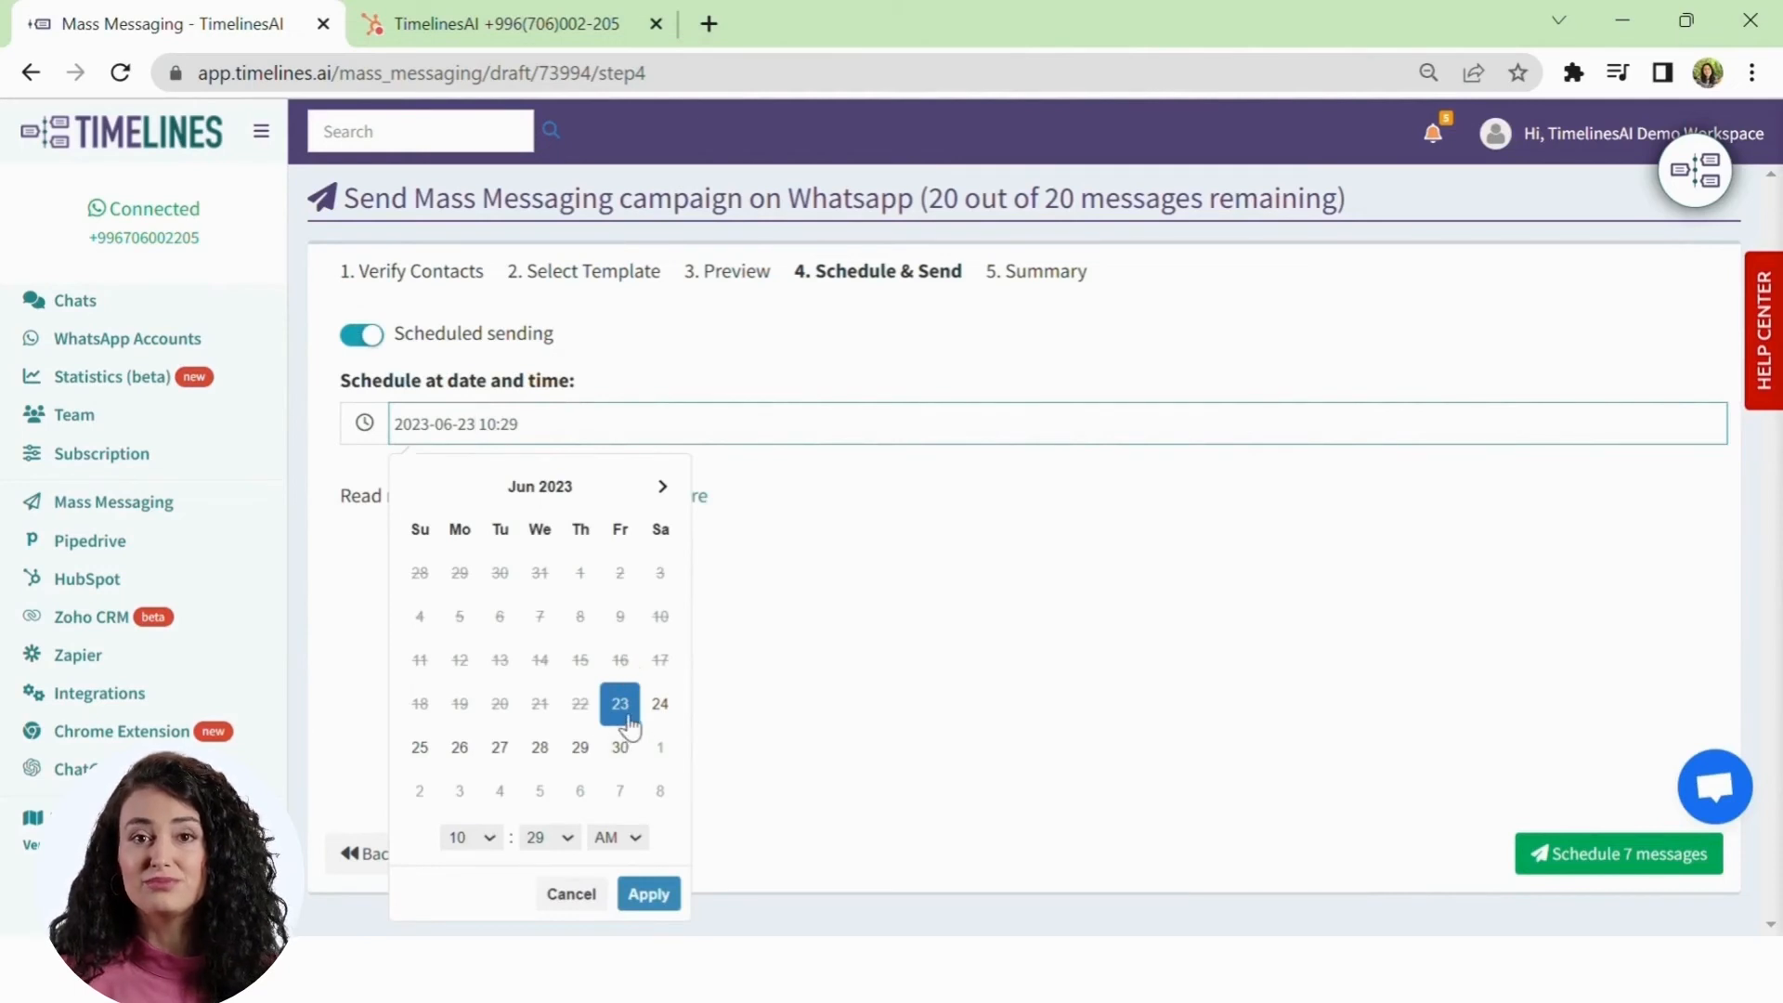
pyautogui.click(621, 747)
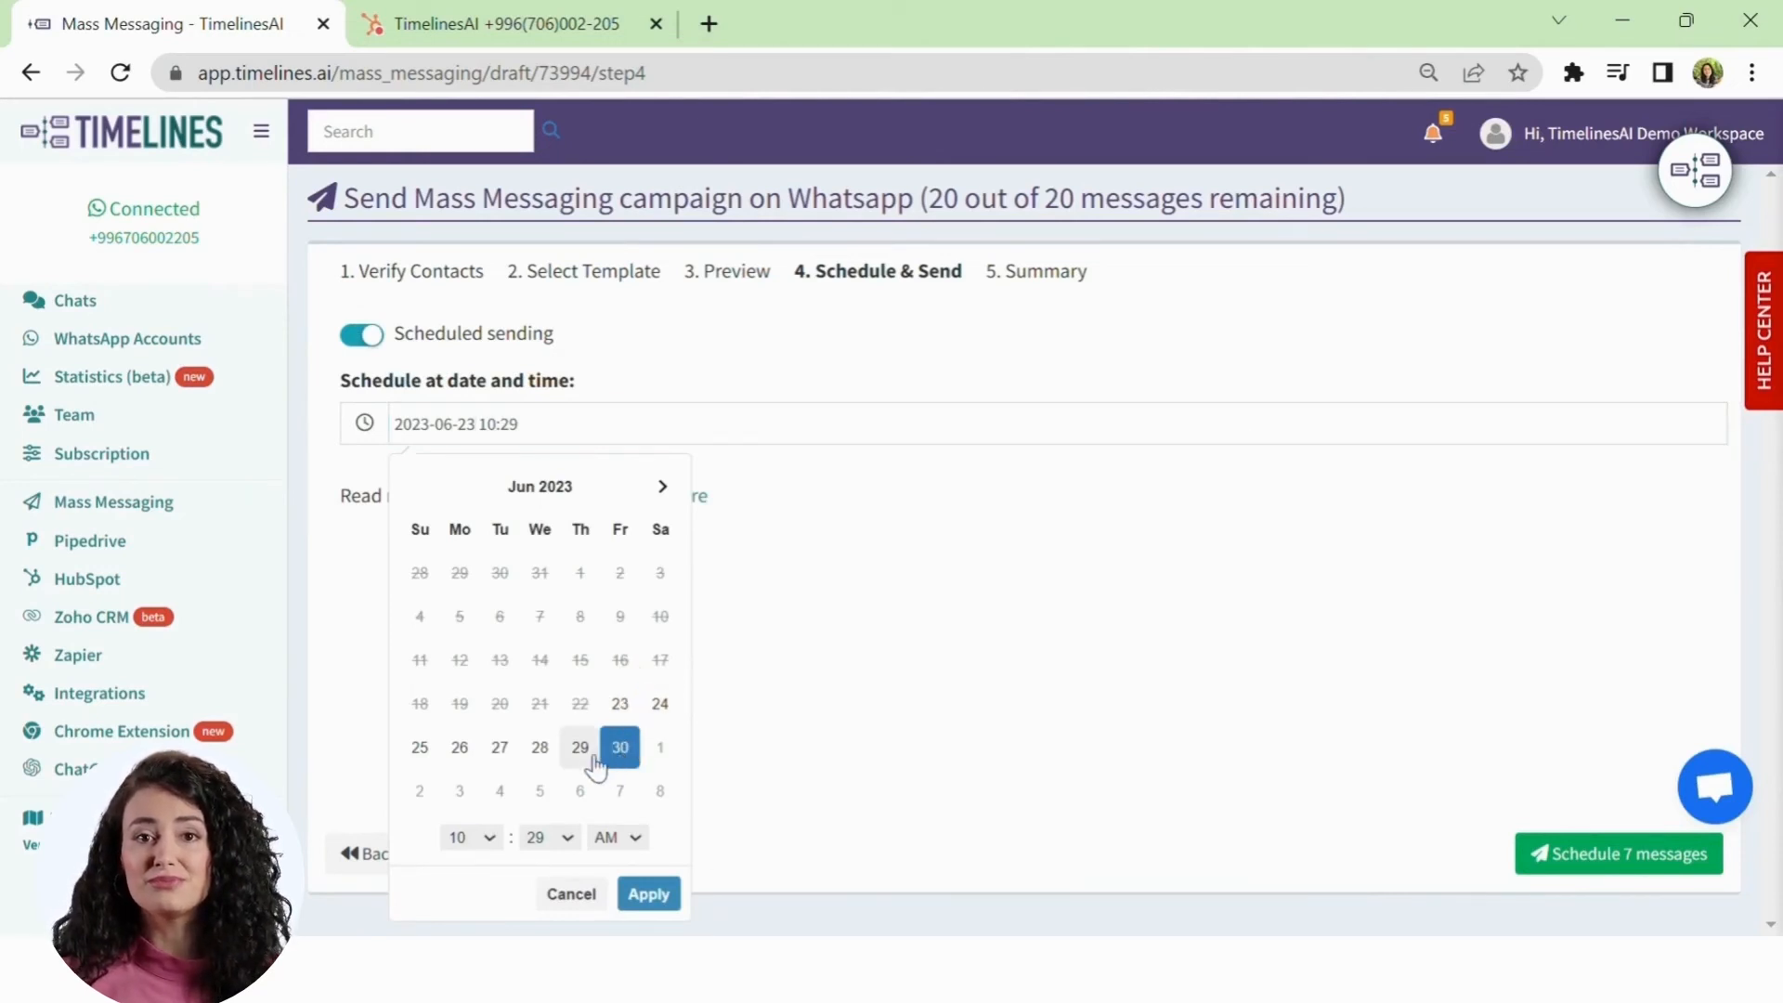
pyautogui.click(579, 747)
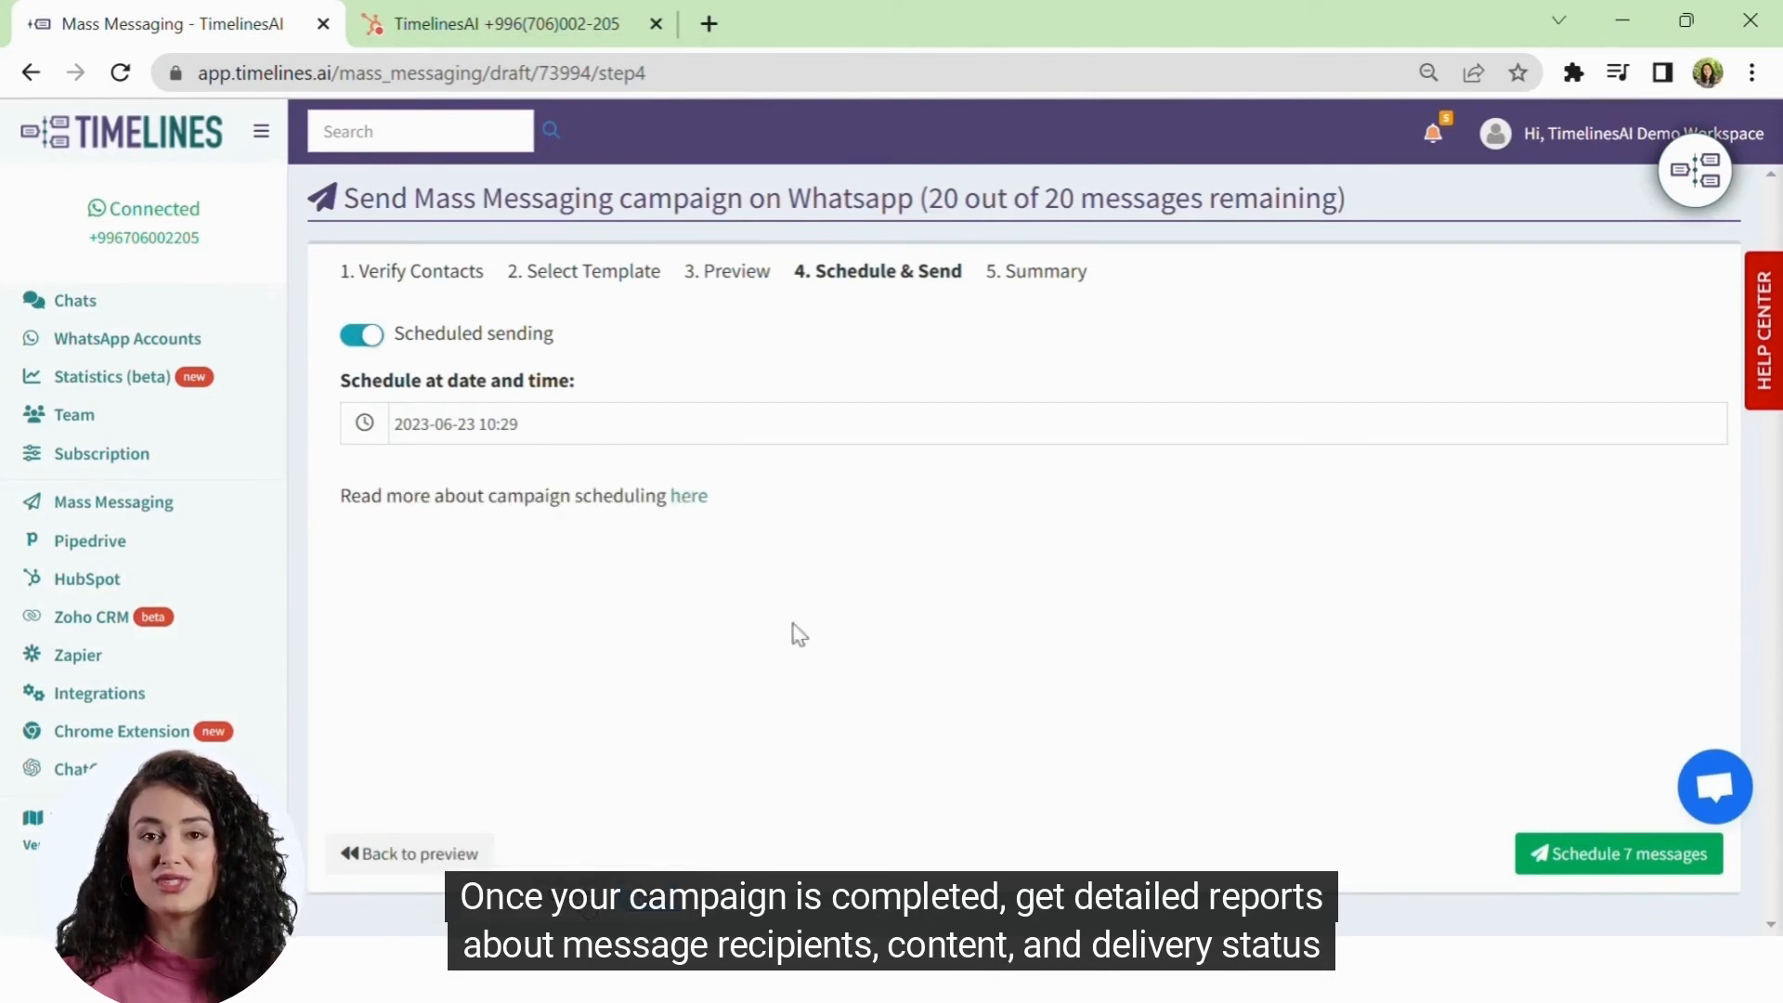
pyautogui.click(361, 334)
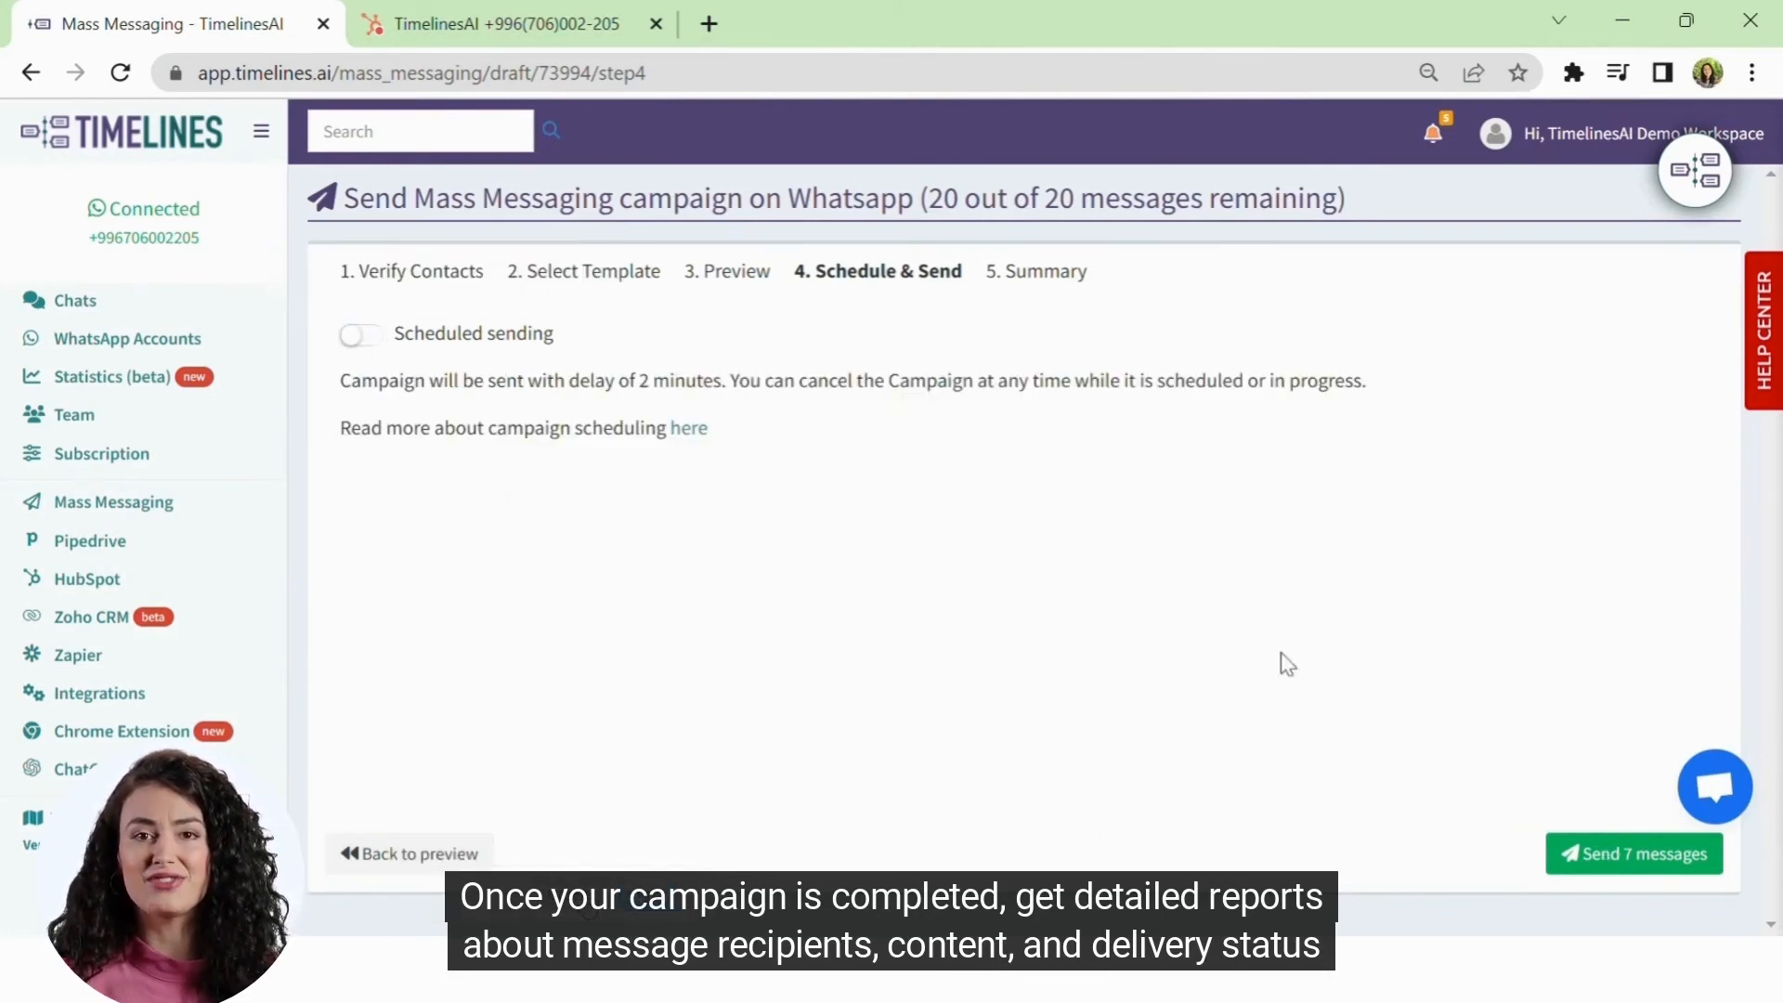
pyautogui.click(1634, 853)
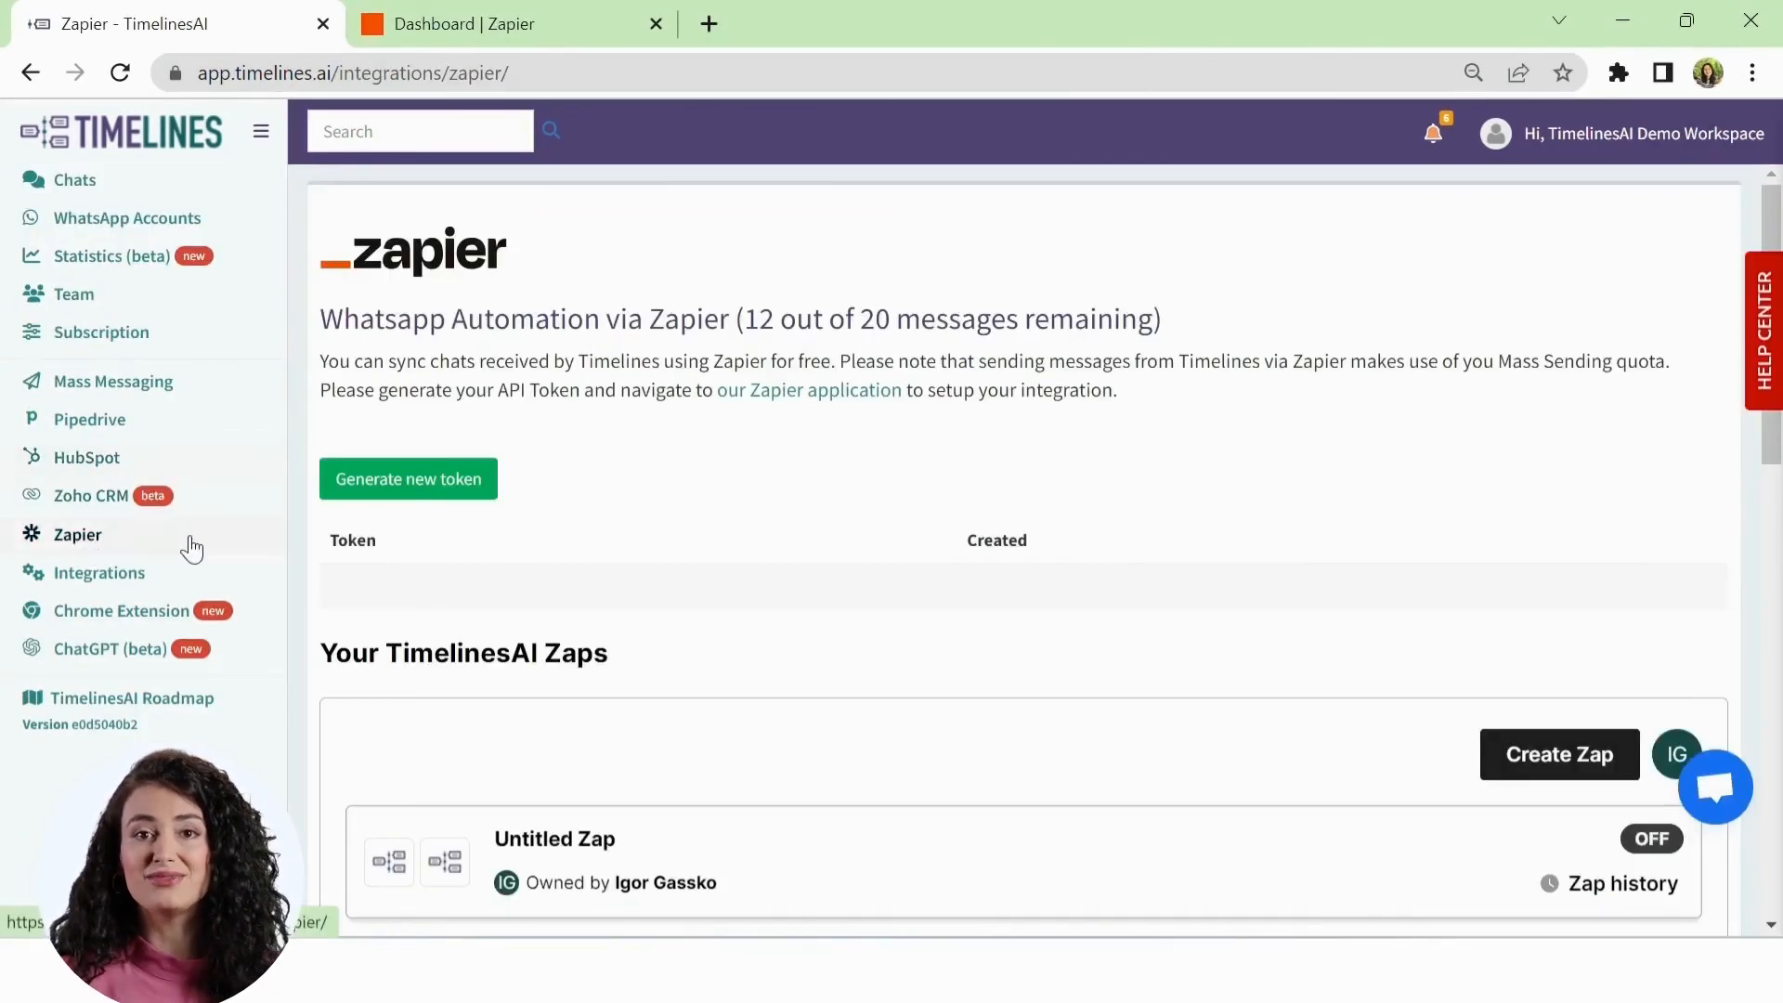
# - Generate a new Zapier API token in TimelinesAI and copy it to the clipboard
pyautogui.click(409, 480)
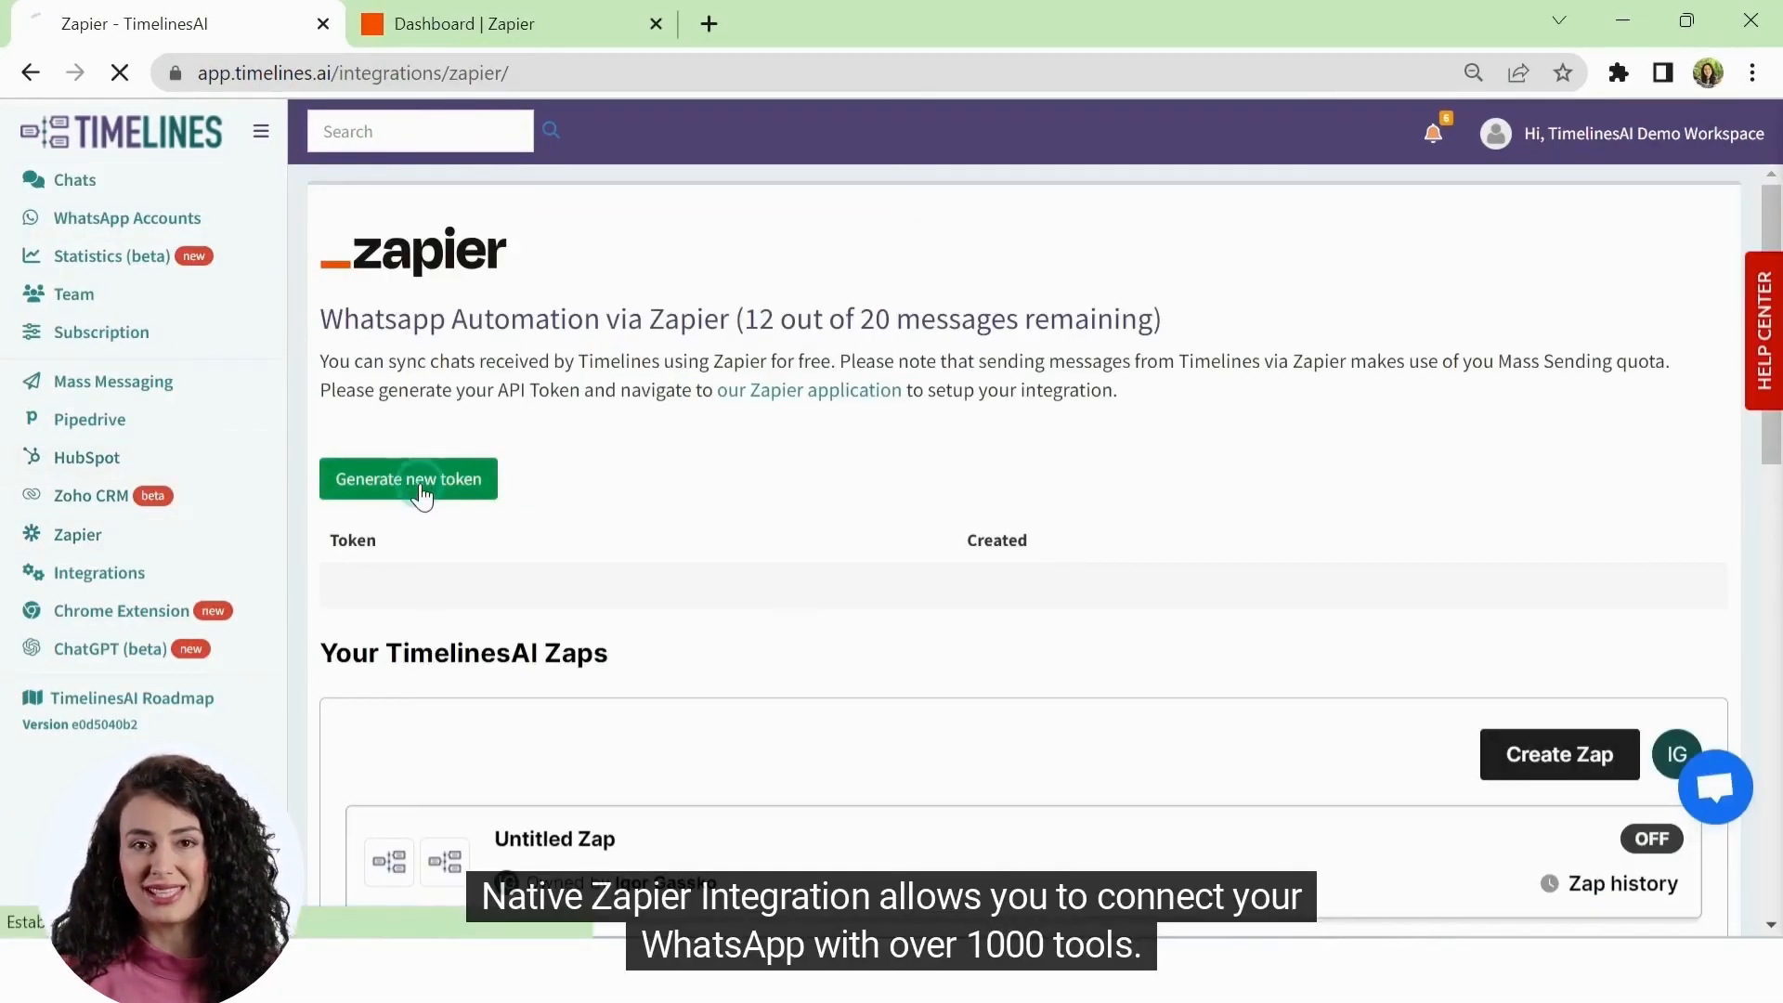
pyautogui.click(409, 480)
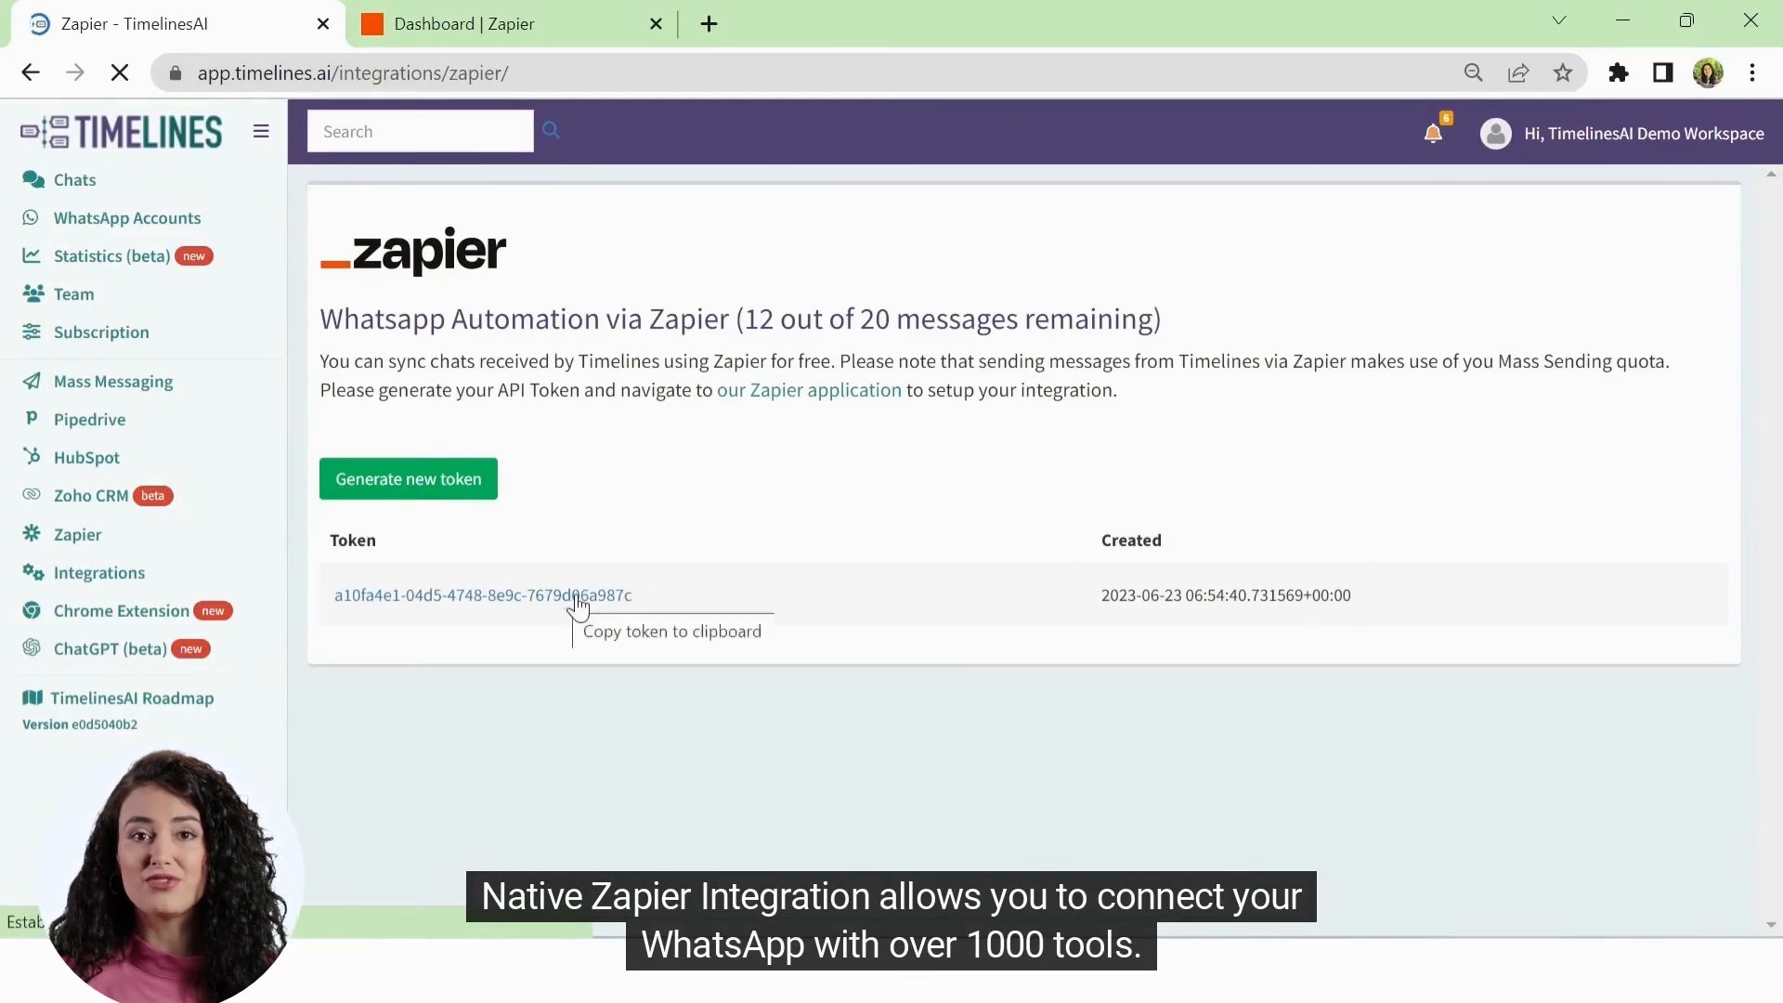
pyautogui.click(481, 594)
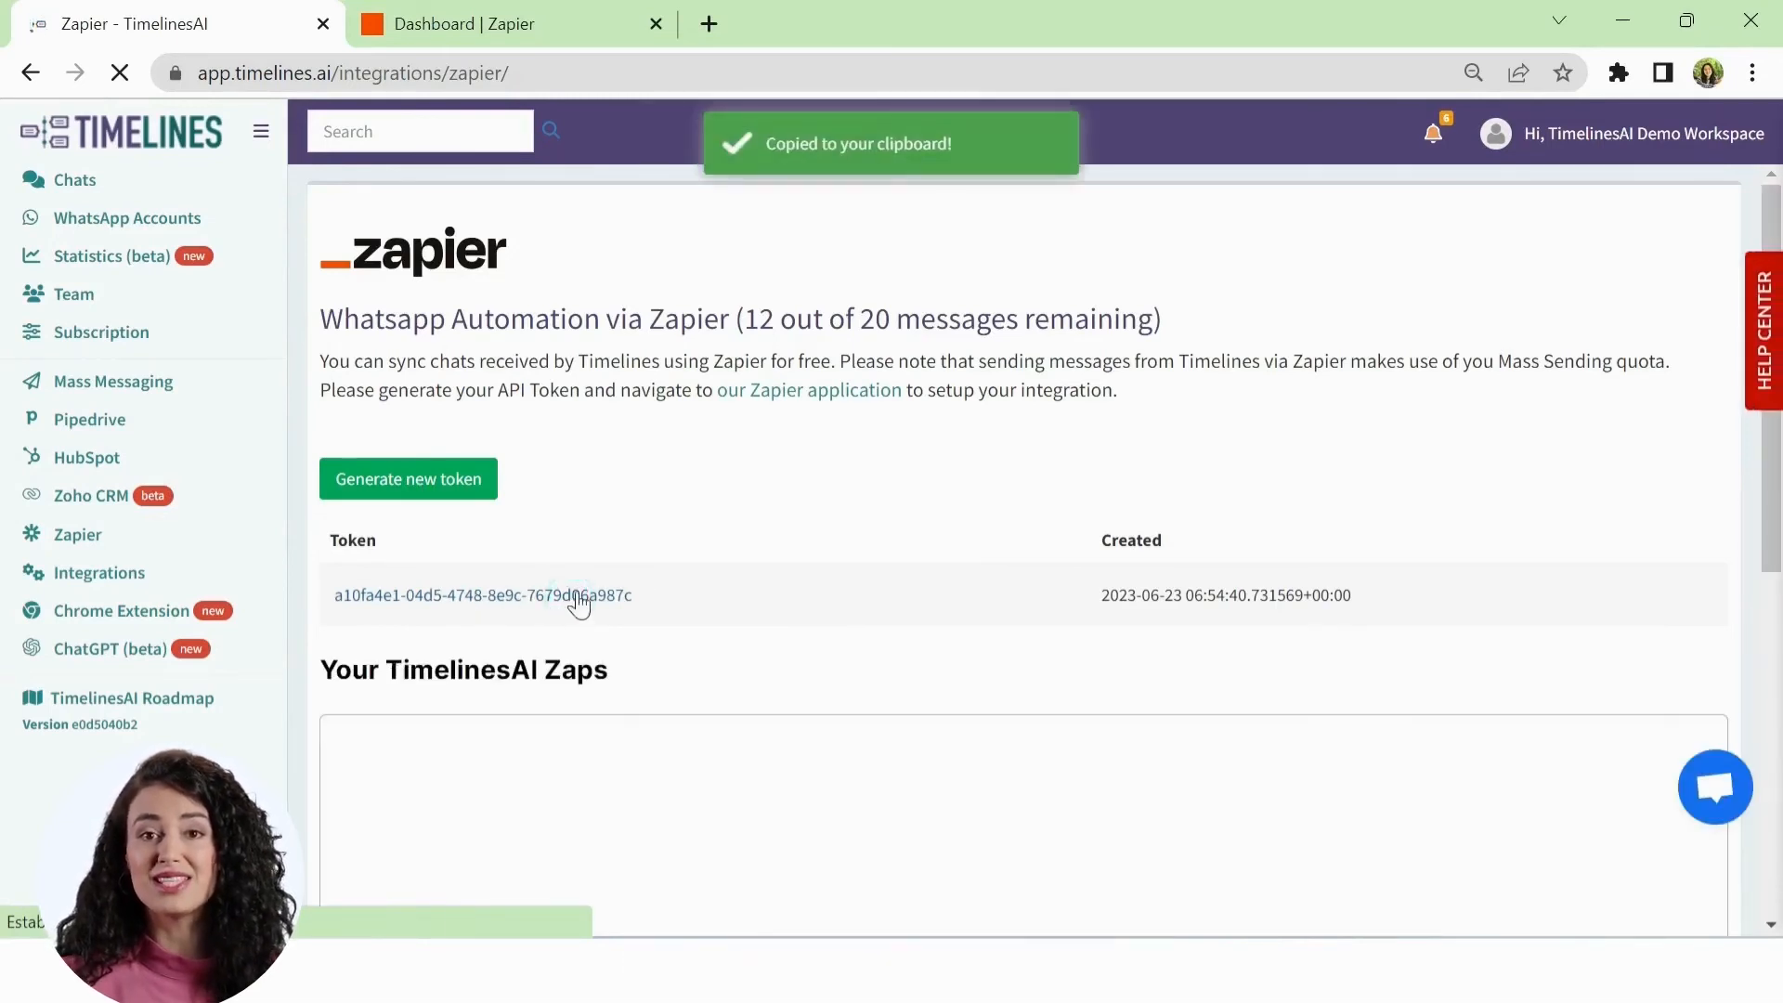
# - Draft a Zap with Pipedrive trigger Updated Deal Stage and TimelinesAI action Send Message to New Chat
pyautogui.click(479, 24)
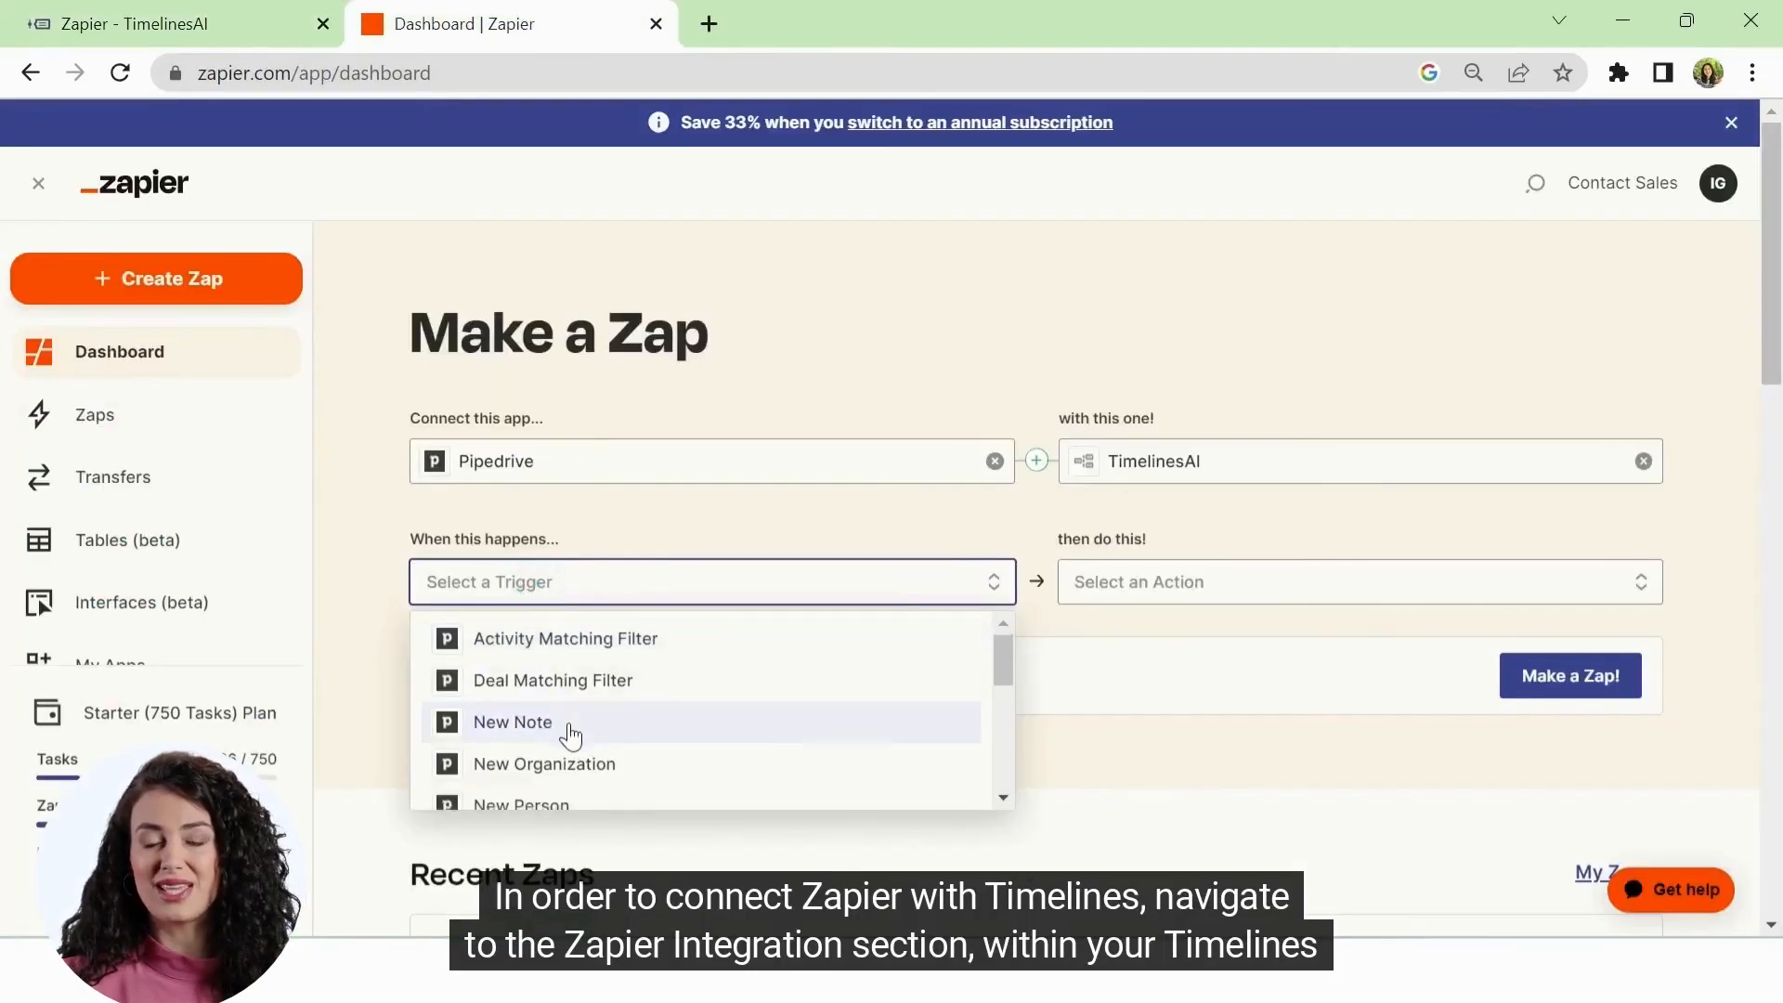
pyautogui.scroll(-3)
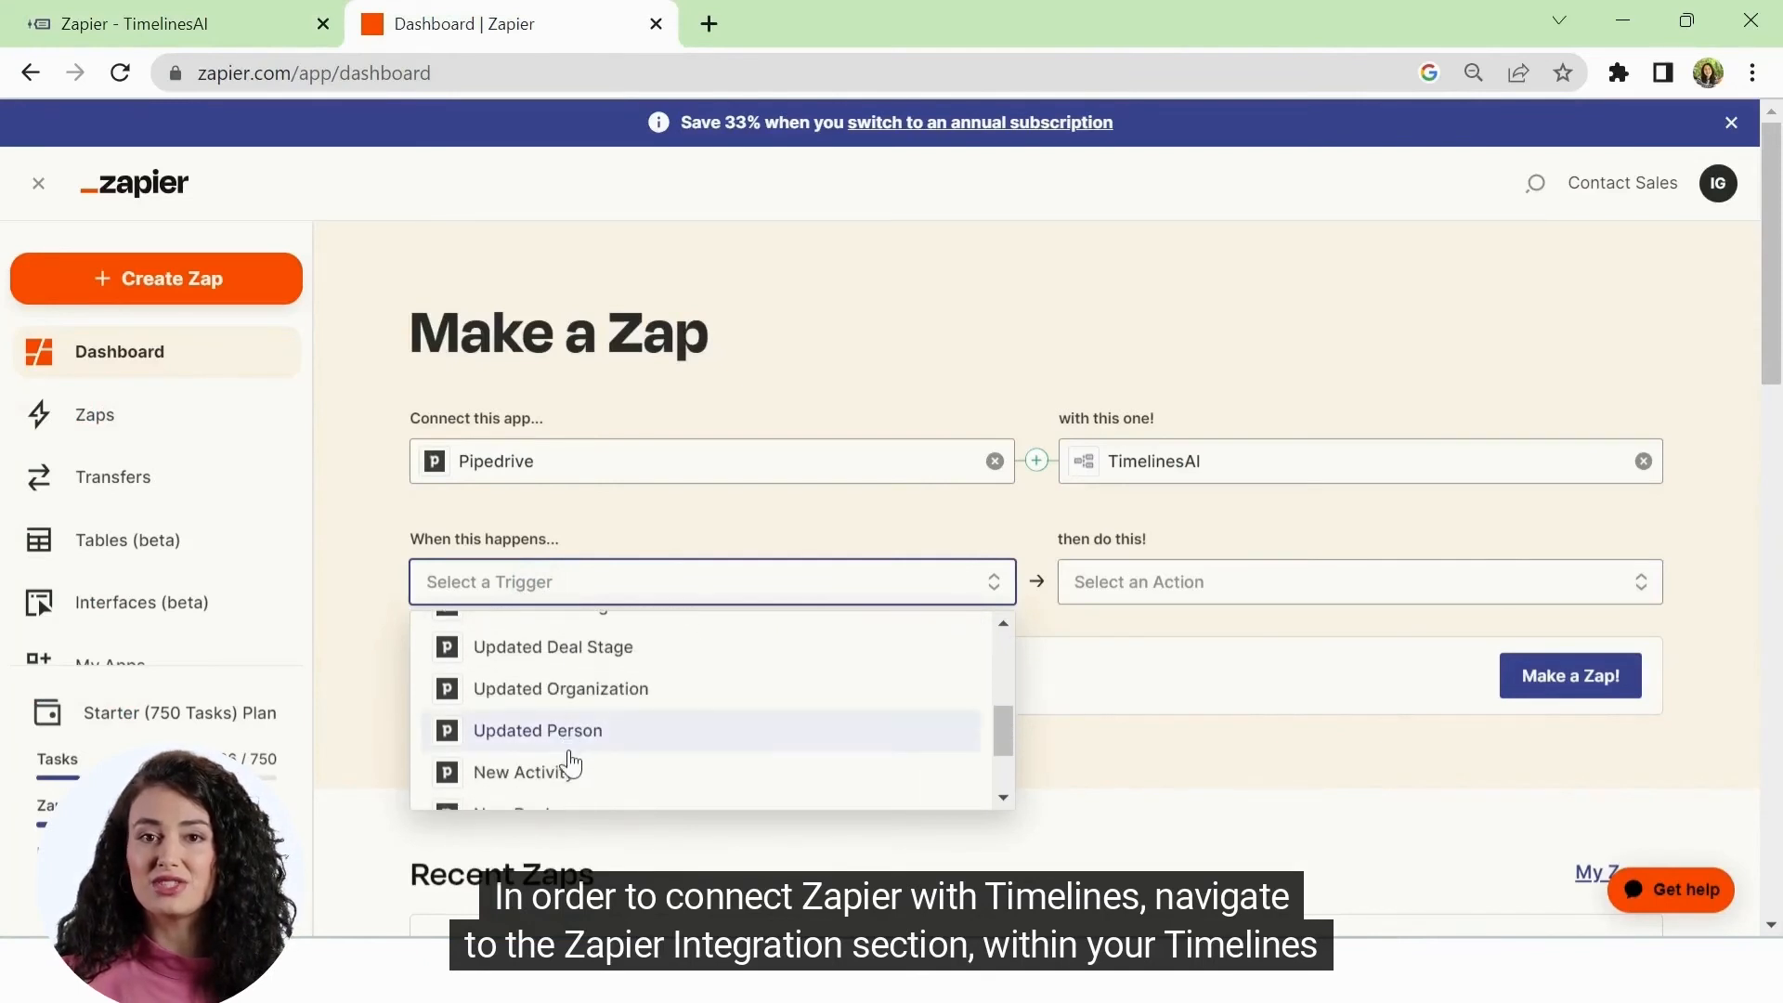
pyautogui.click(551, 646)
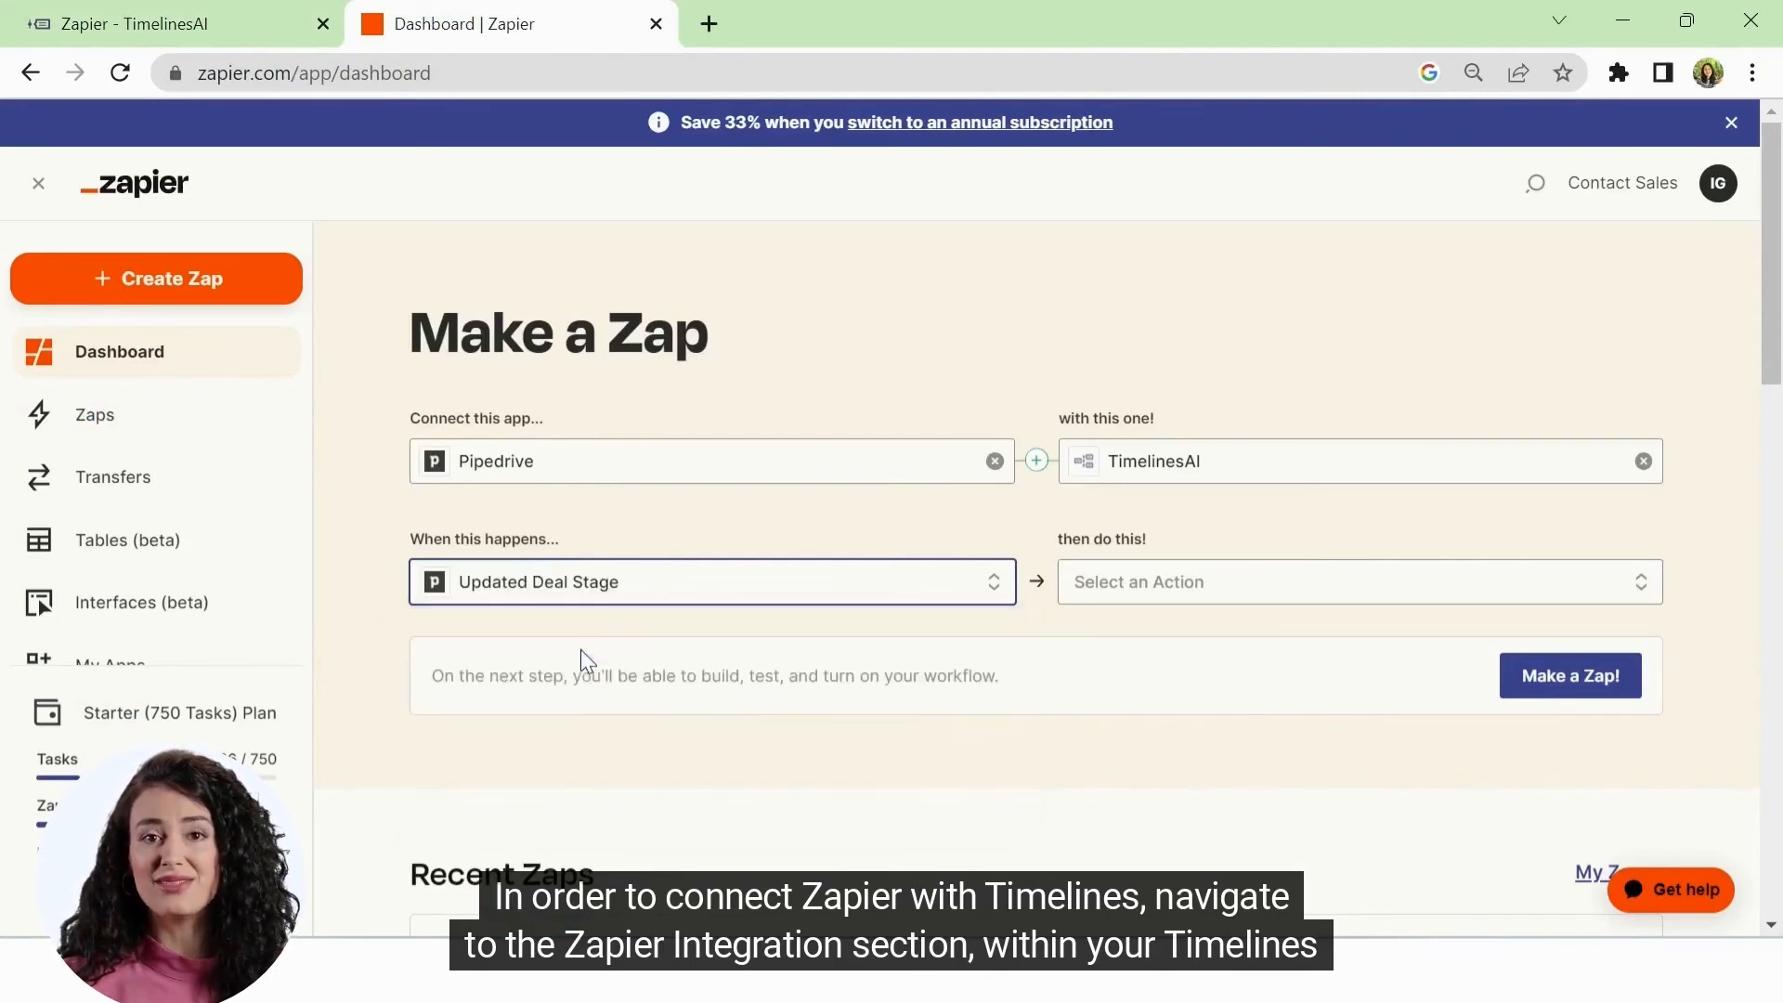
pyautogui.click(1359, 581)
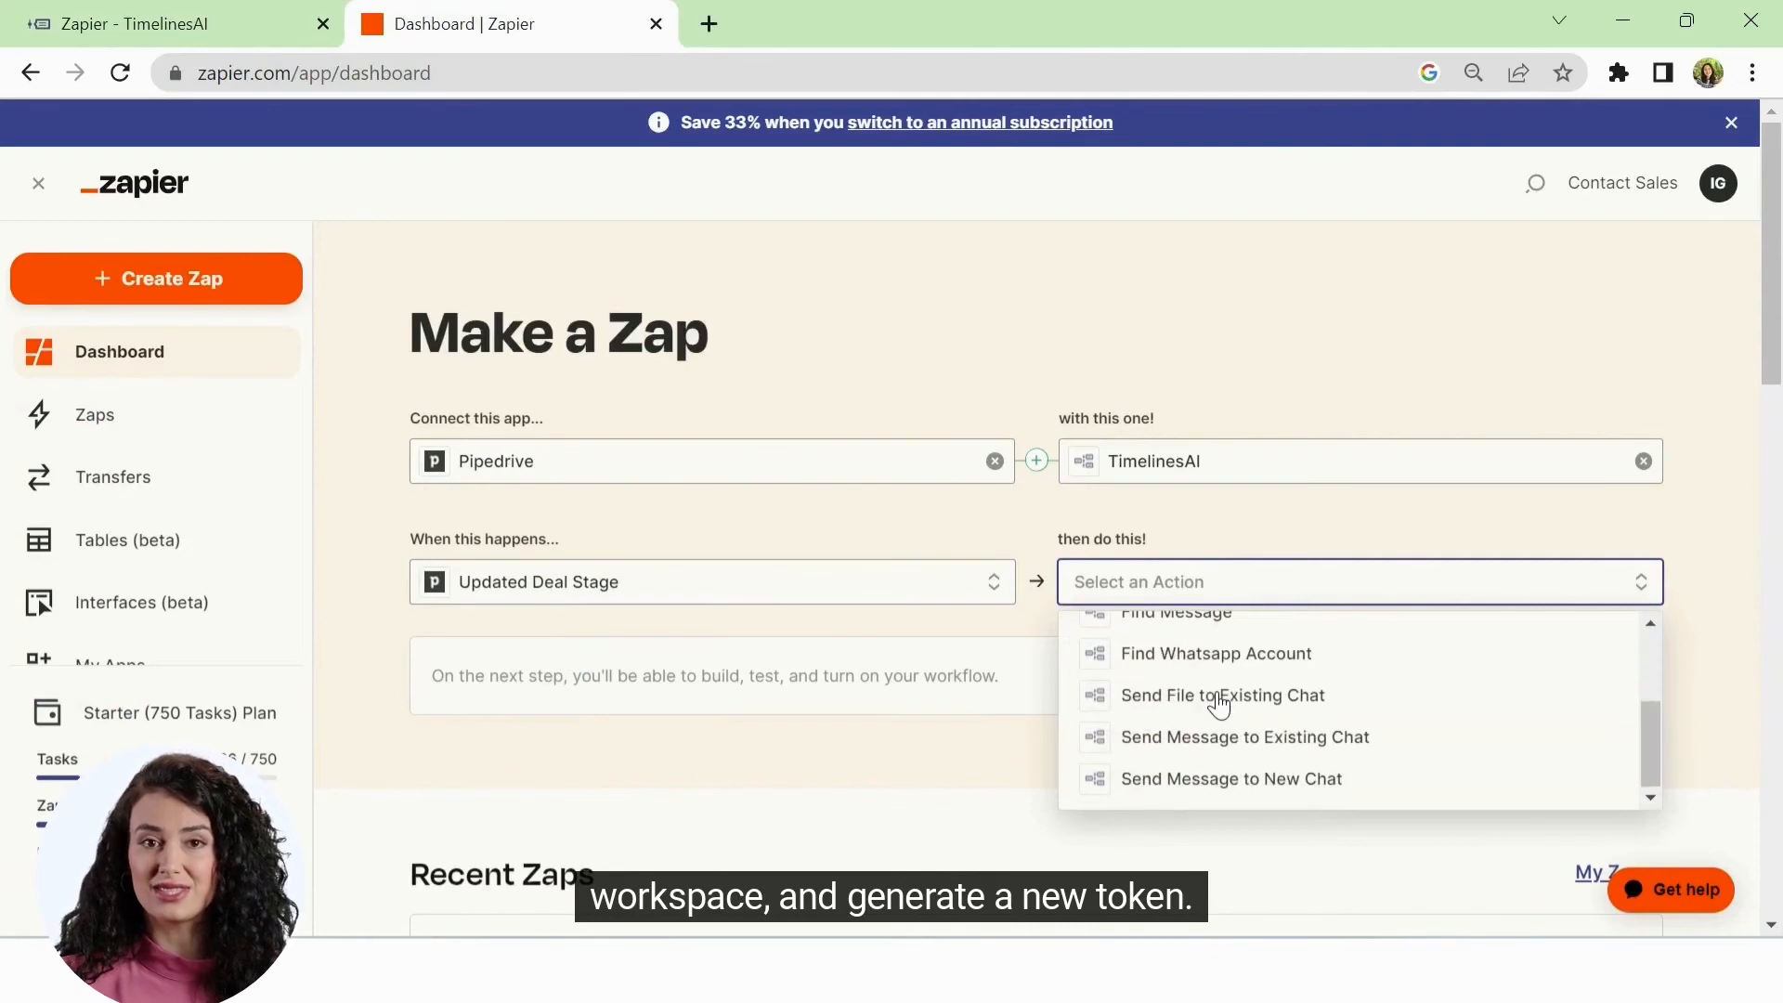
pyautogui.moveTo(1208, 754)
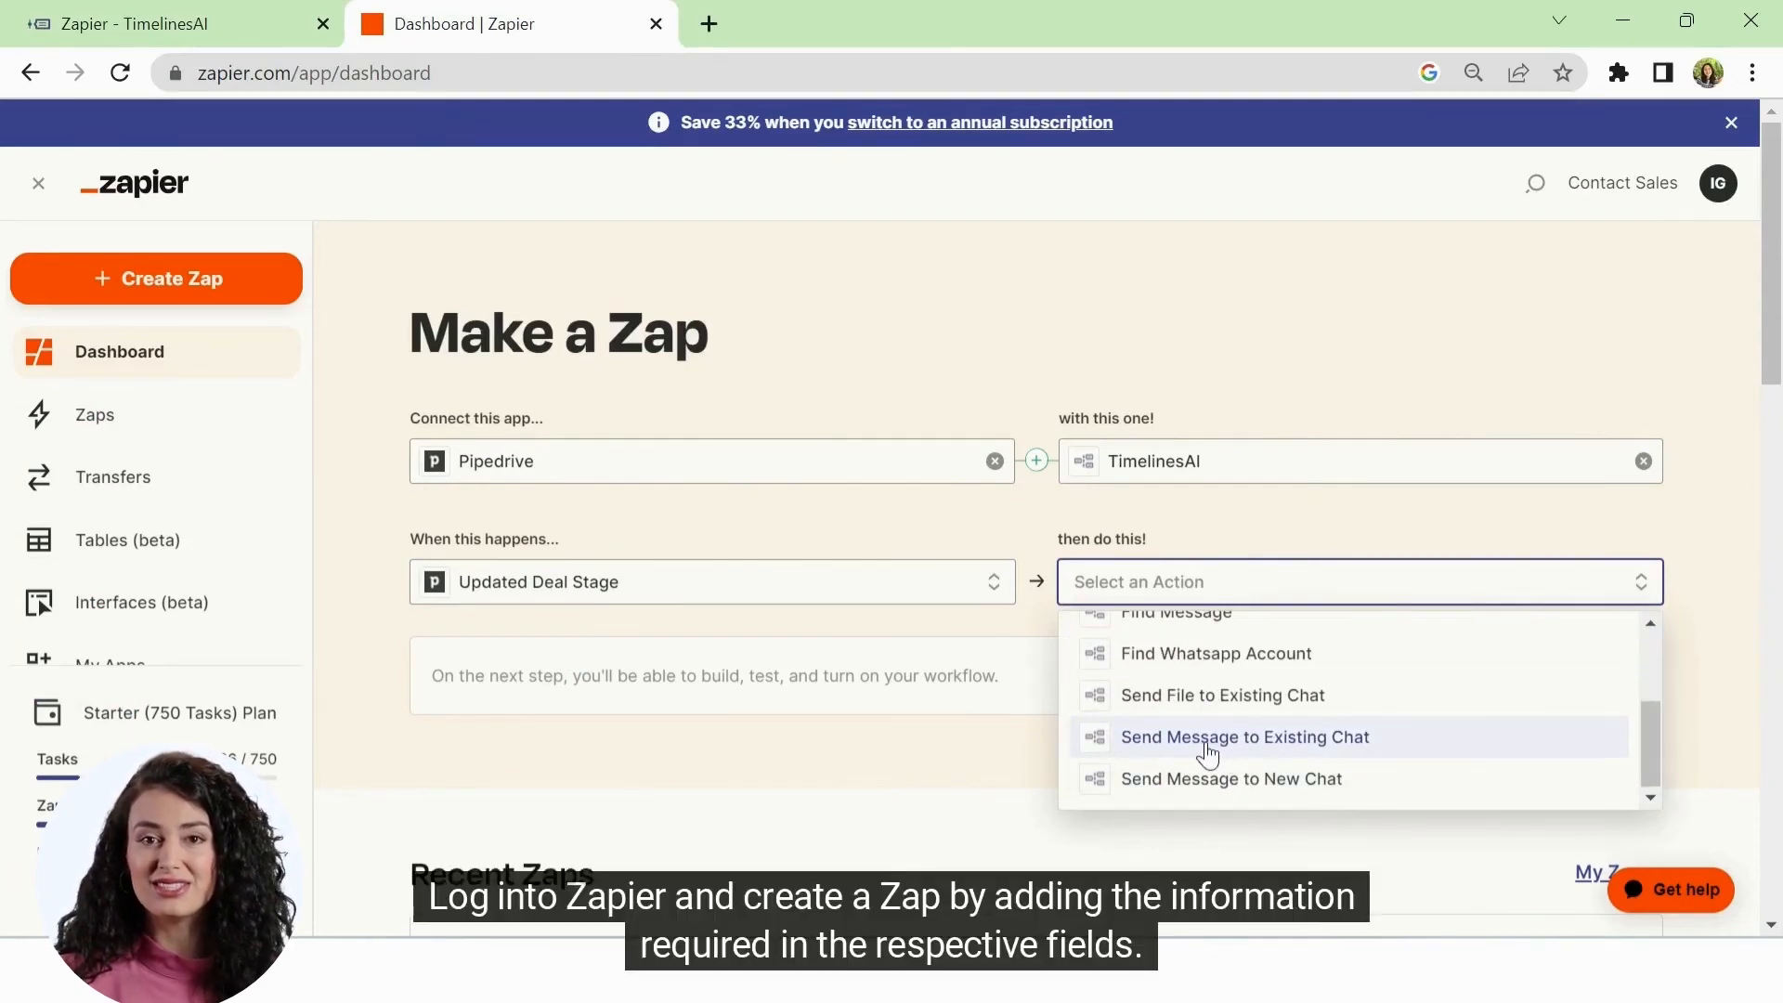
pyautogui.click(1229, 778)
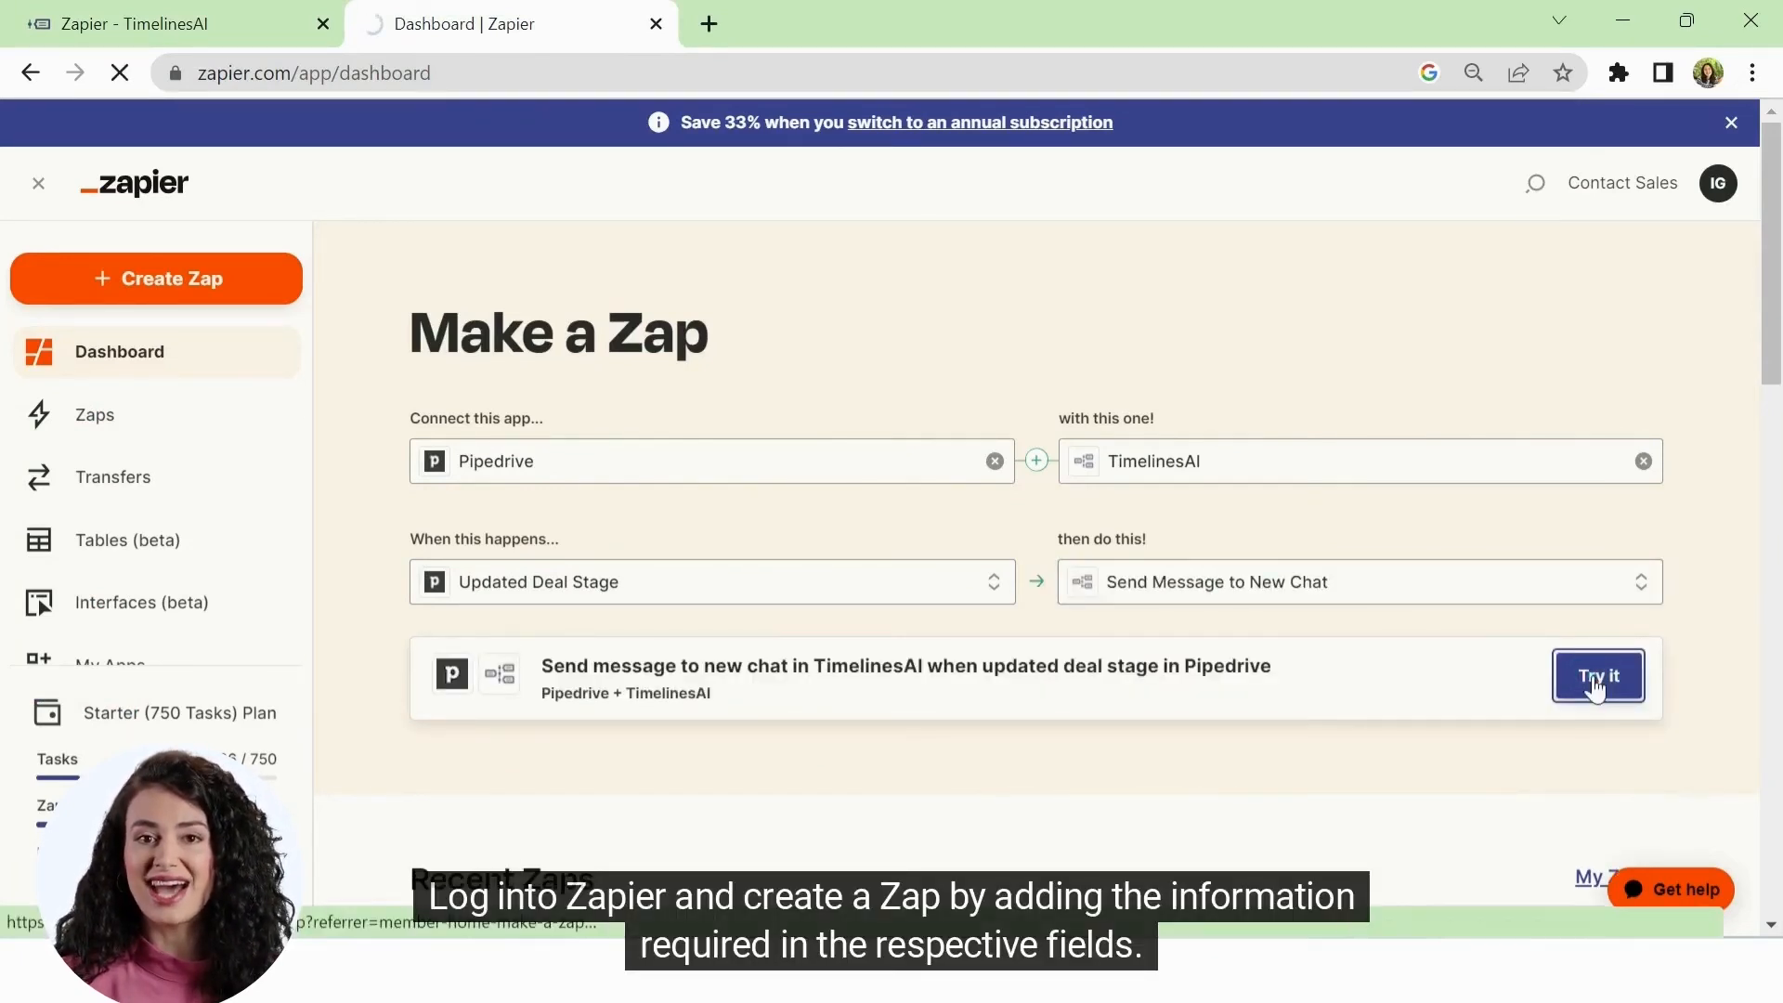
# - Create the Zap and start connecting a new TimelinesAI account for the action
pyautogui.click(1597, 676)
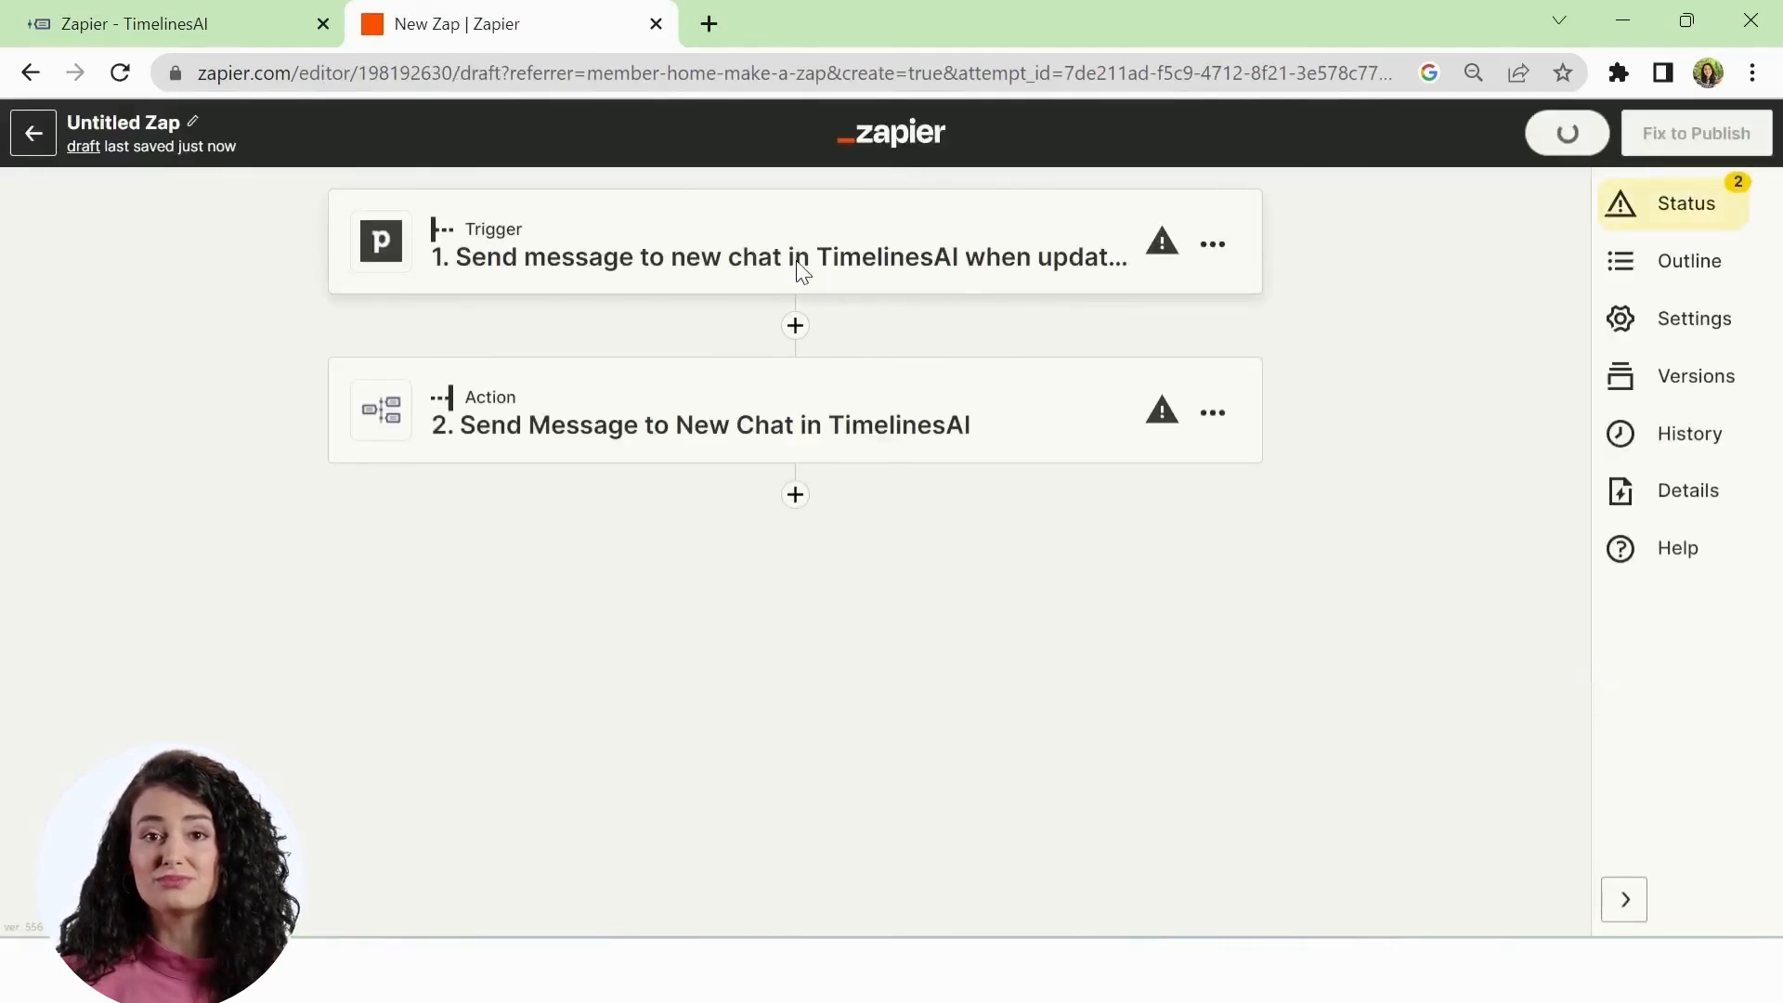
pyautogui.click(800, 260)
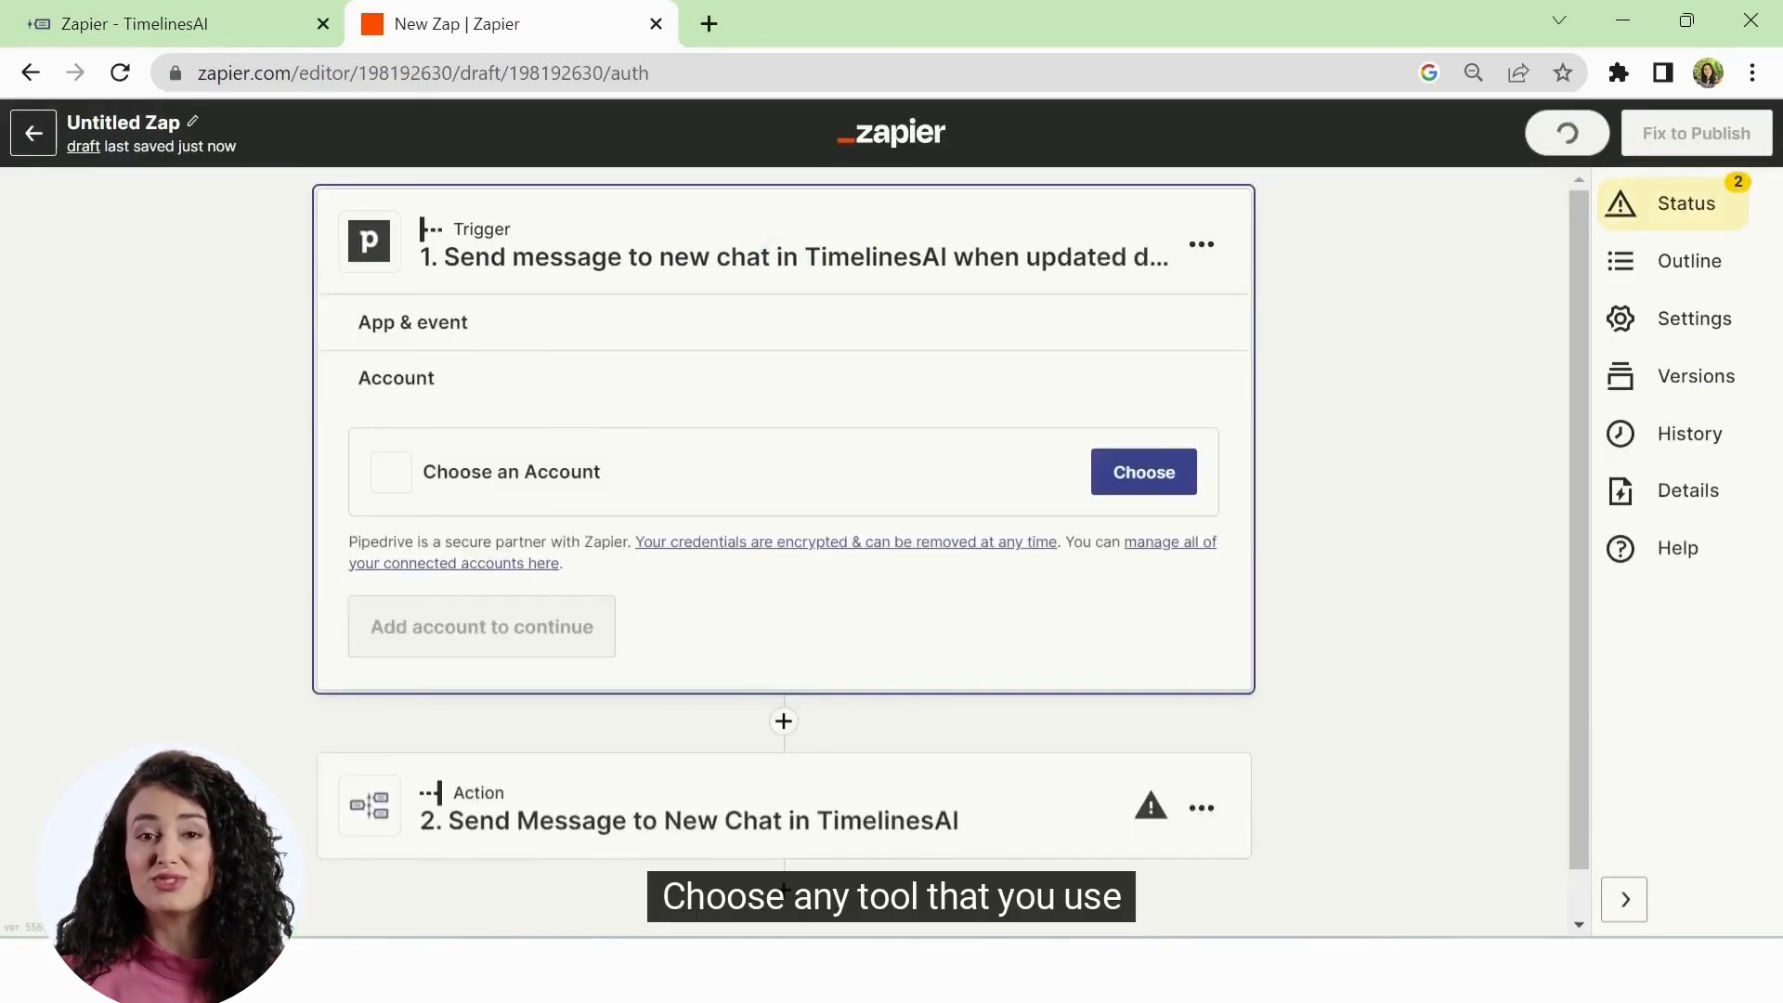
pyautogui.click(1144, 472)
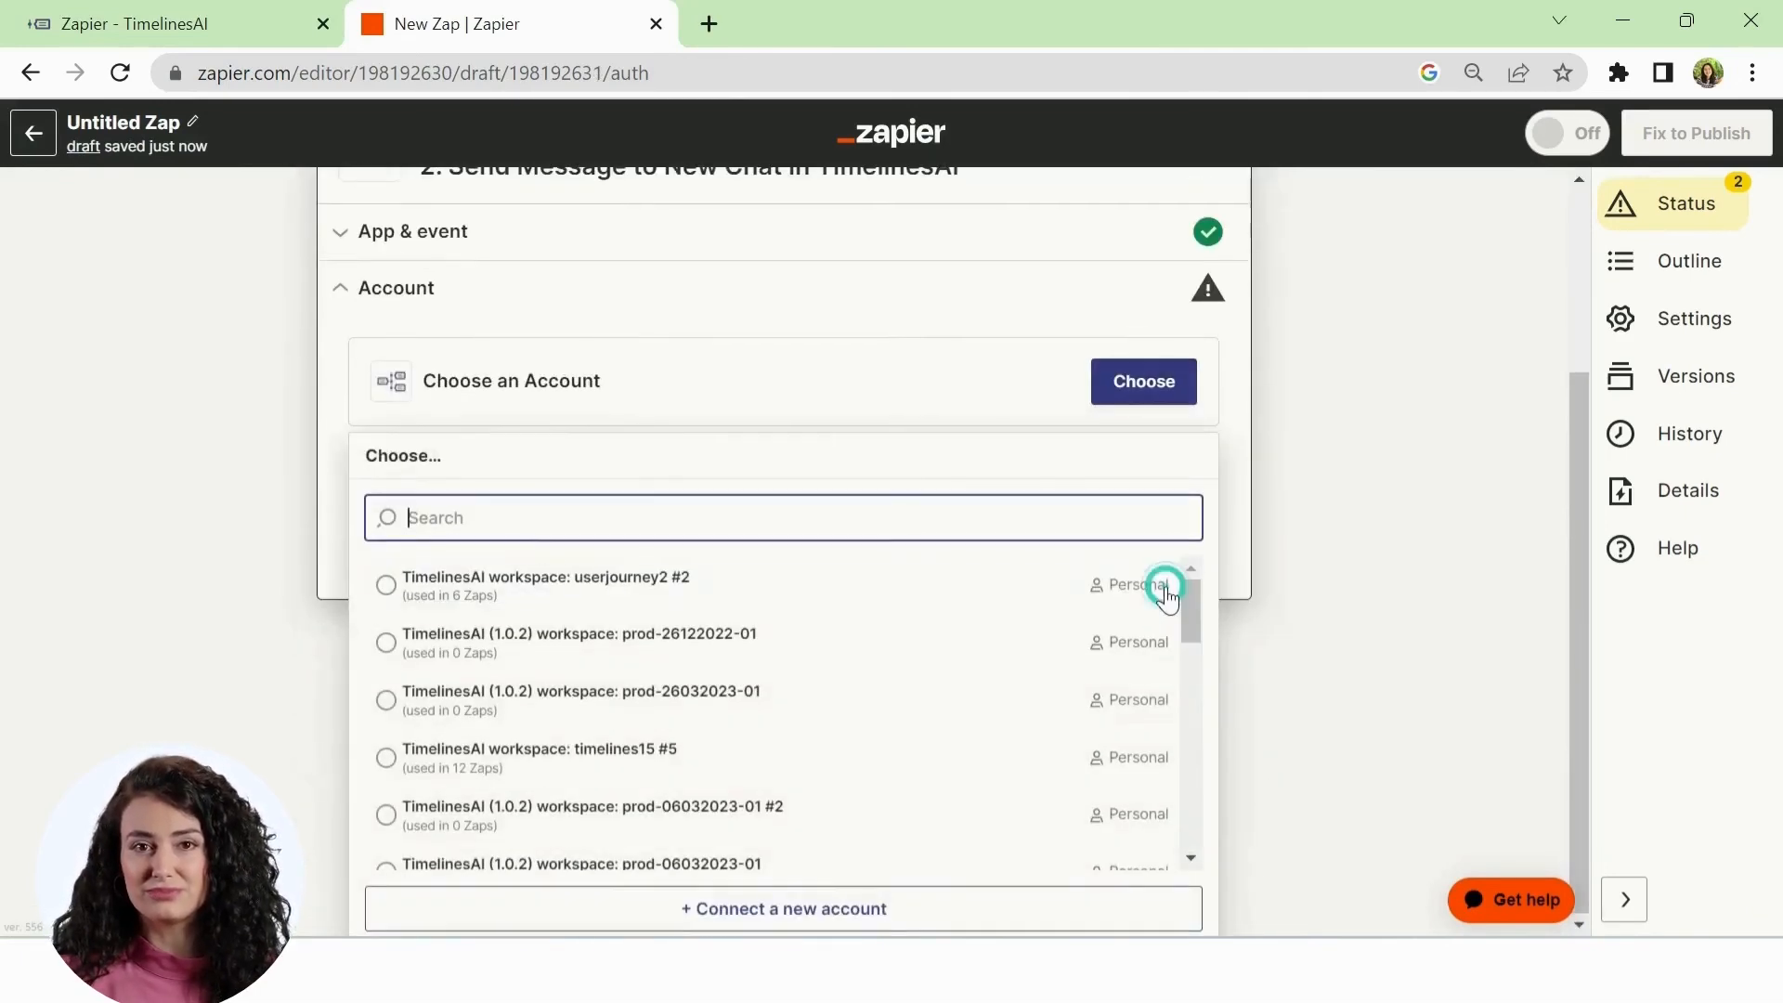
pyautogui.click(788, 908)
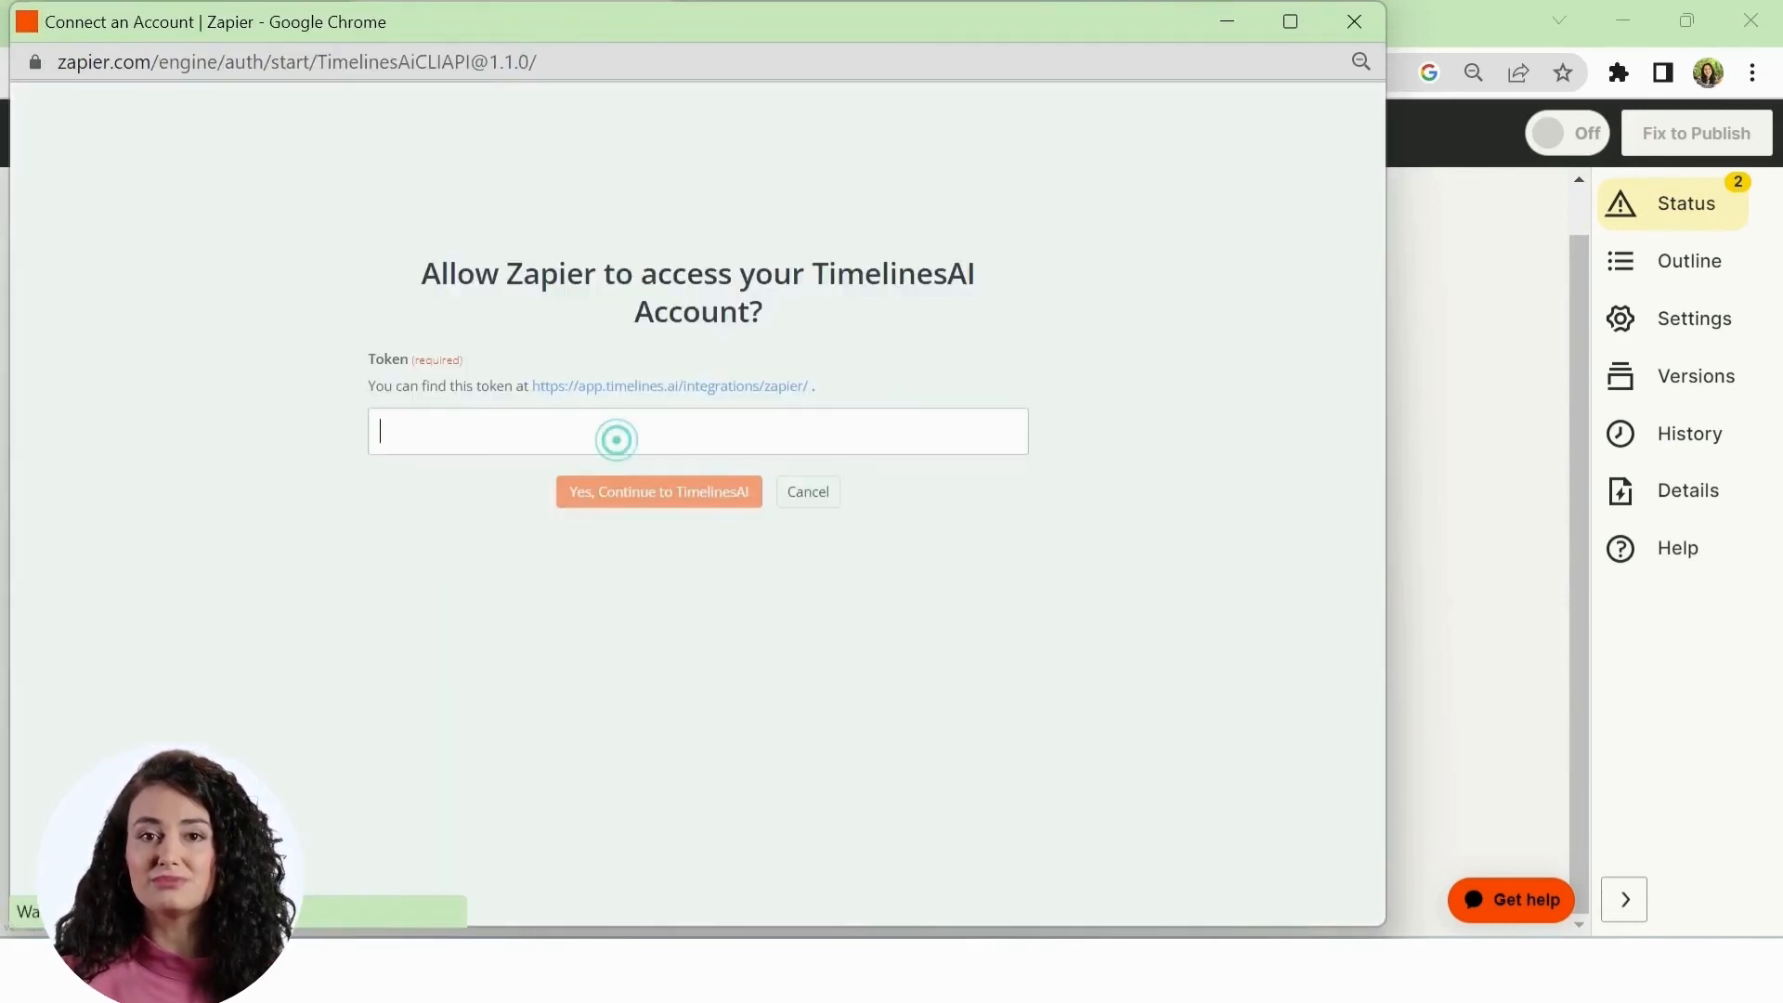
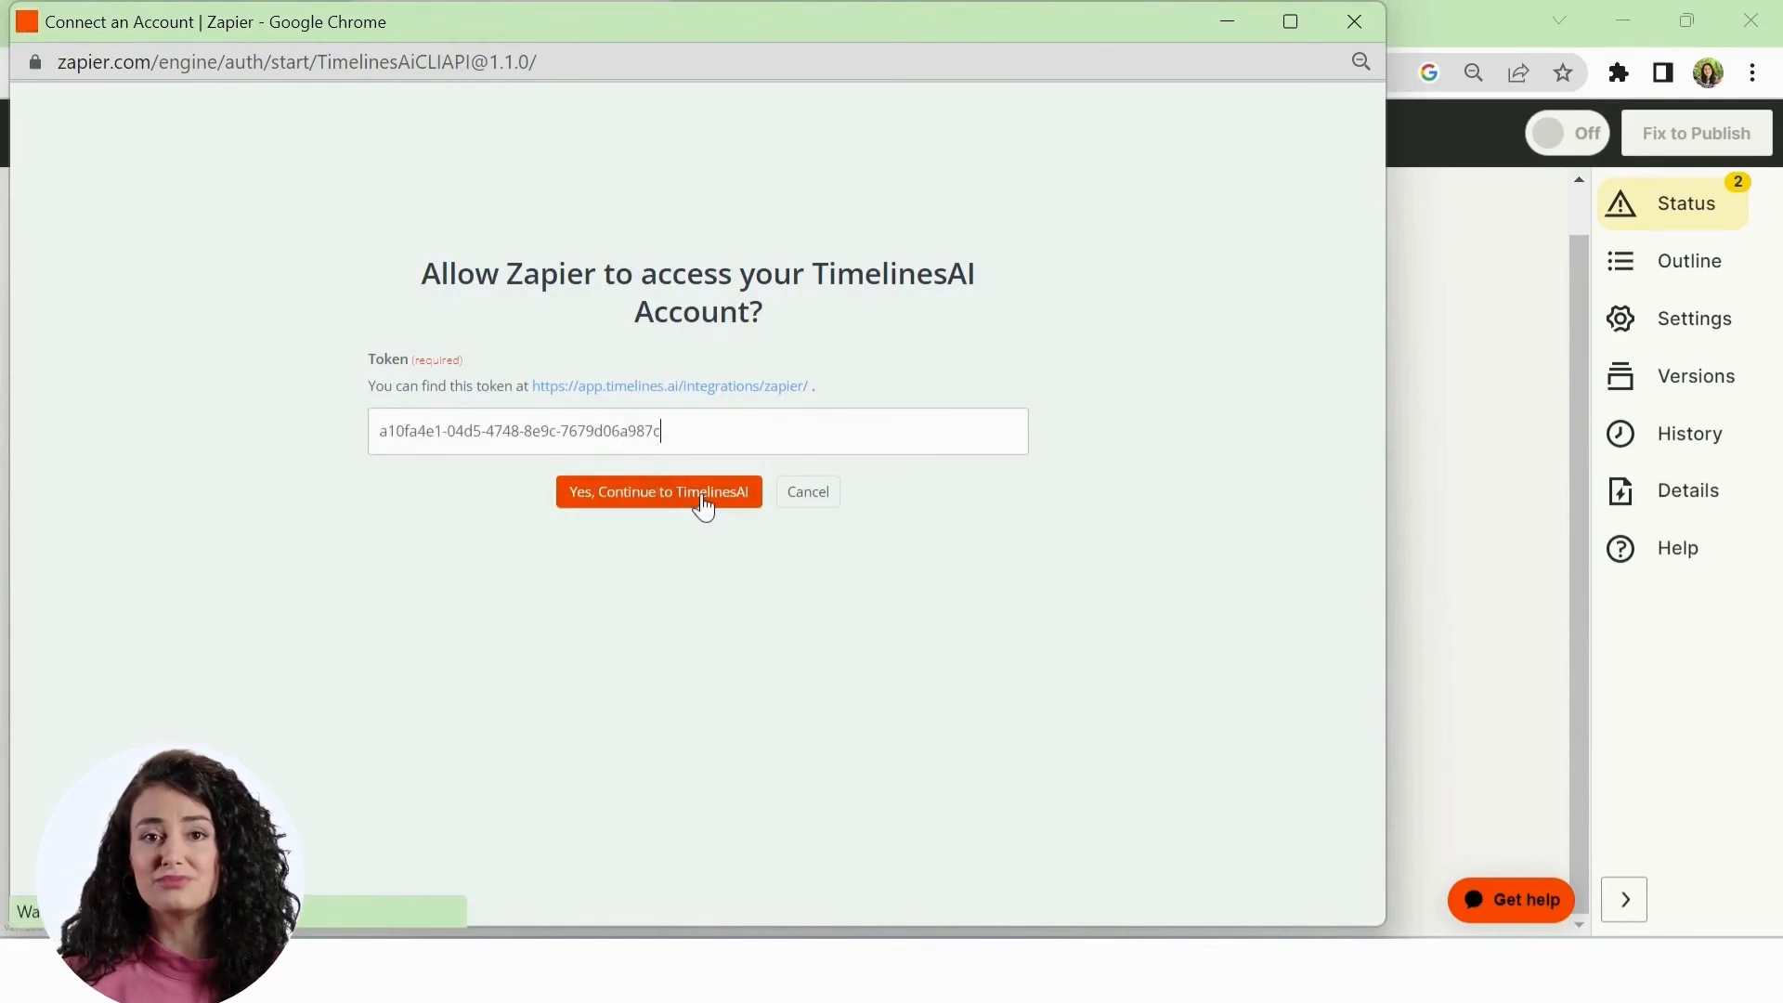
pyautogui.click(657, 490)
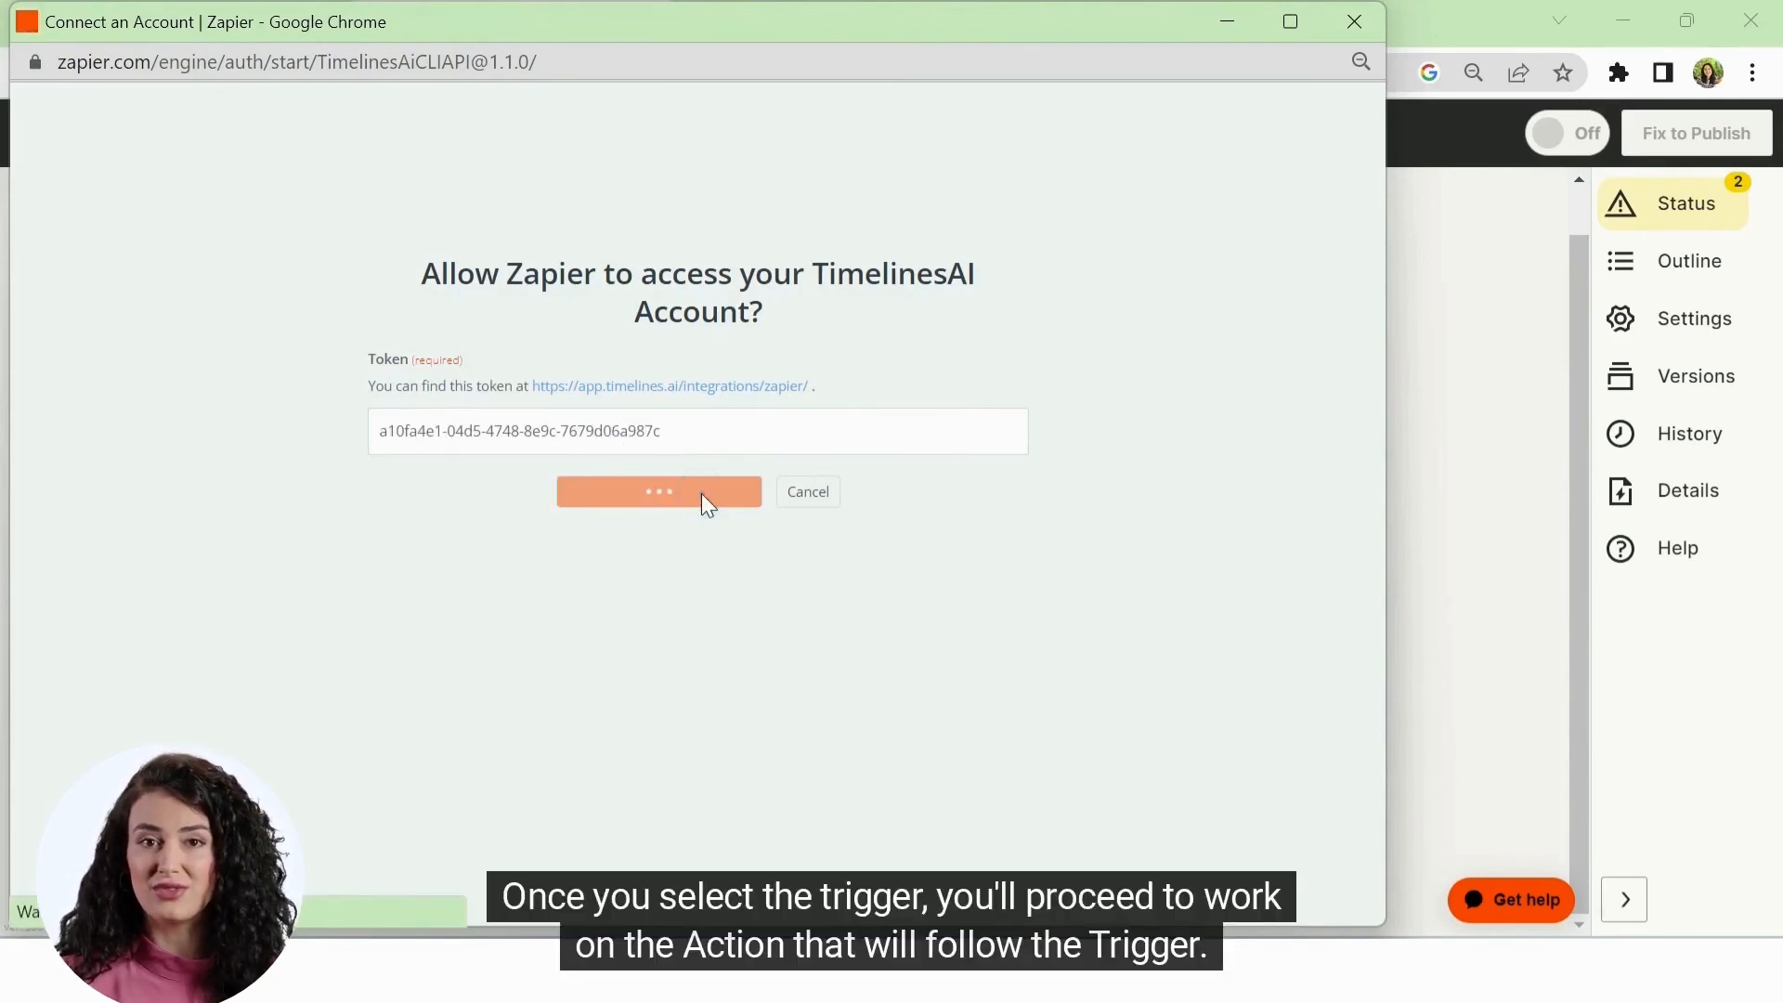
pyautogui.click(657, 491)
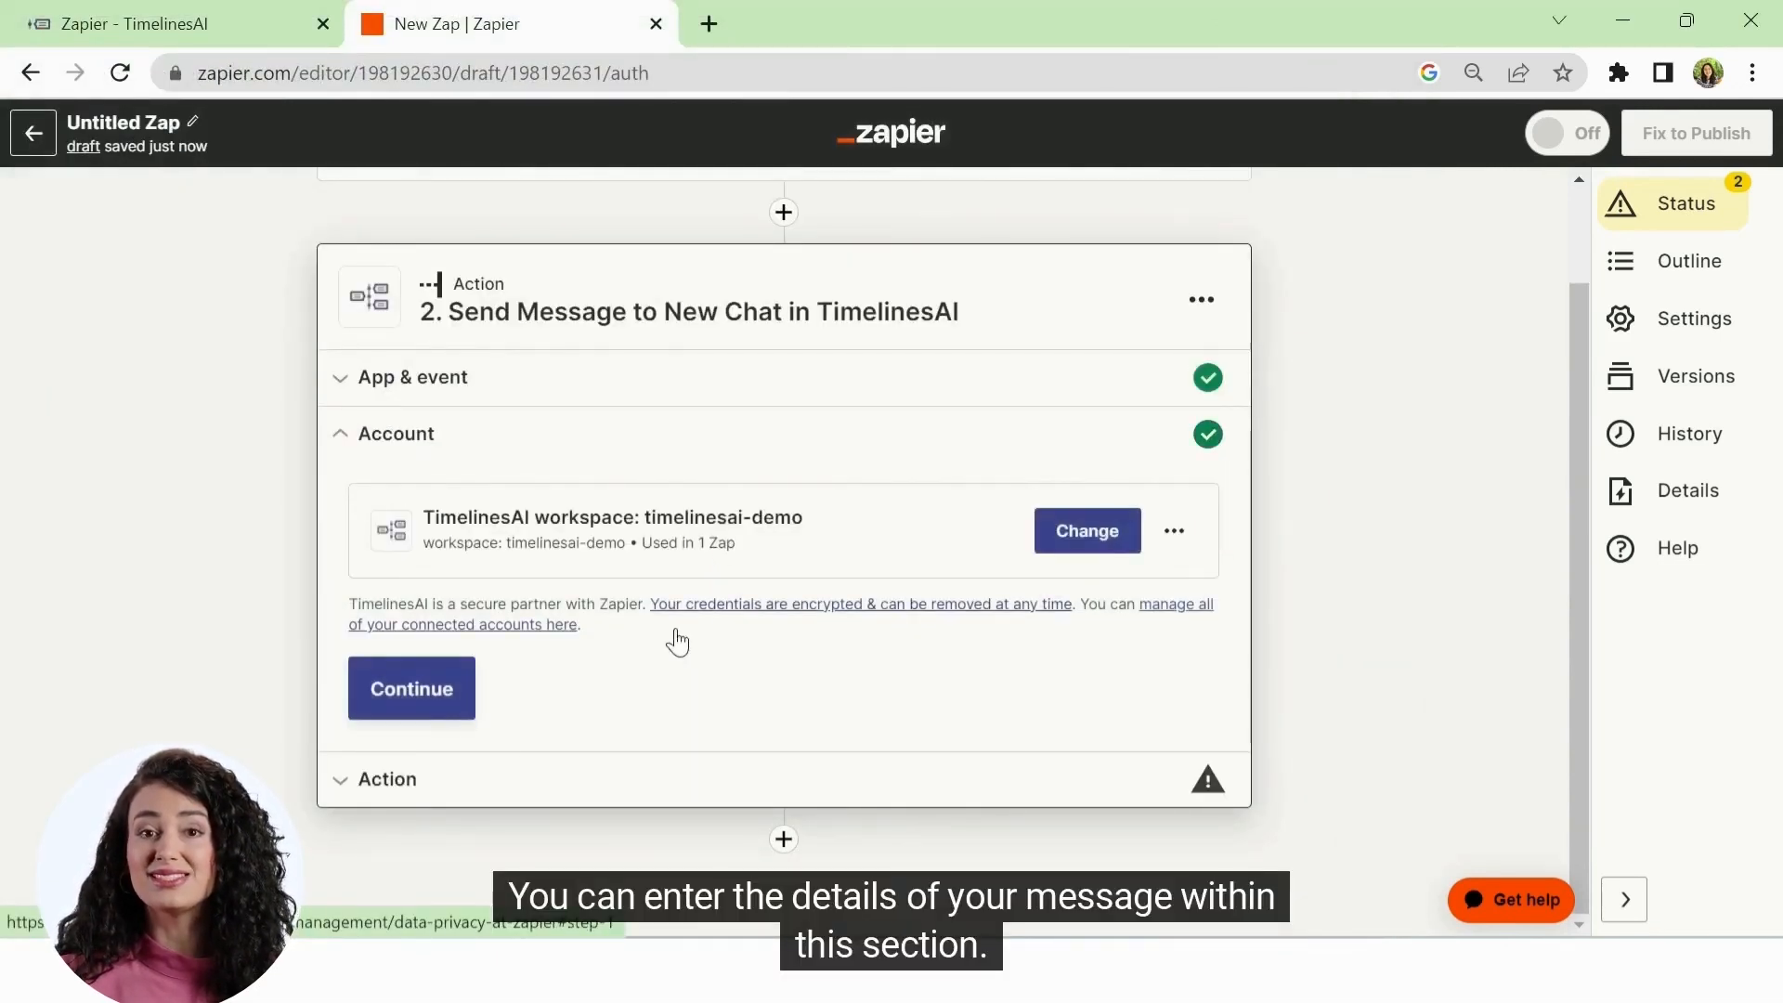
pyautogui.click(413, 687)
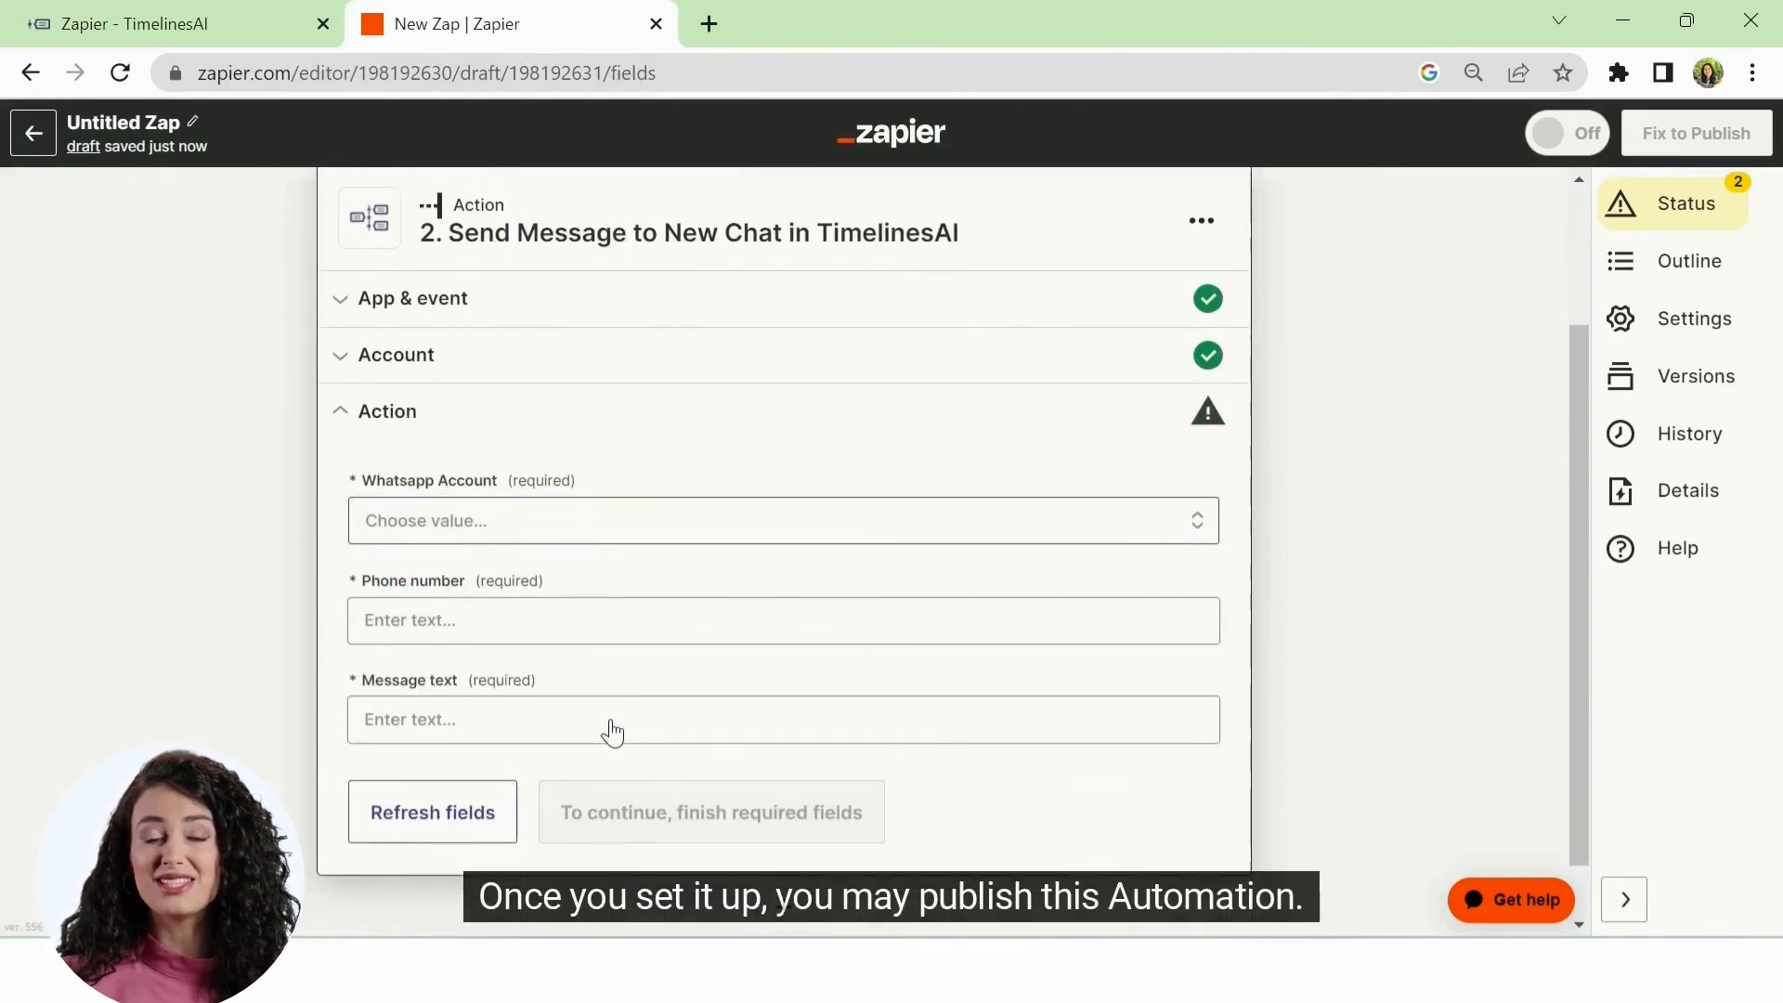